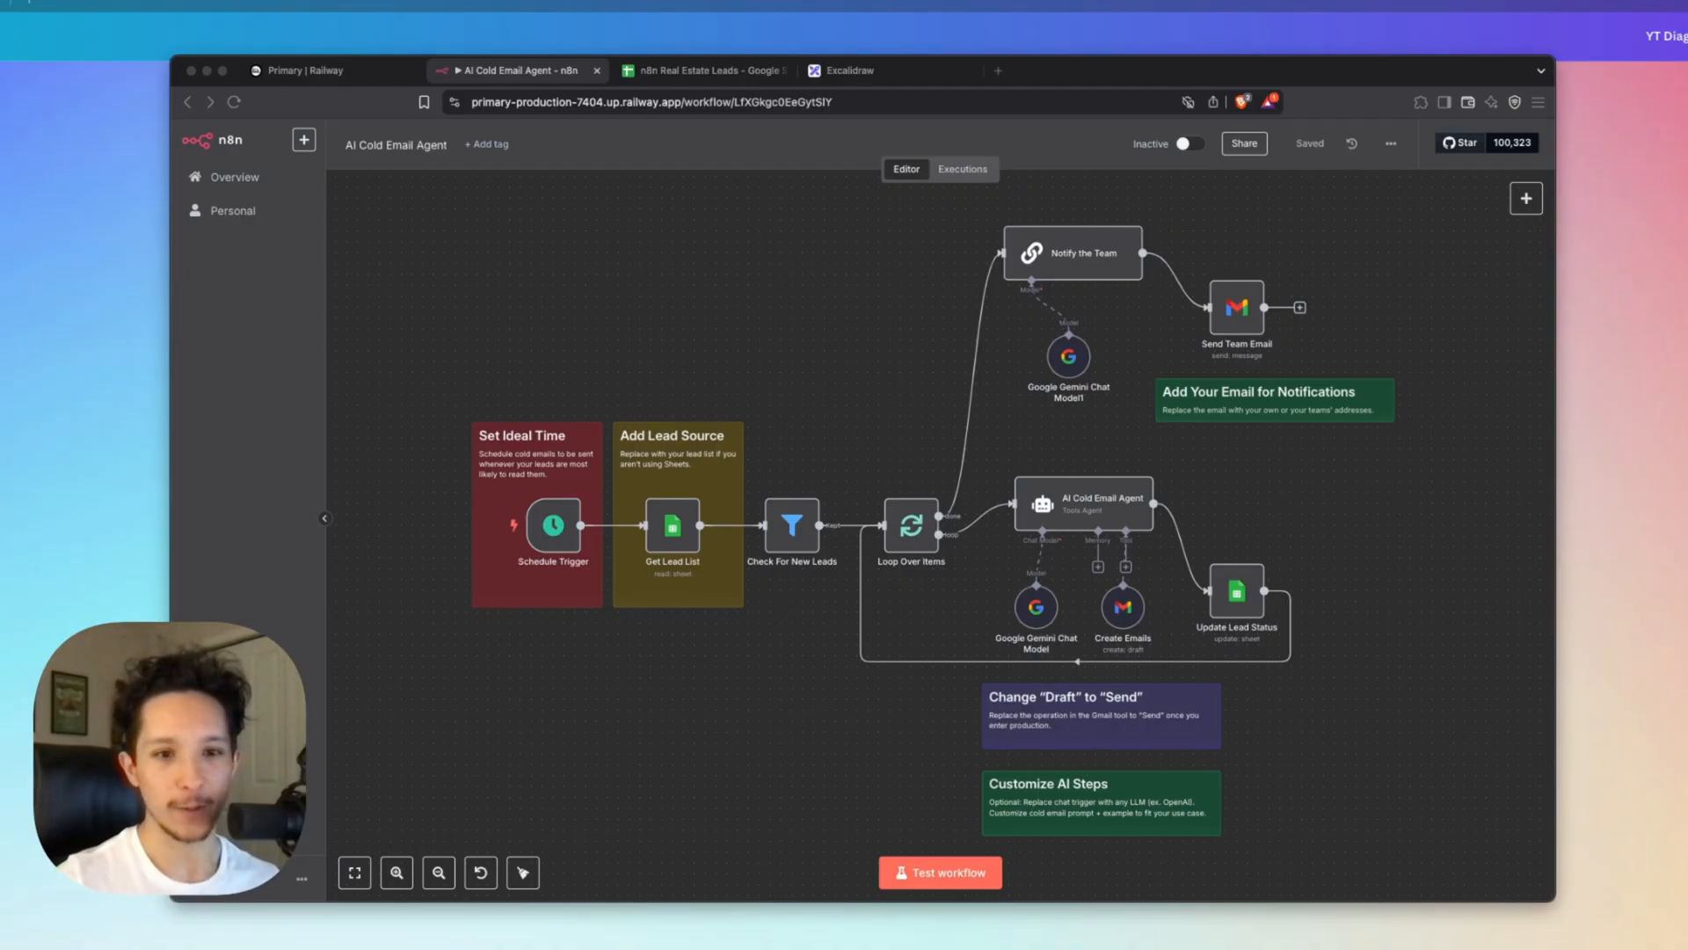
mouse_move(714, 704)
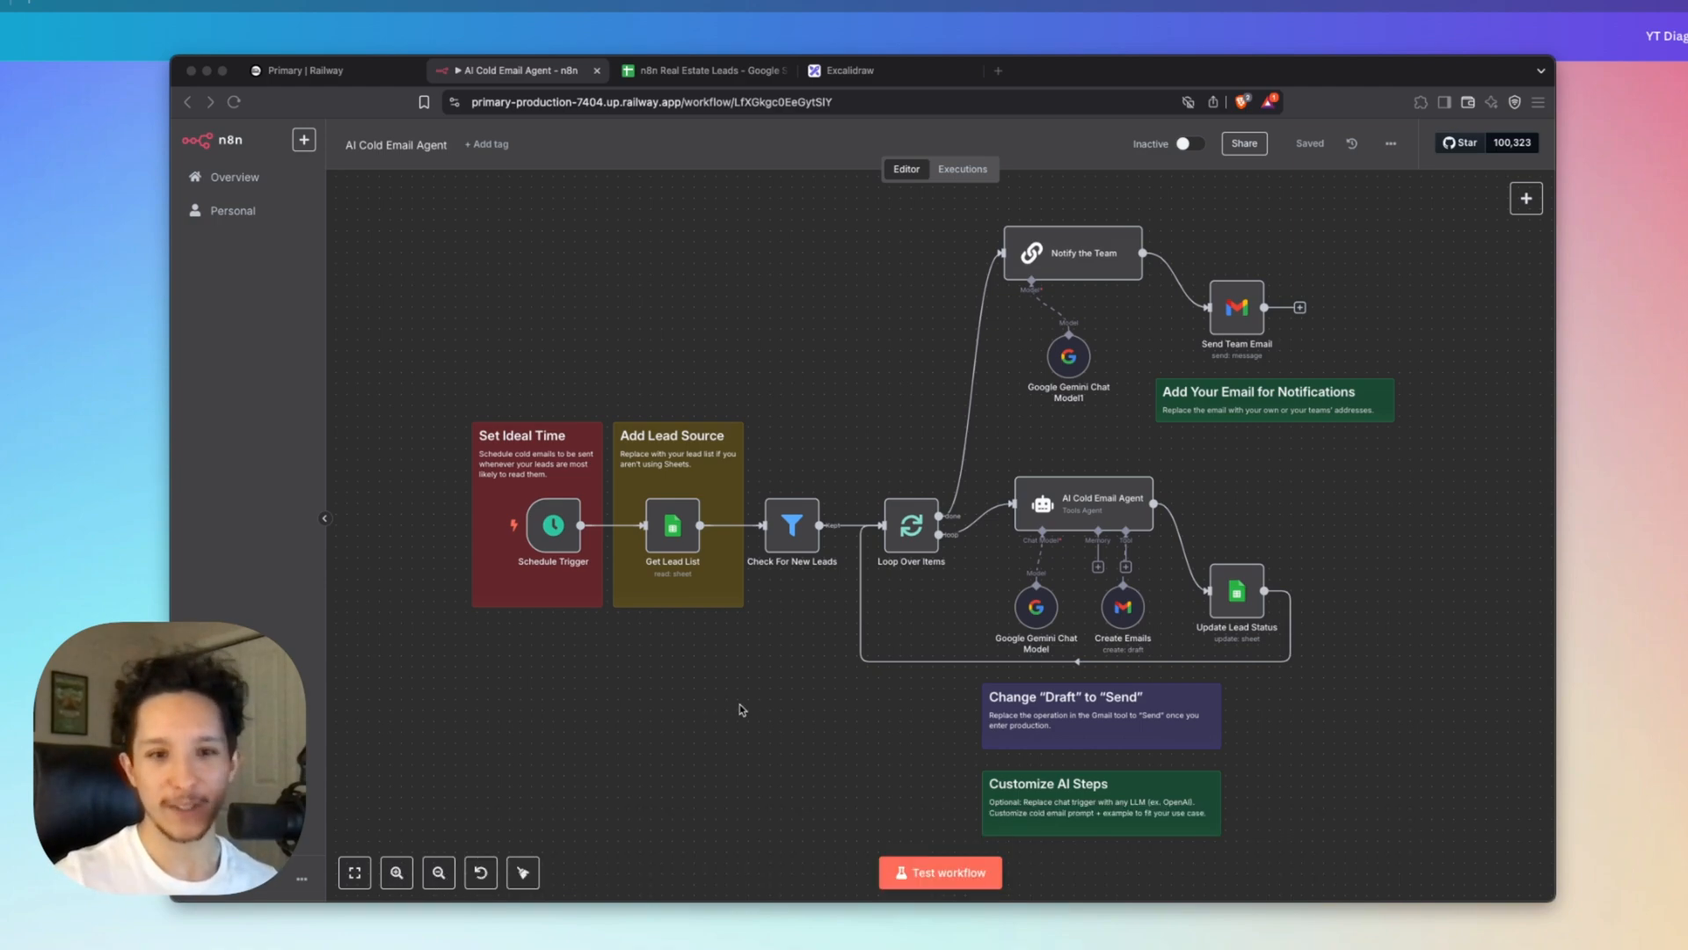
mouse_move(1065, 763)
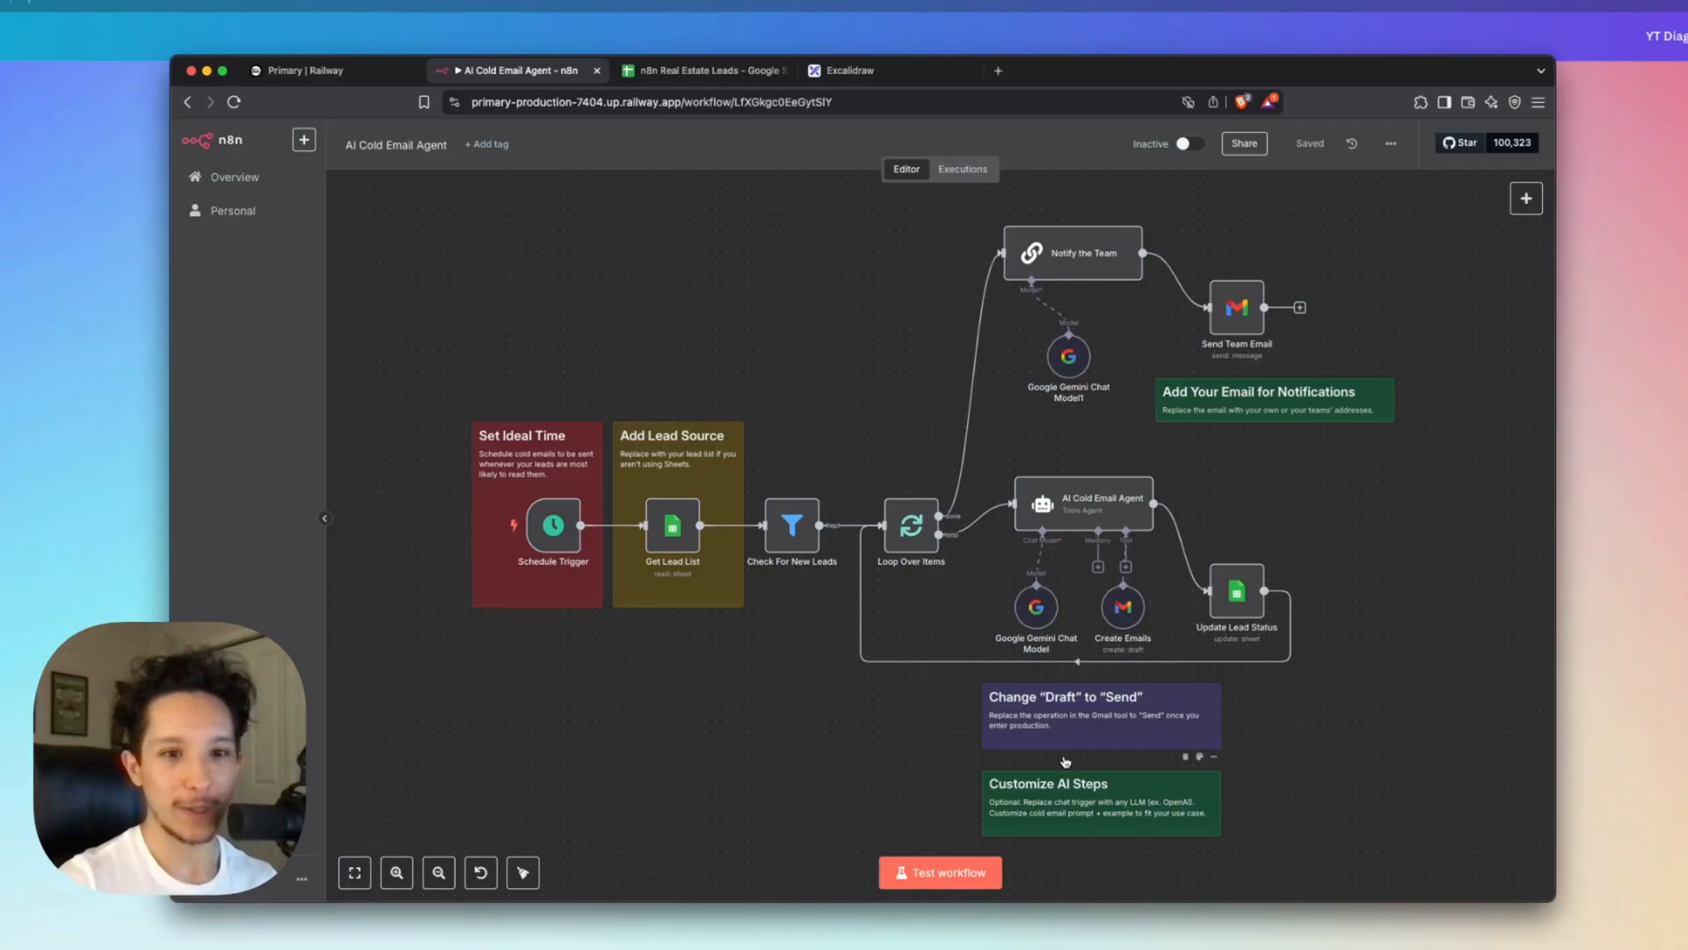
Show the n8n Real Estate Leads sheet: four clients, two marked Reached Out.
left_click(701, 71)
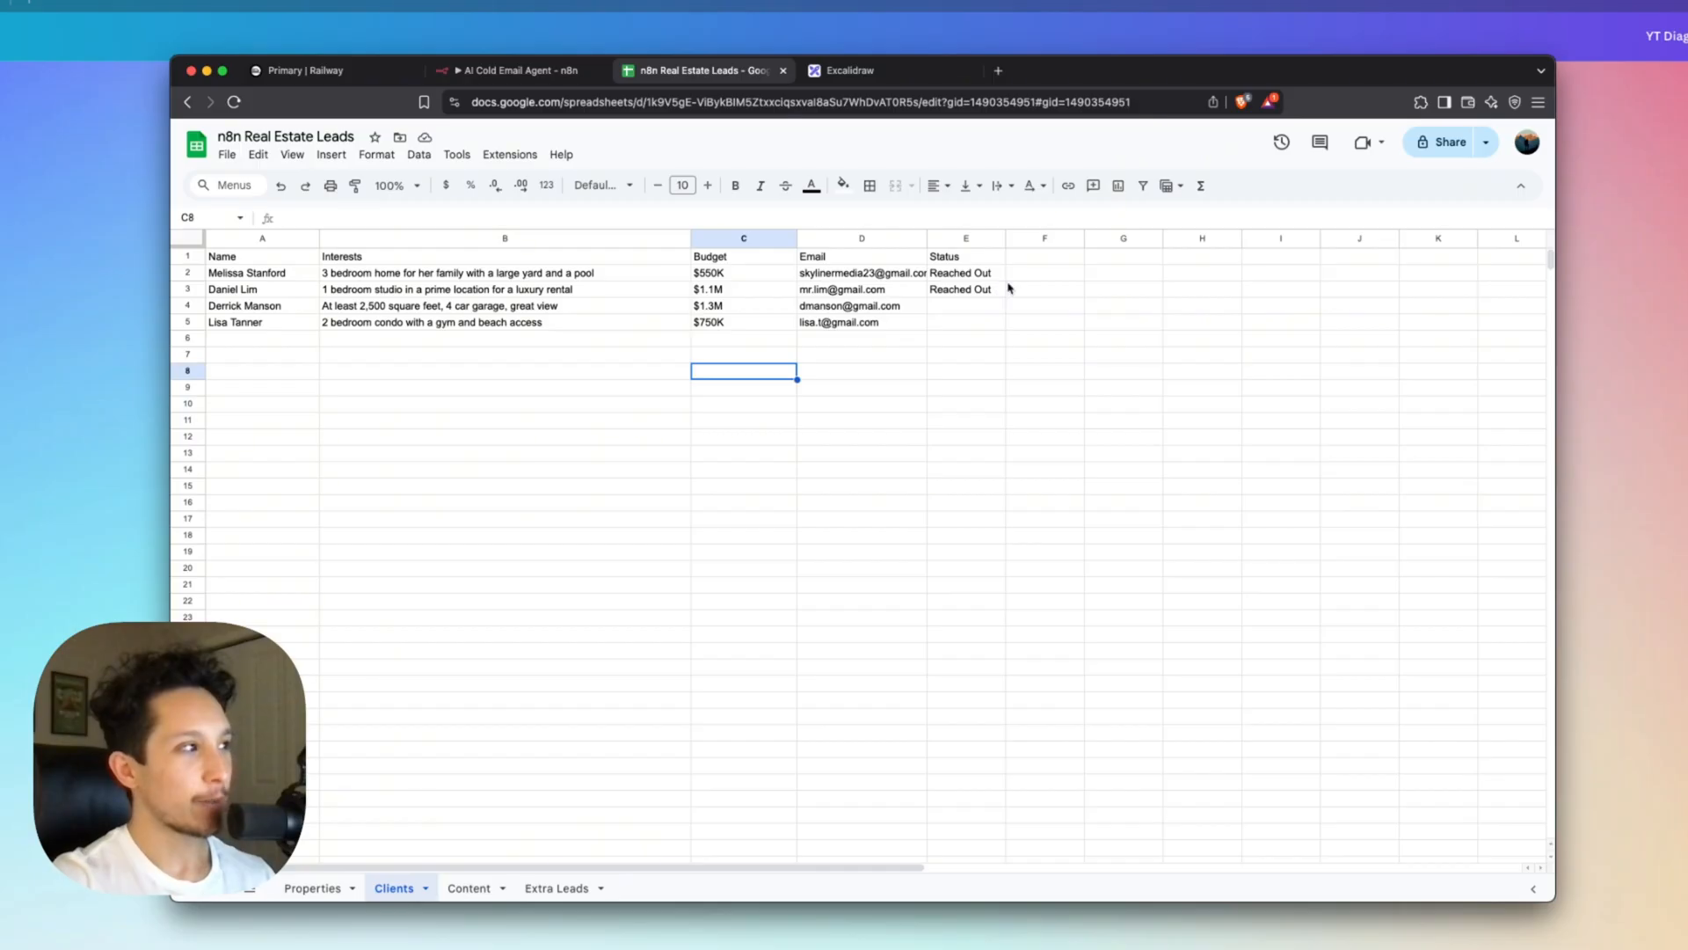
mouse_move(635, 305)
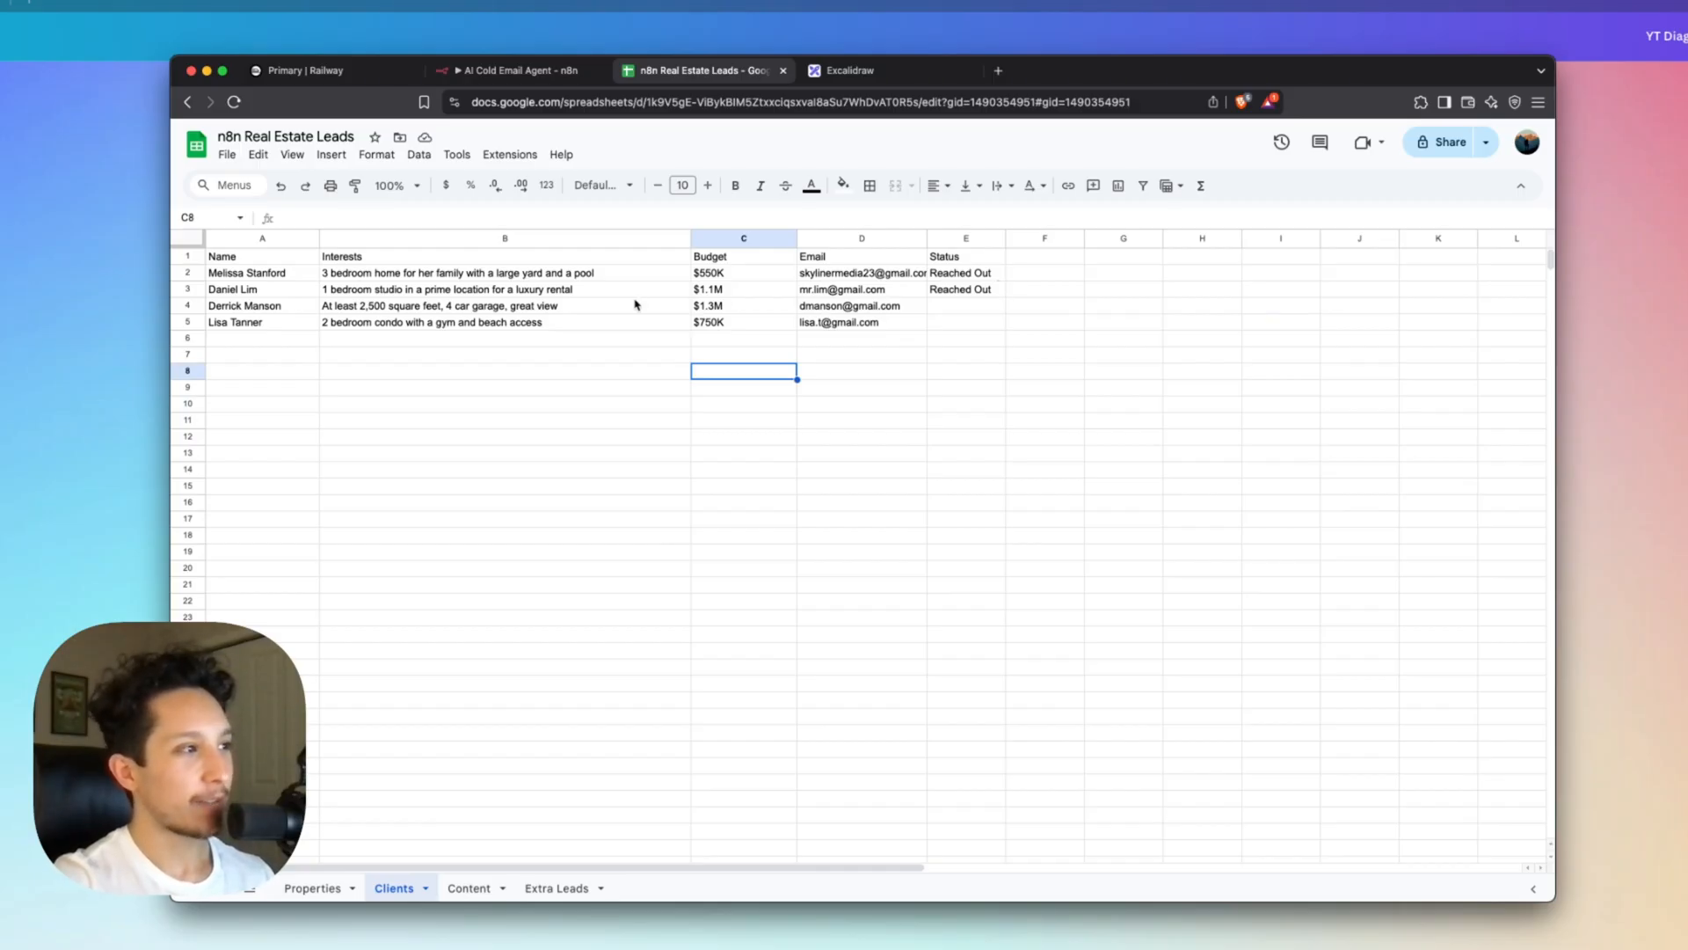
mouse_move(747, 348)
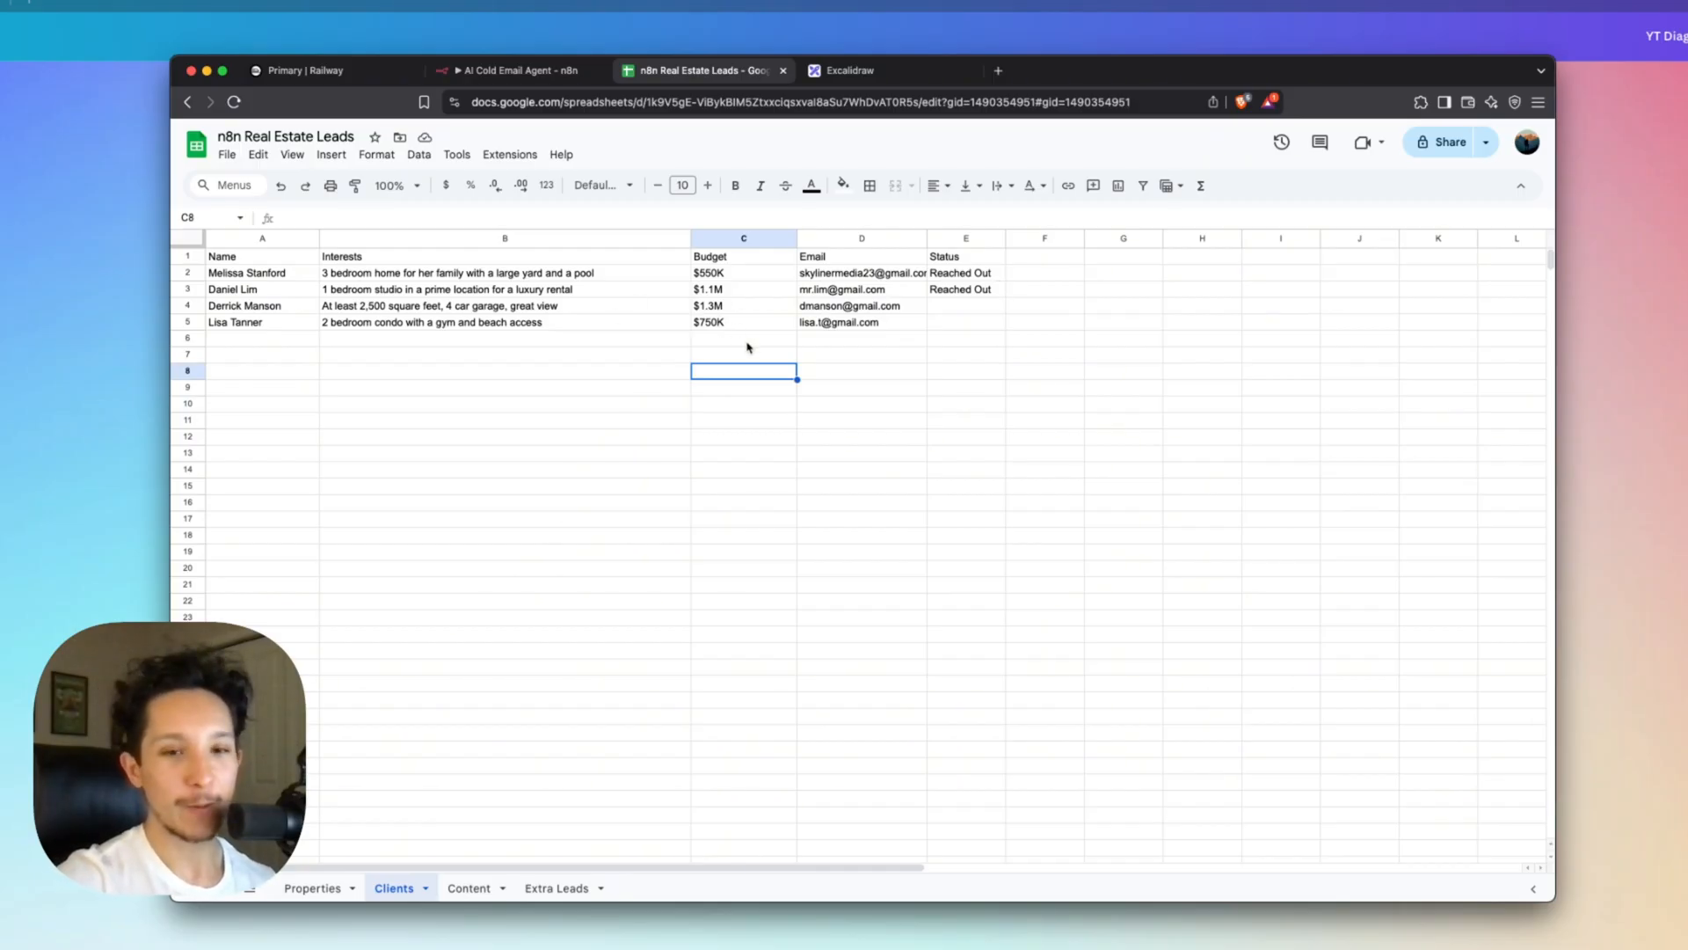
mouse_move(466, 357)
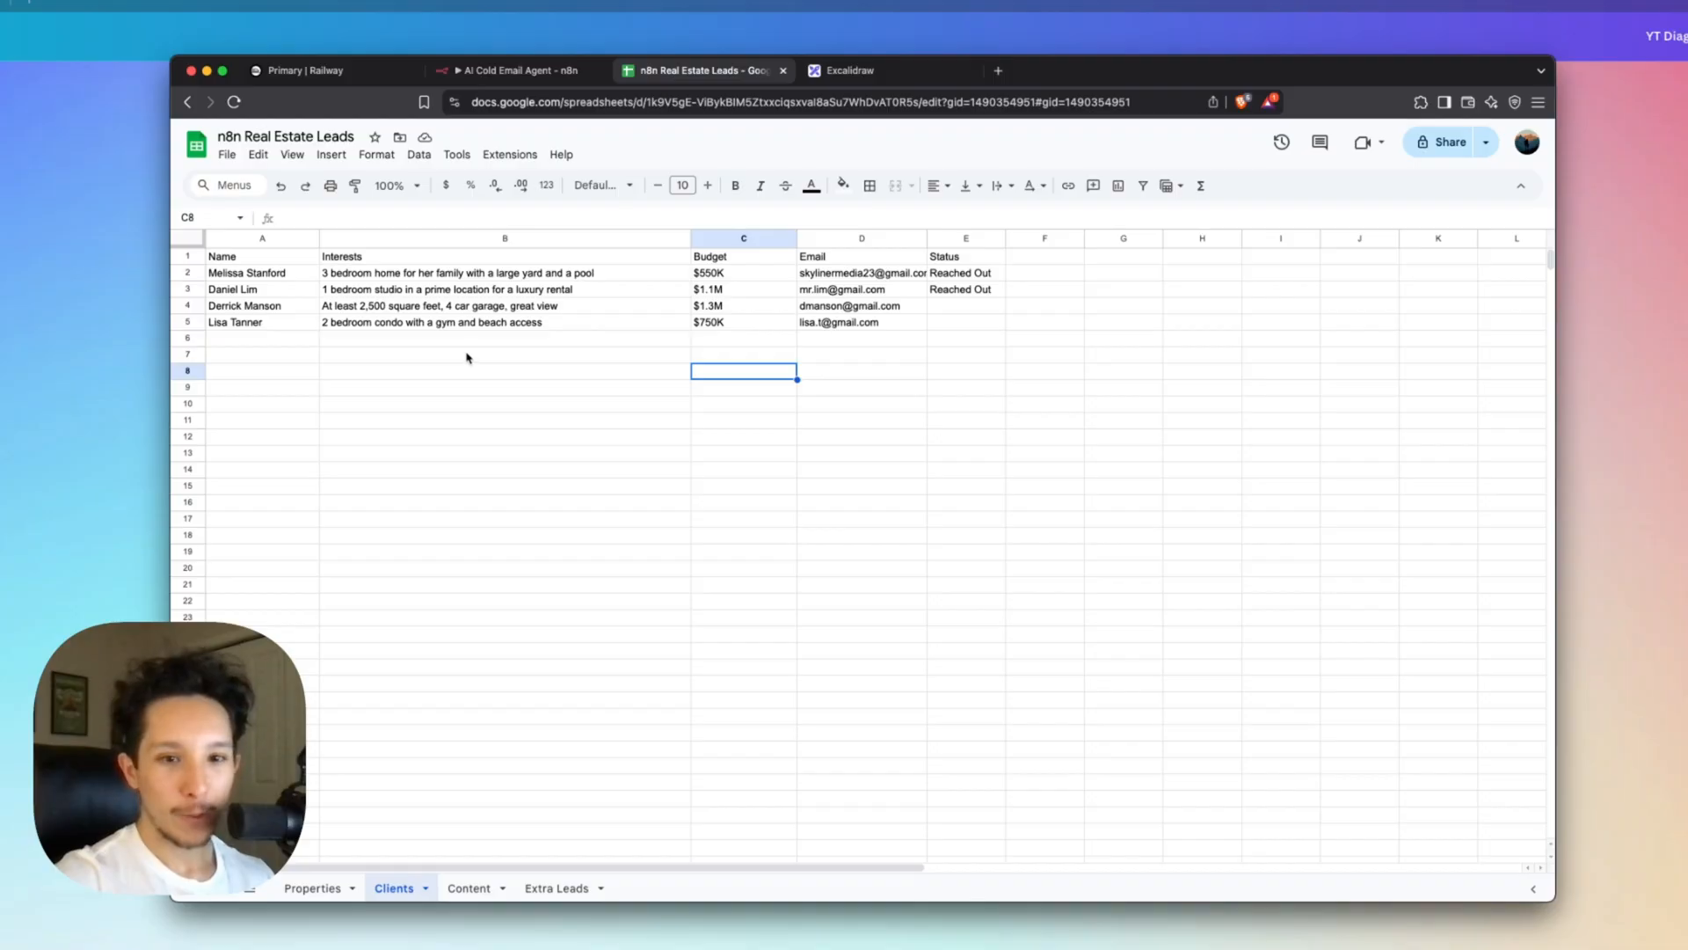
mouse_move(409, 339)
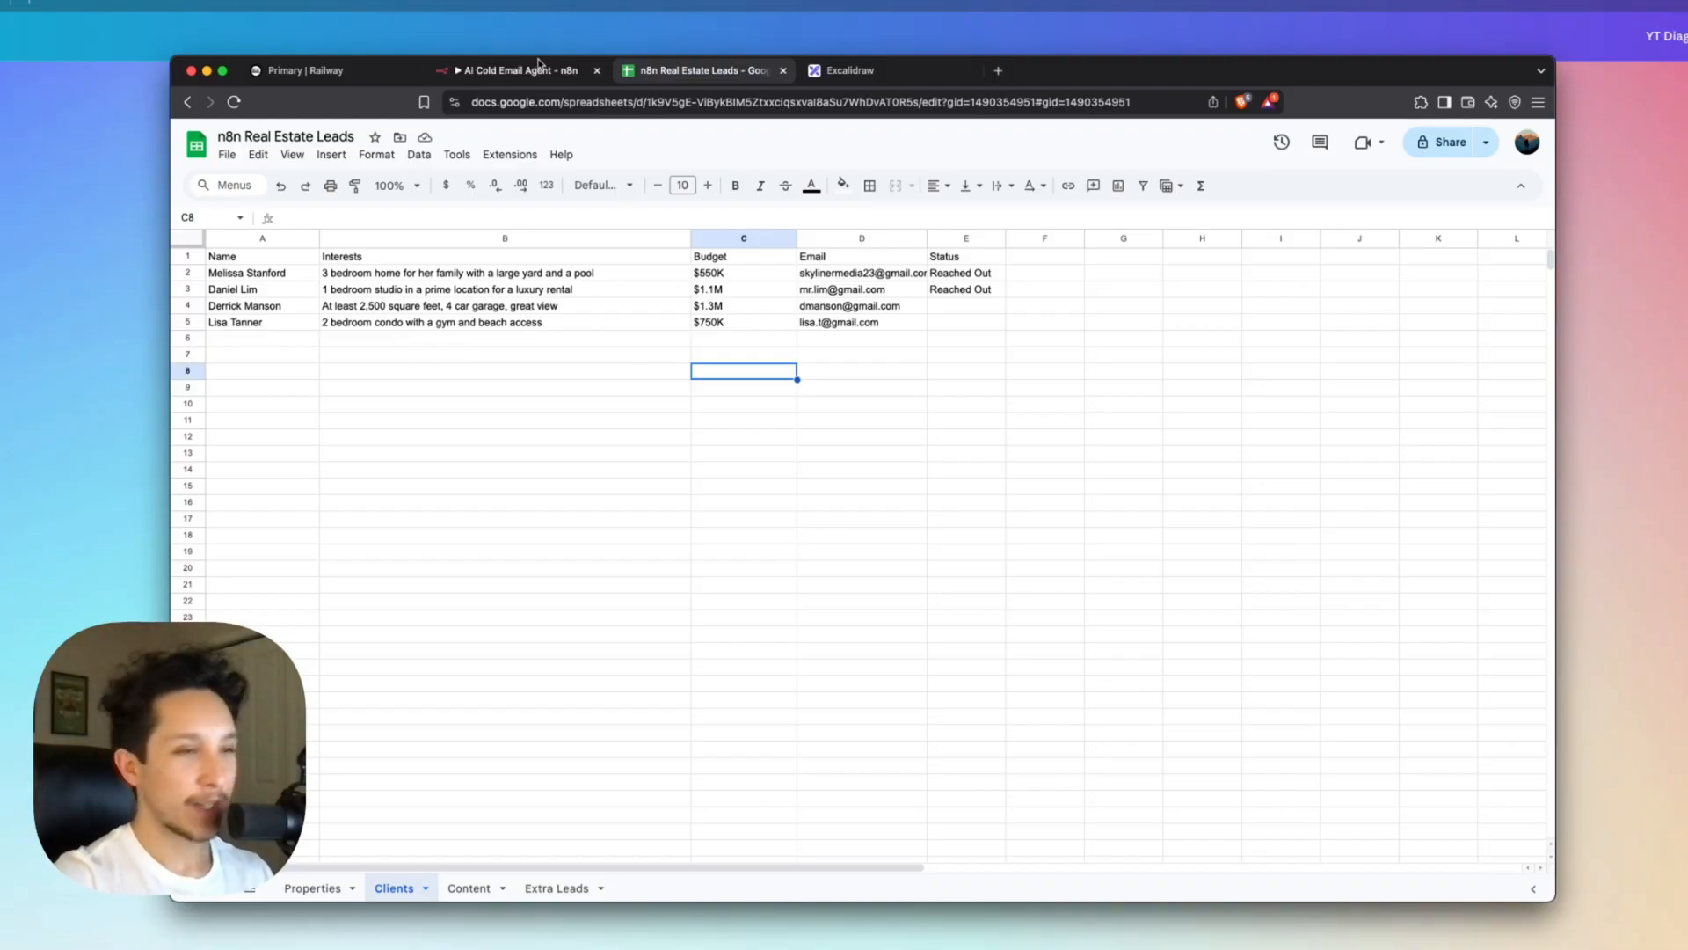
Return to the AI Cold Email Agent workflow and run it on the two new leads.
left_click(517, 70)
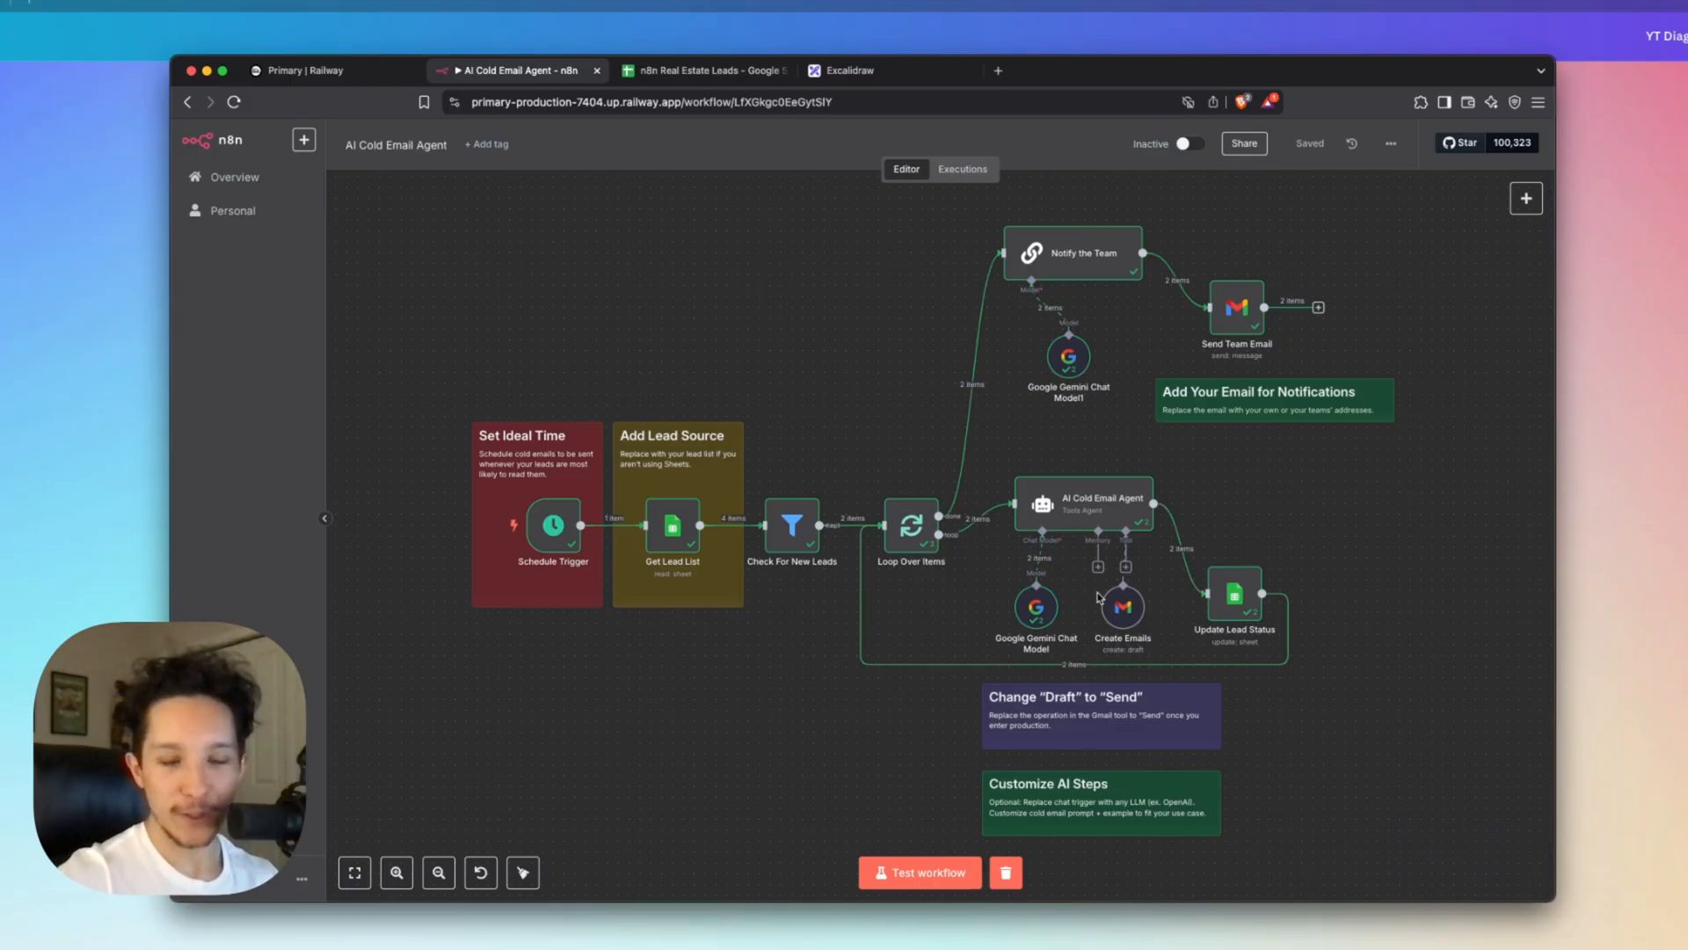
mouse_move(1234, 603)
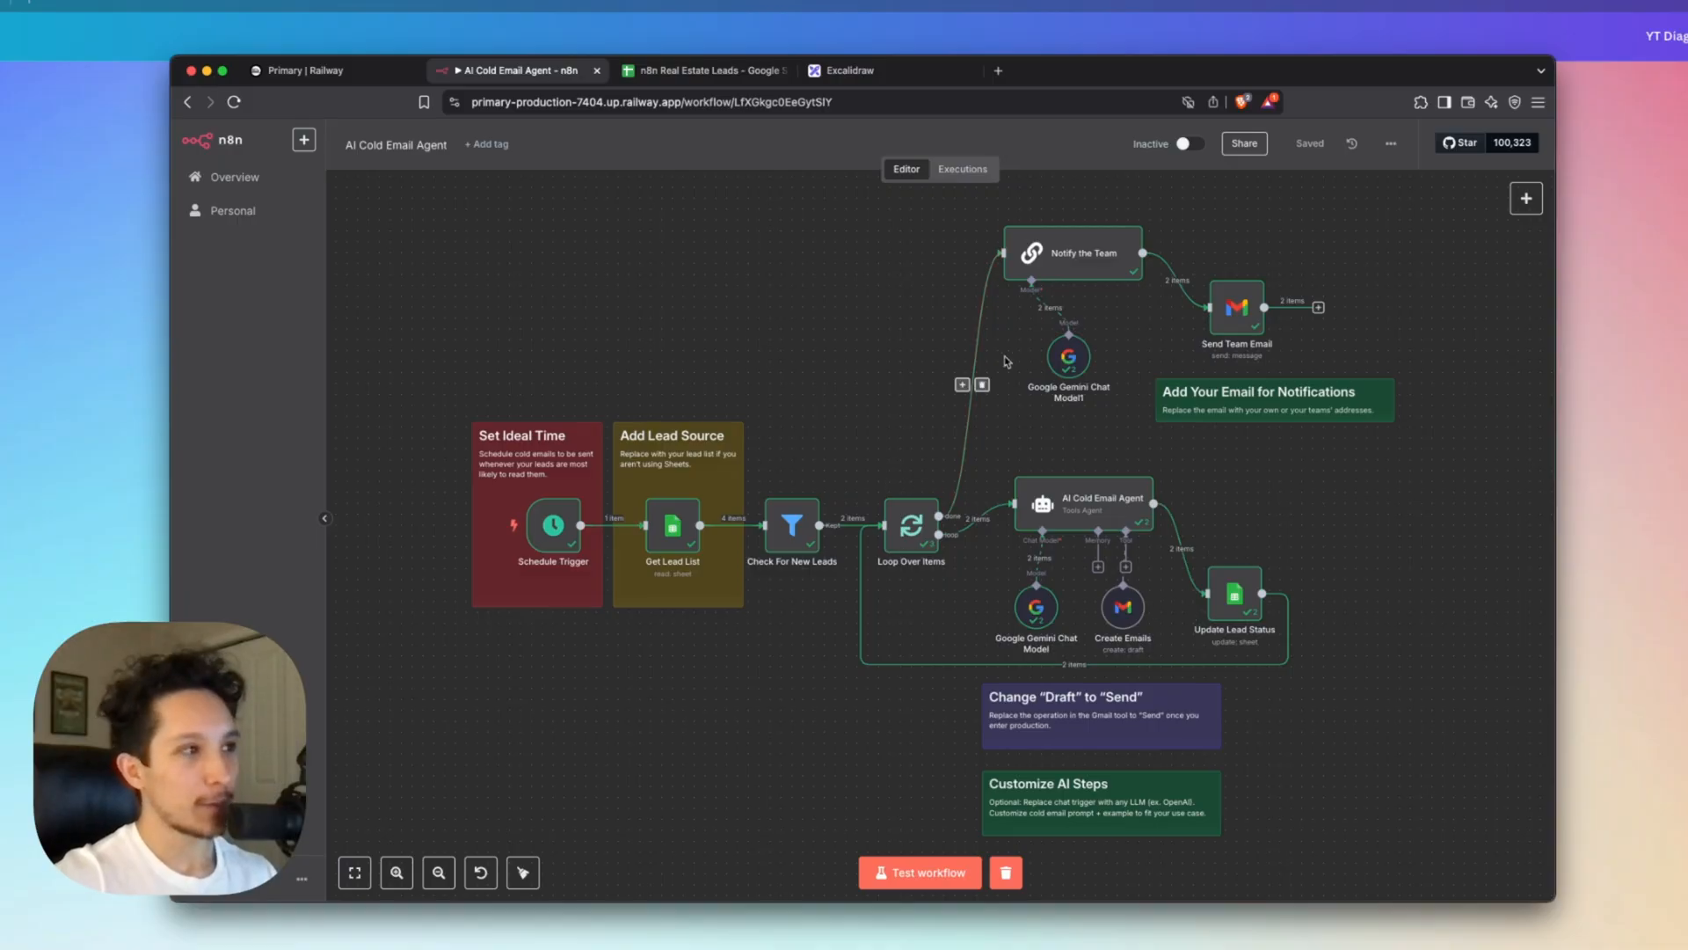
mouse_move(1069, 274)
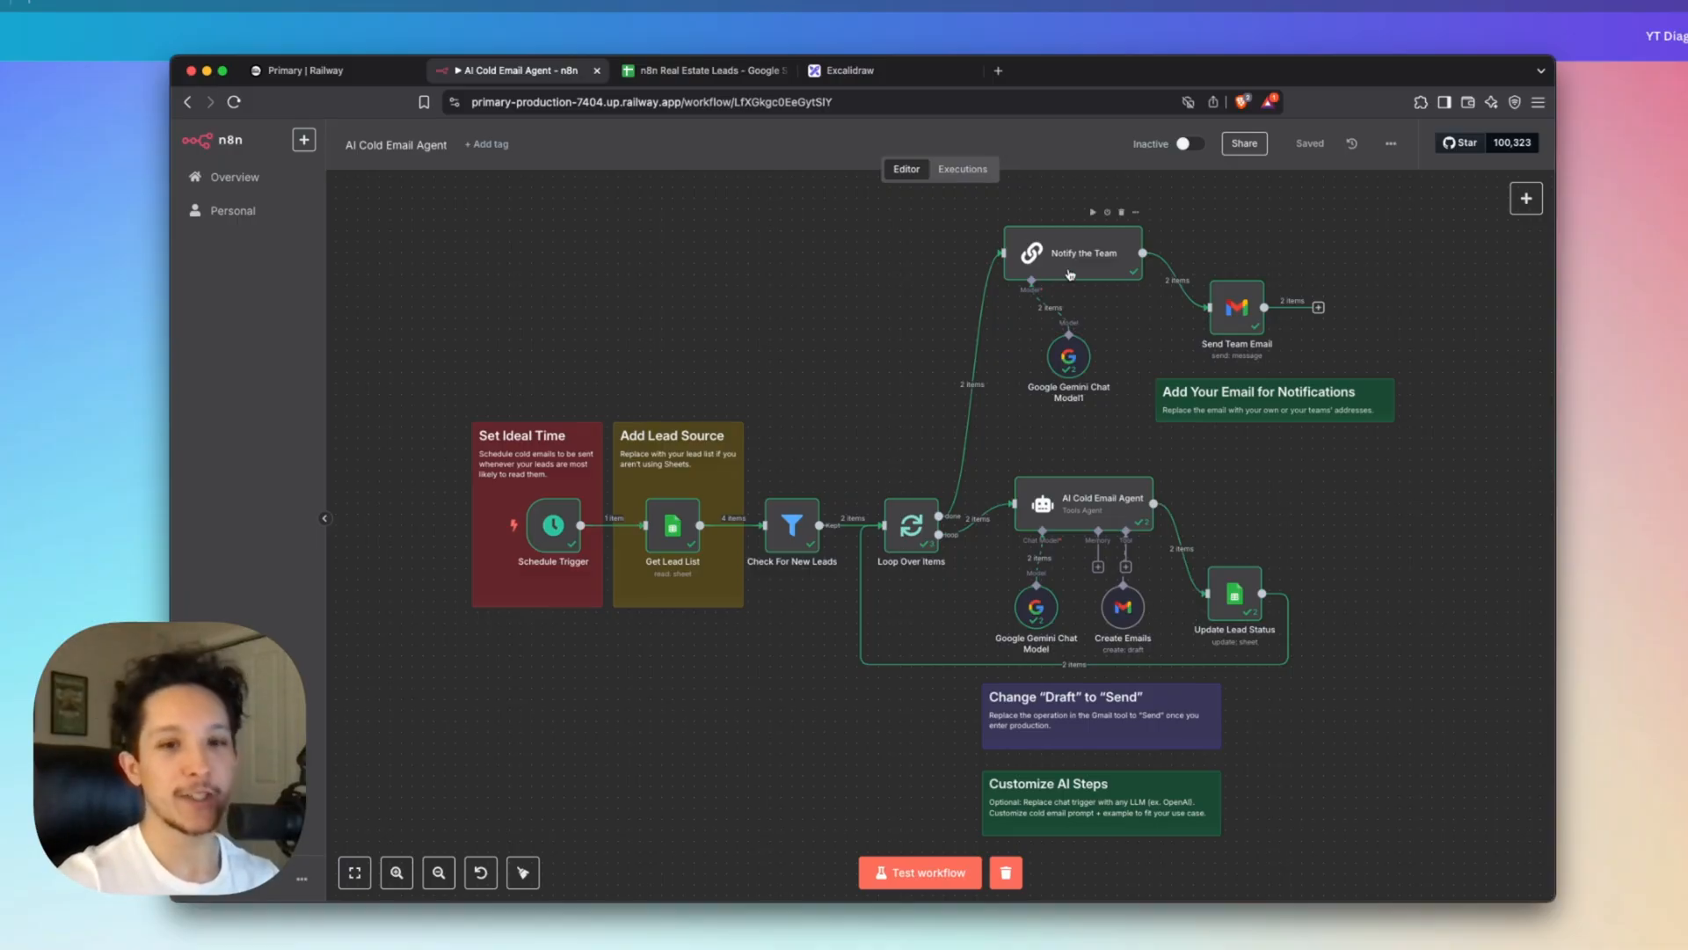
mouse_move(1237, 317)
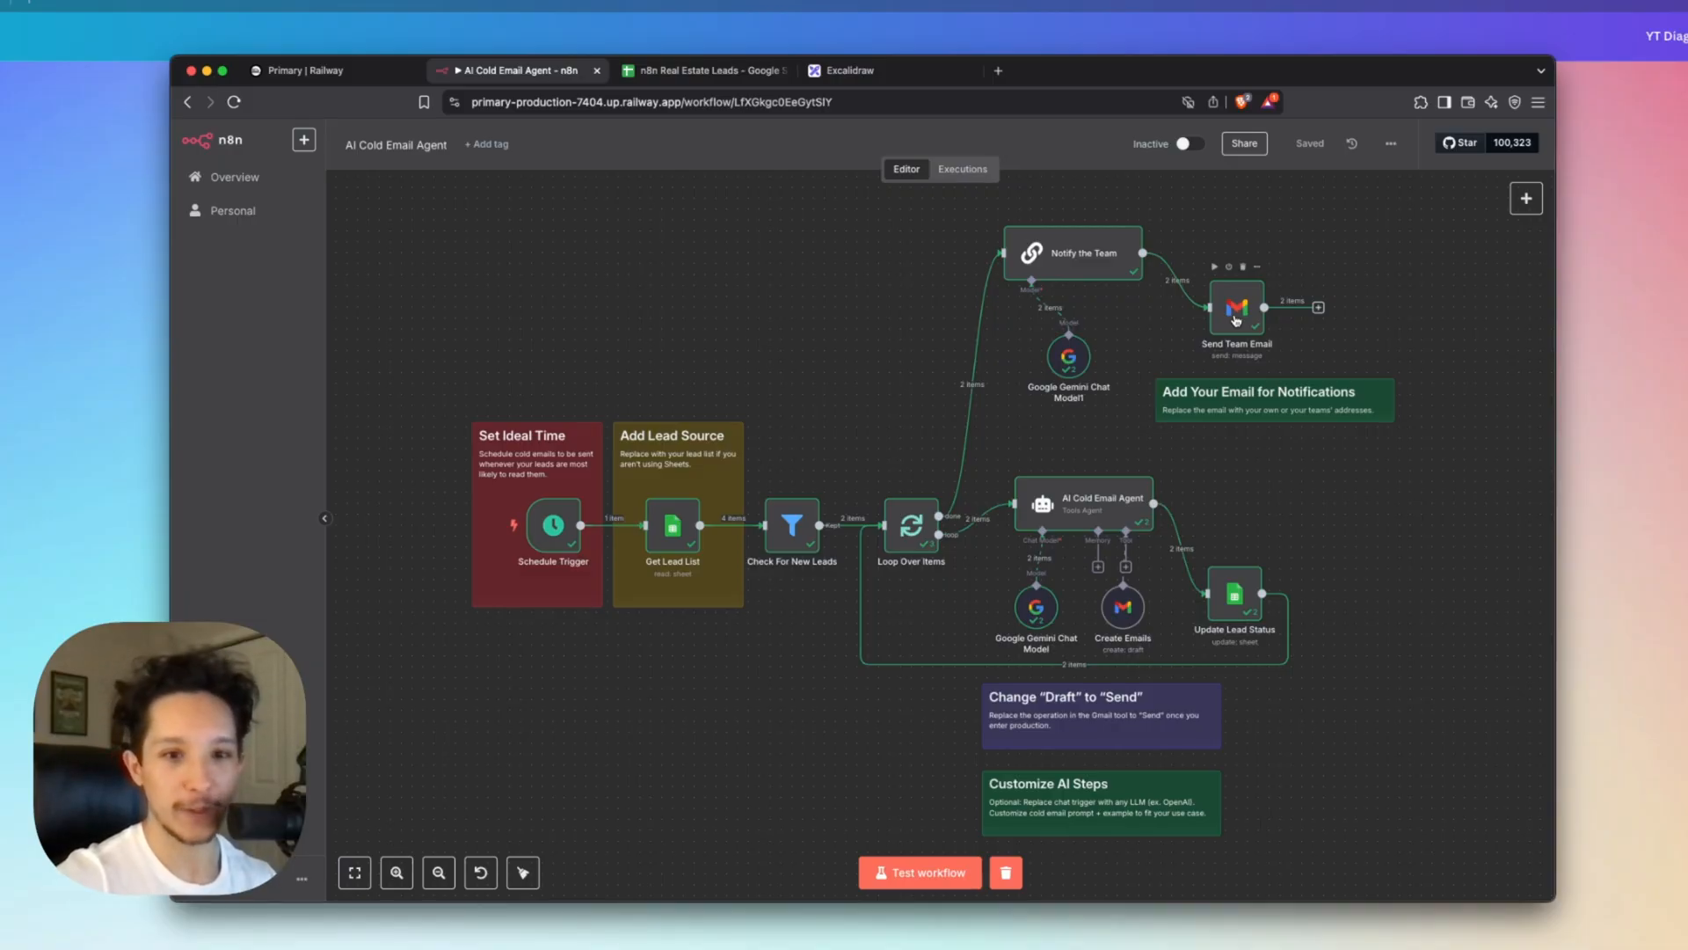
mouse_move(1335, 466)
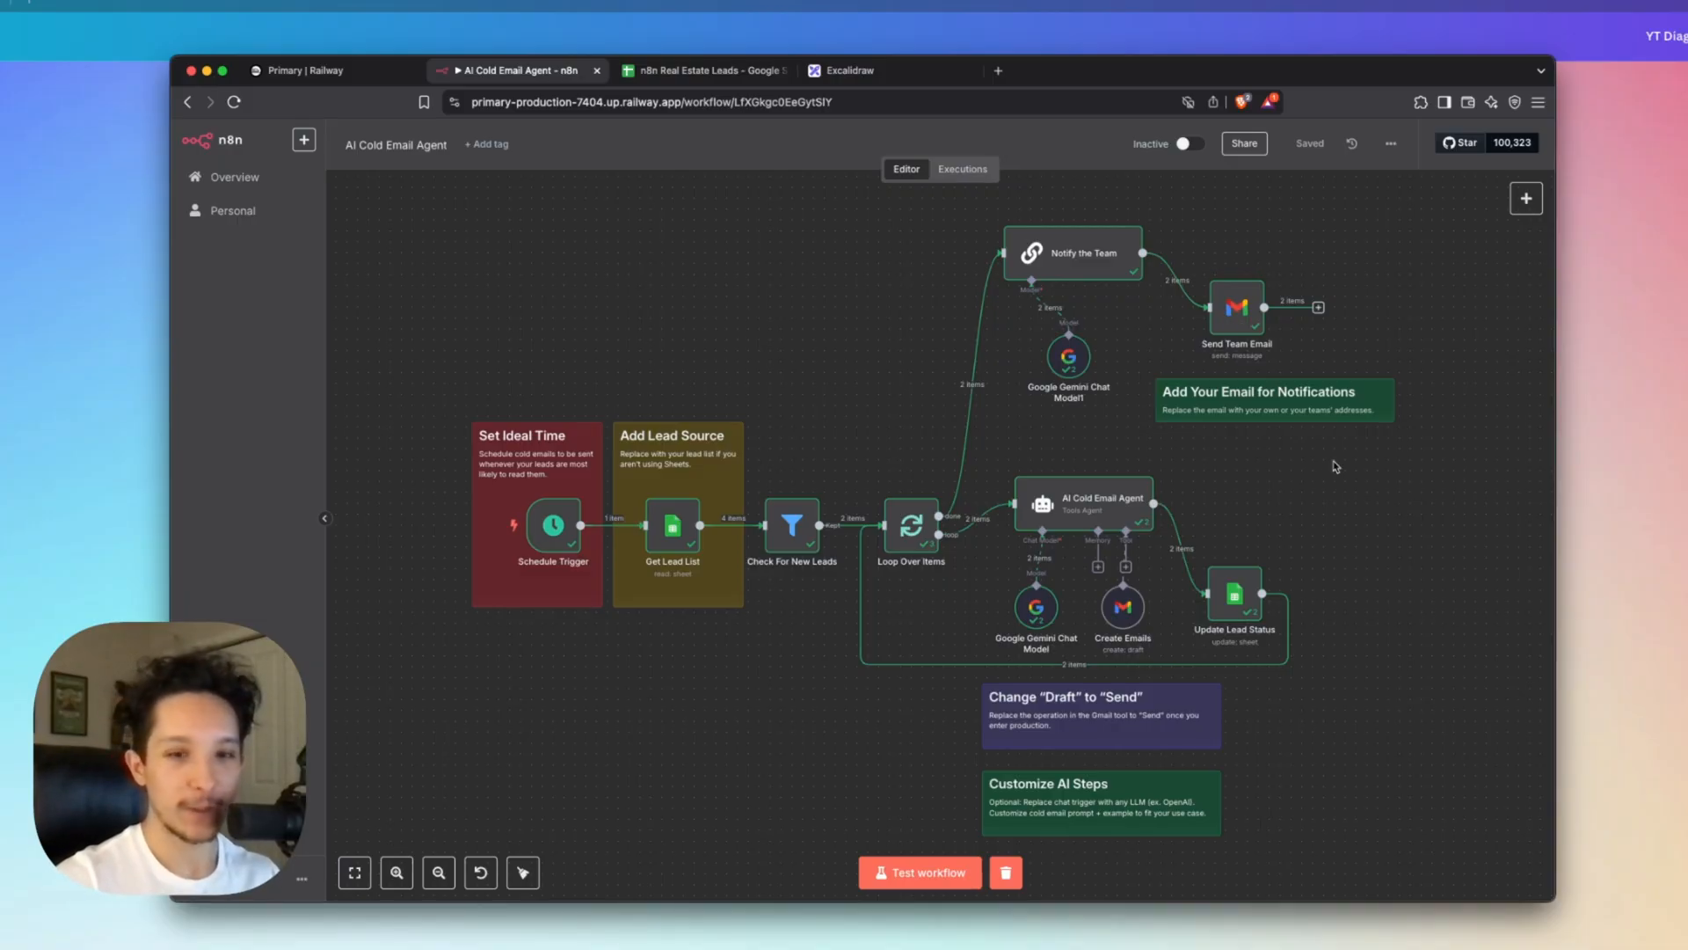
mouse_move(831, 288)
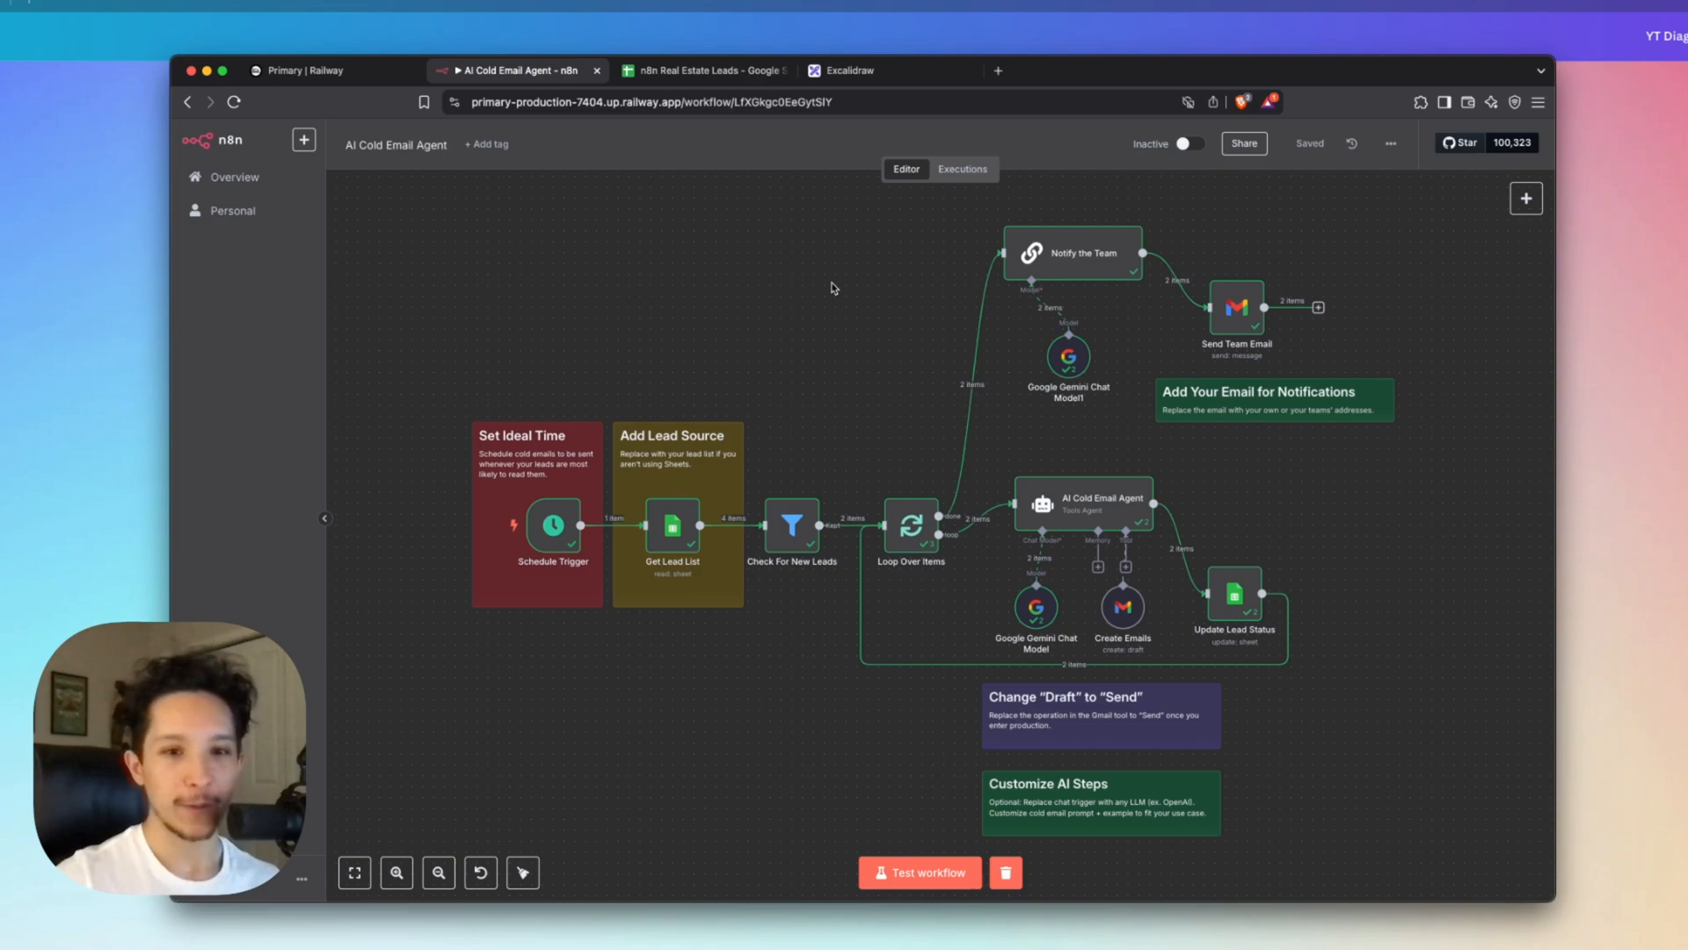
Confirm all four leads now read Reached Out, then go back to the n8n editor.
left_click(699, 70)
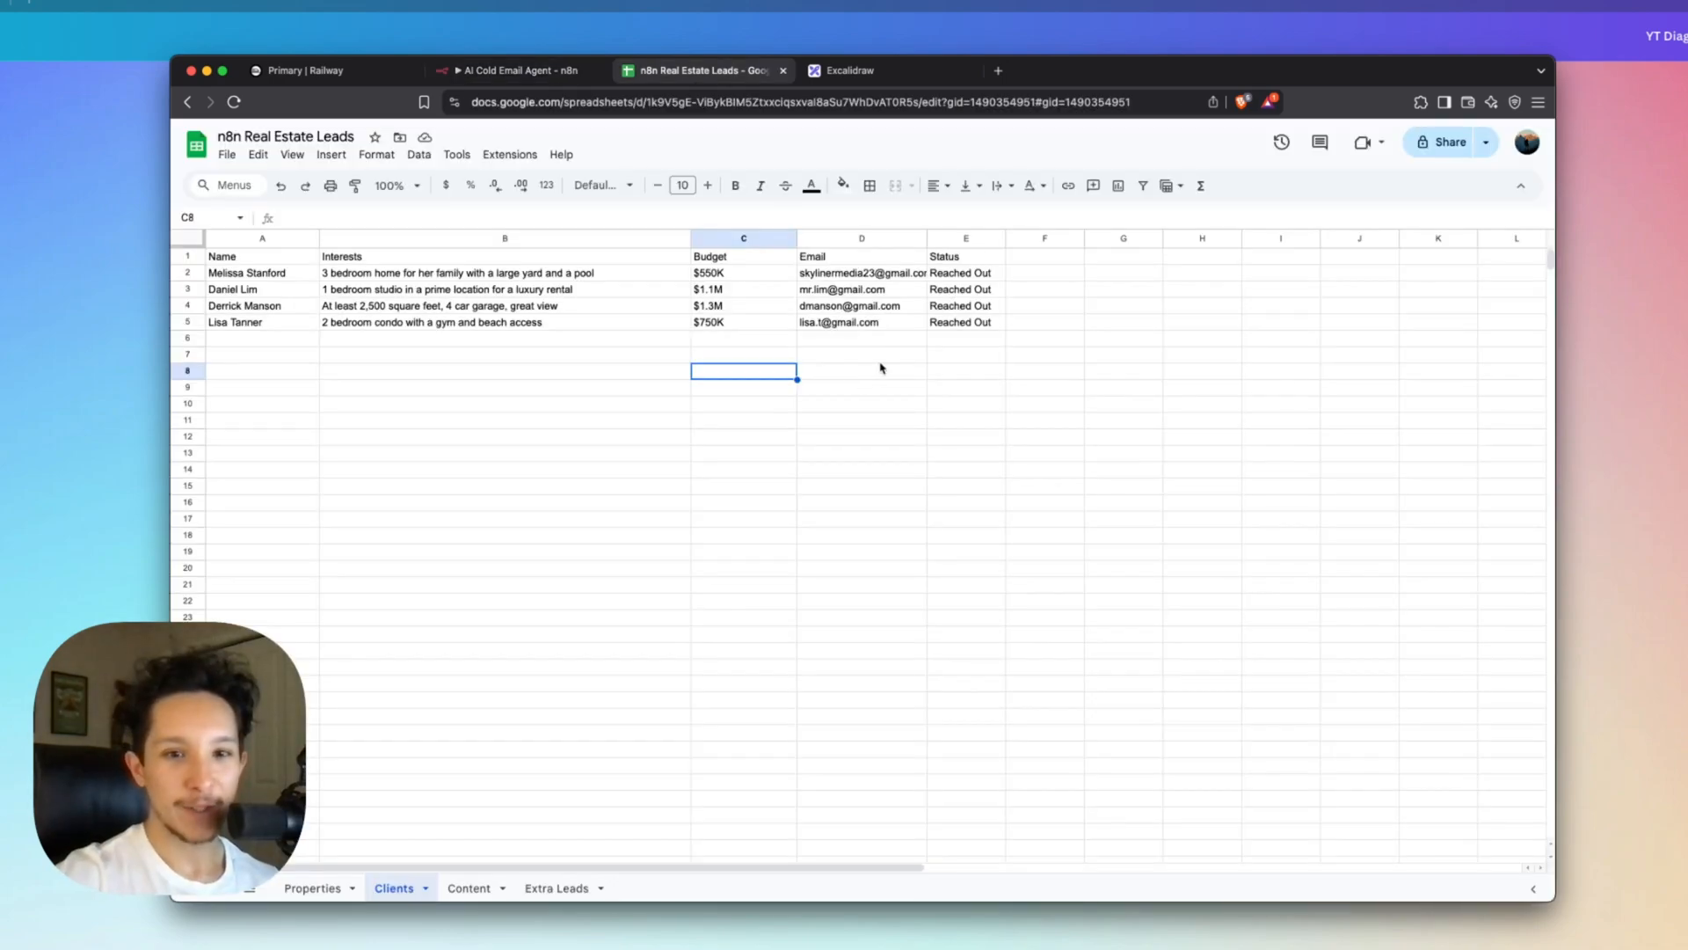
mouse_move(956, 331)
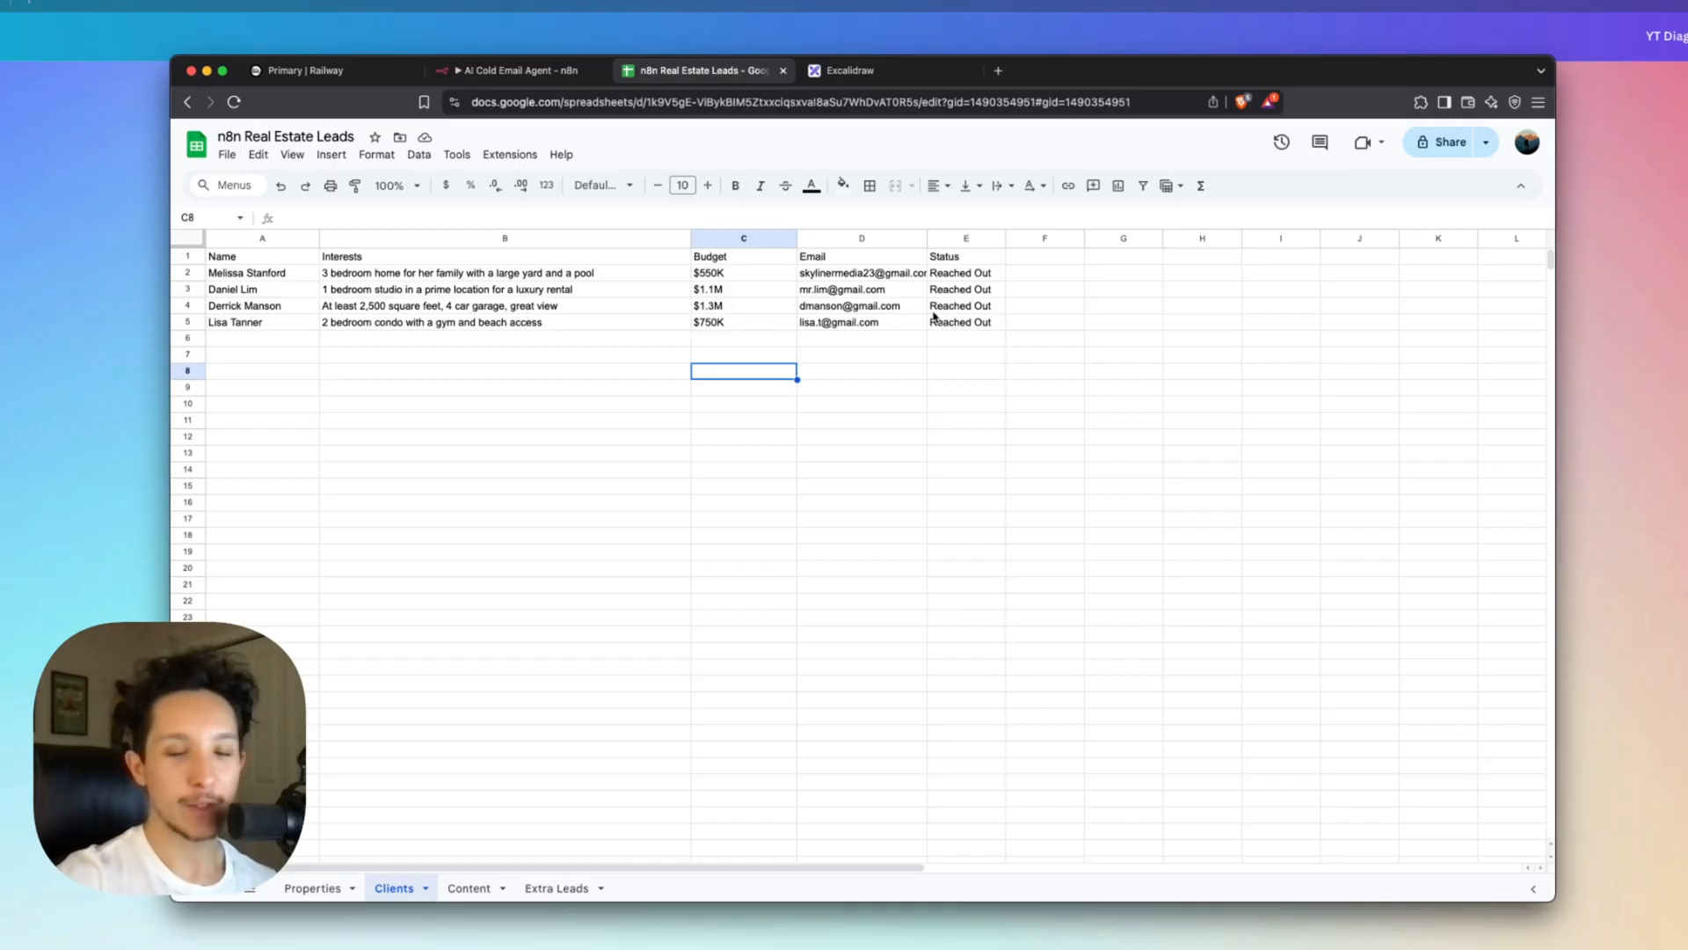
mouse_move(956, 327)
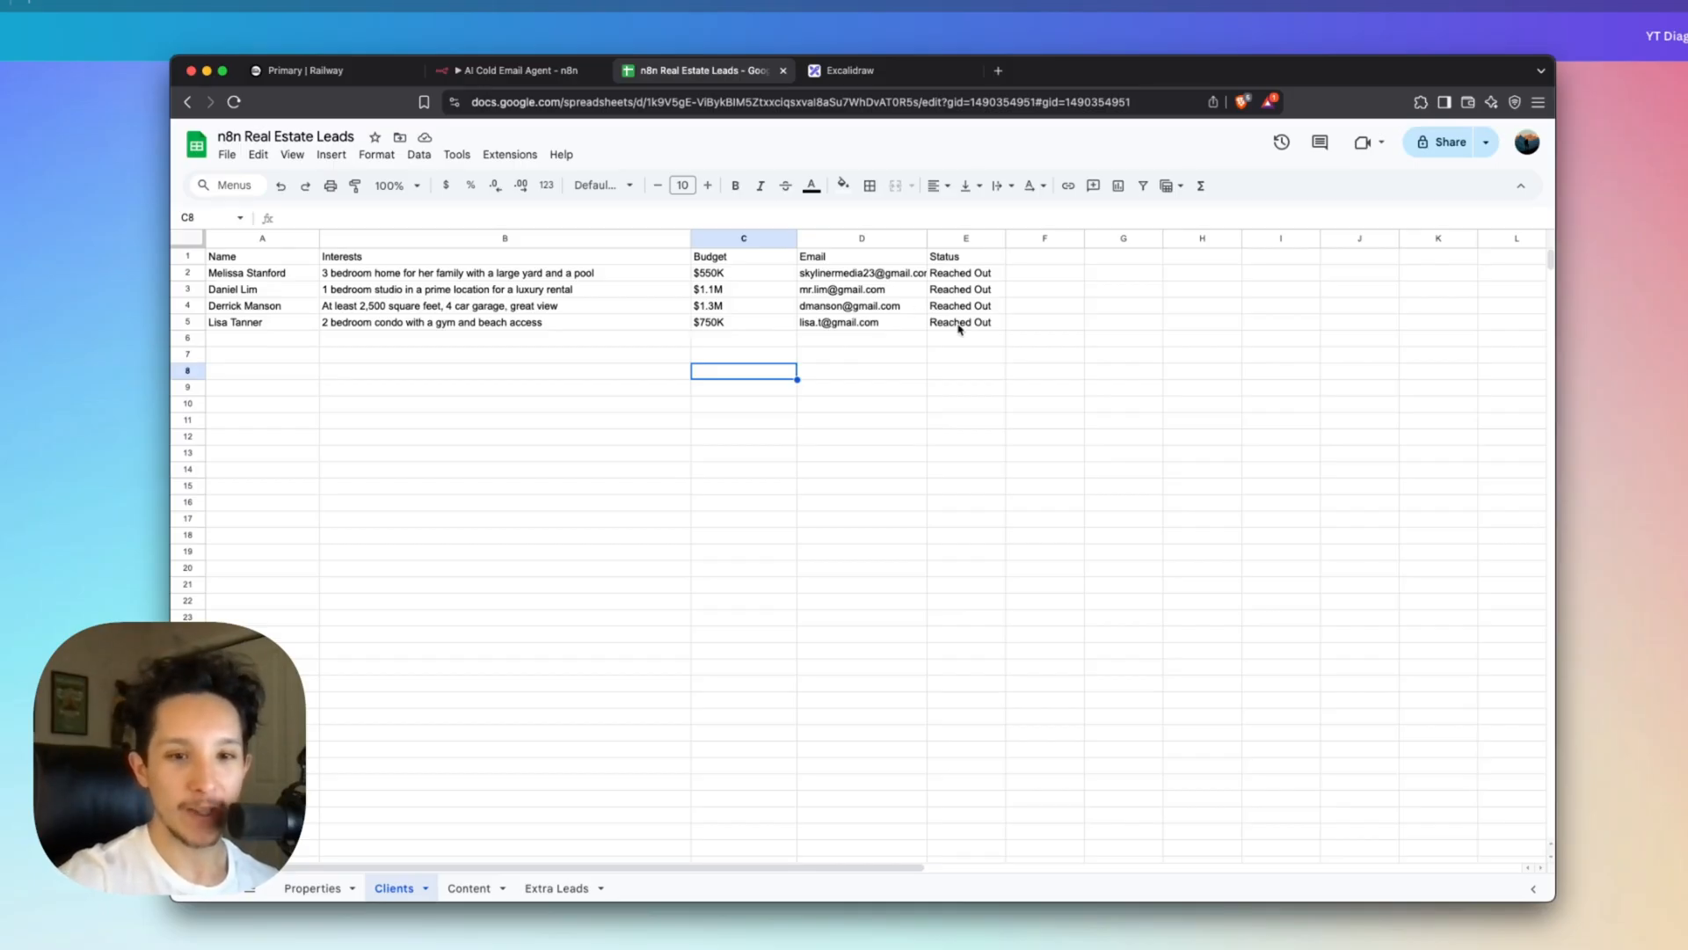
left_click(512, 70)
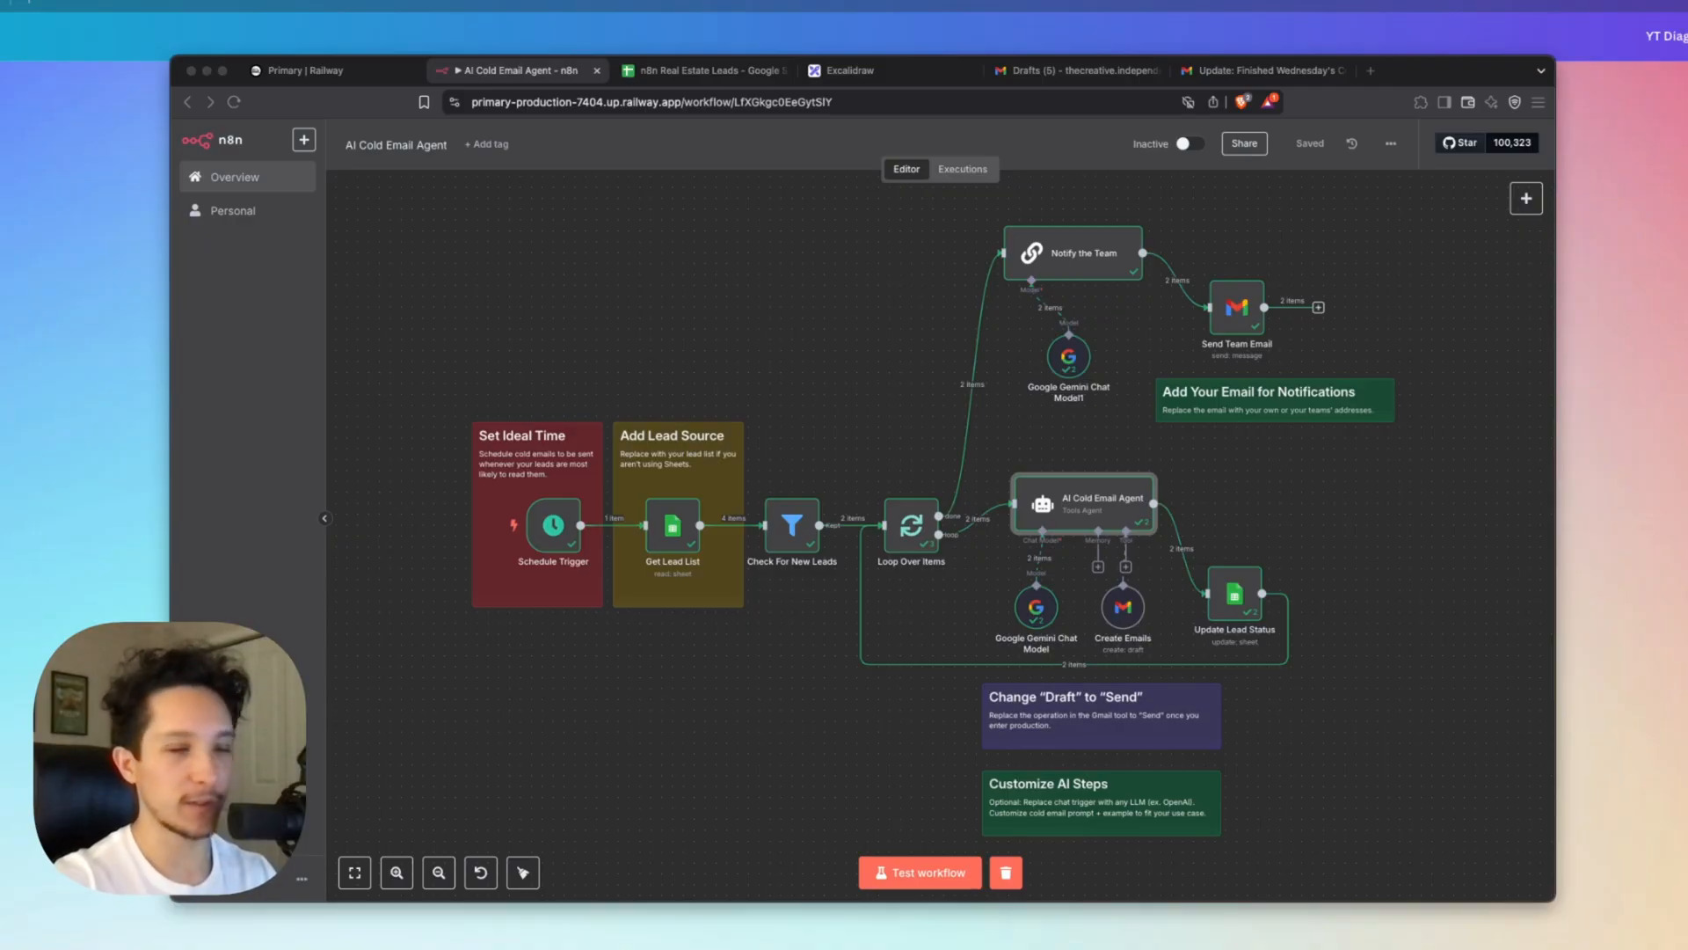
Review the agent's Gmail drafts and compare Lisa's condo pitch with the leads spreadsheet.
left_click(1069, 71)
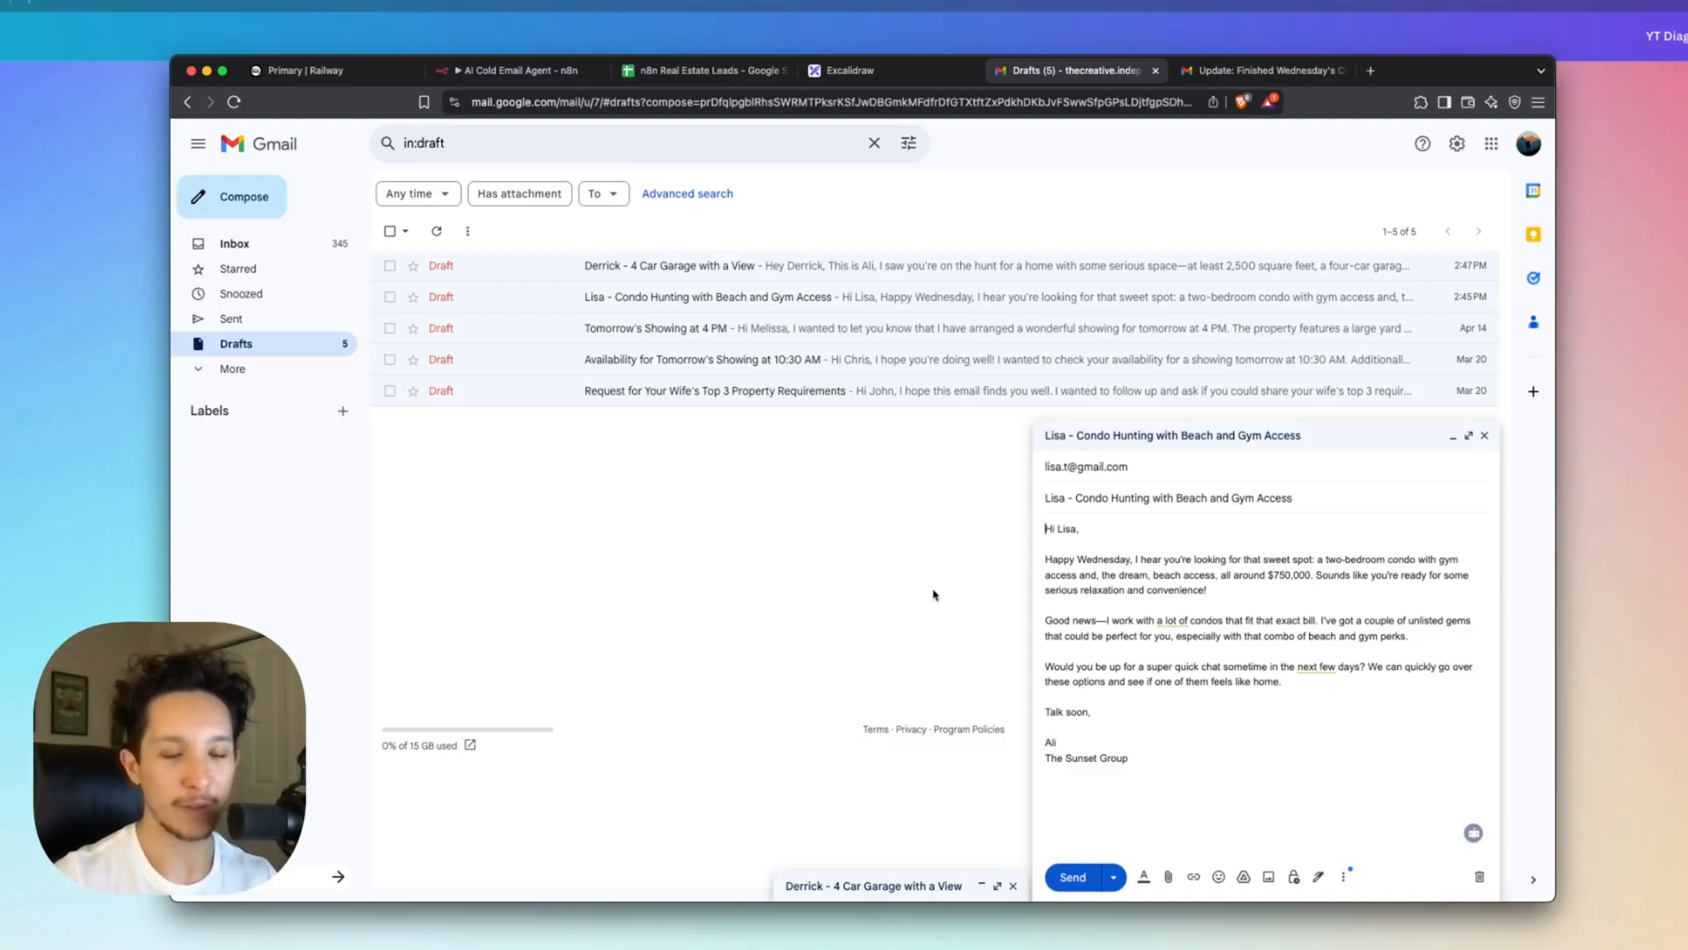
left_click(1467, 435)
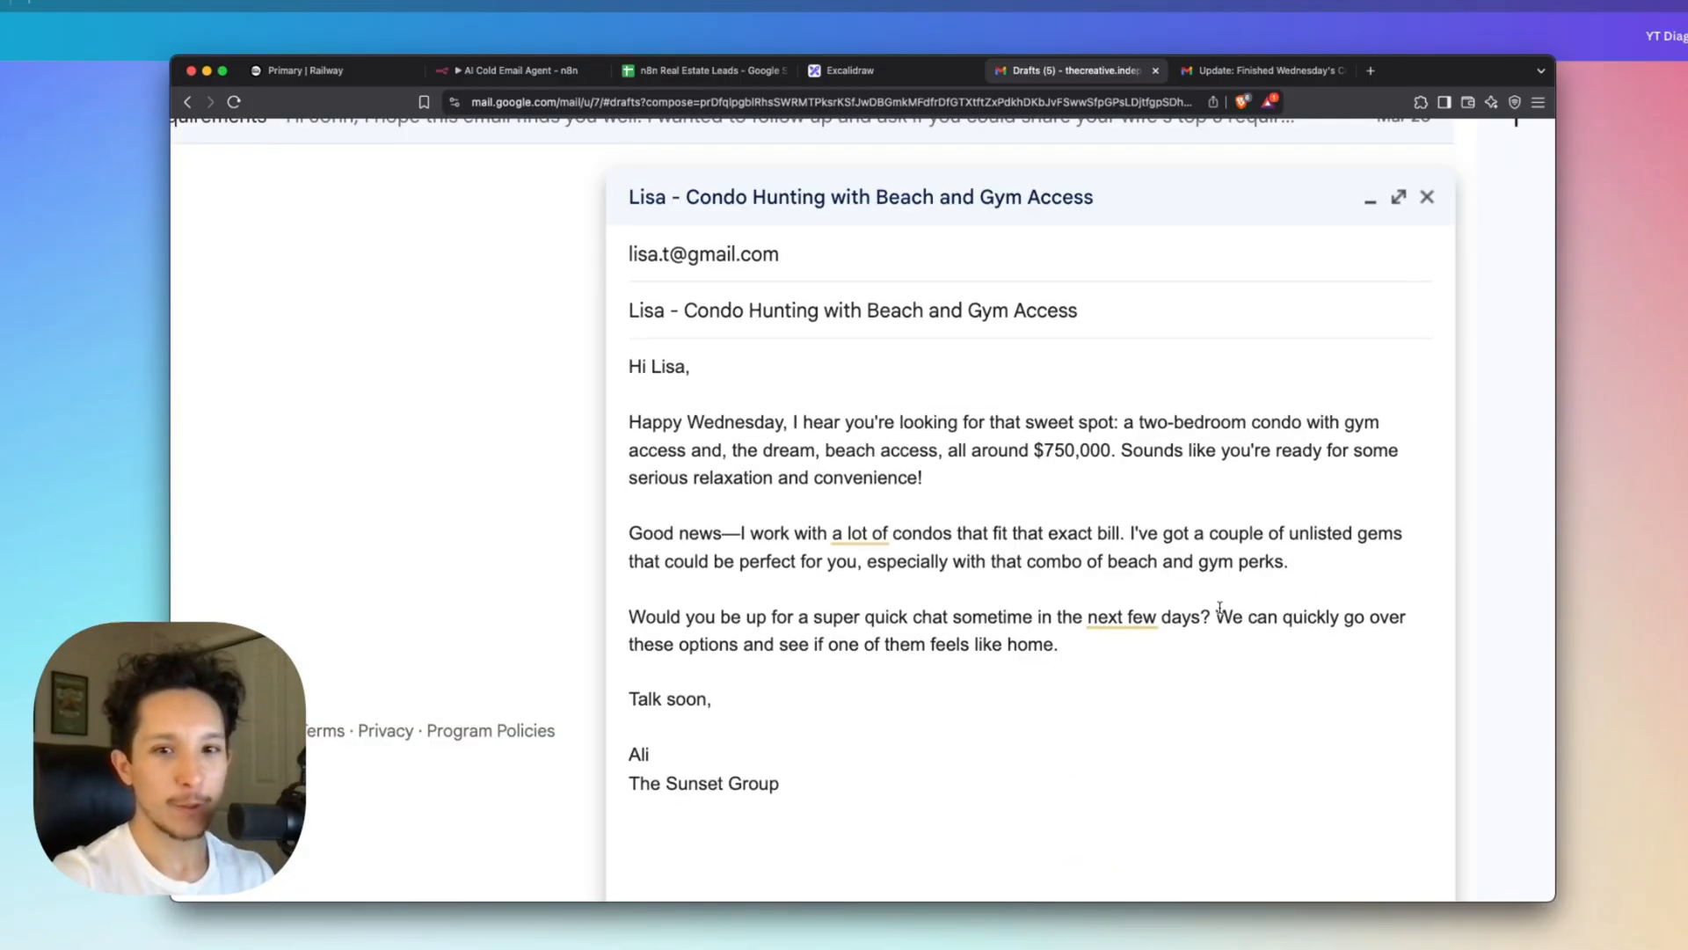
left_click(700, 70)
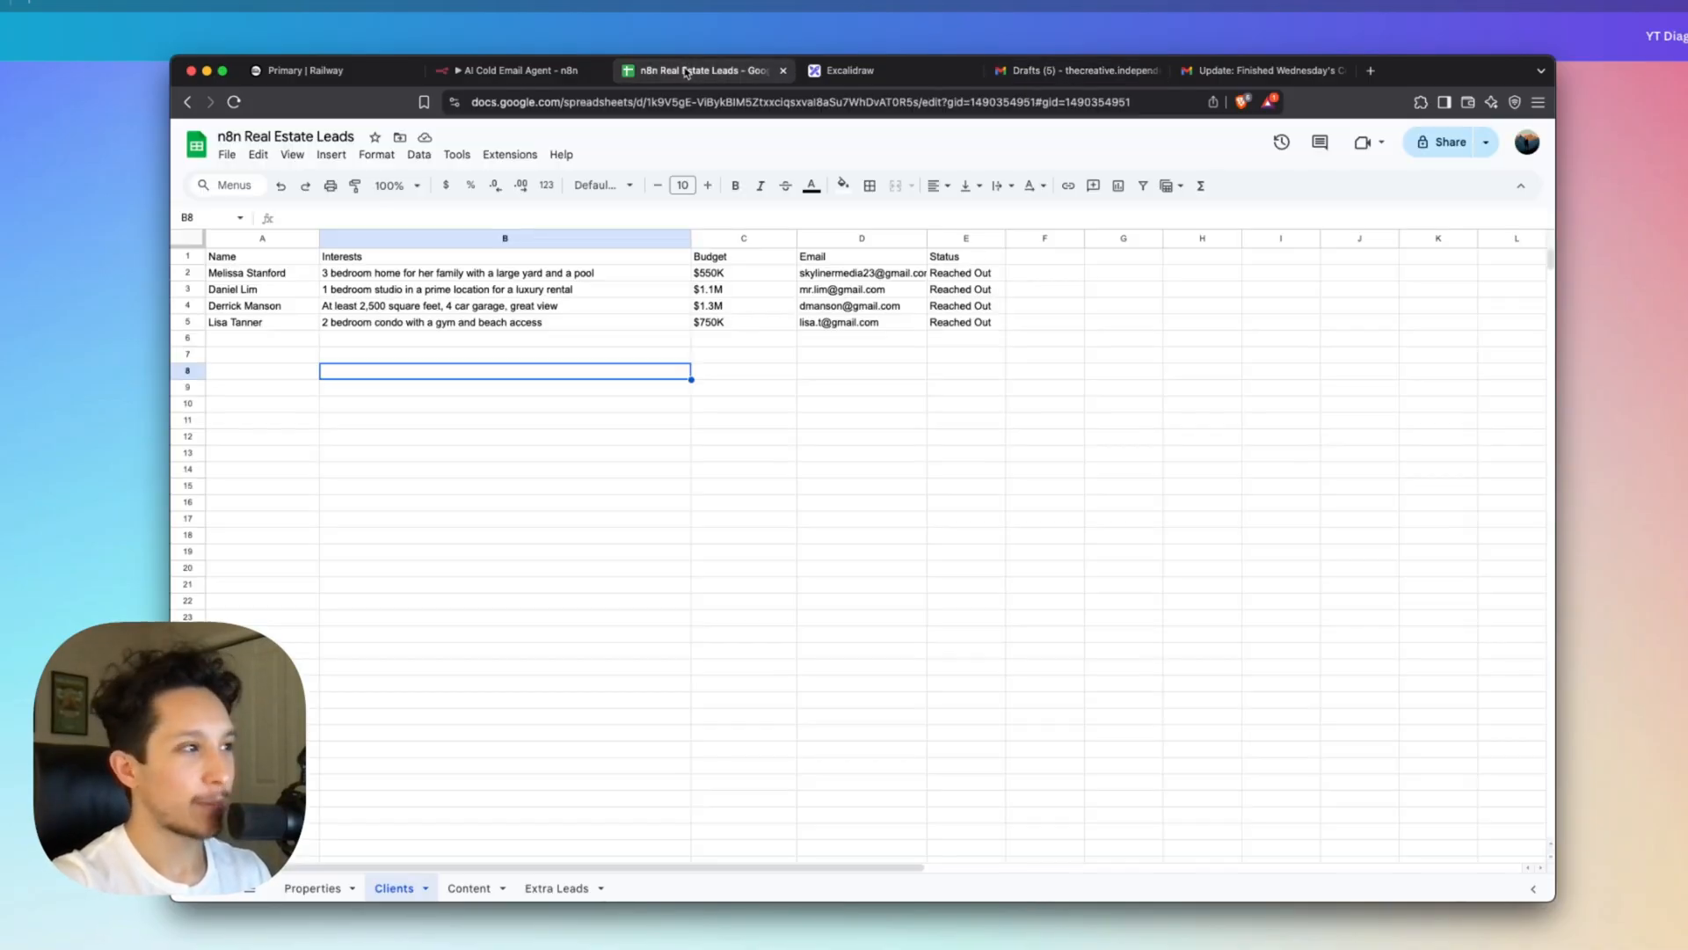
left_click(262, 337)
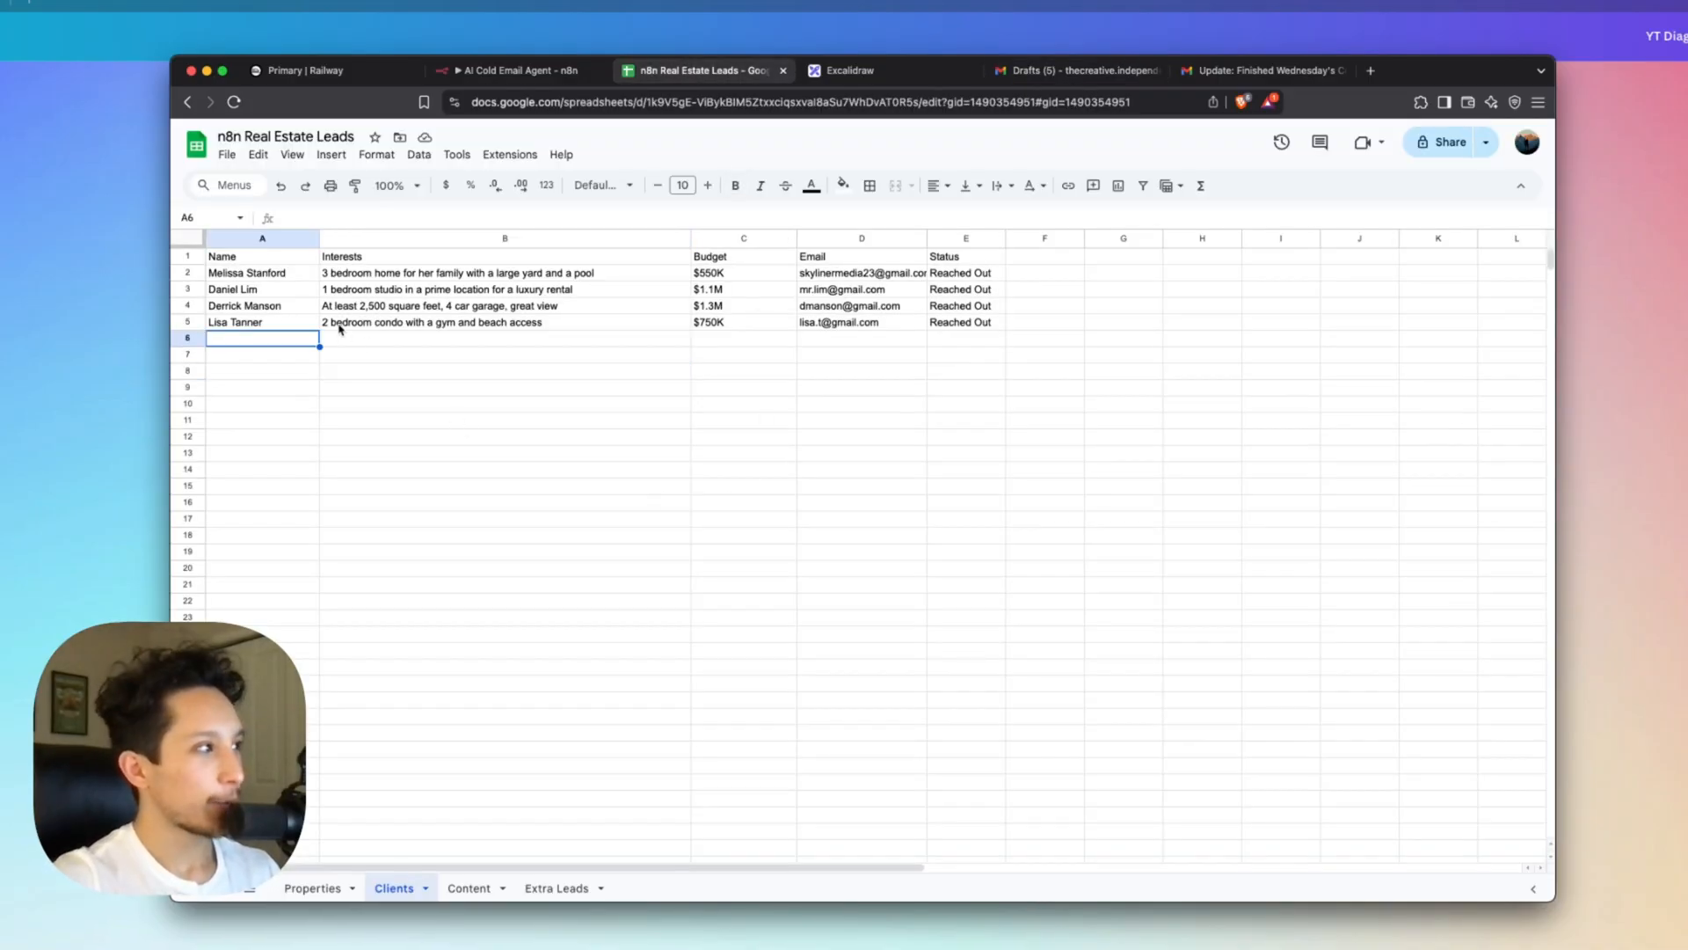
mouse_move(486, 331)
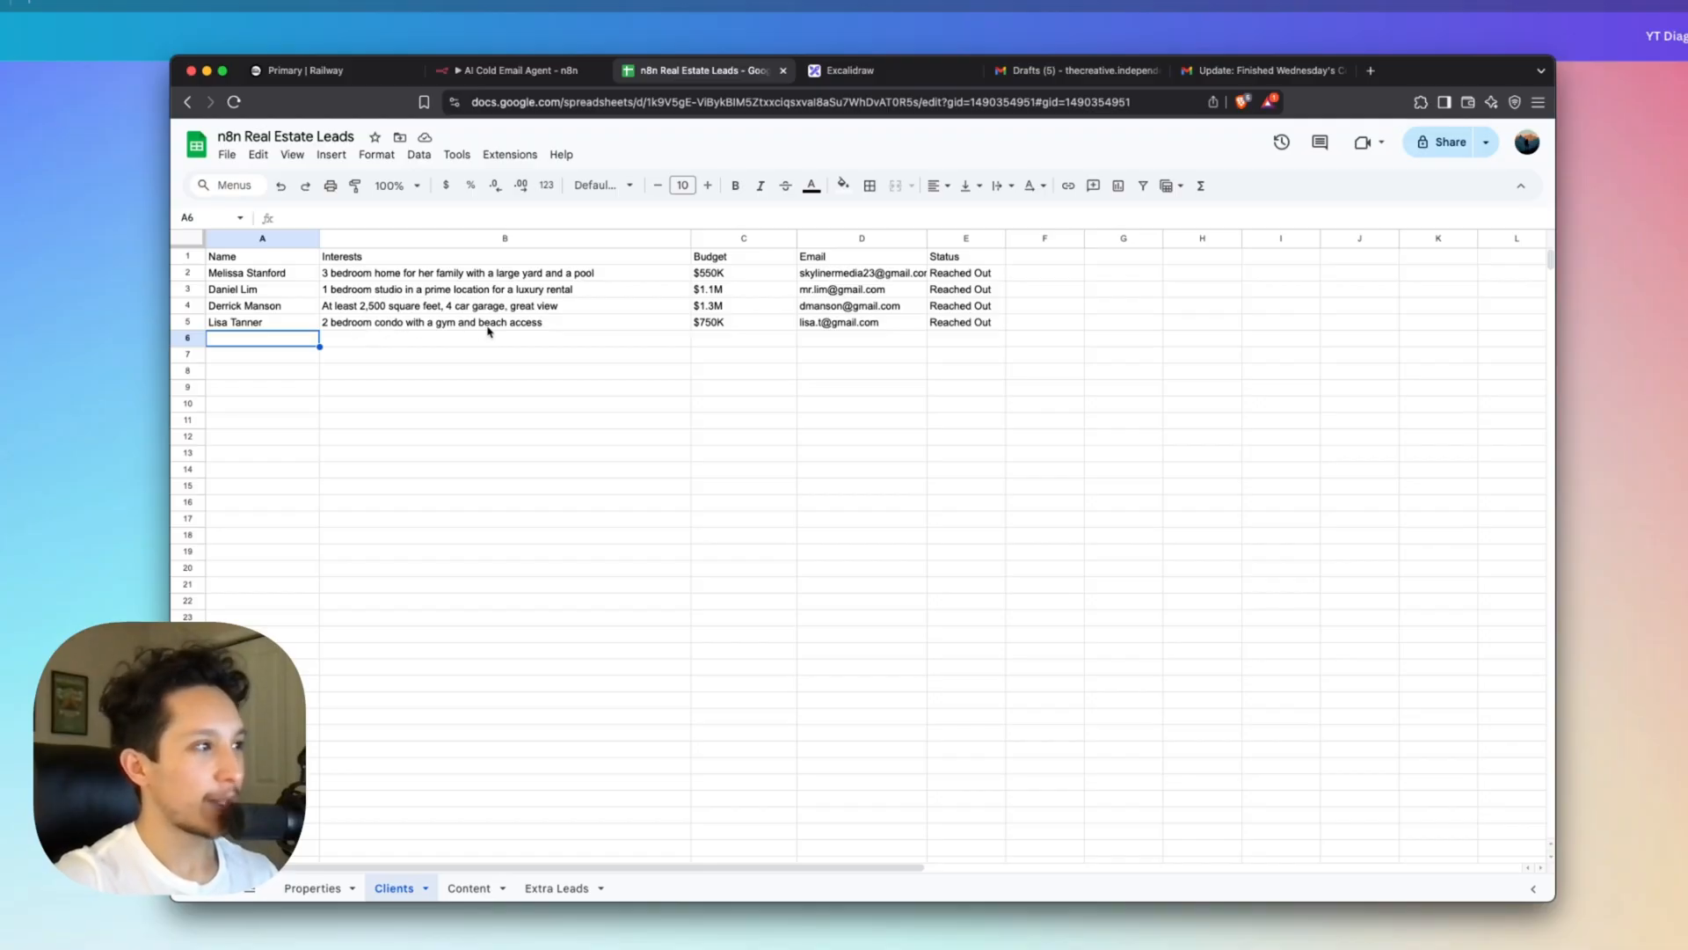
mouse_move(1074, 70)
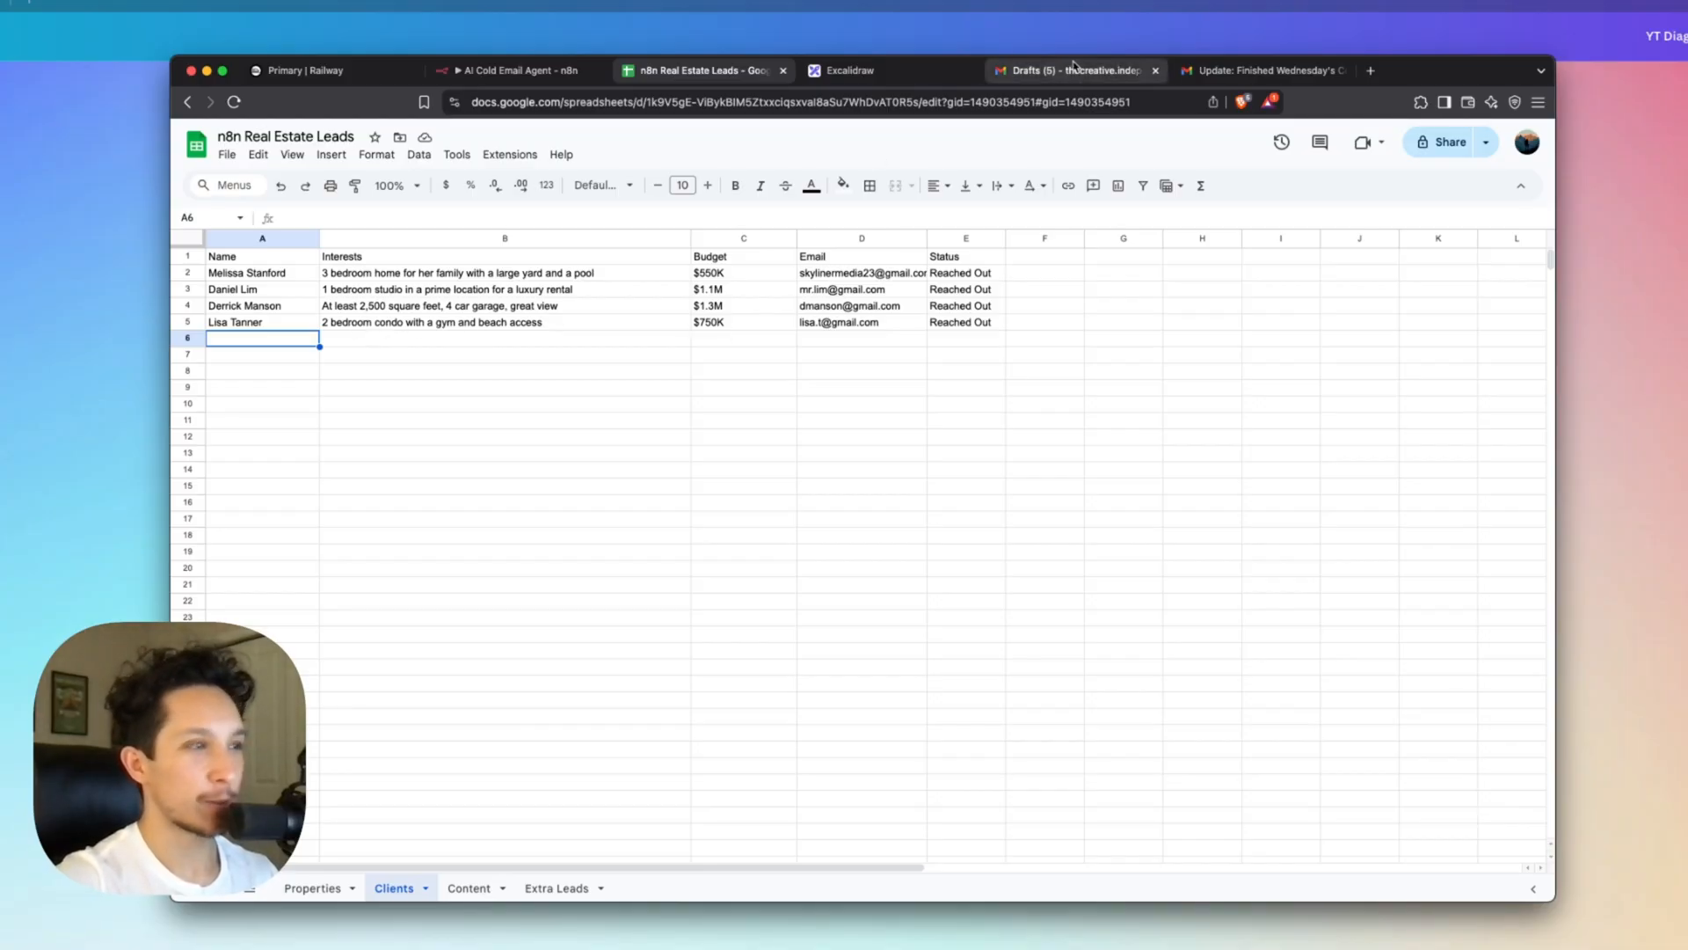
Read Derrick's four-car garage draft and check it against his spreadsheet row.
left_click(1071, 70)
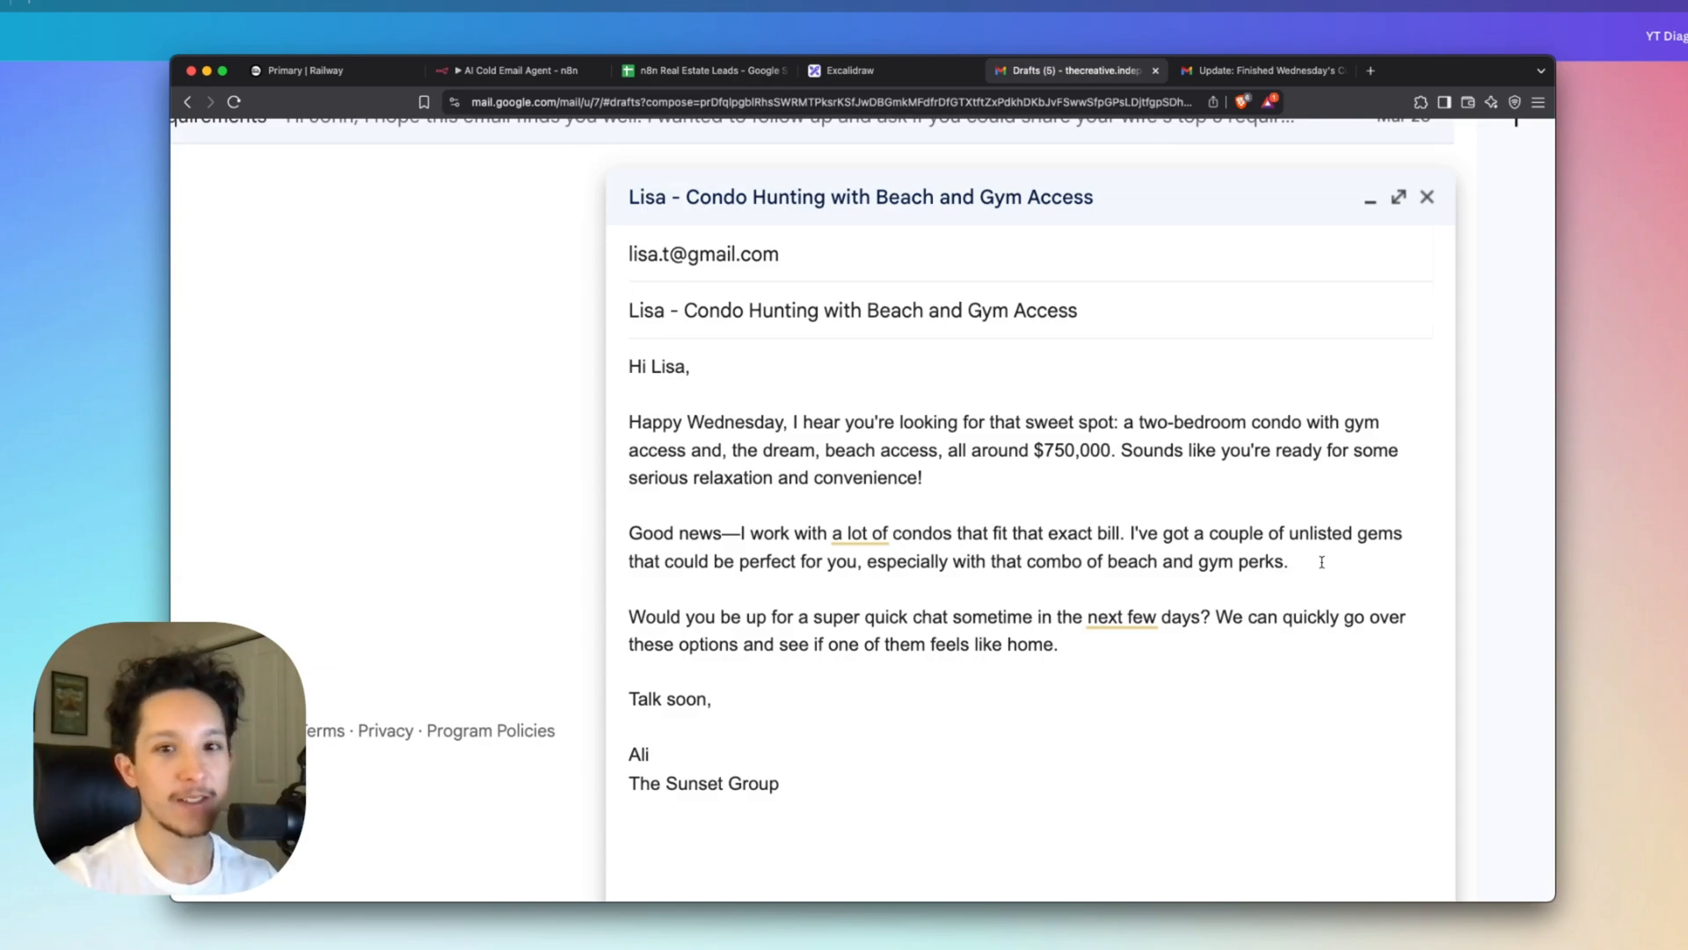
left_click(630, 366)
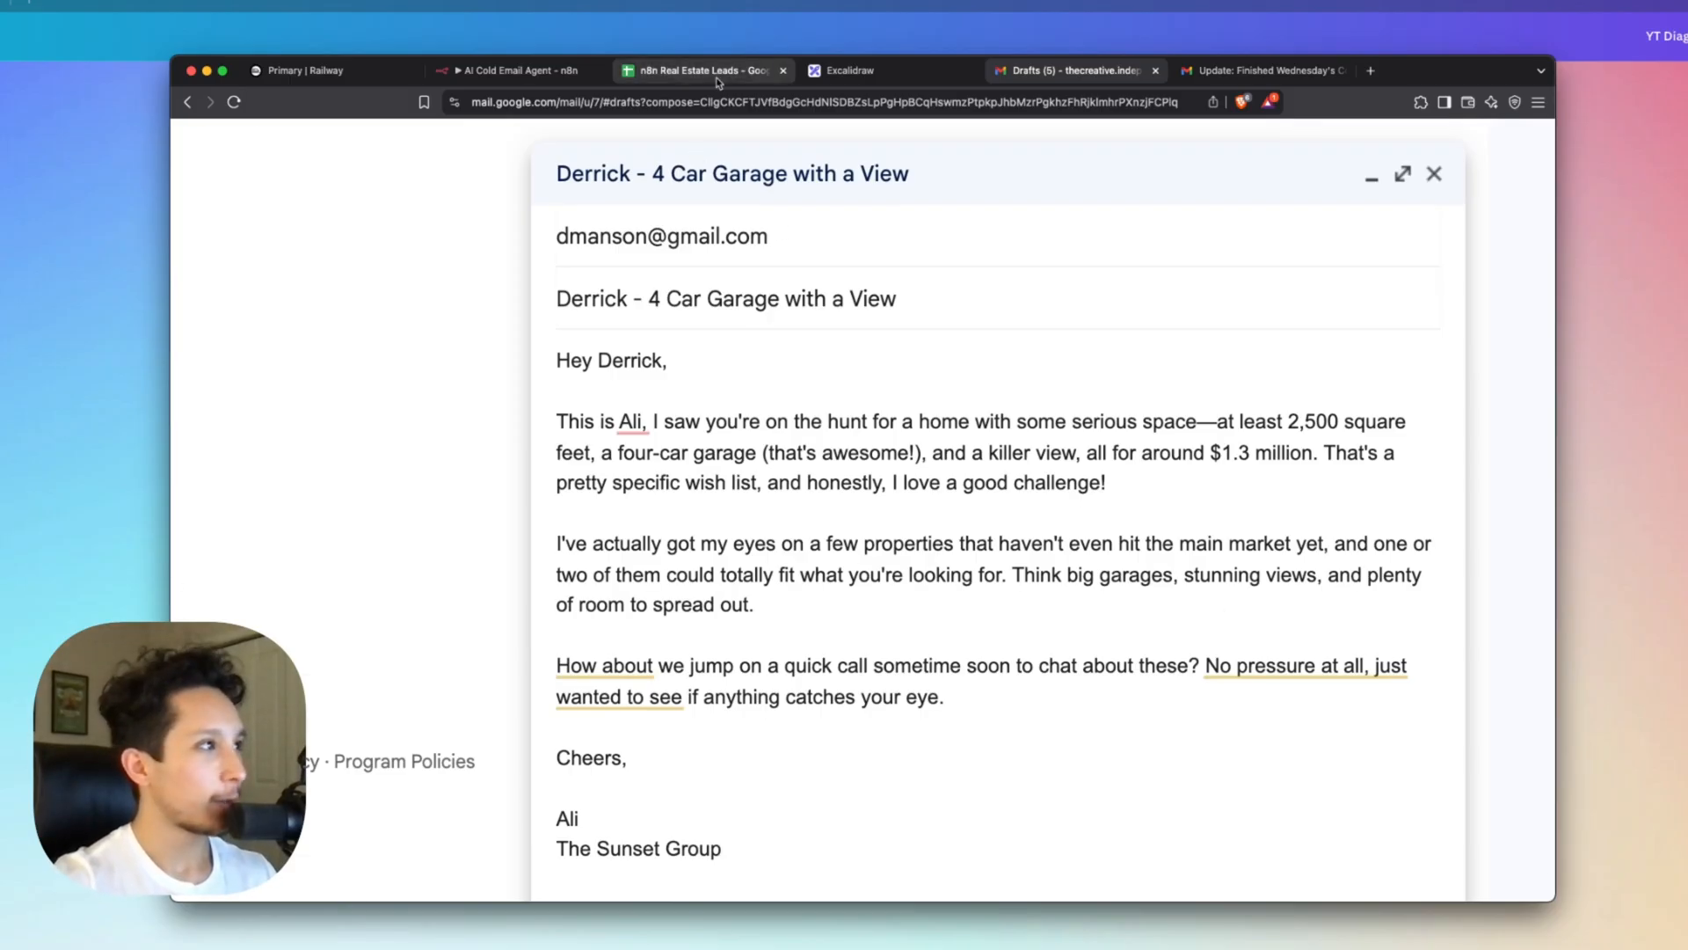
left_click(700, 70)
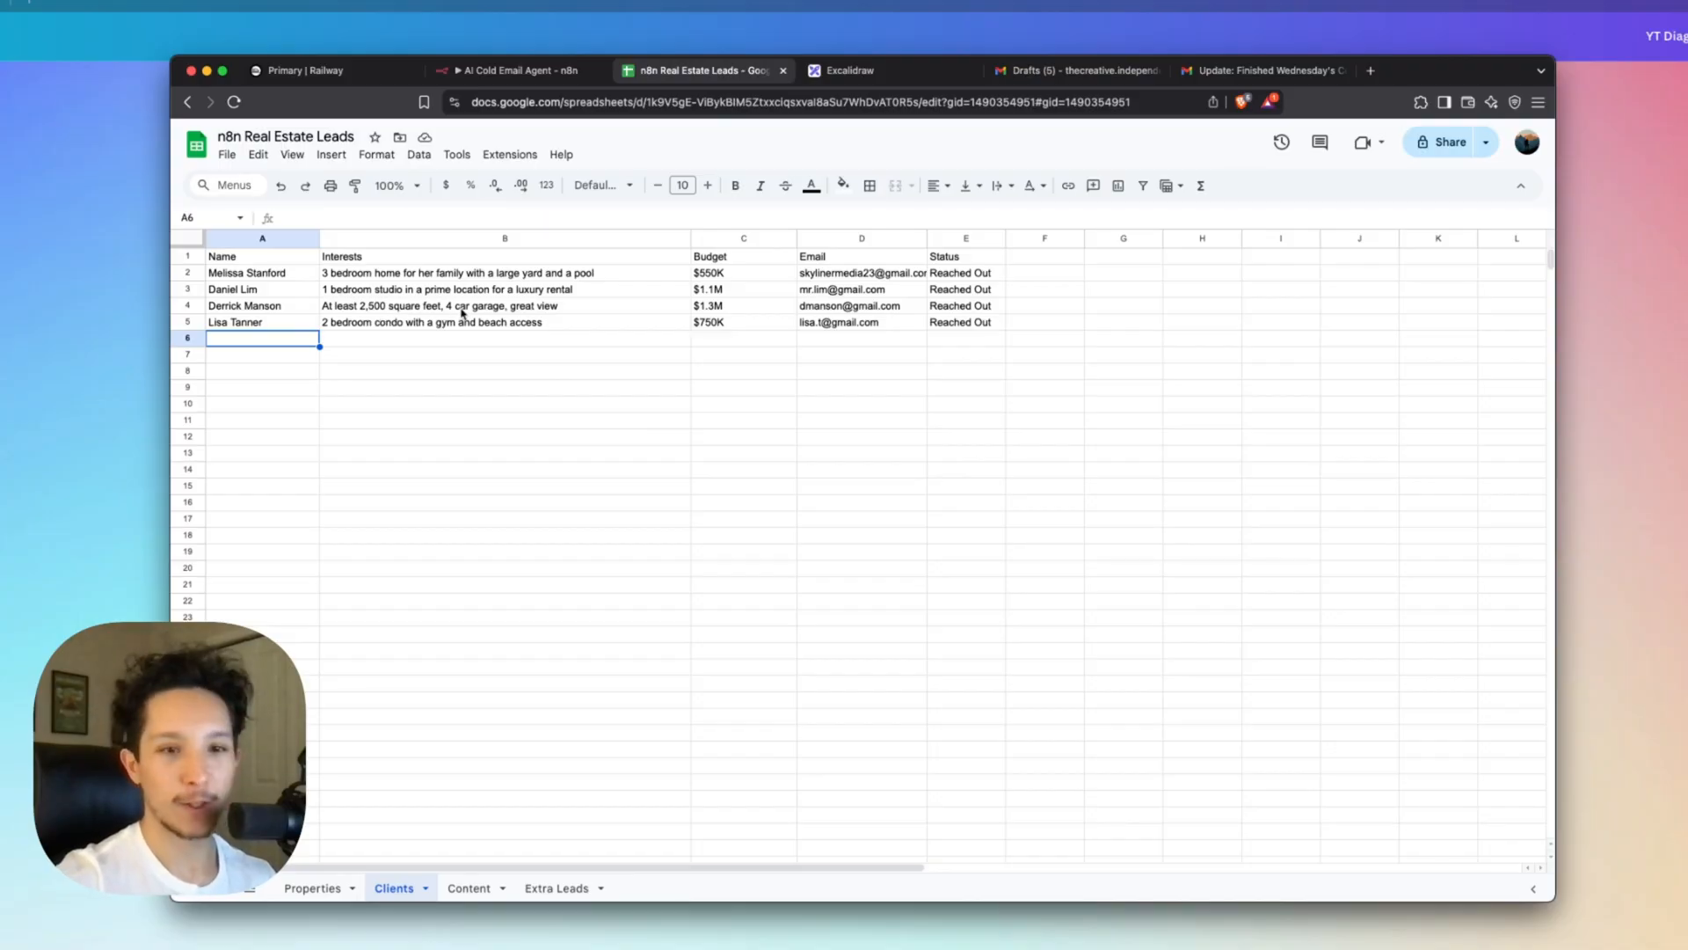
mouse_move(710, 322)
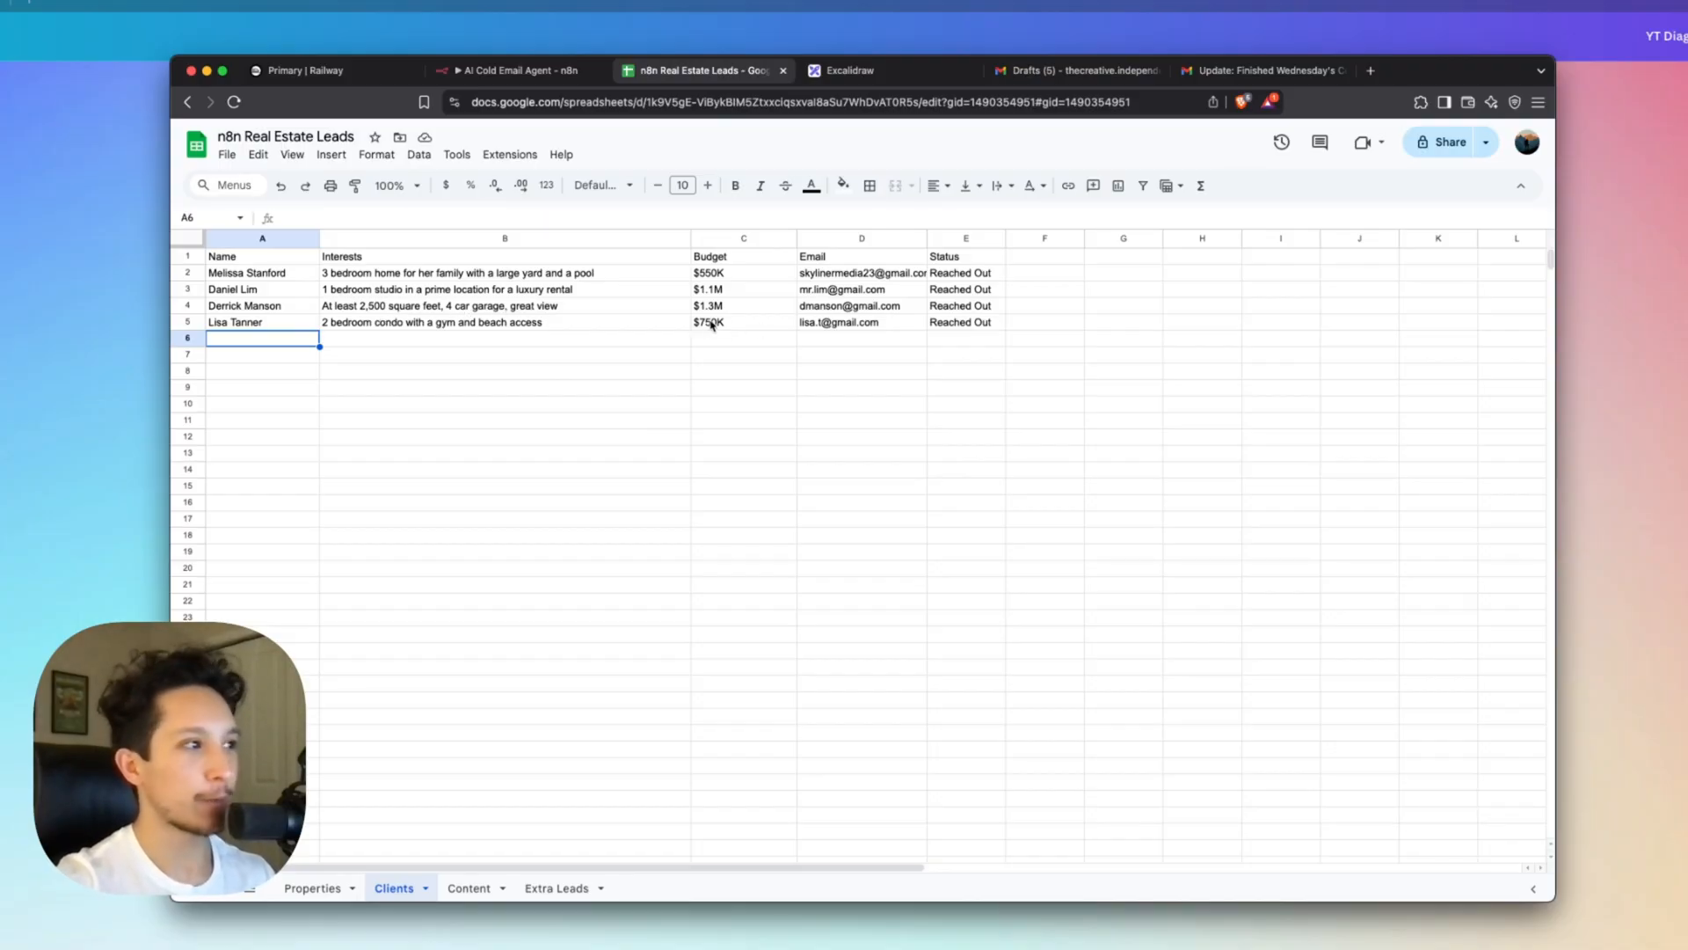
left_click(1075, 70)
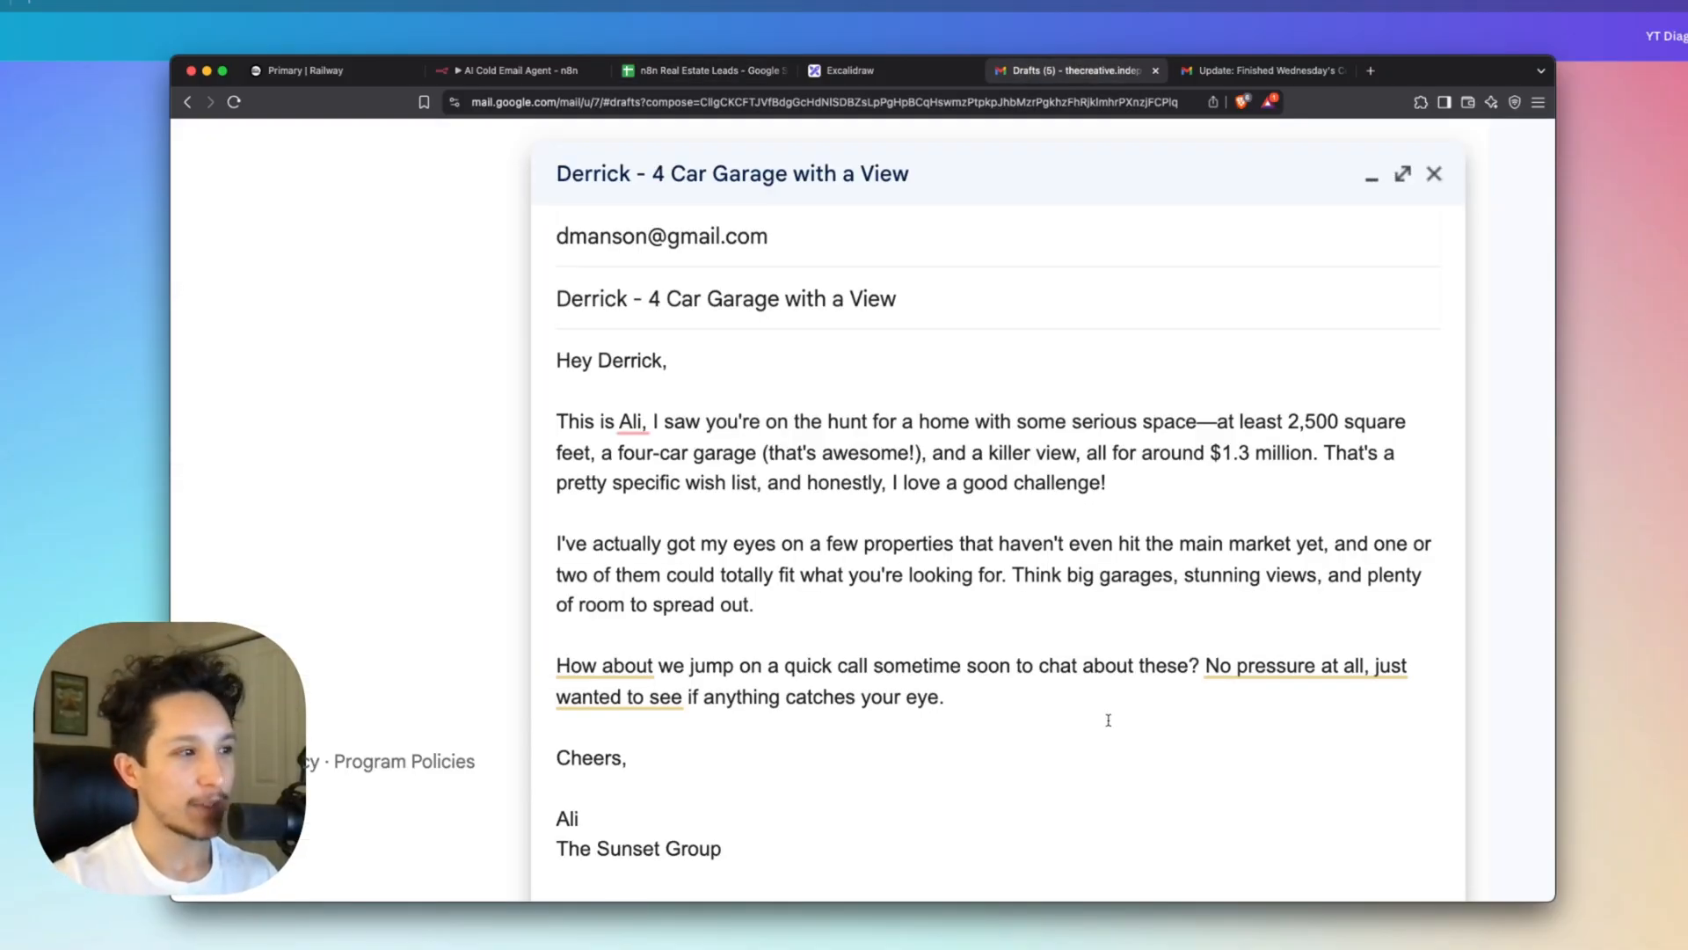
left_click(721, 849)
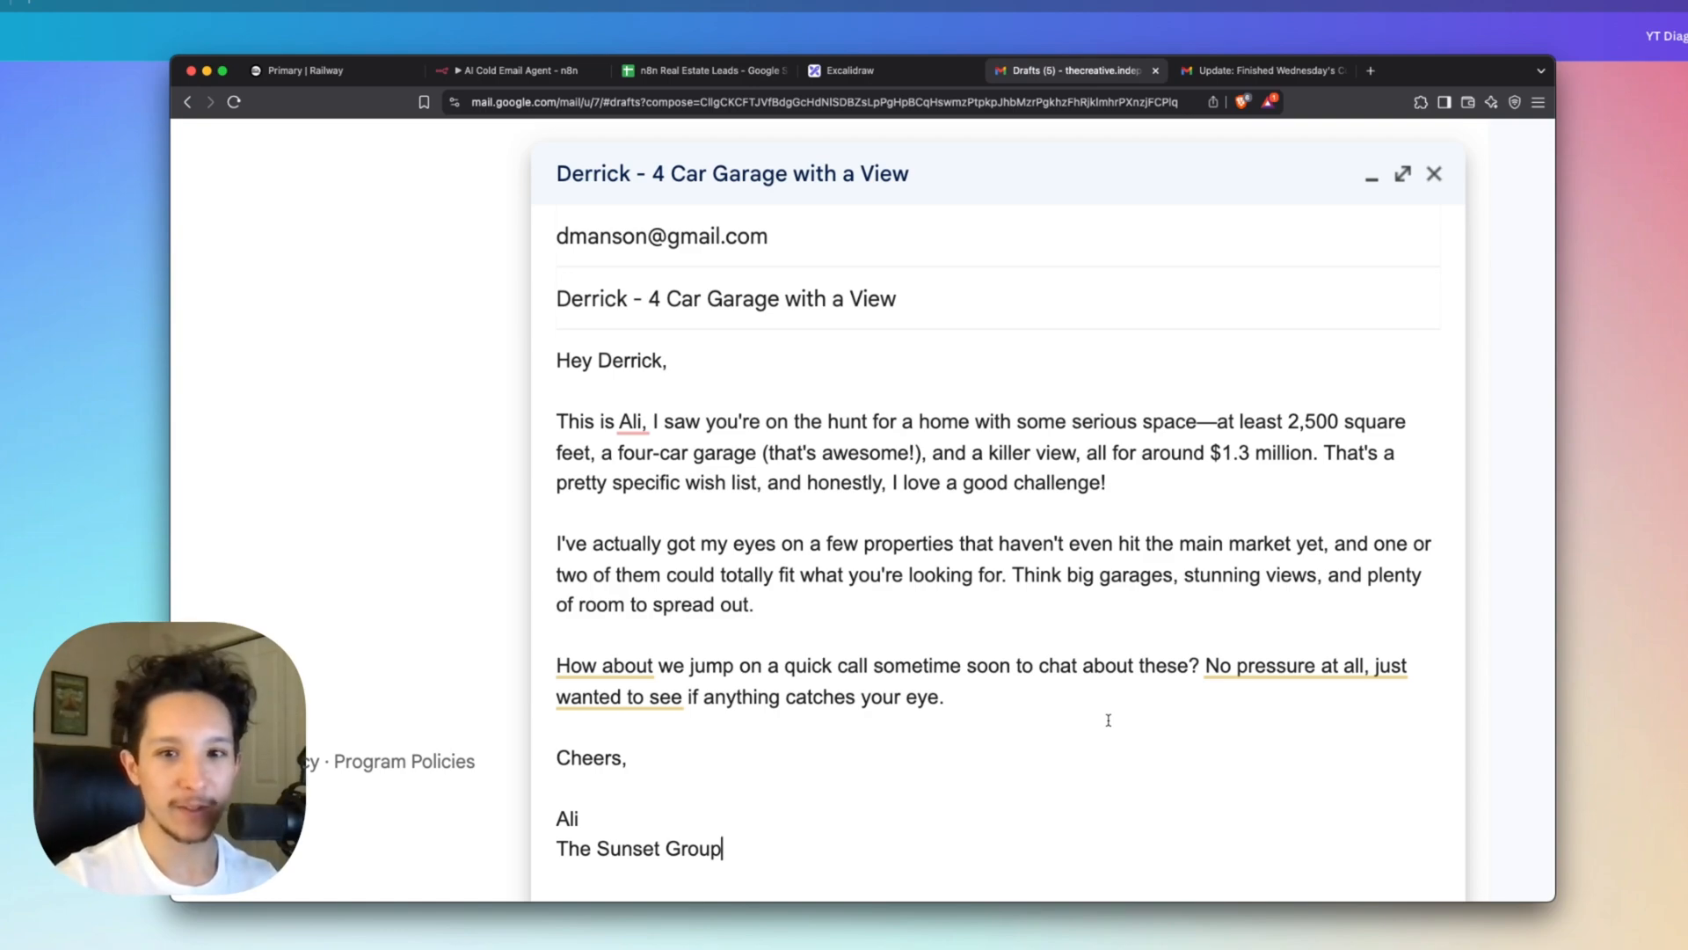
left_click(1263, 70)
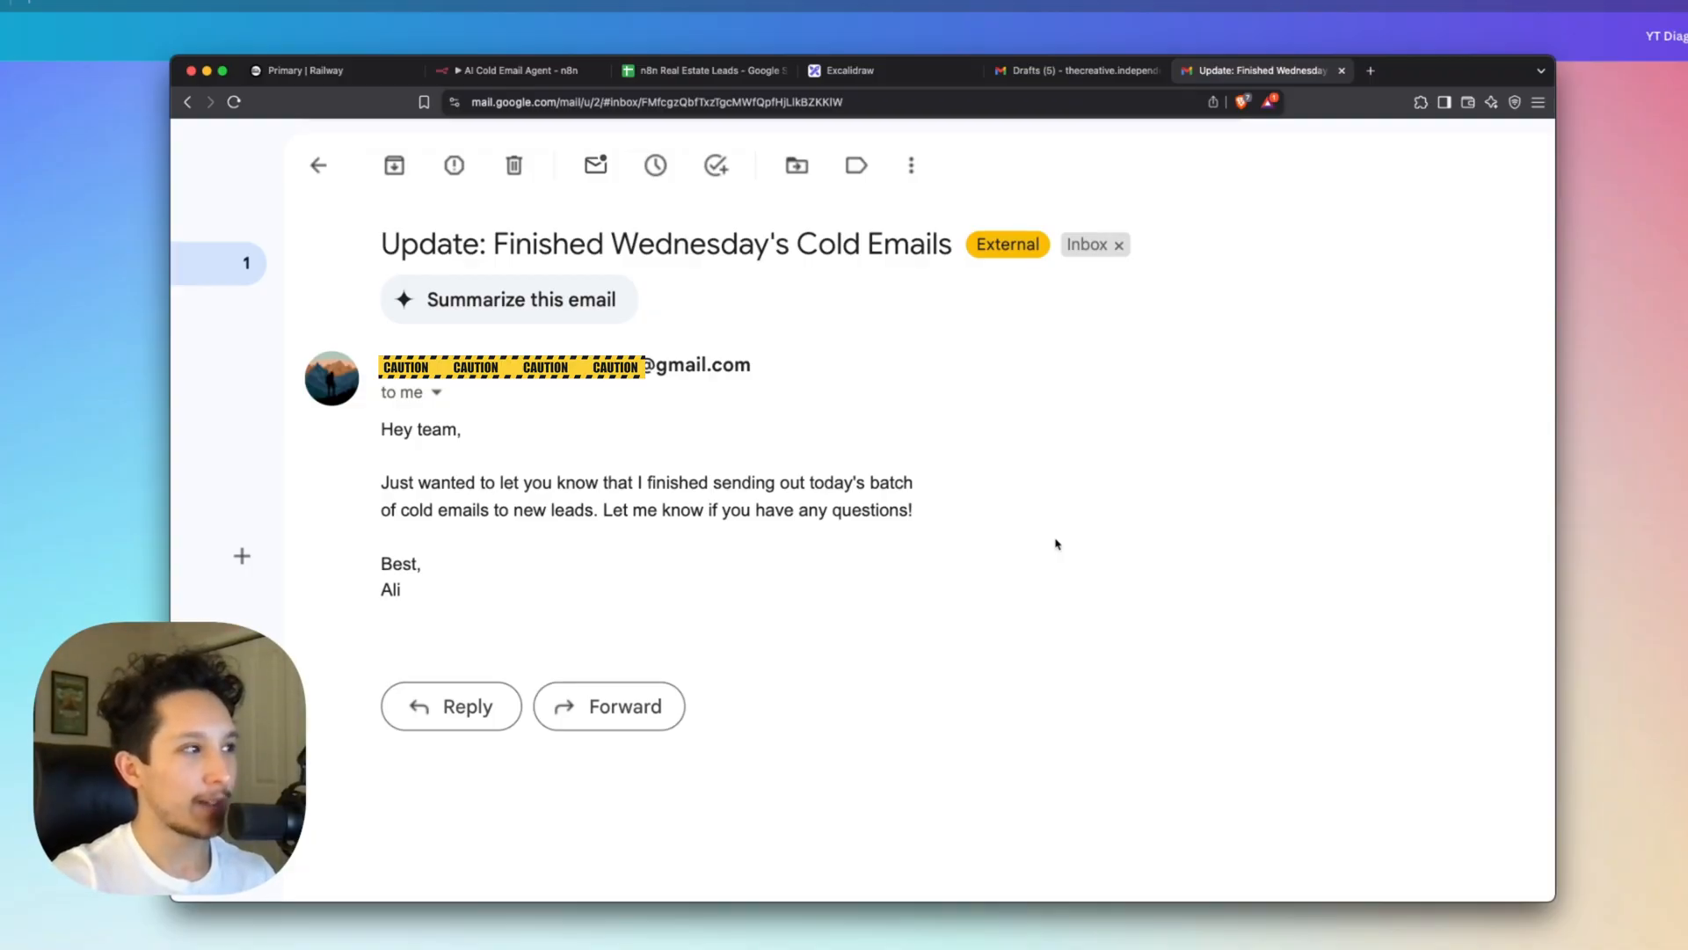
mouse_move(992, 563)
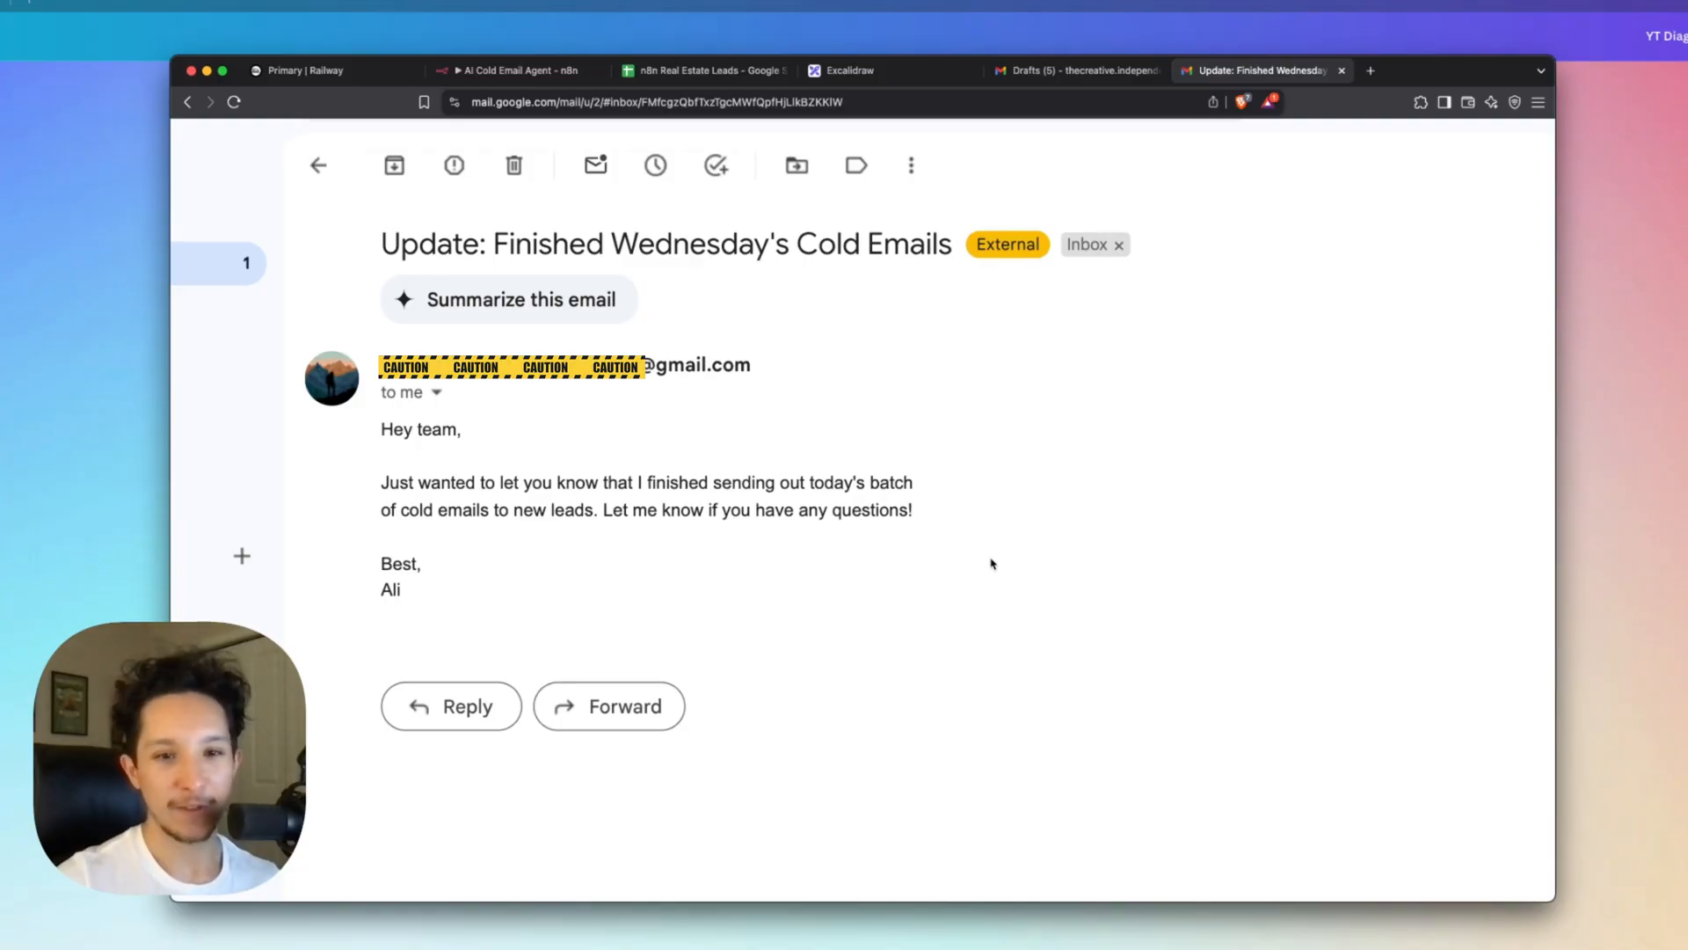
mouse_move(673, 301)
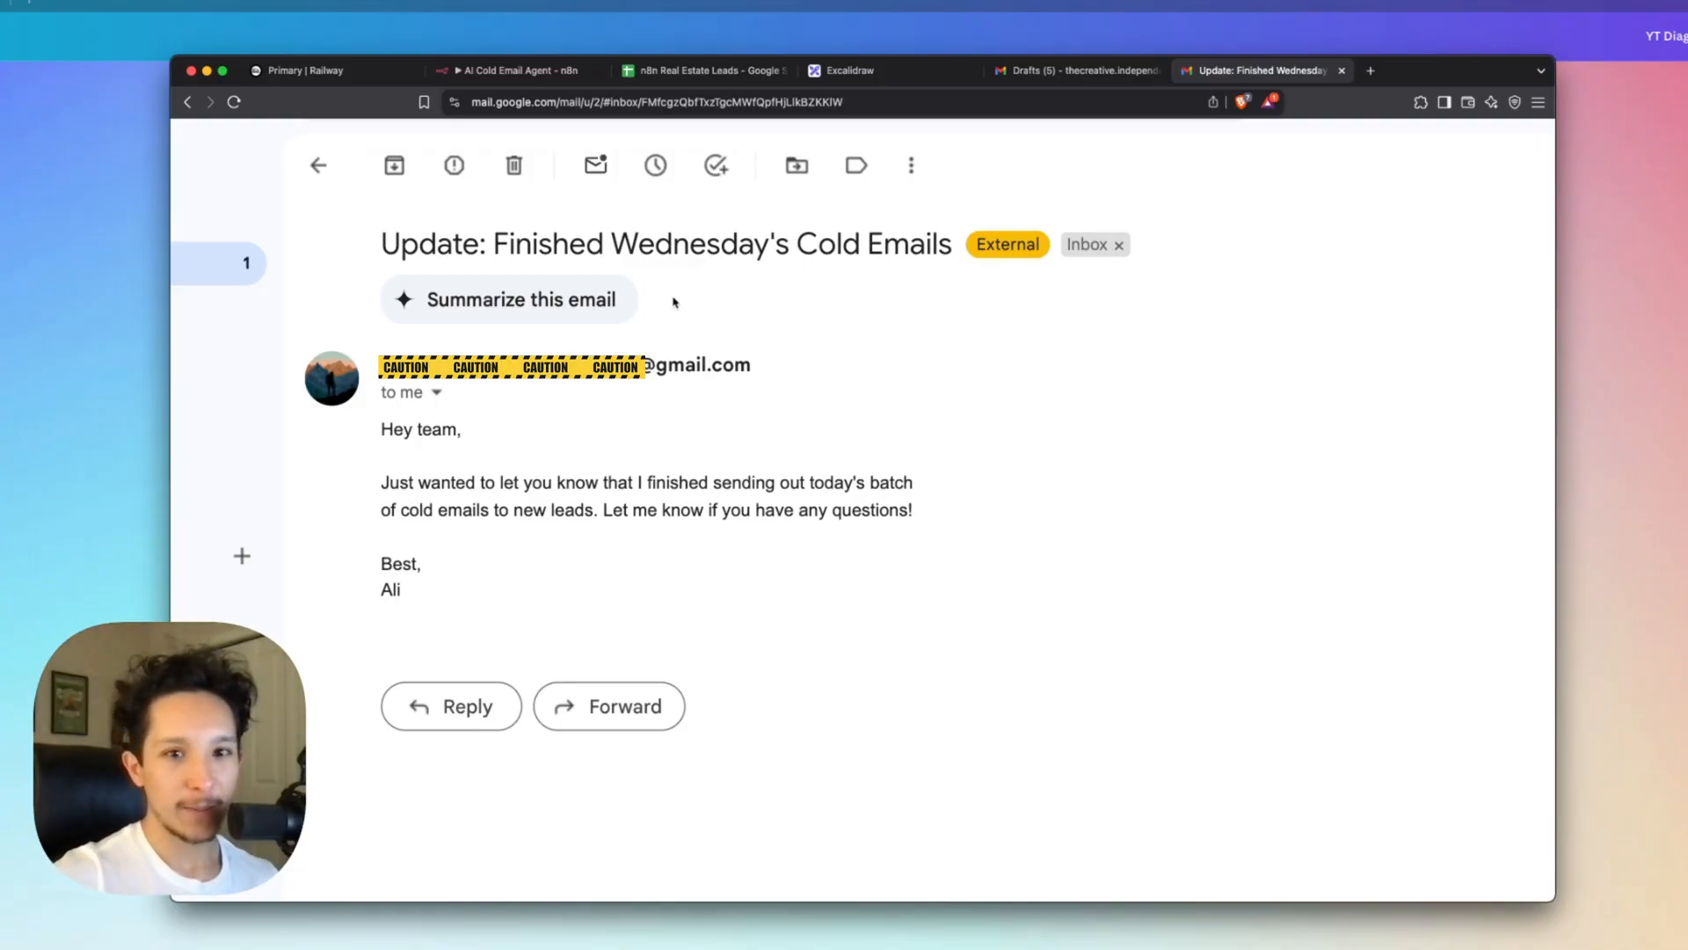
Highlight 'Wednesday's' in the team update subject, then return to the n8n workflow.
double_click(690, 245)
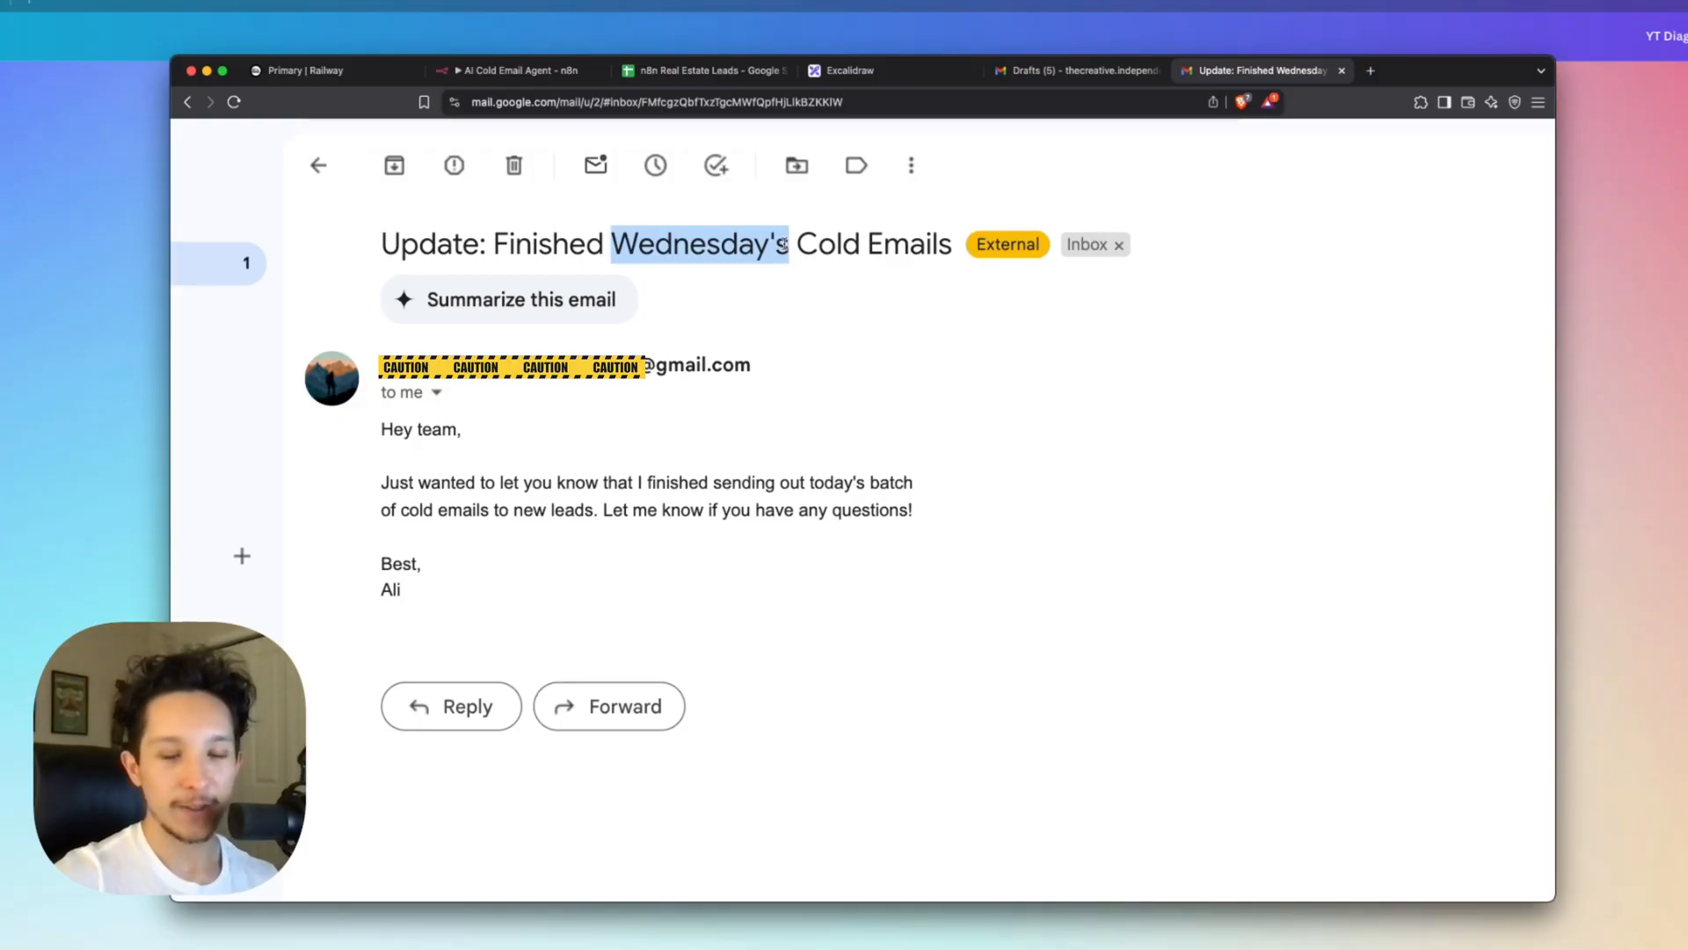
left_click(517, 70)
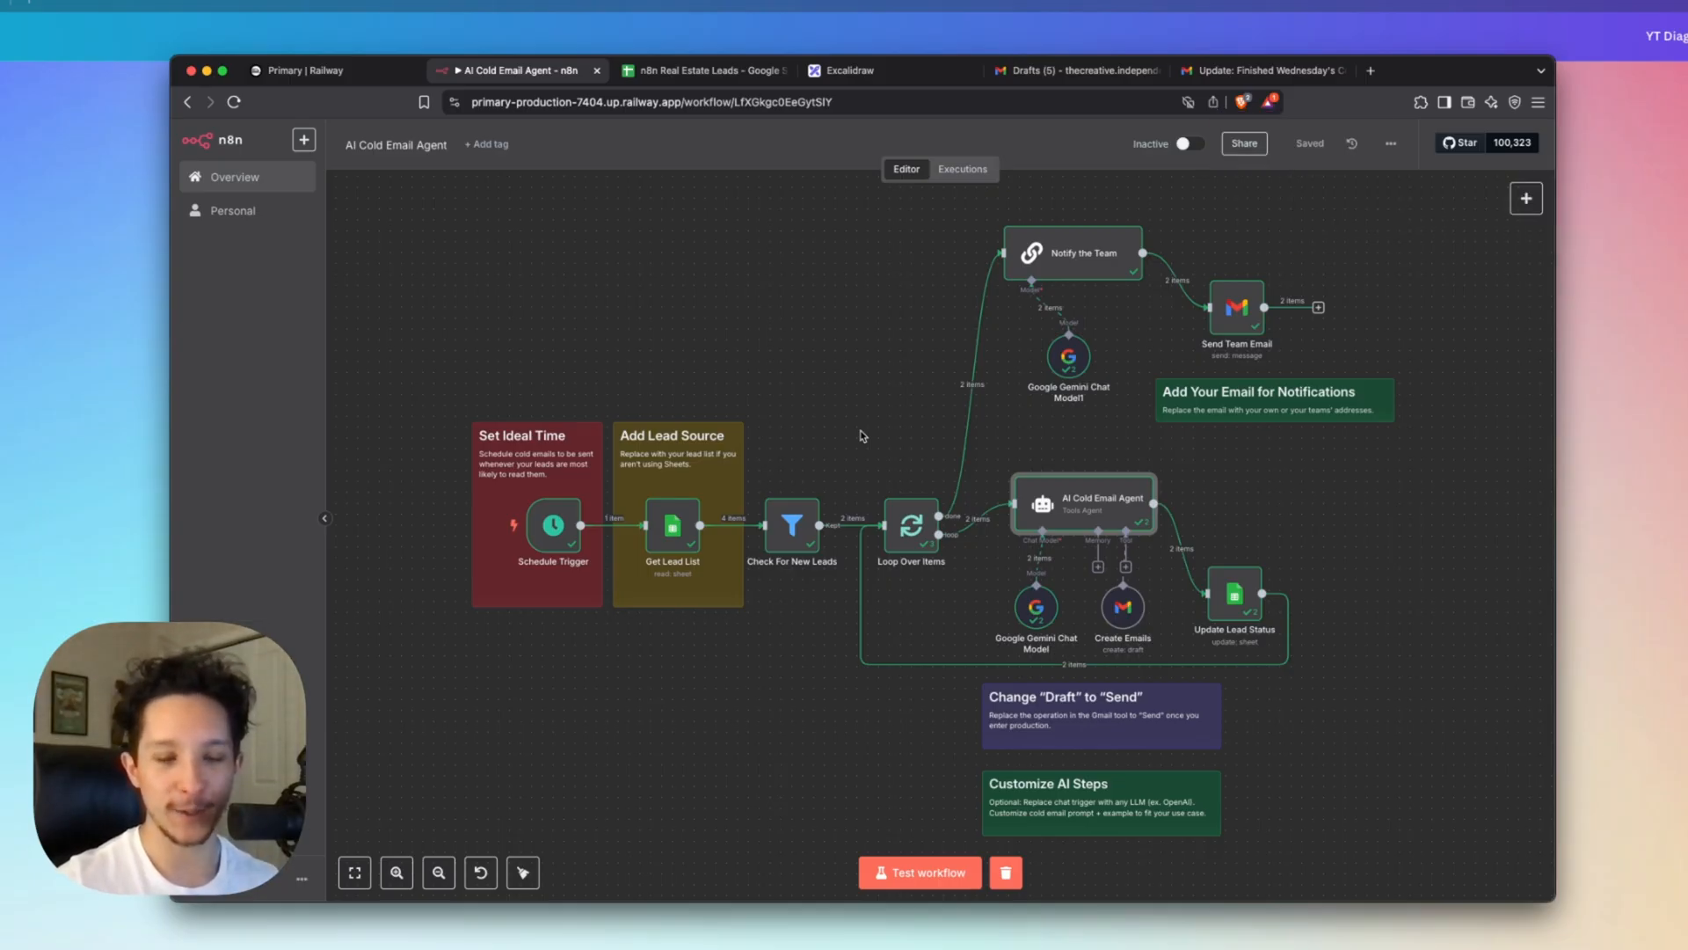
mouse_move(809, 355)
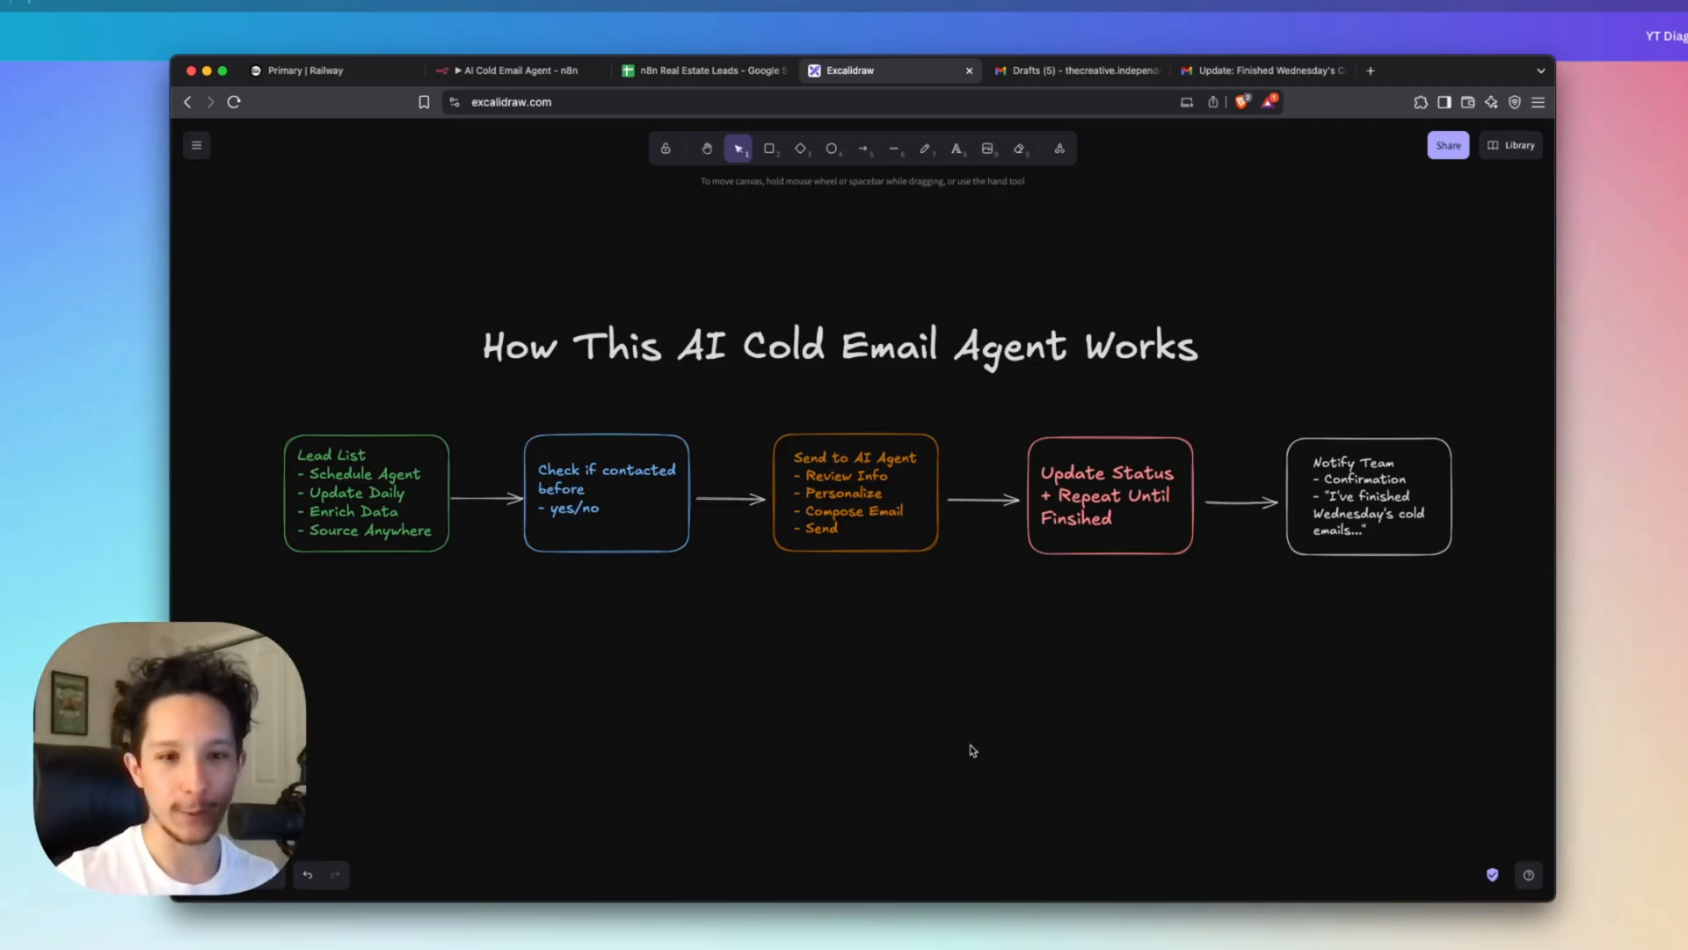
left_click(506, 71)
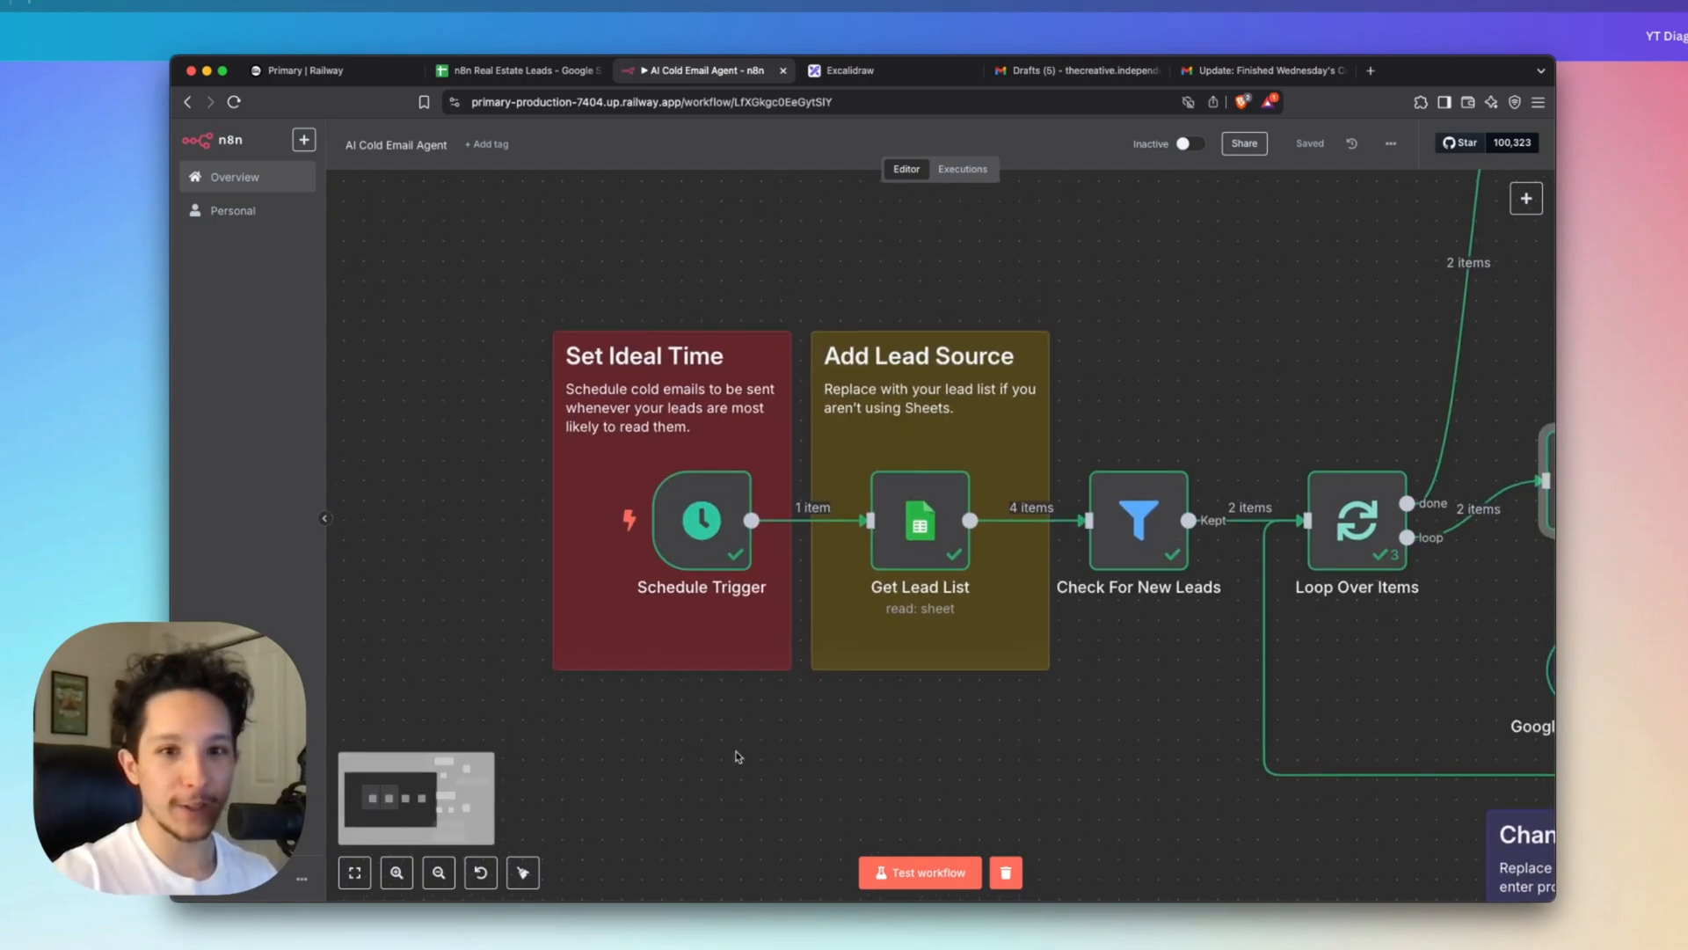
mouse_move(701, 520)
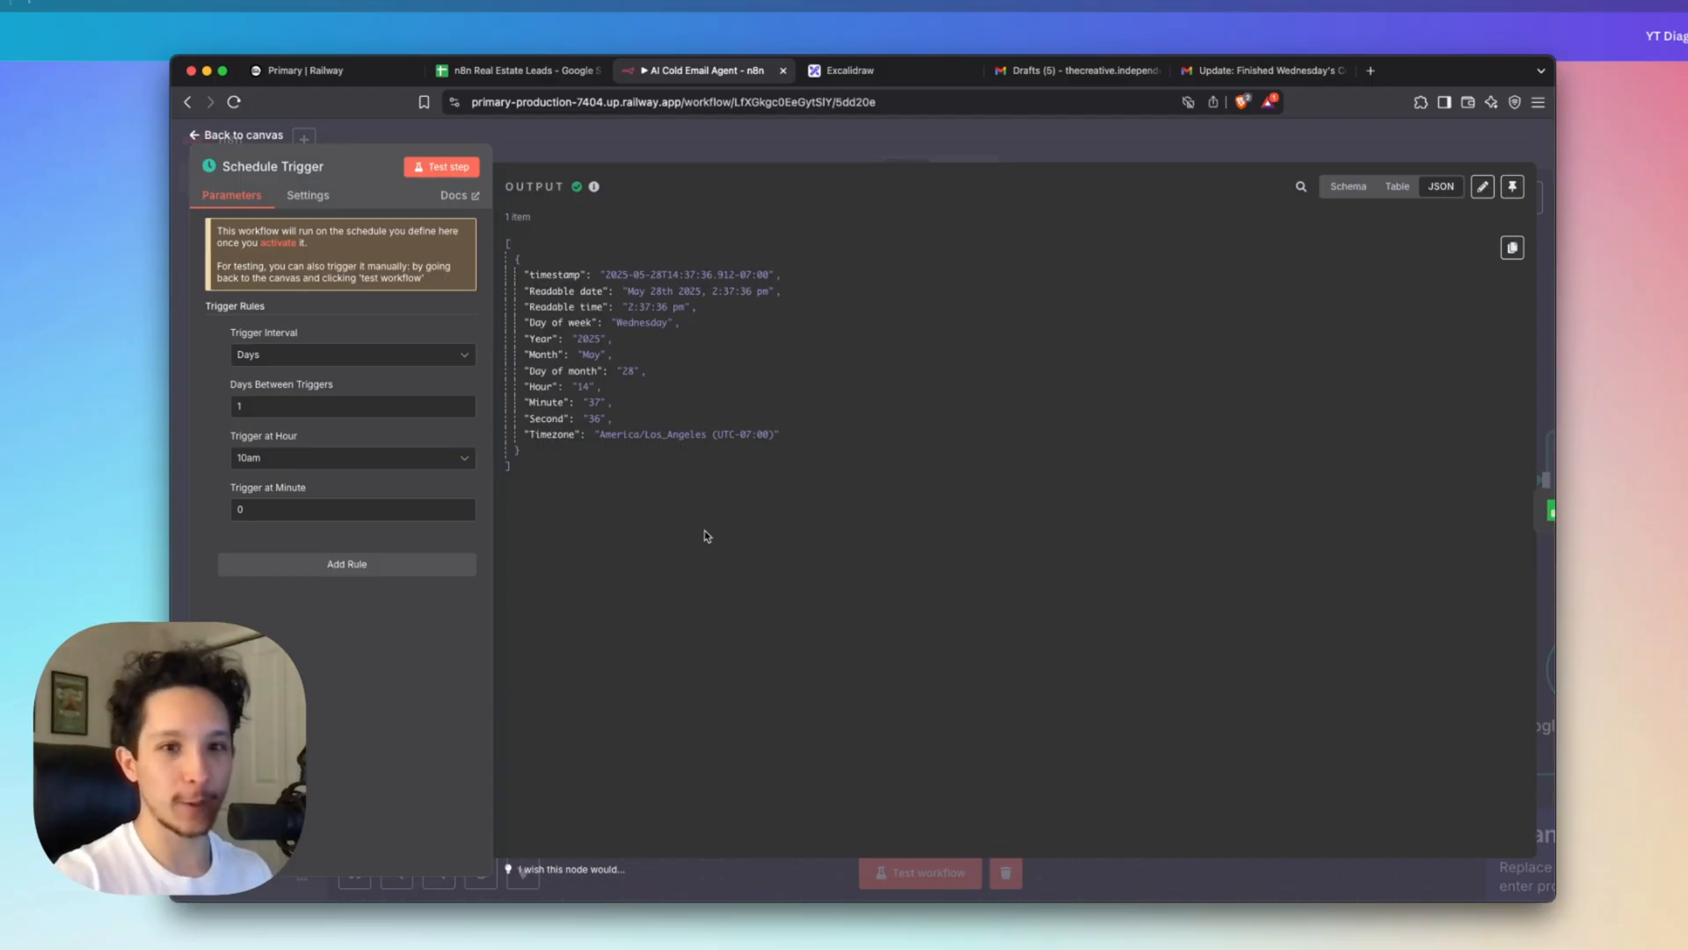
mouse_move(300, 464)
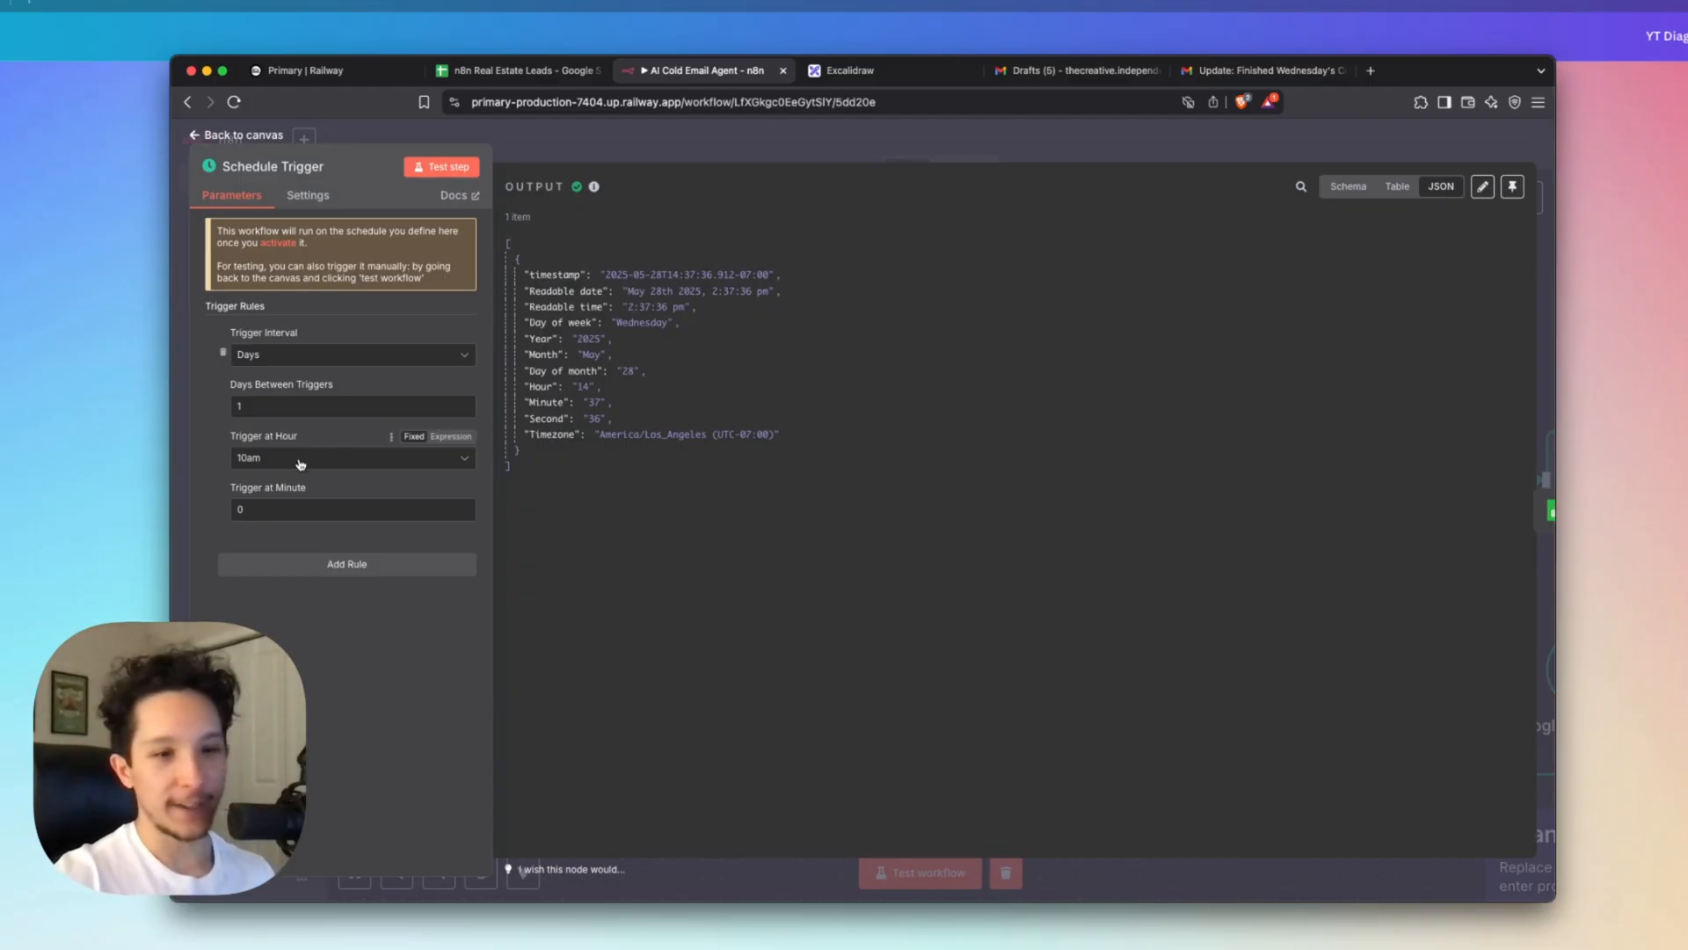
mouse_move(312, 444)
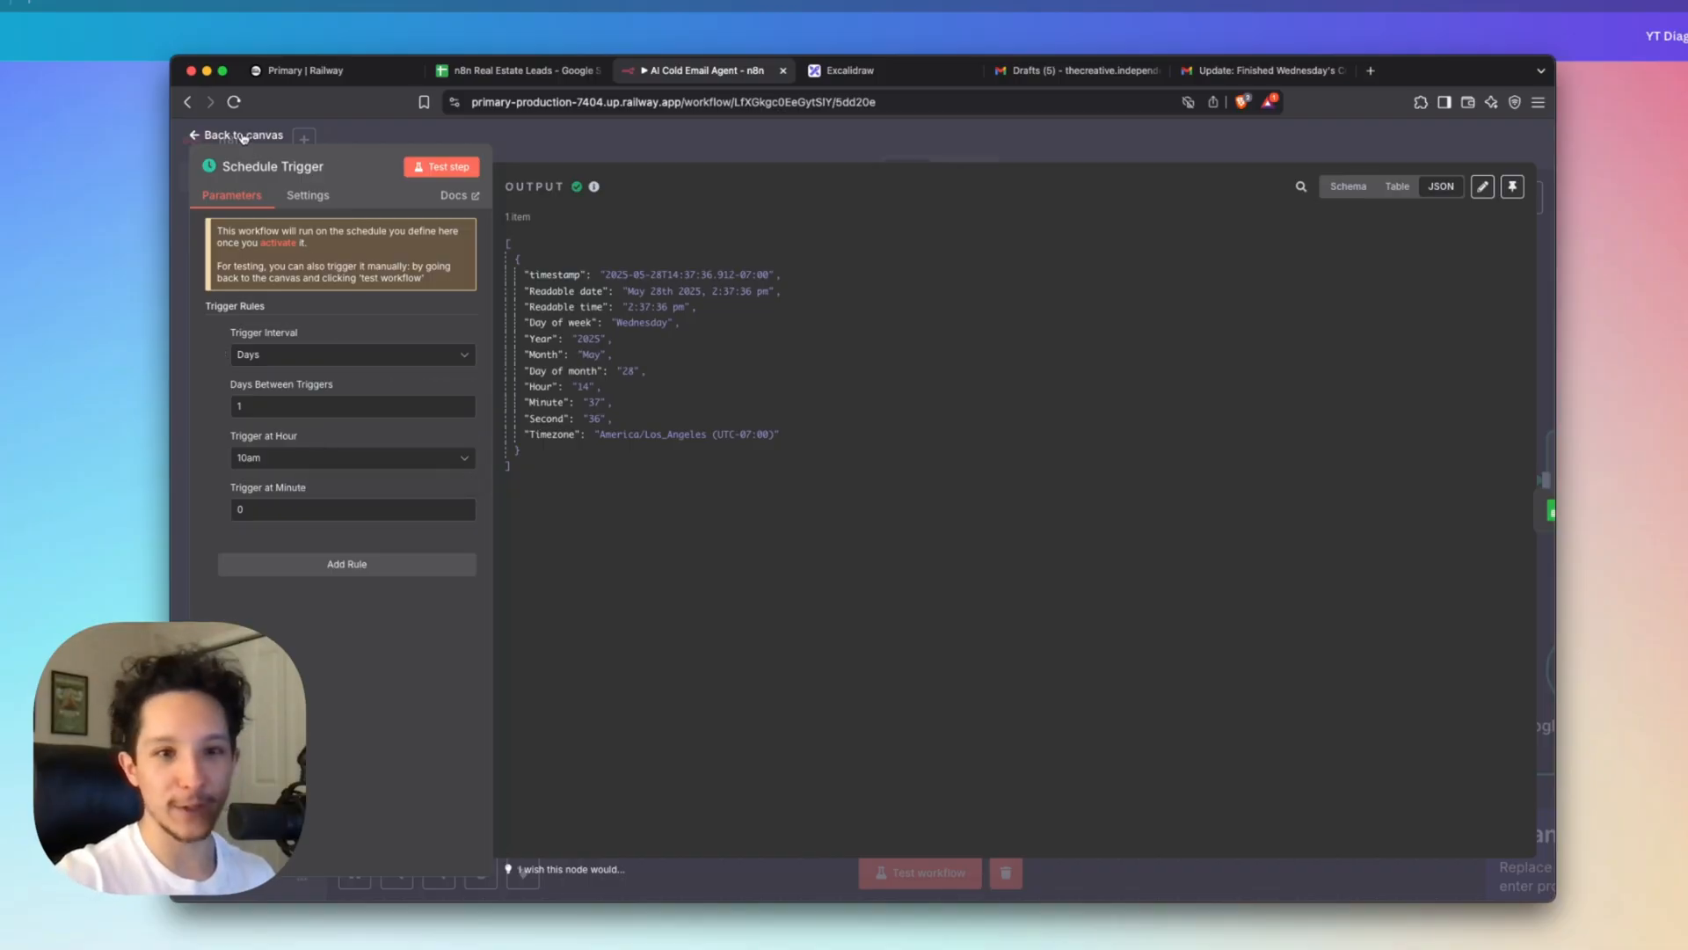
Leave the schedule trigger and open Get Lead List, showing four leads from Google Sheets.
left_click(241, 134)
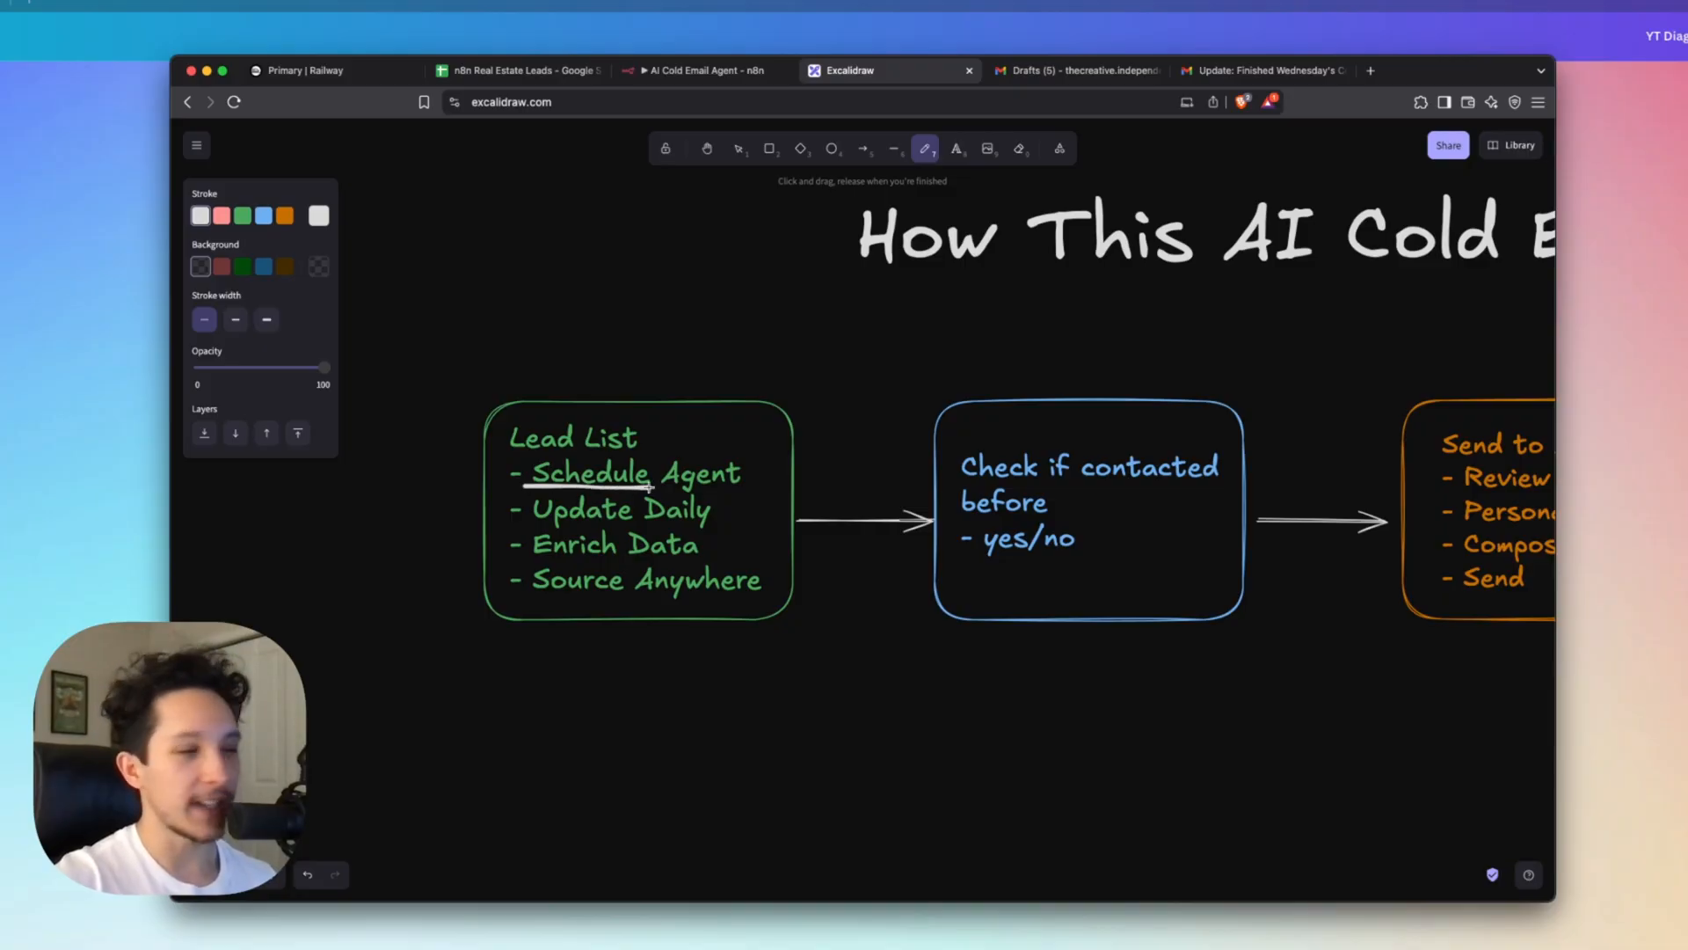
mouse_move(543, 522)
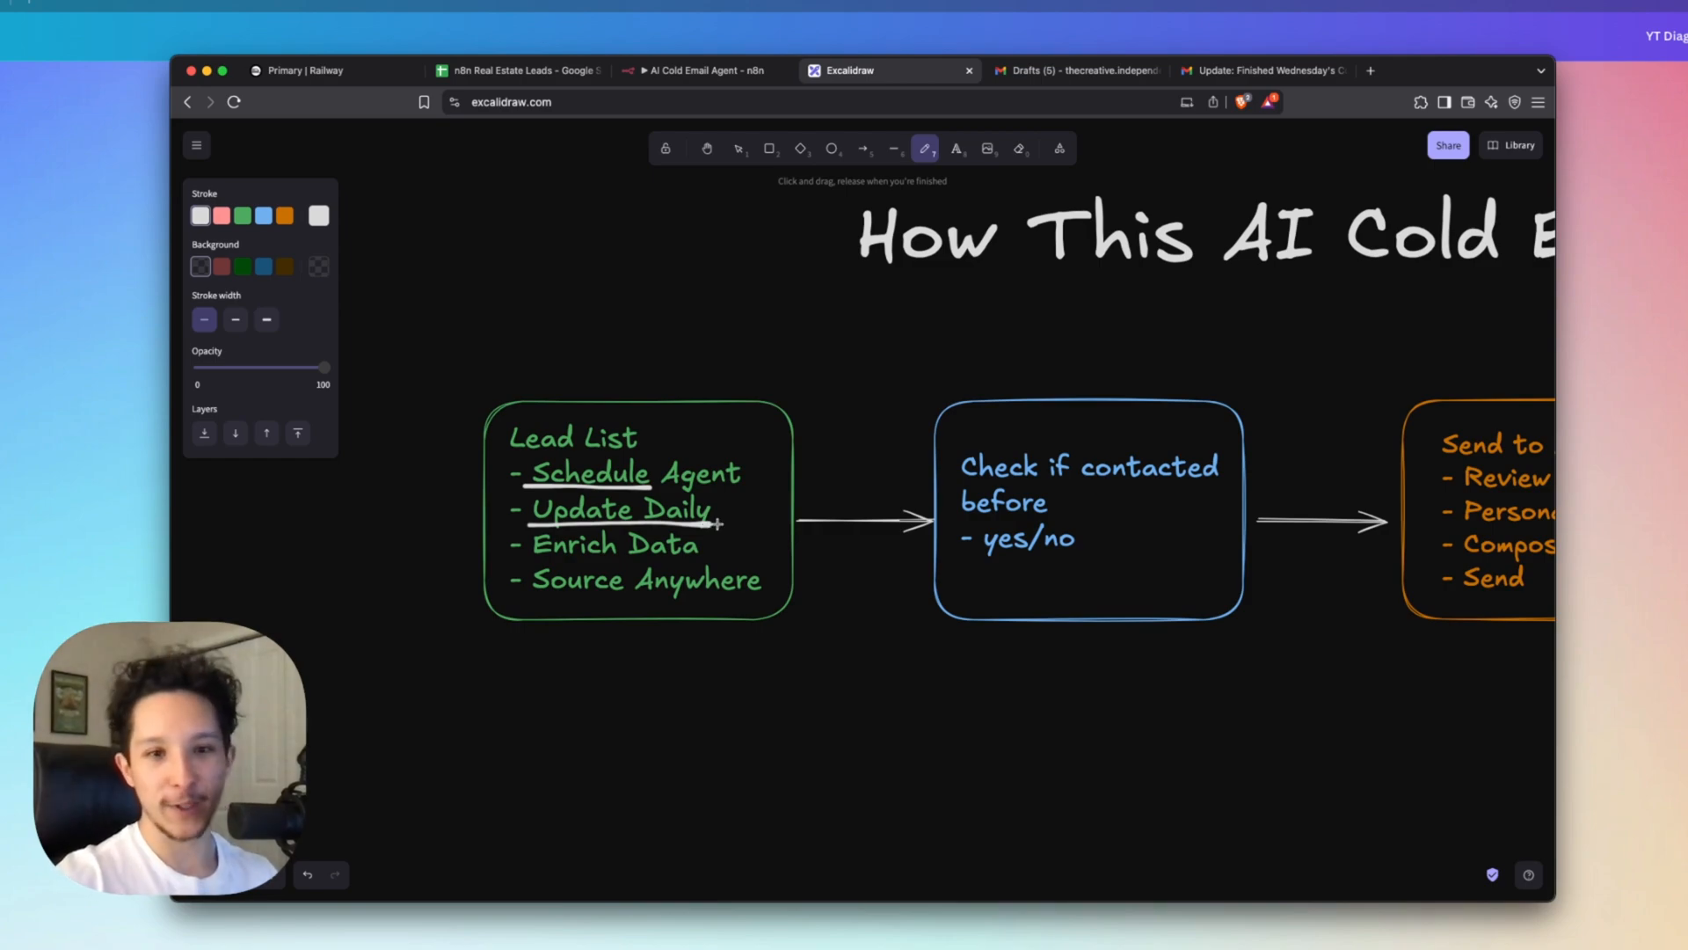
left_click(695, 70)
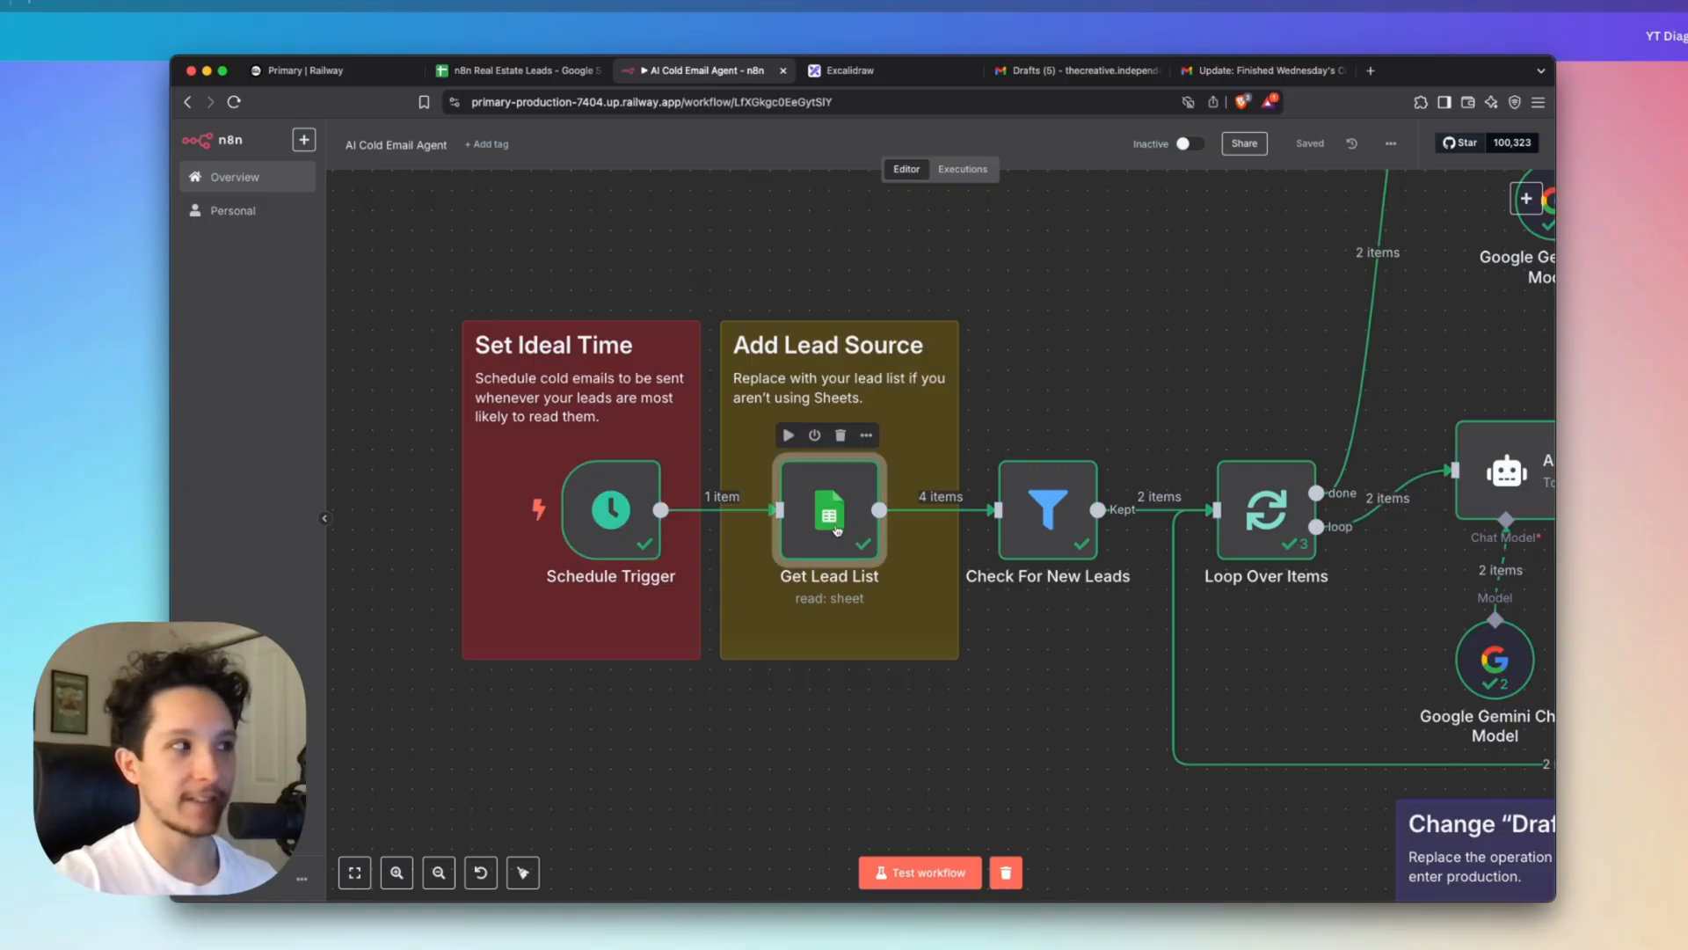
double_click(829, 512)
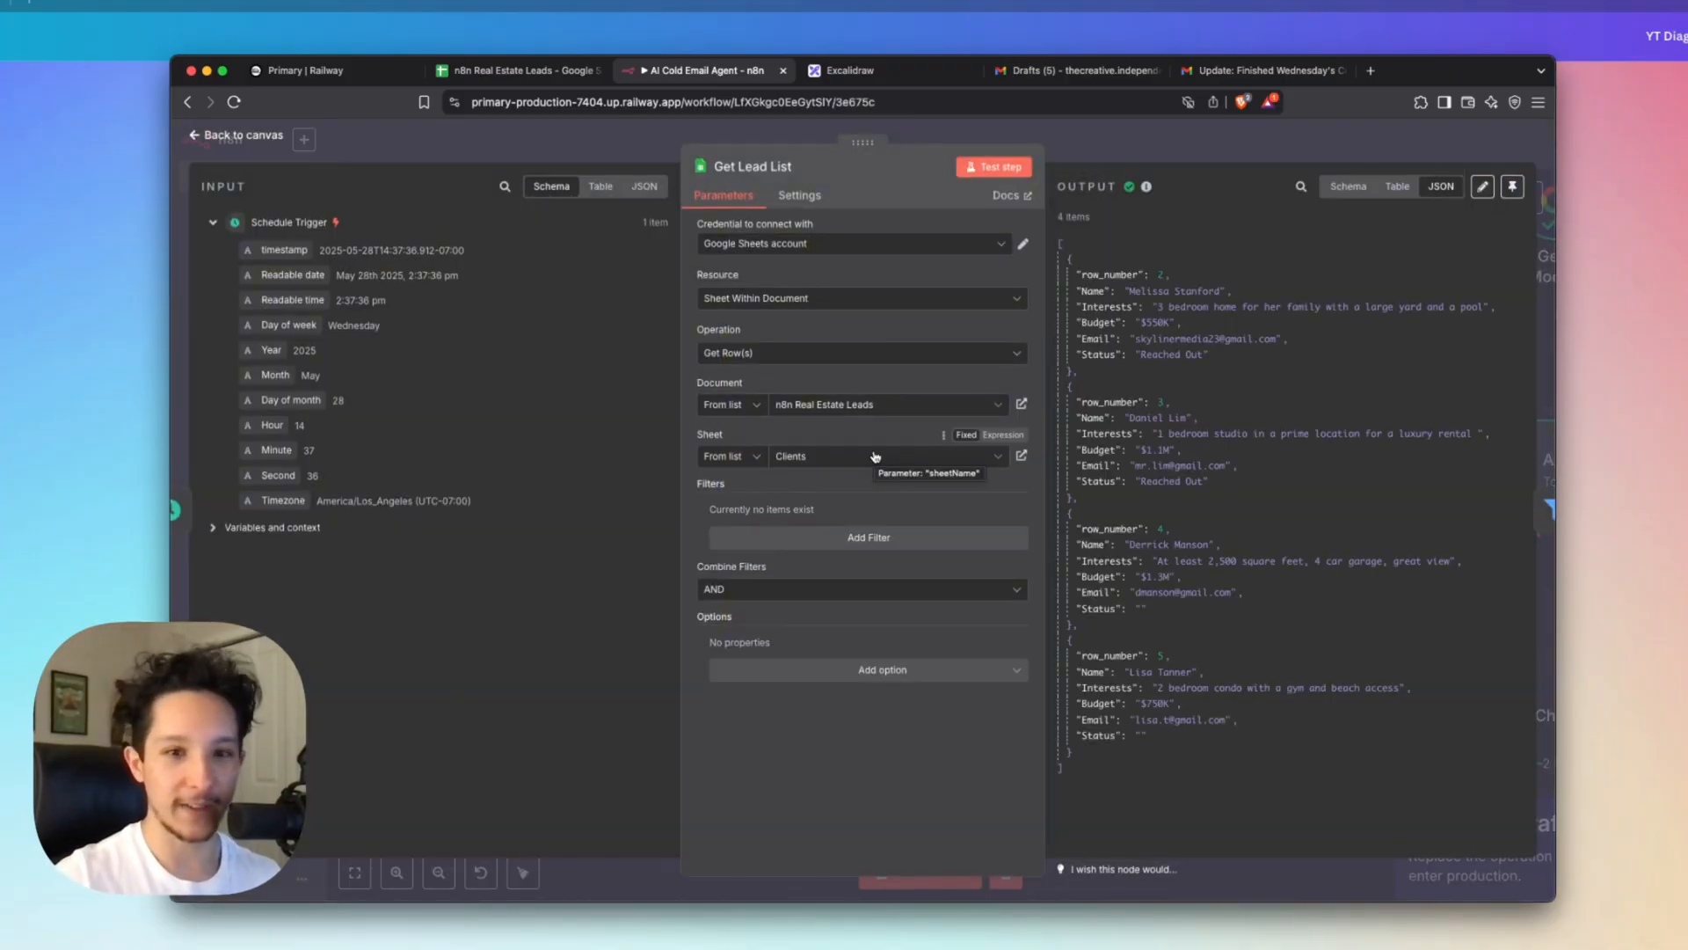
mouse_move(856, 433)
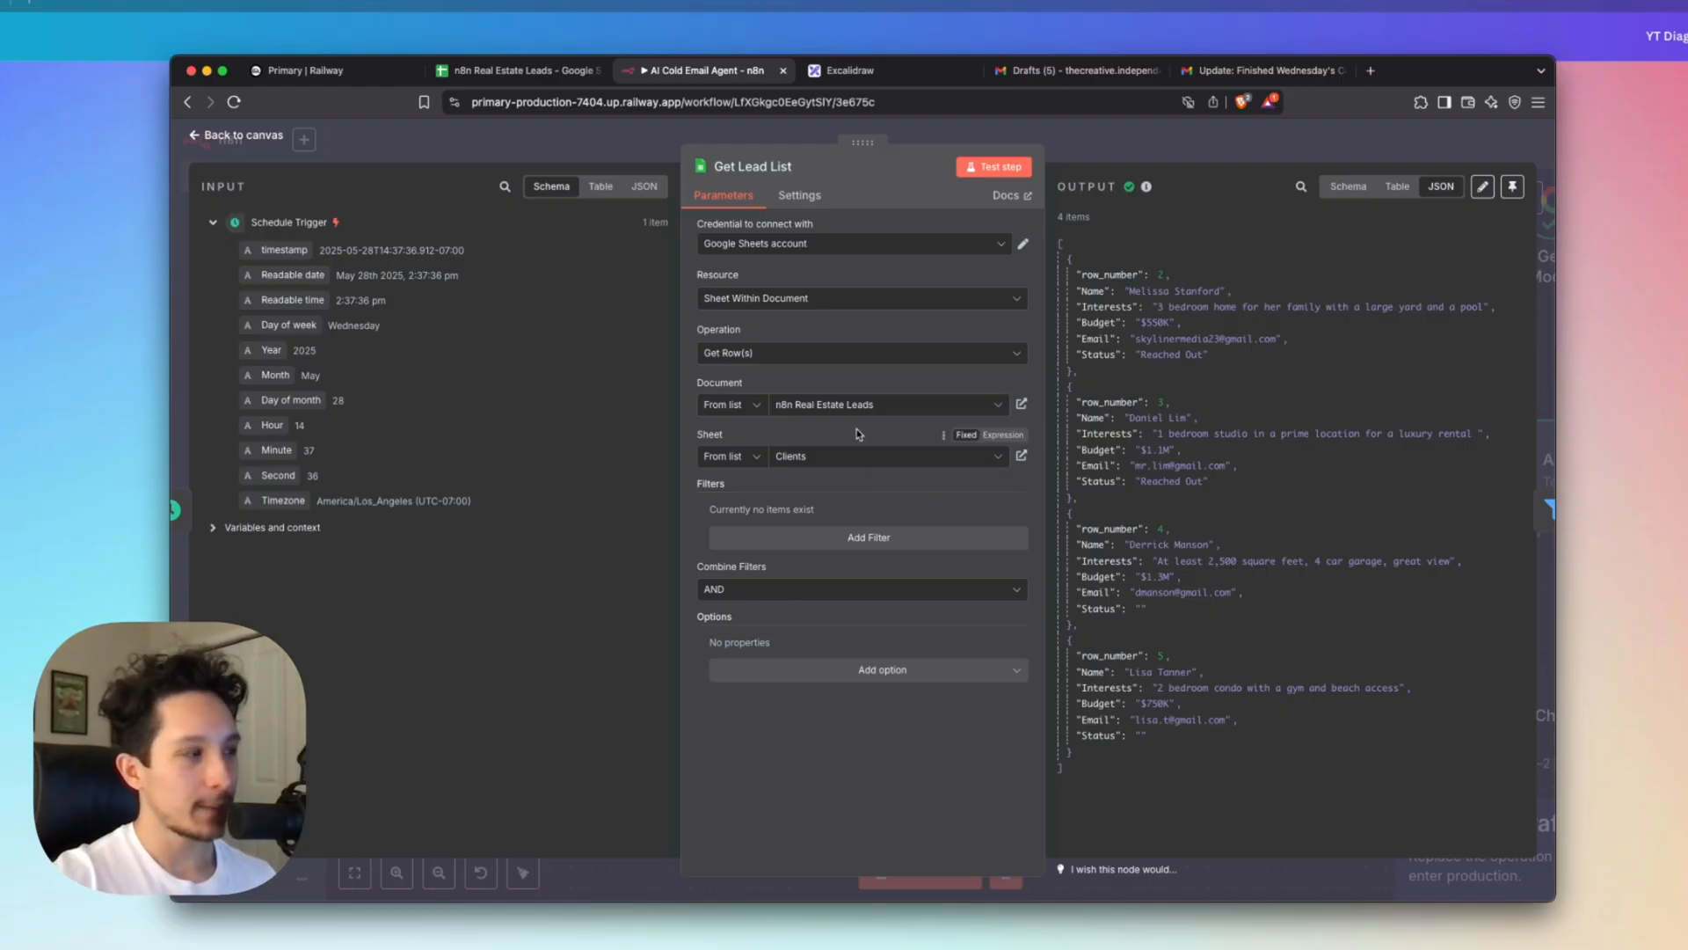
Show the Clients sheet with all four real estate leads marked Reached Out.
left_click(517, 70)
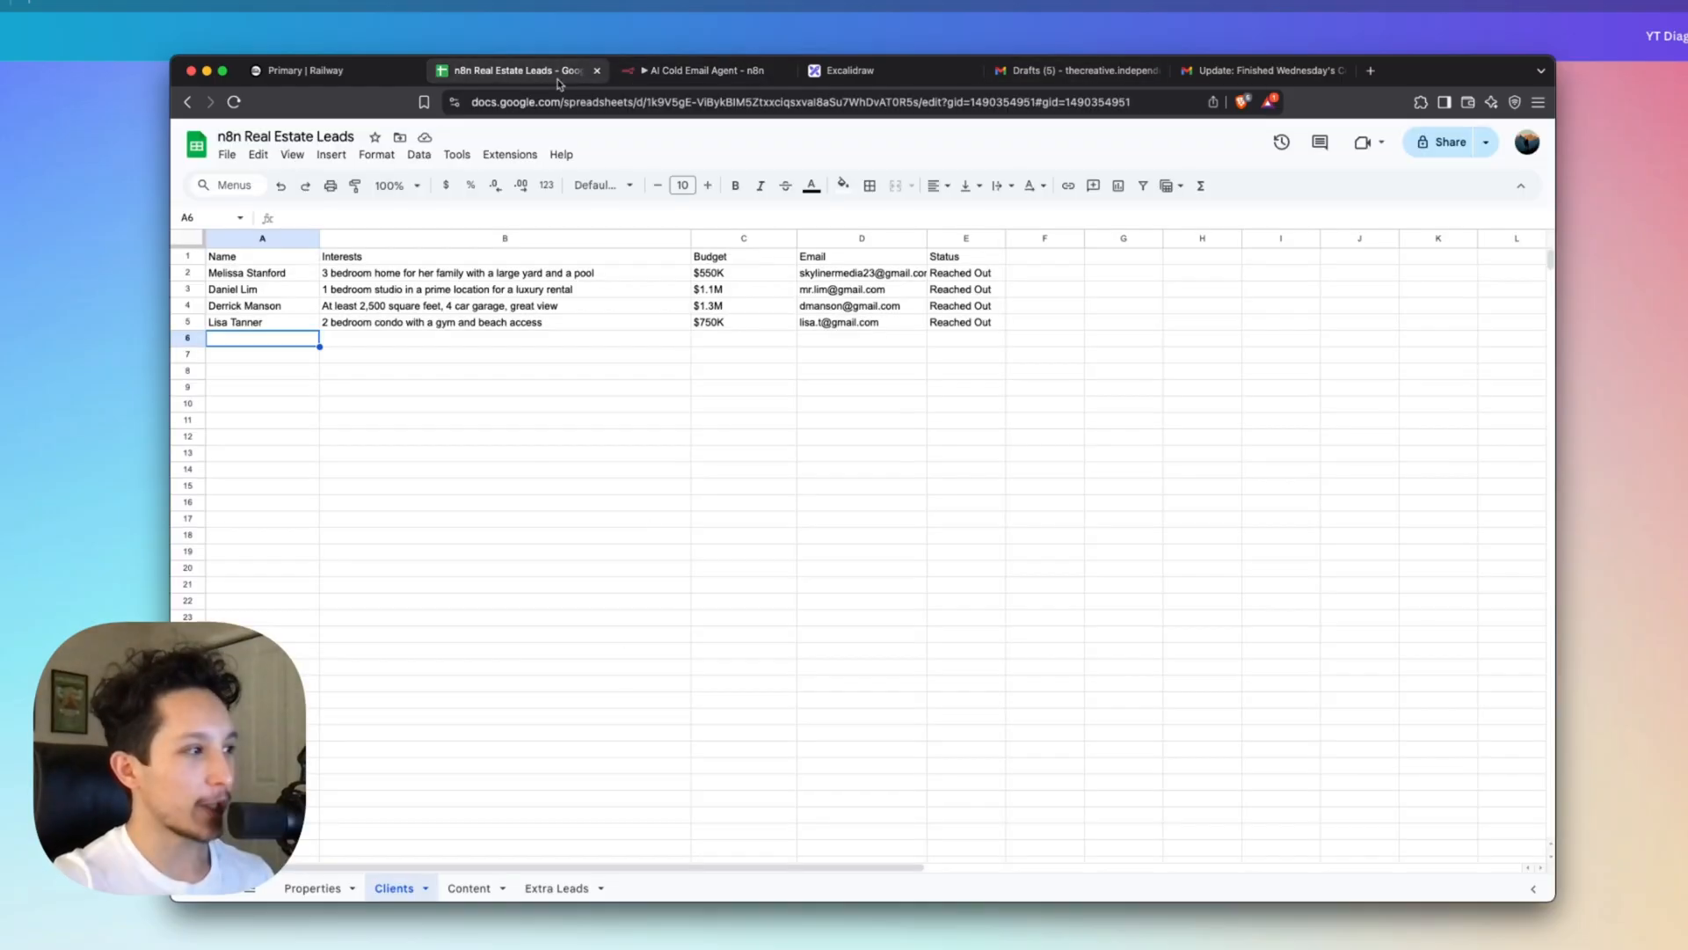
mouse_move(512, 378)
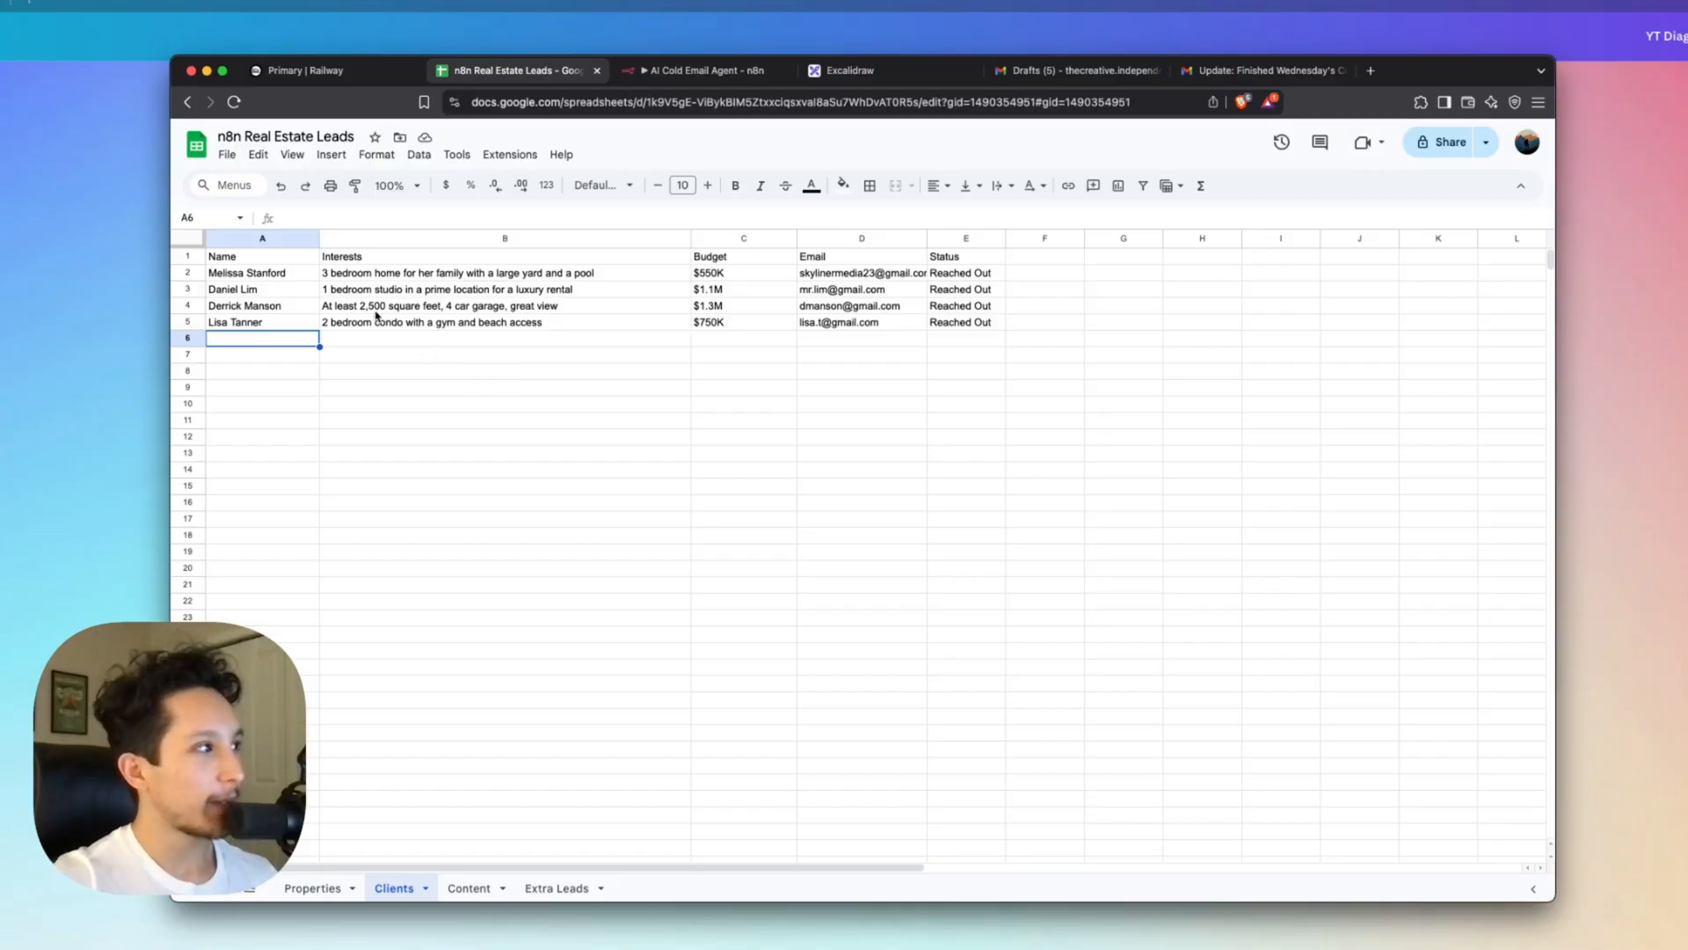
mouse_move(692, 326)
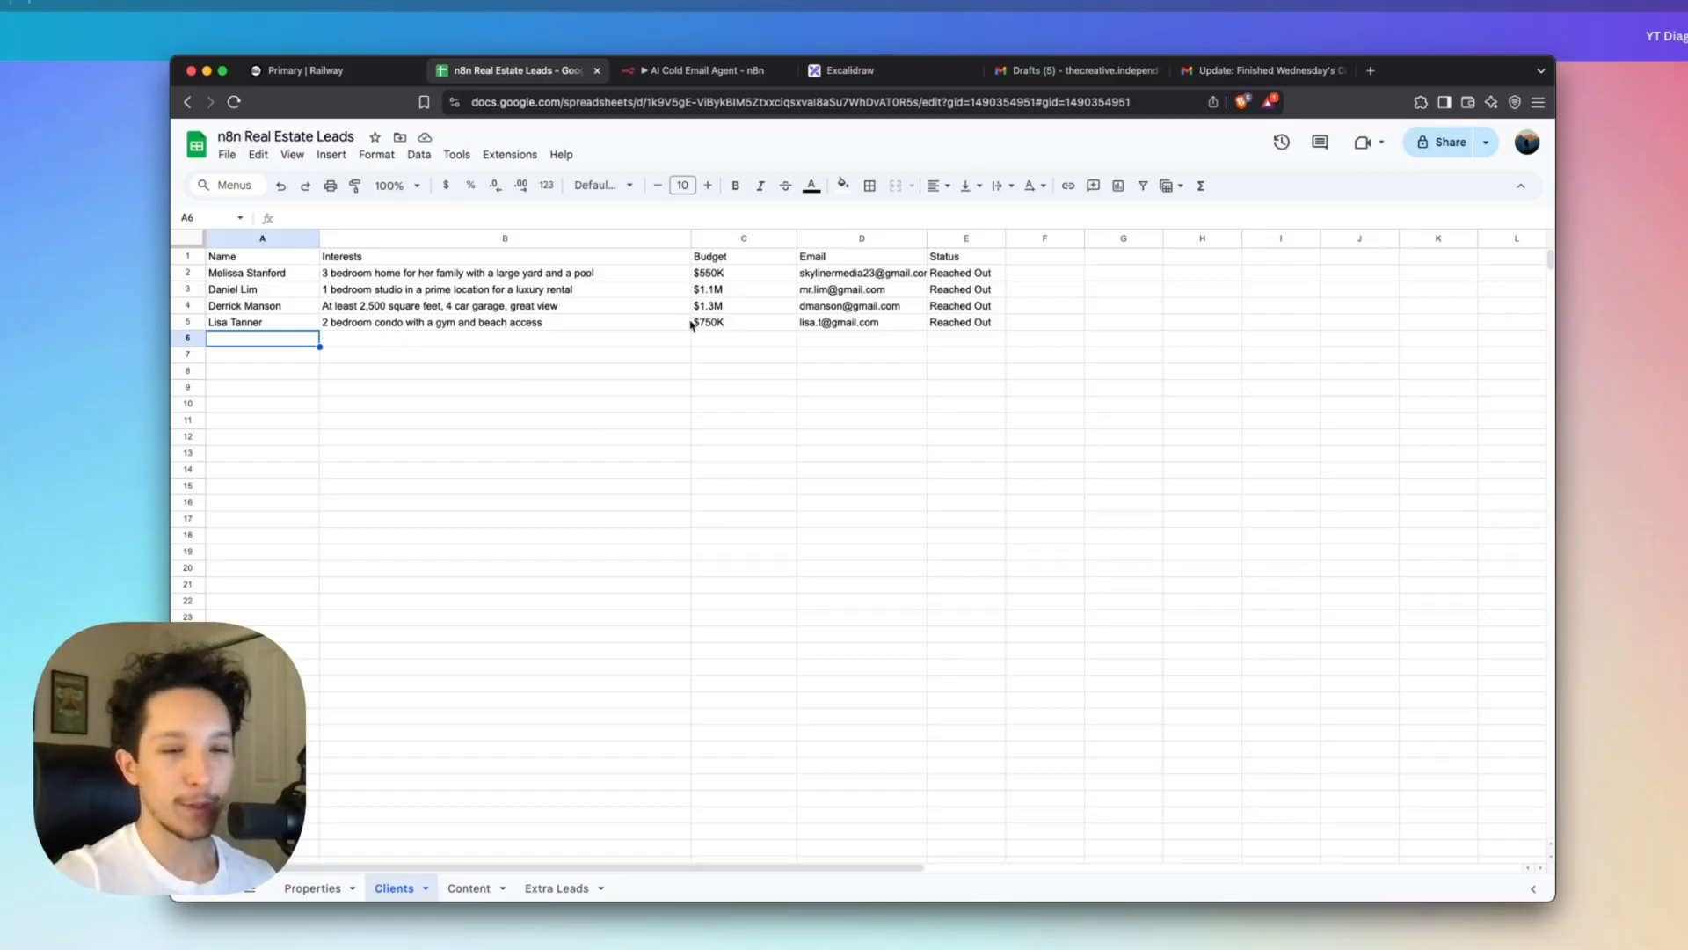
mouse_move(838, 475)
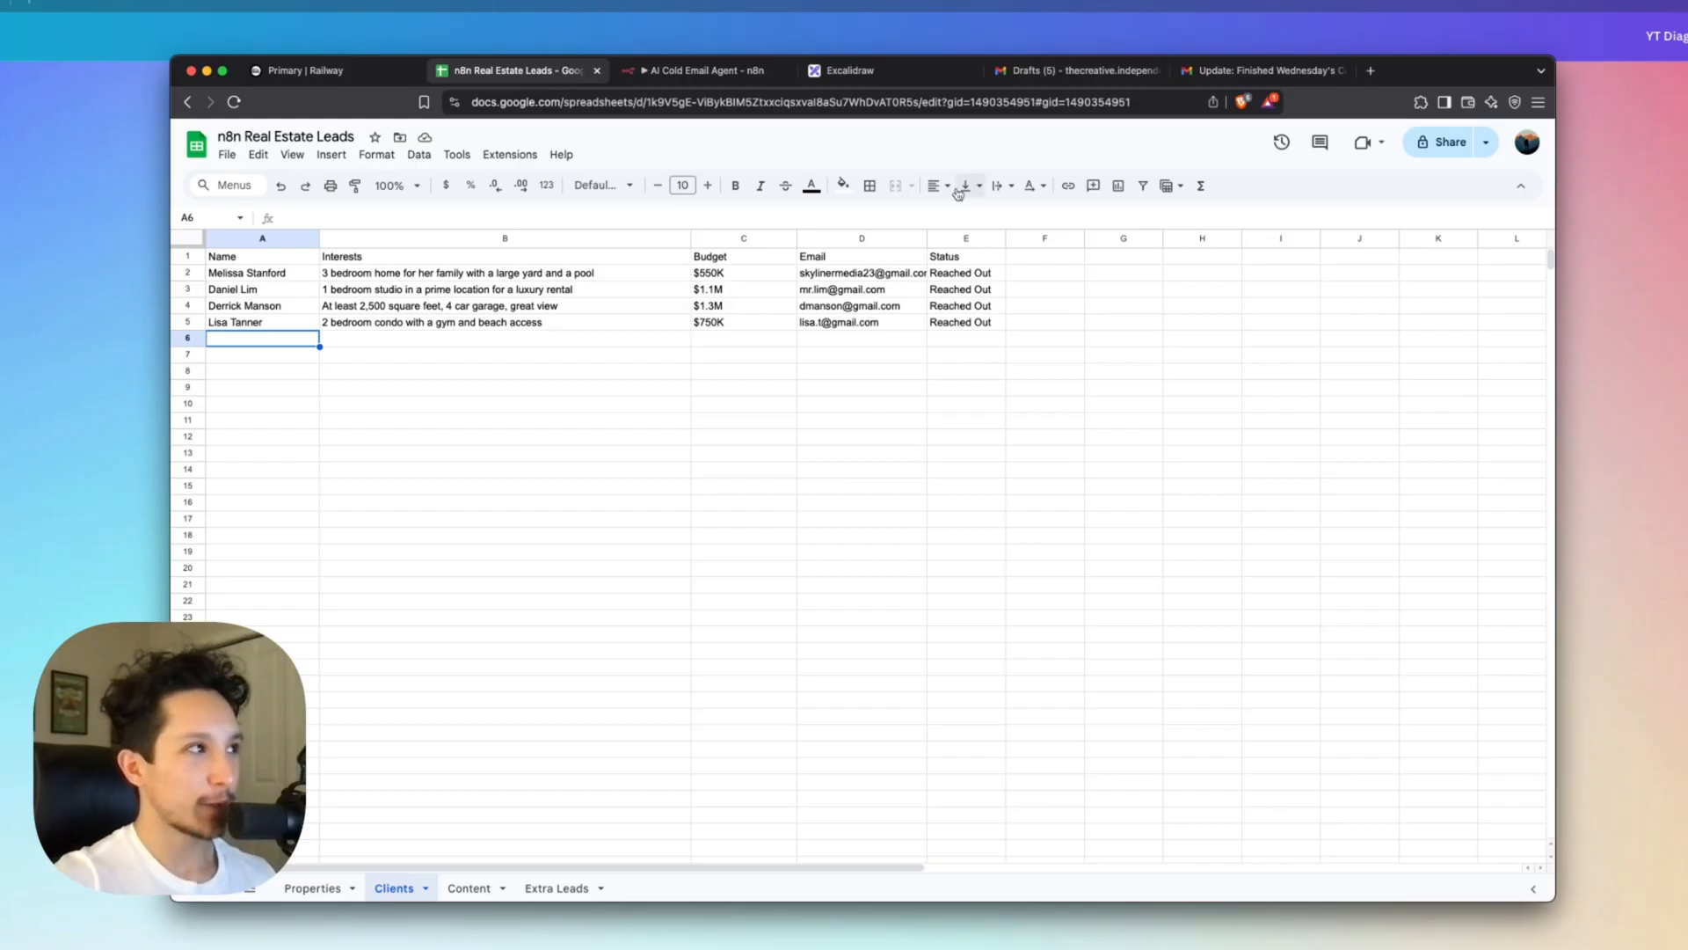
Mark Enrich Data, Anywhere and contacted on the explainer diagram, then return to n8n.
left_click(849, 70)
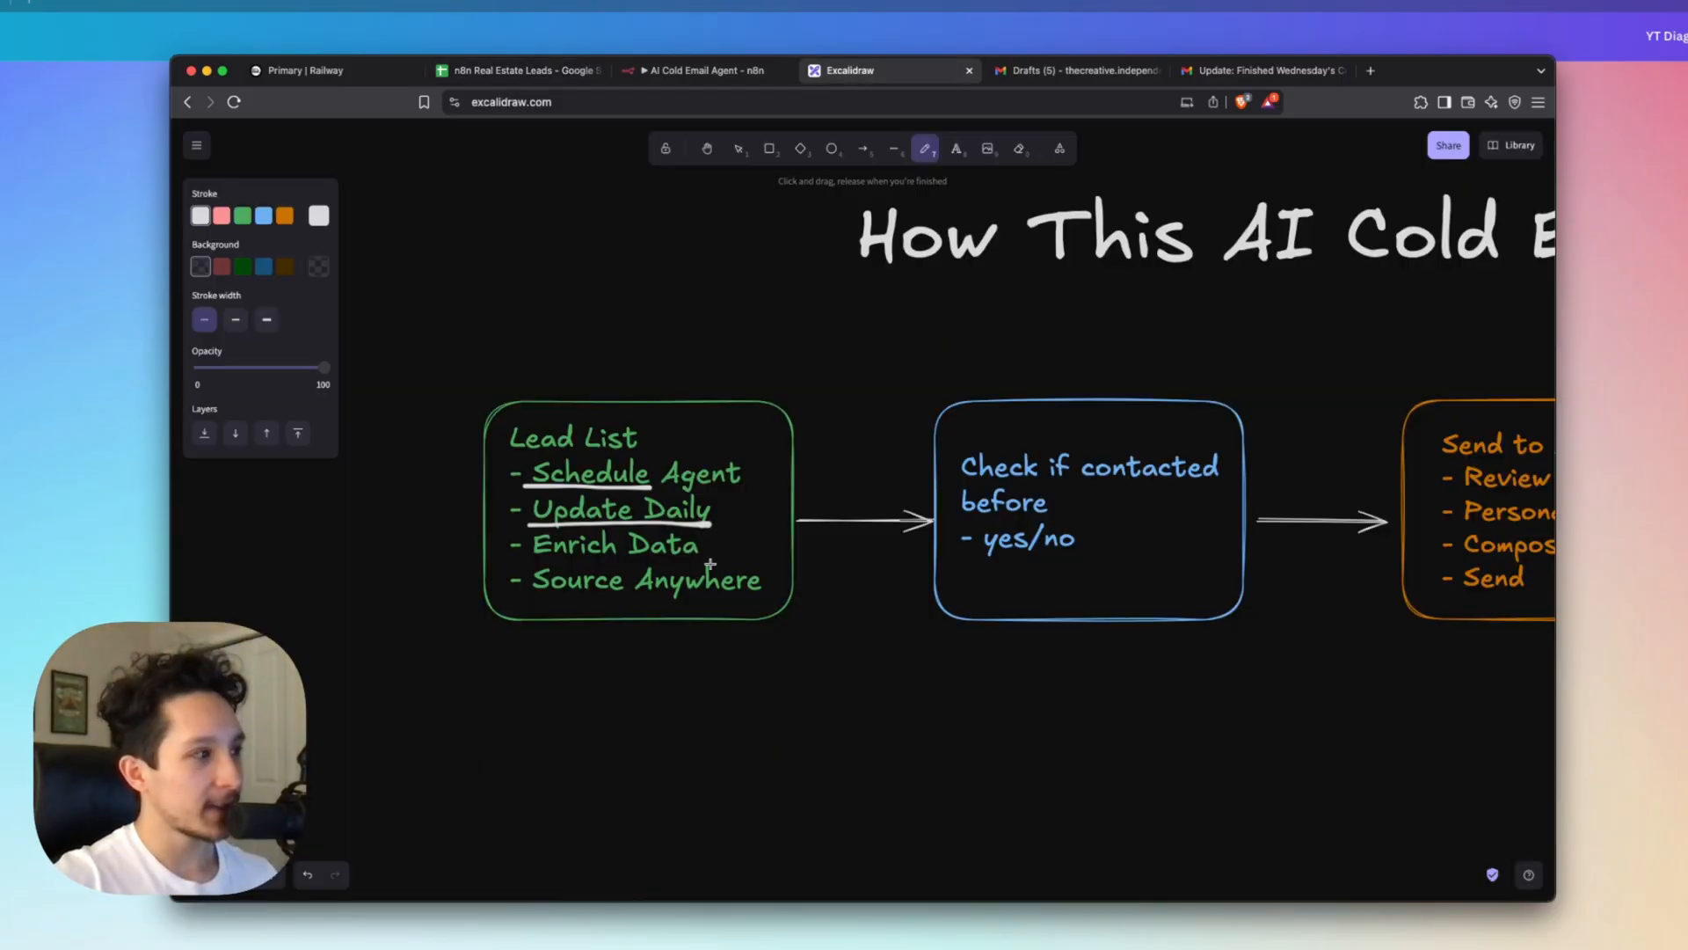
mouse_move(533, 560)
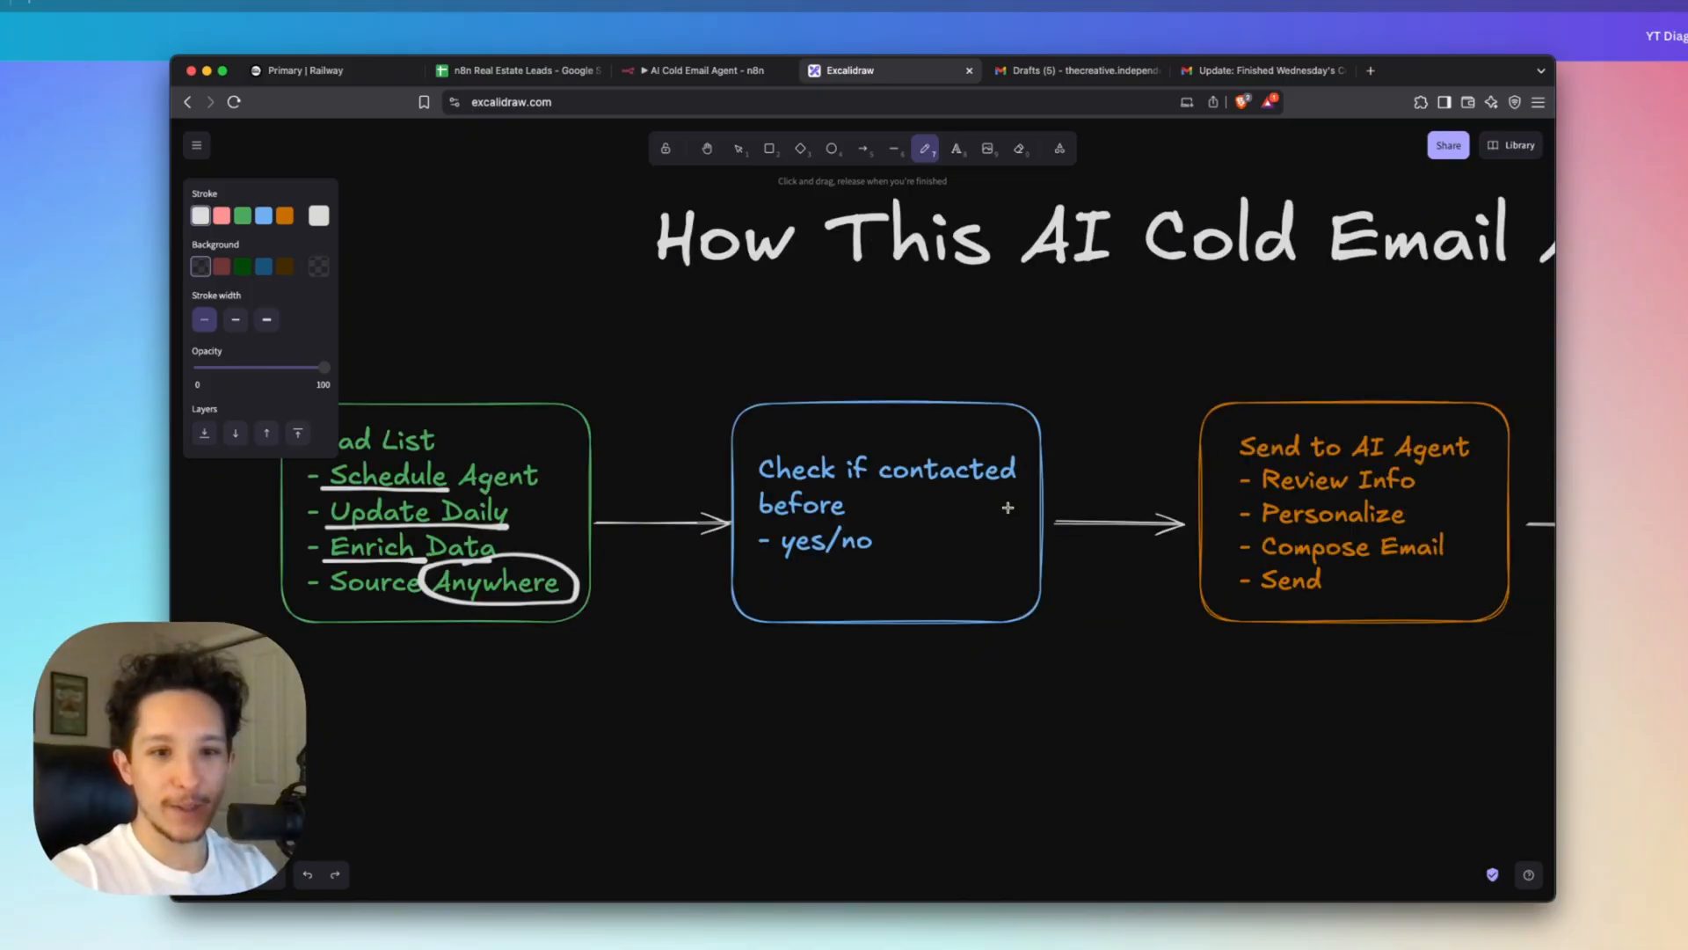
mouse_move(870, 480)
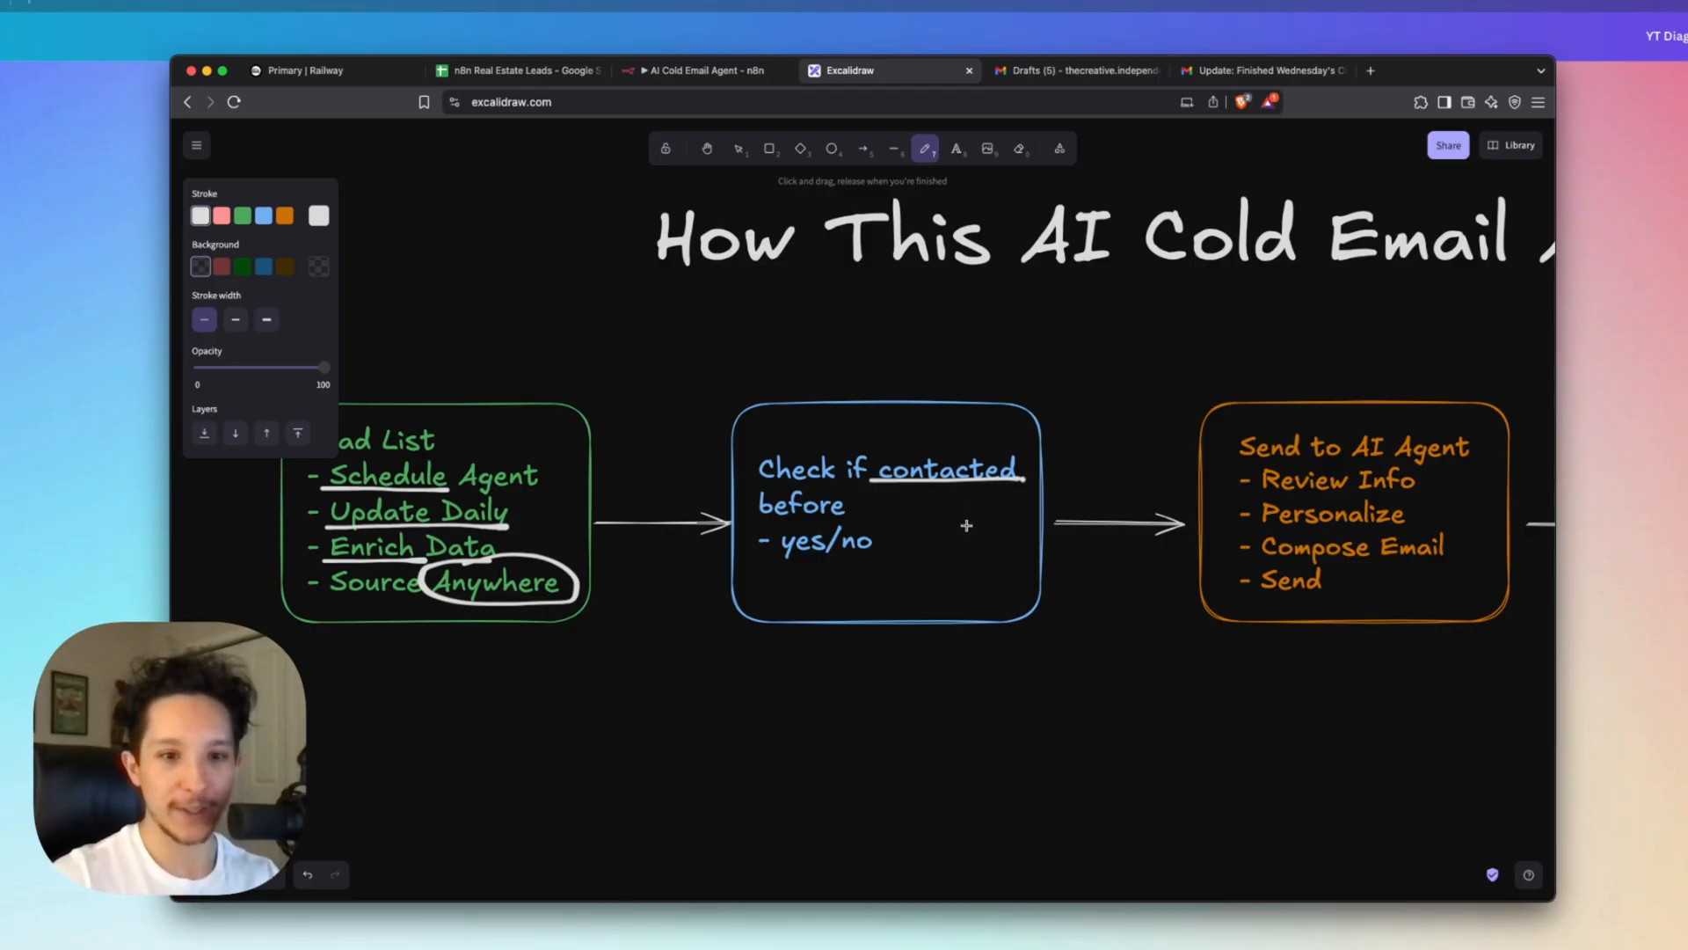
left_click(697, 70)
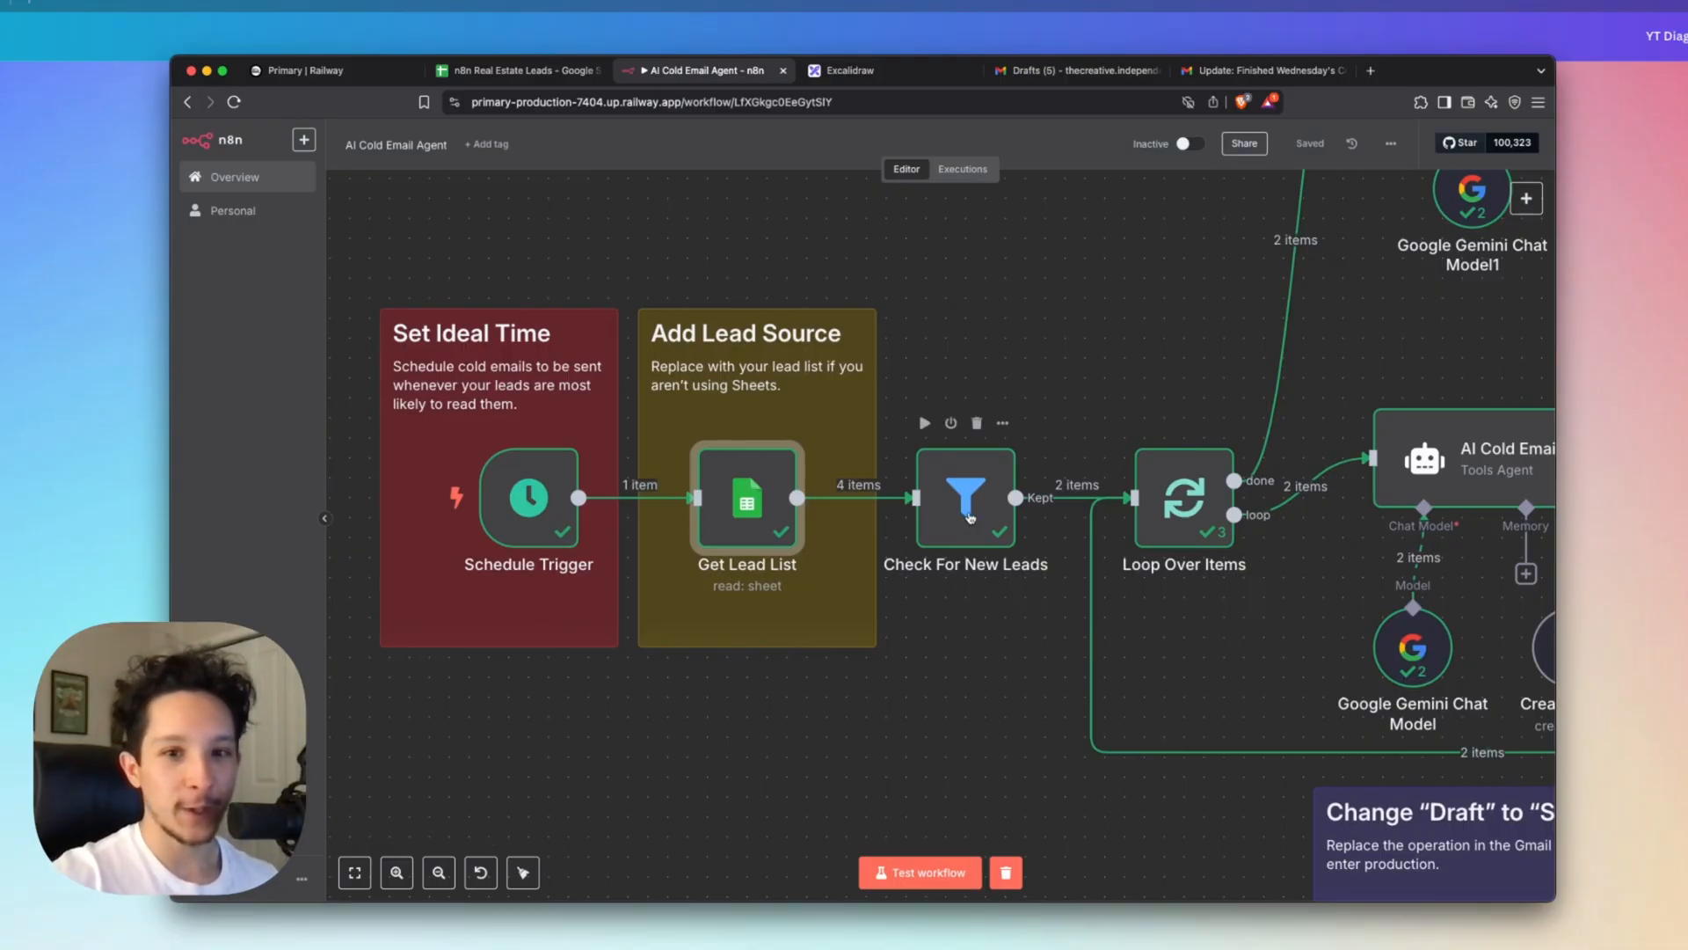
Inspect the Check For New Leads 'Status is empty' condition keeping two leads.
left_click(963, 498)
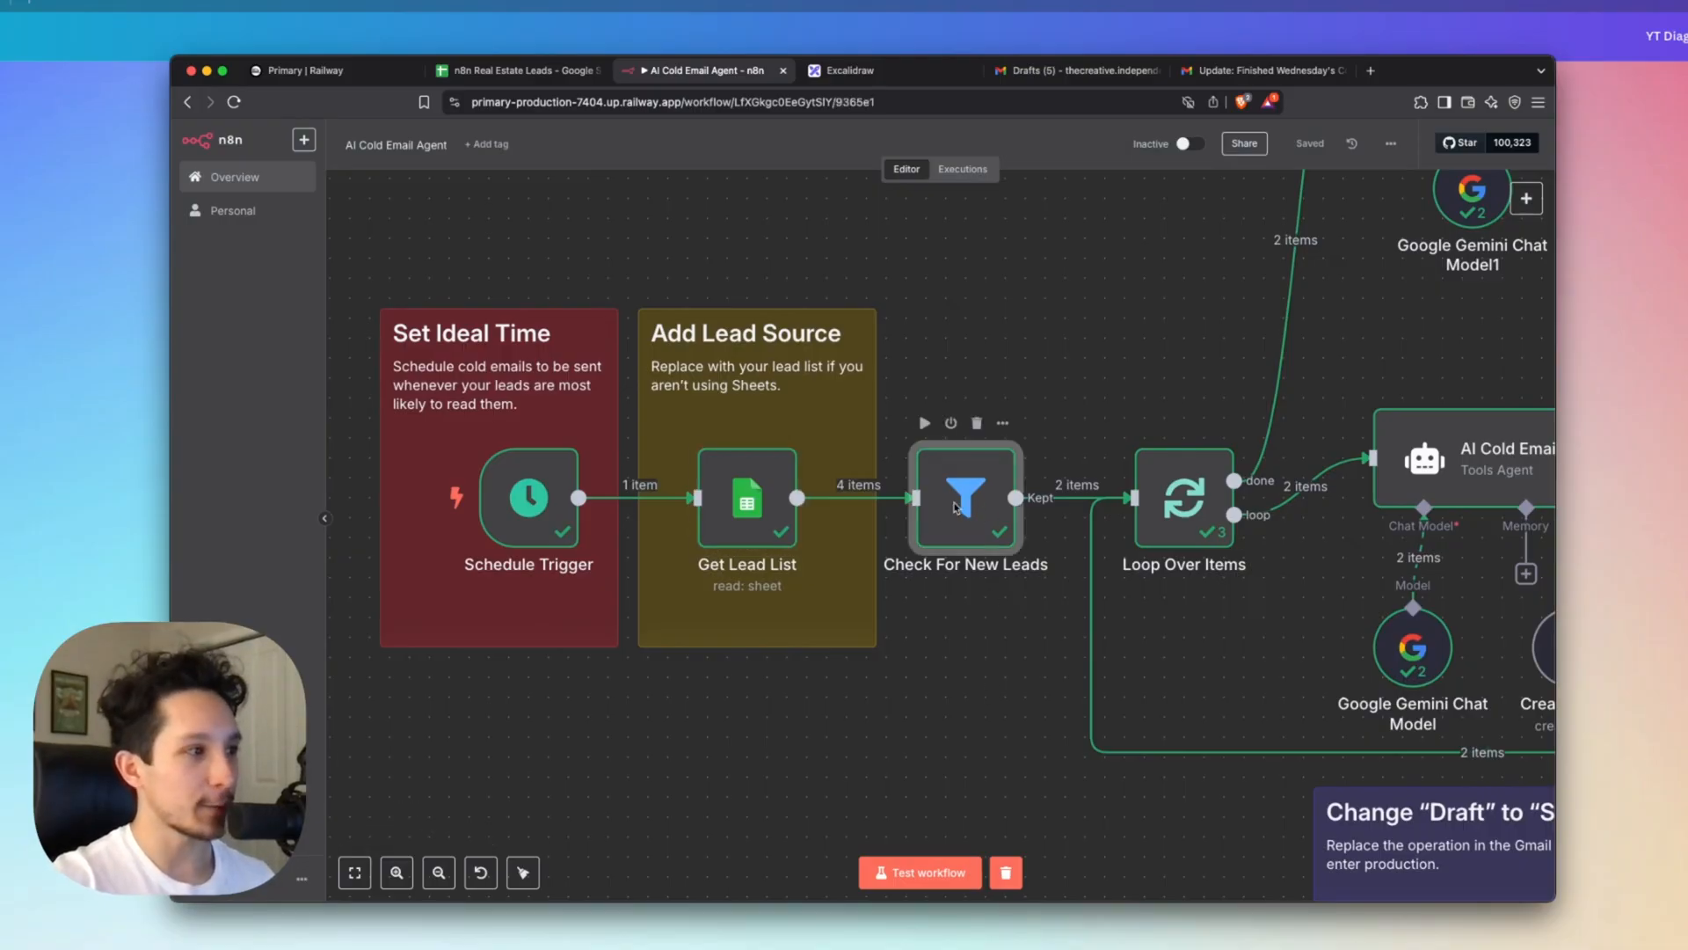
double_click(963, 497)
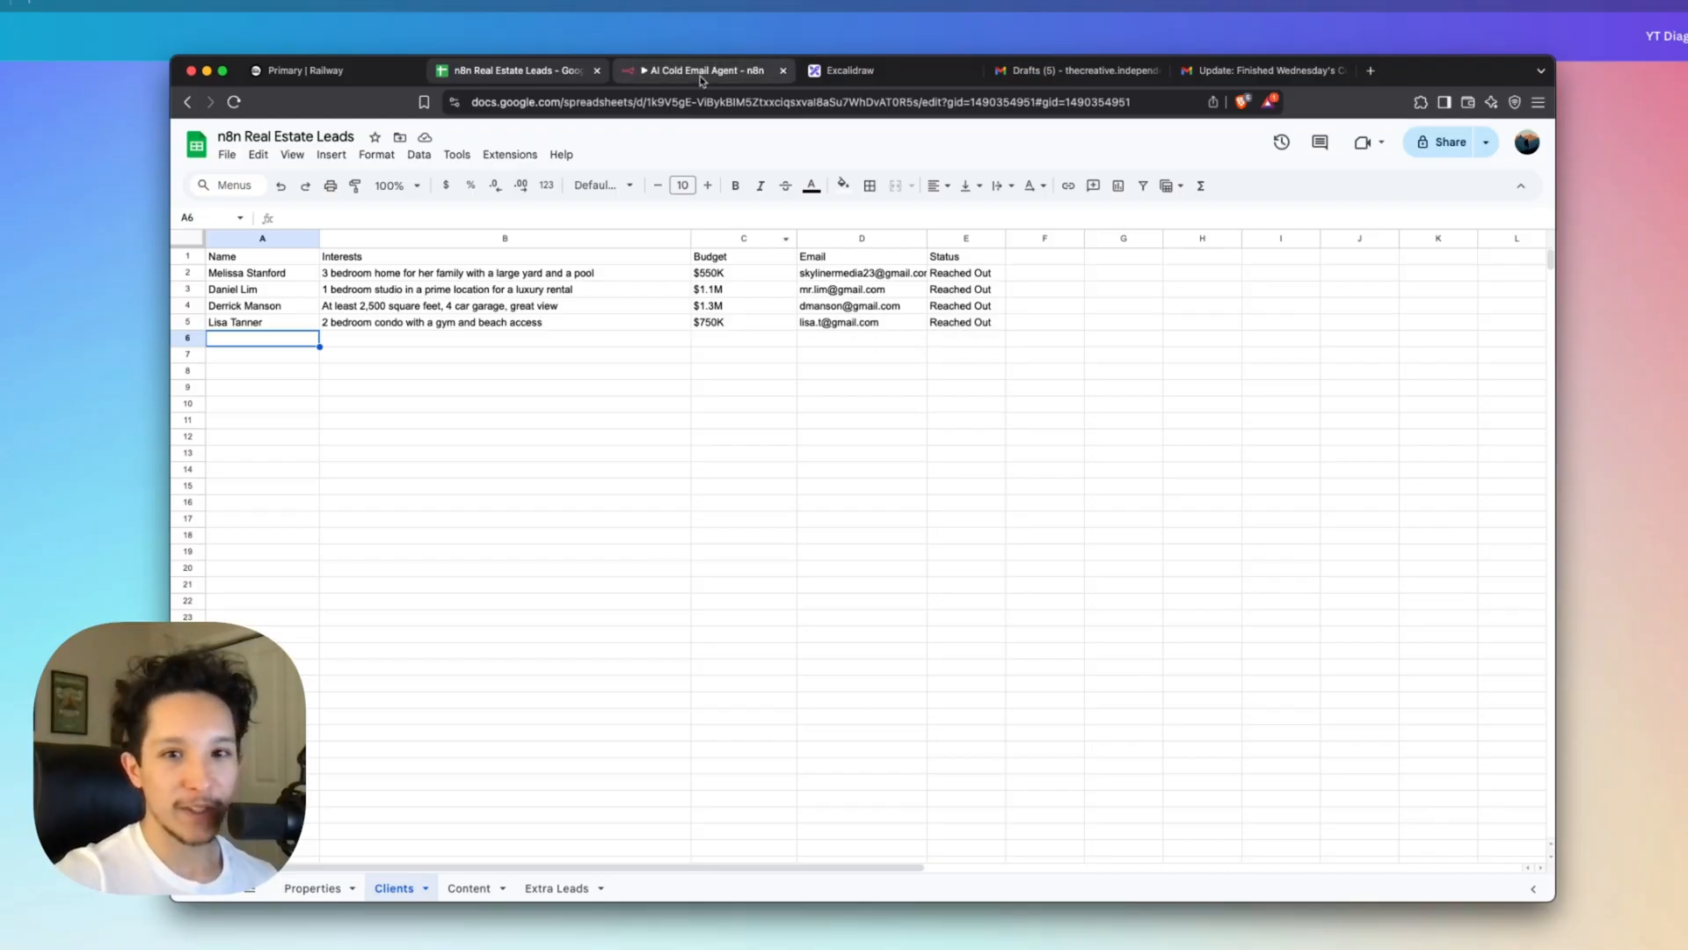
left_click(700, 71)
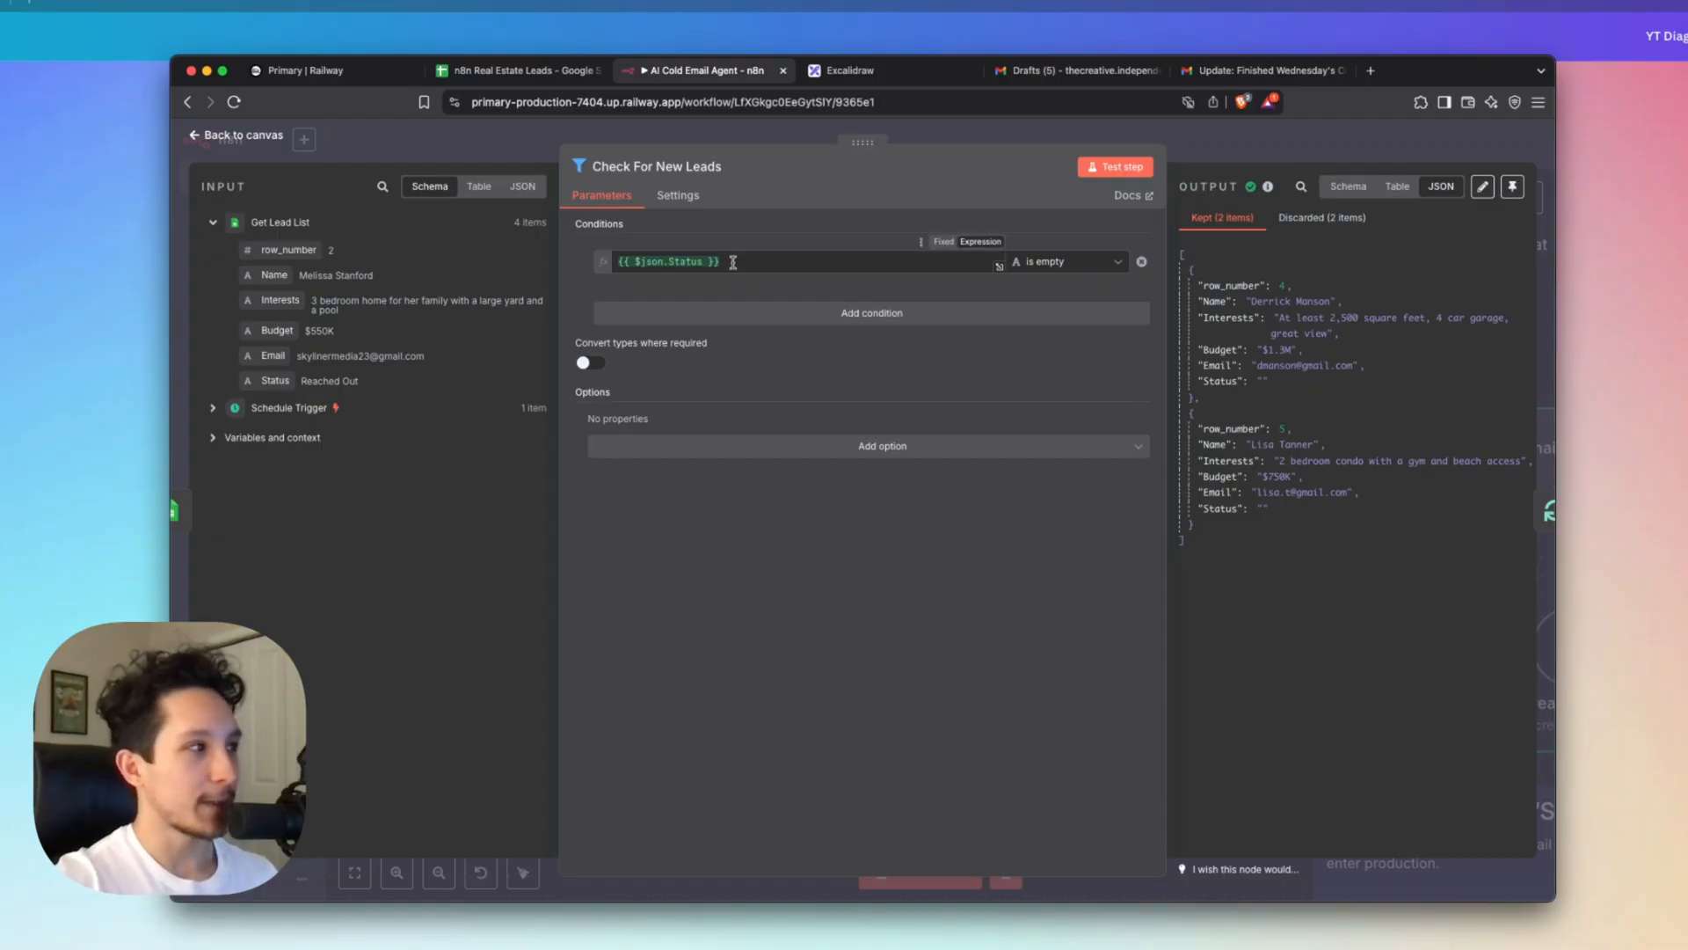
mouse_move(843, 258)
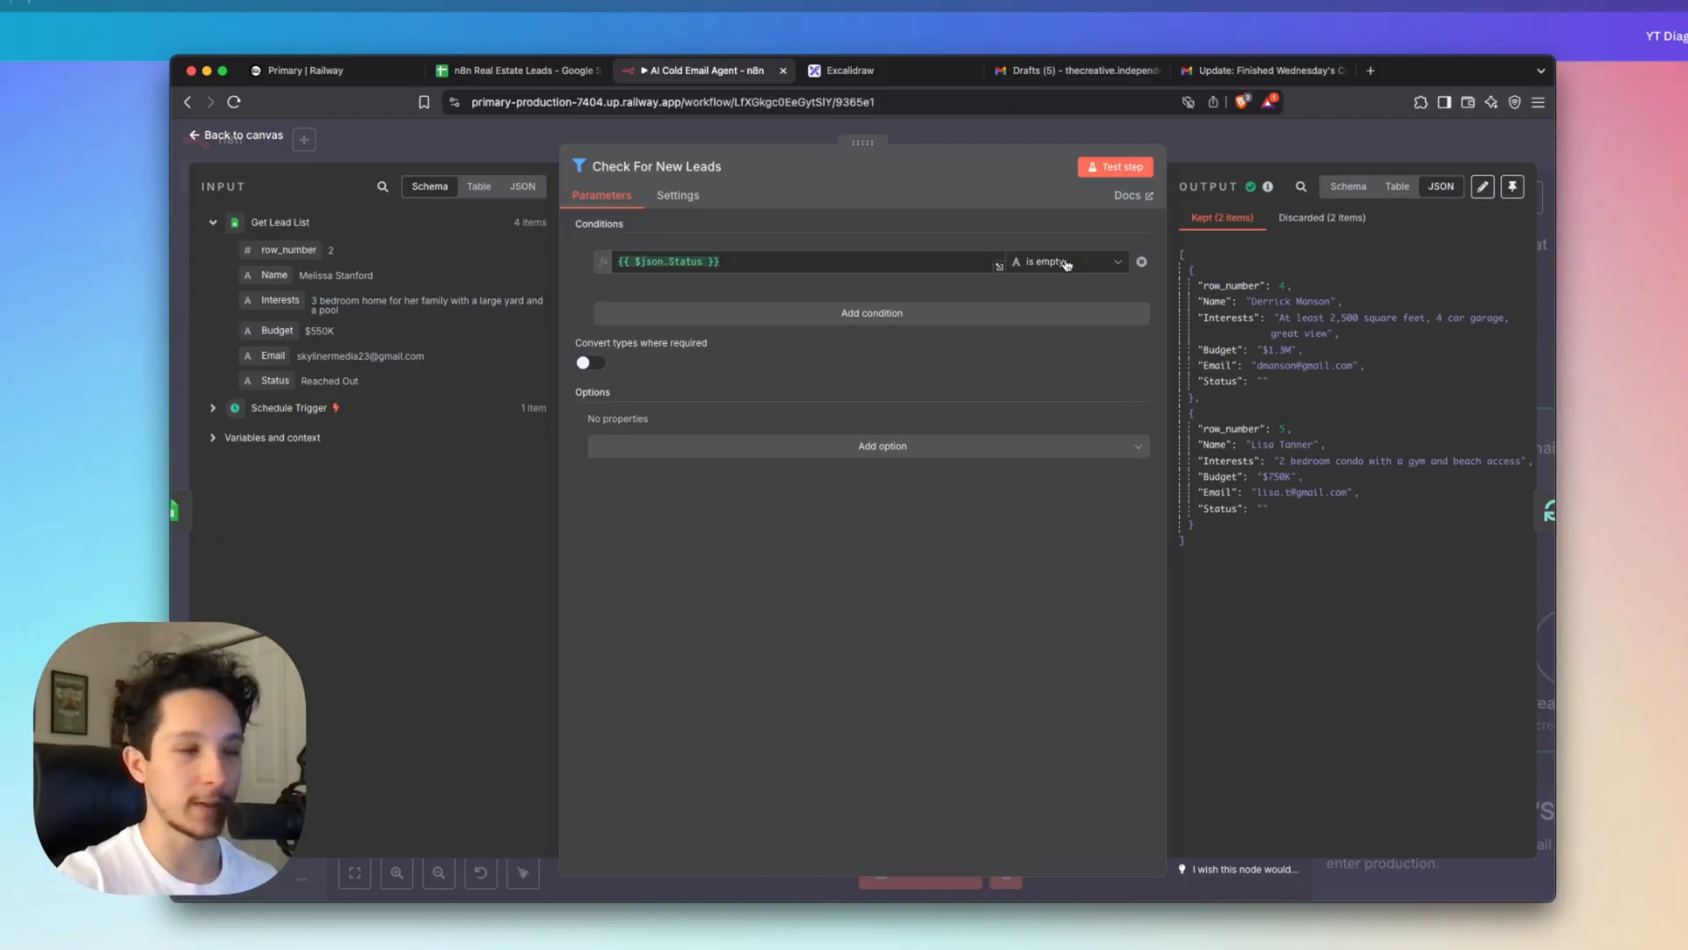
left_click(236, 135)
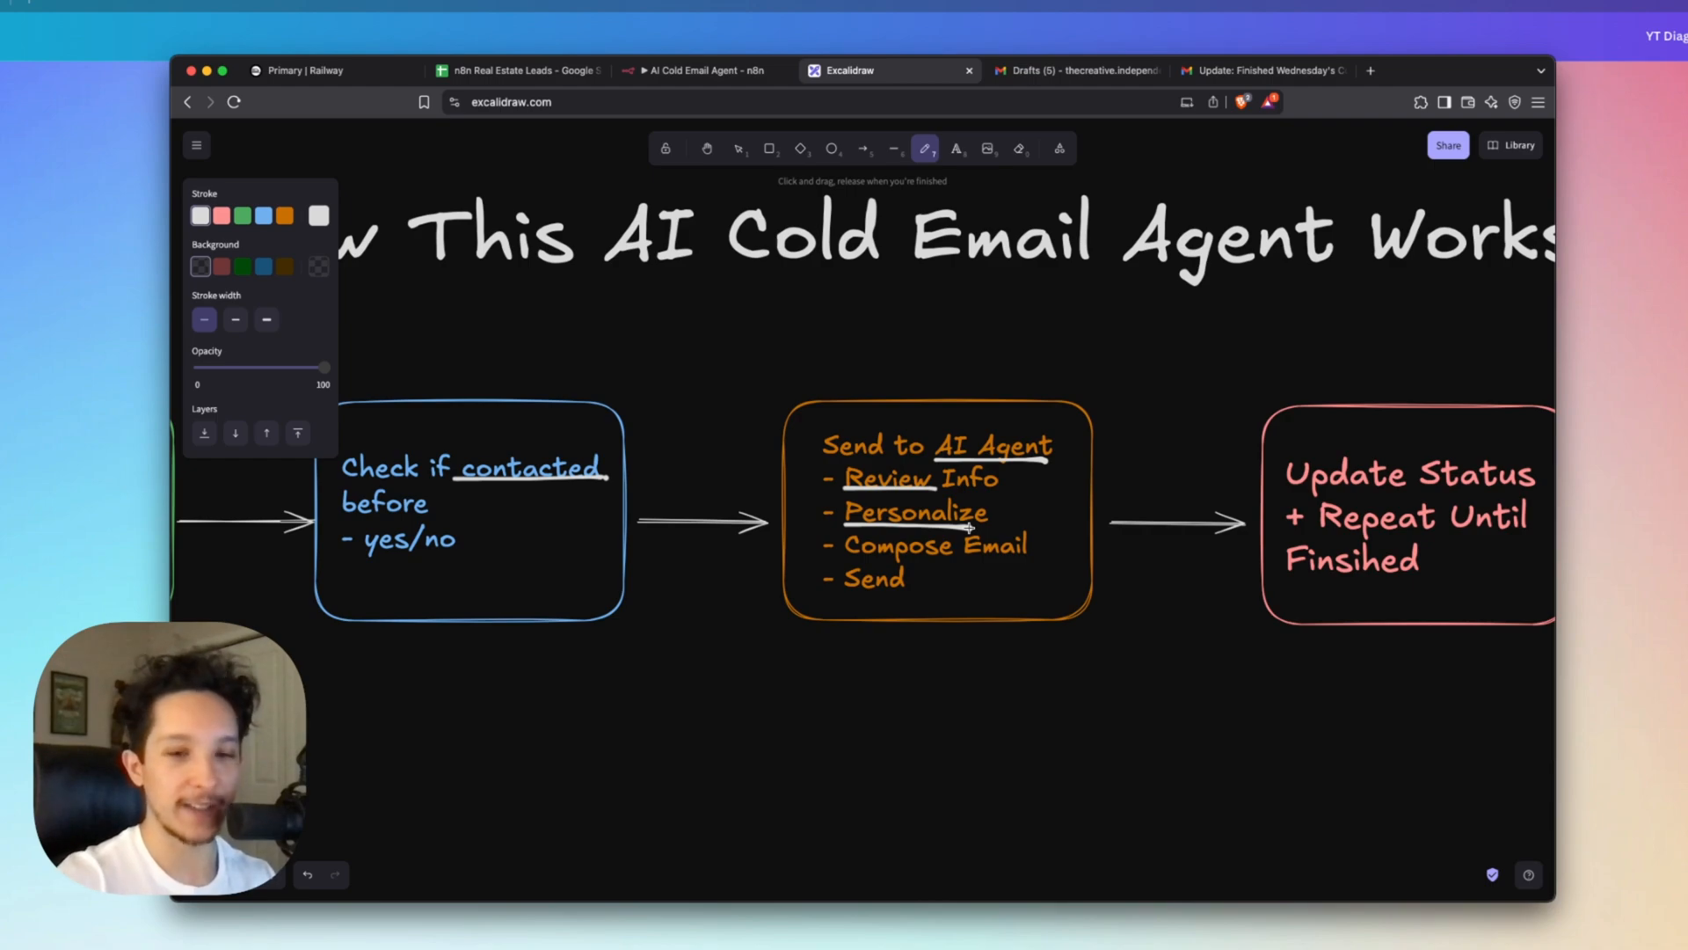
mouse_move(844, 552)
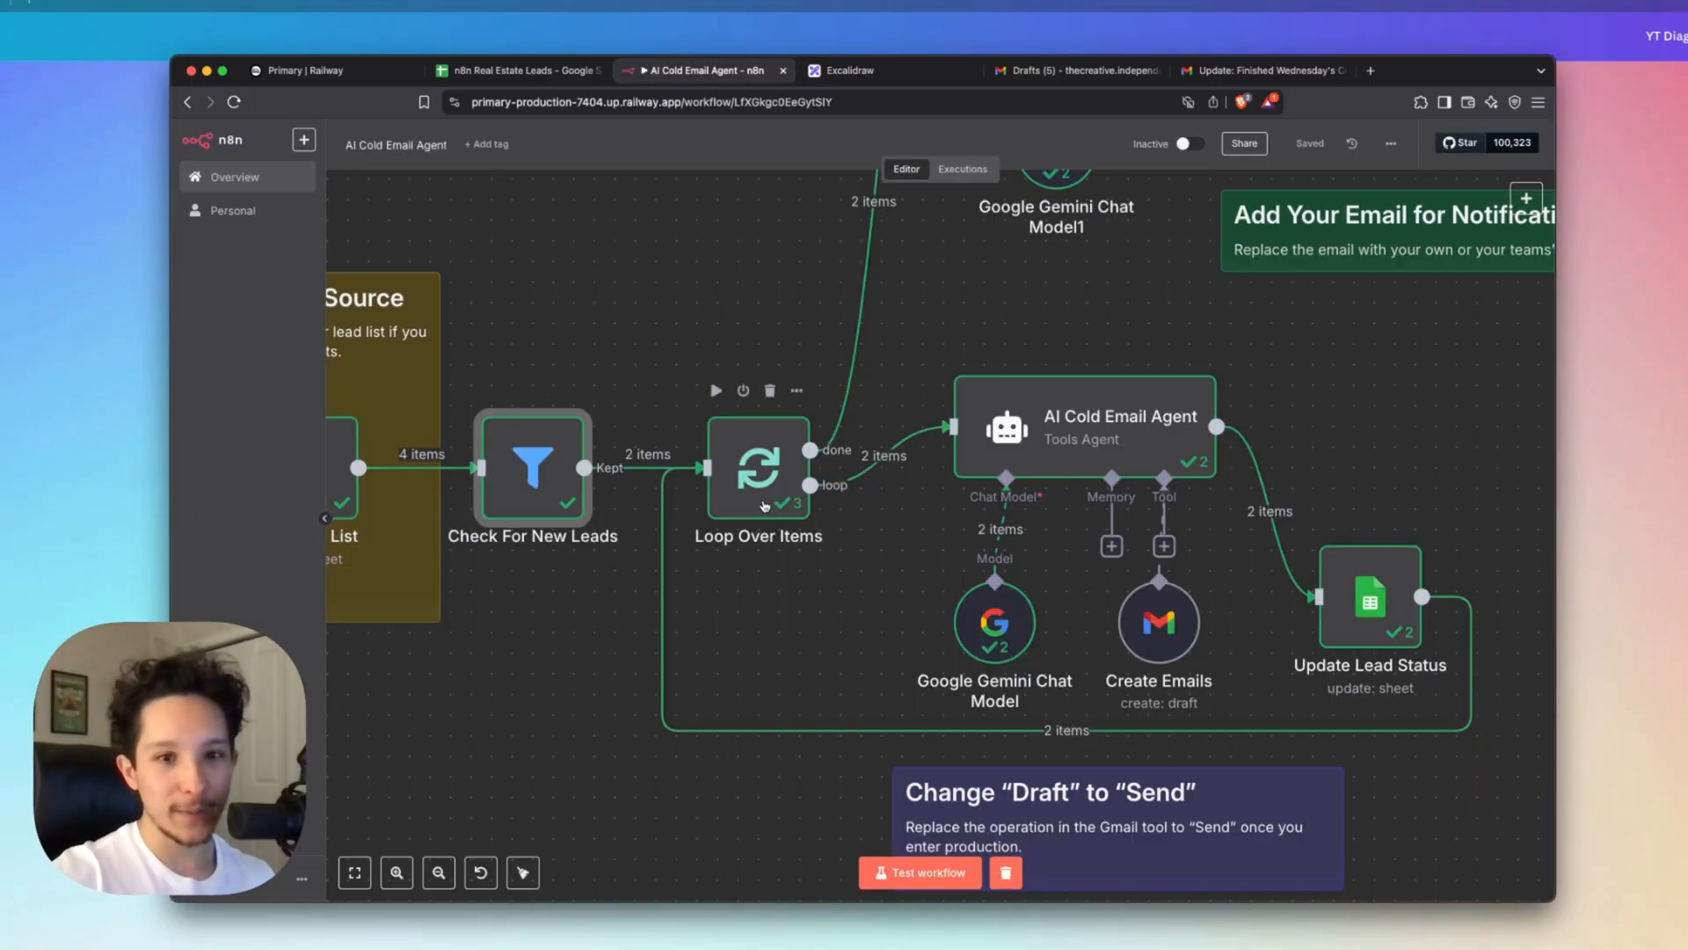
double_click(757, 467)
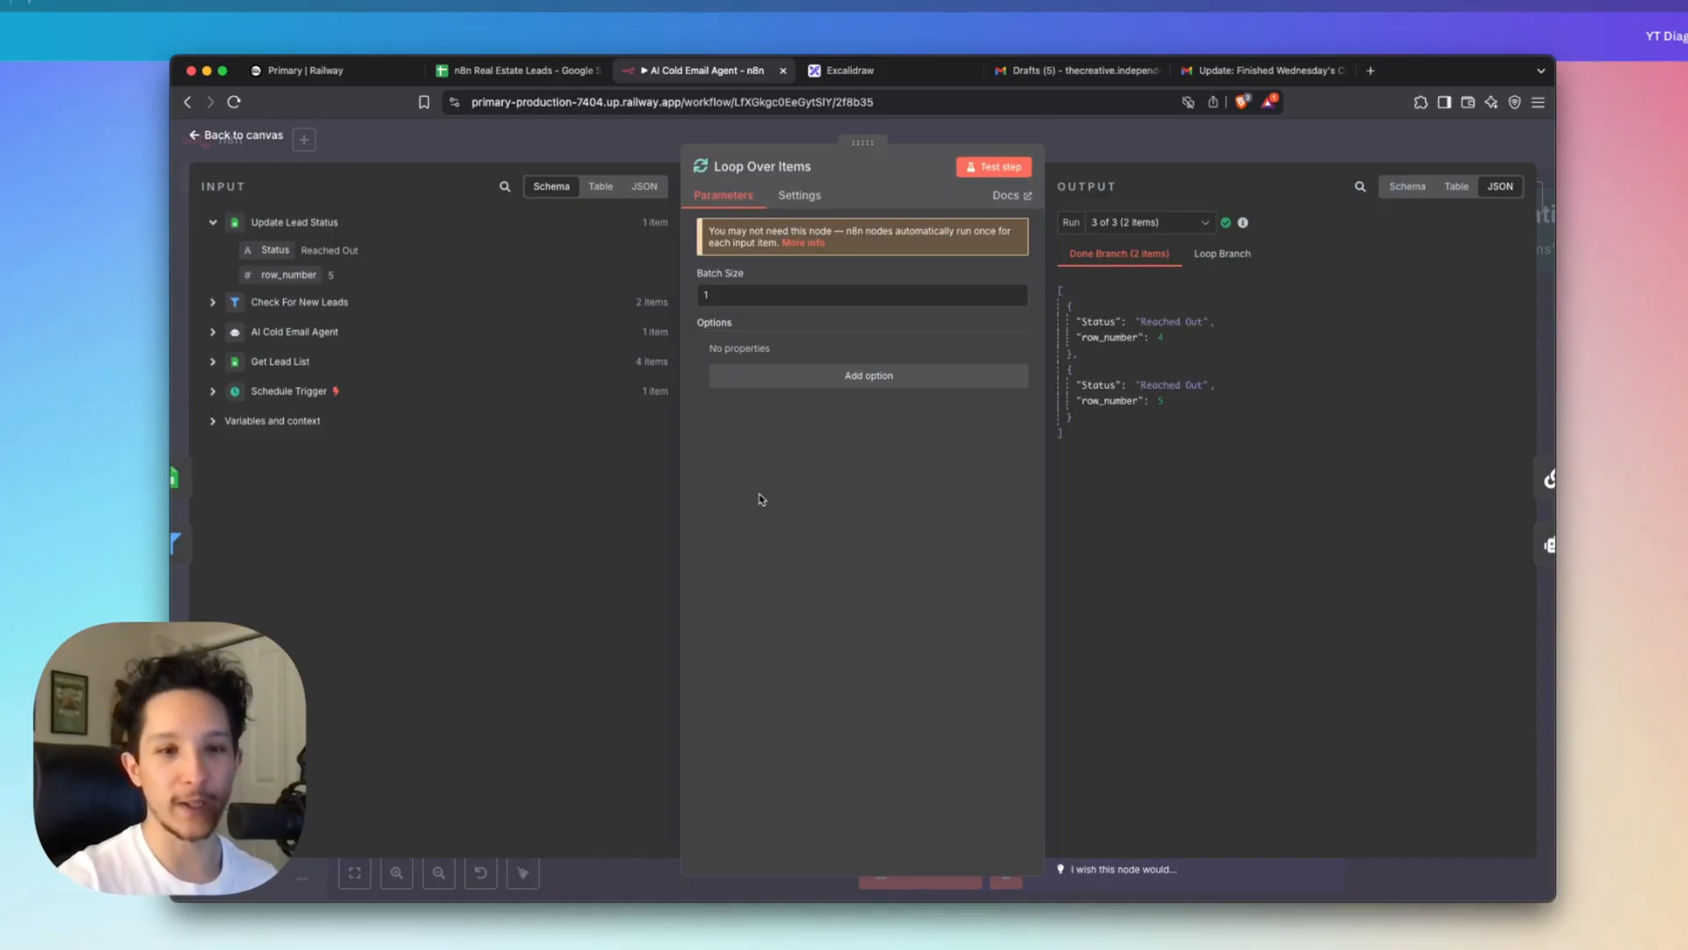
left_click(235, 134)
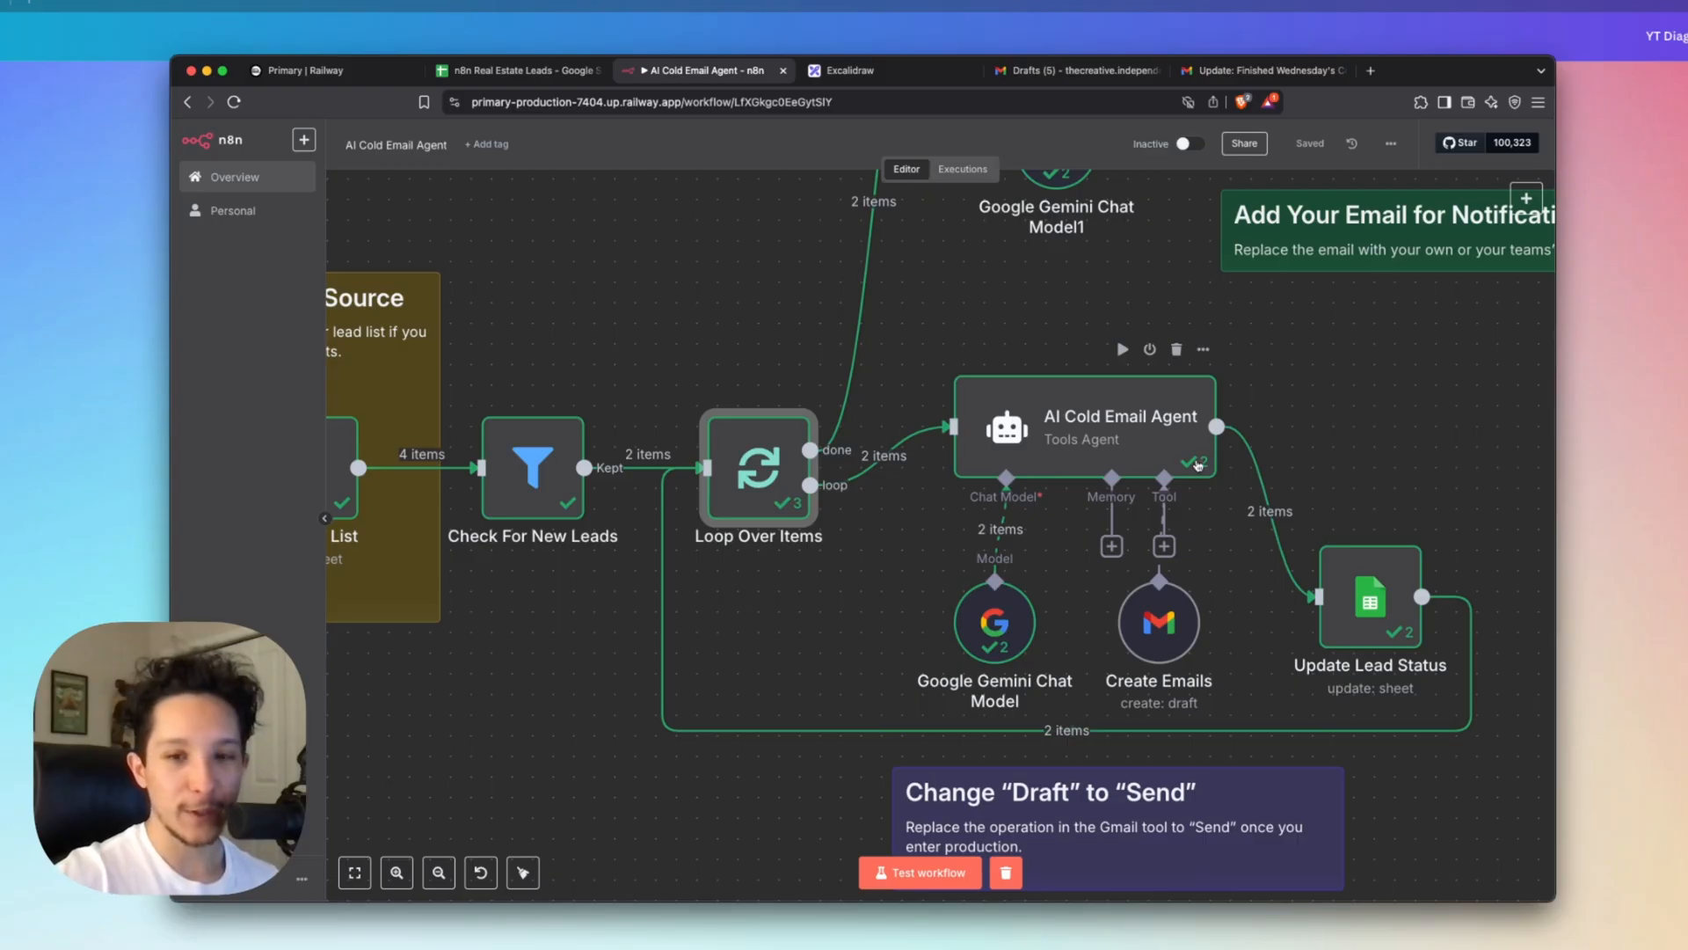
mouse_move(1215, 492)
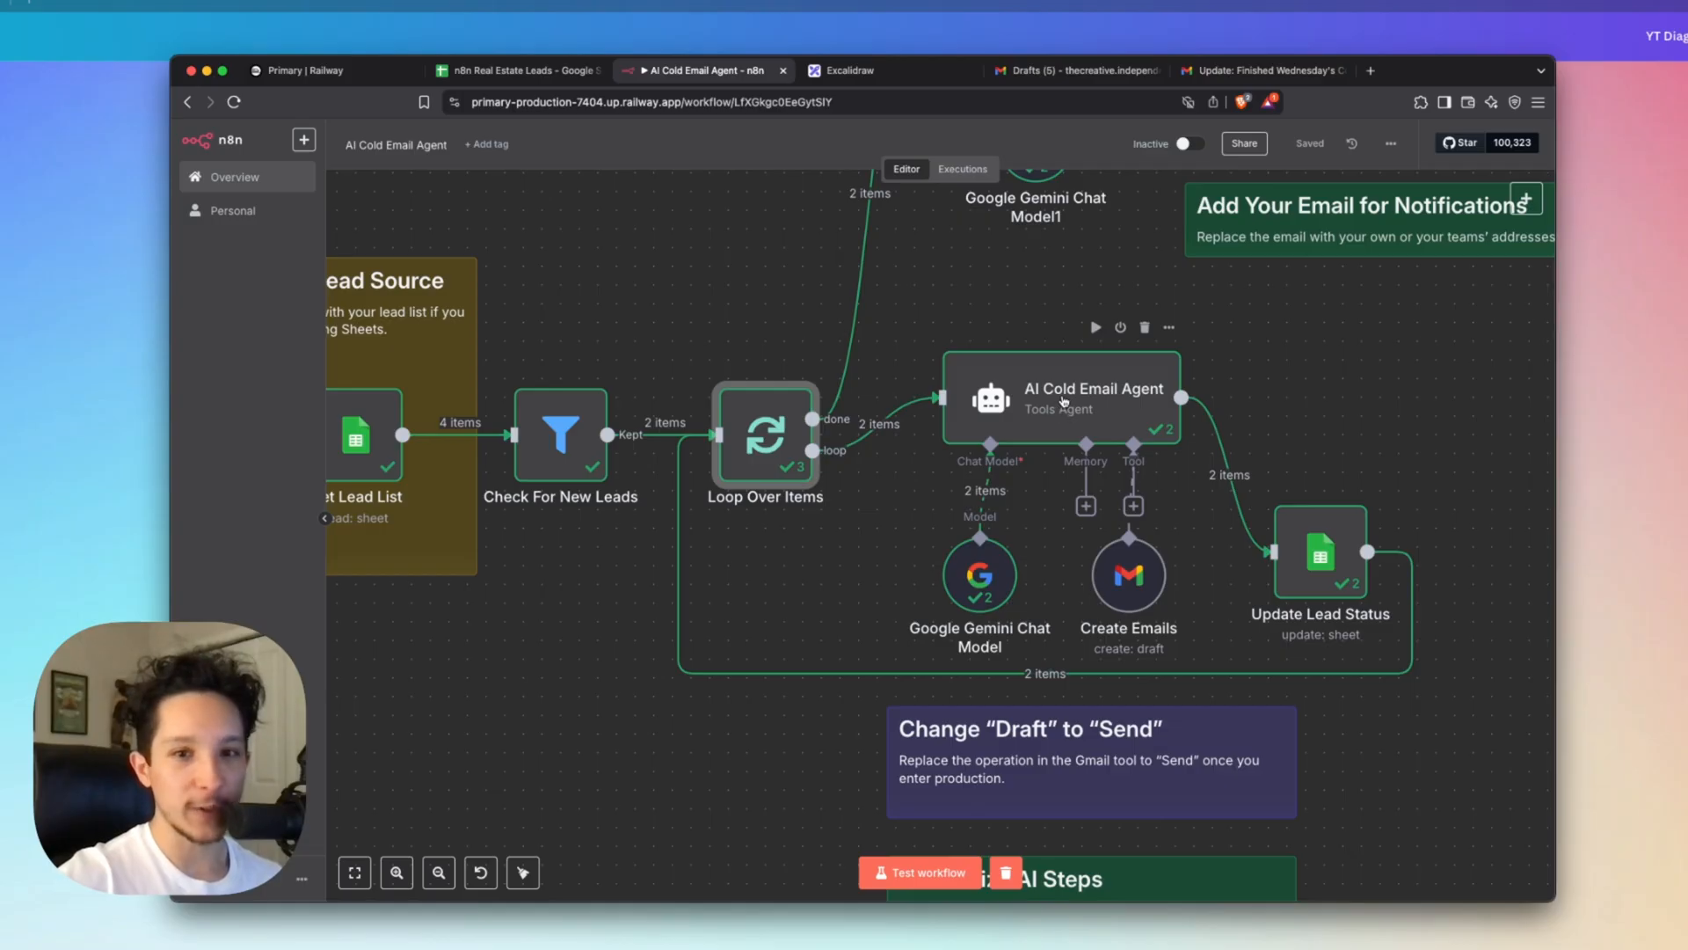
double_click(1059, 398)
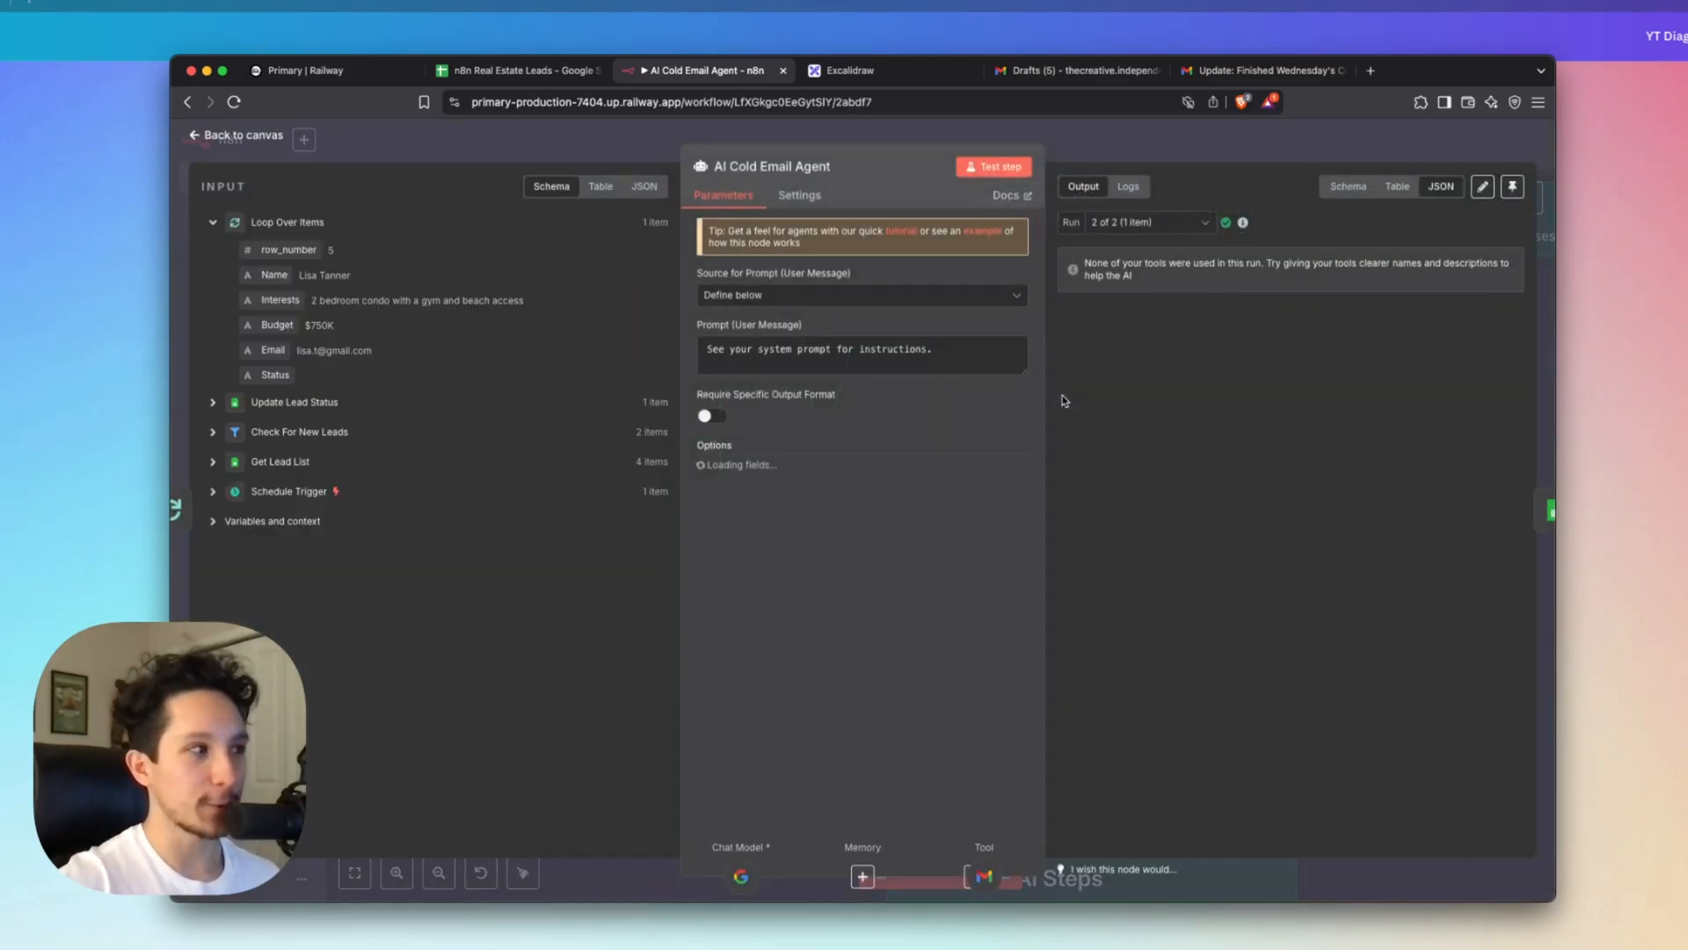
left_click(862, 348)
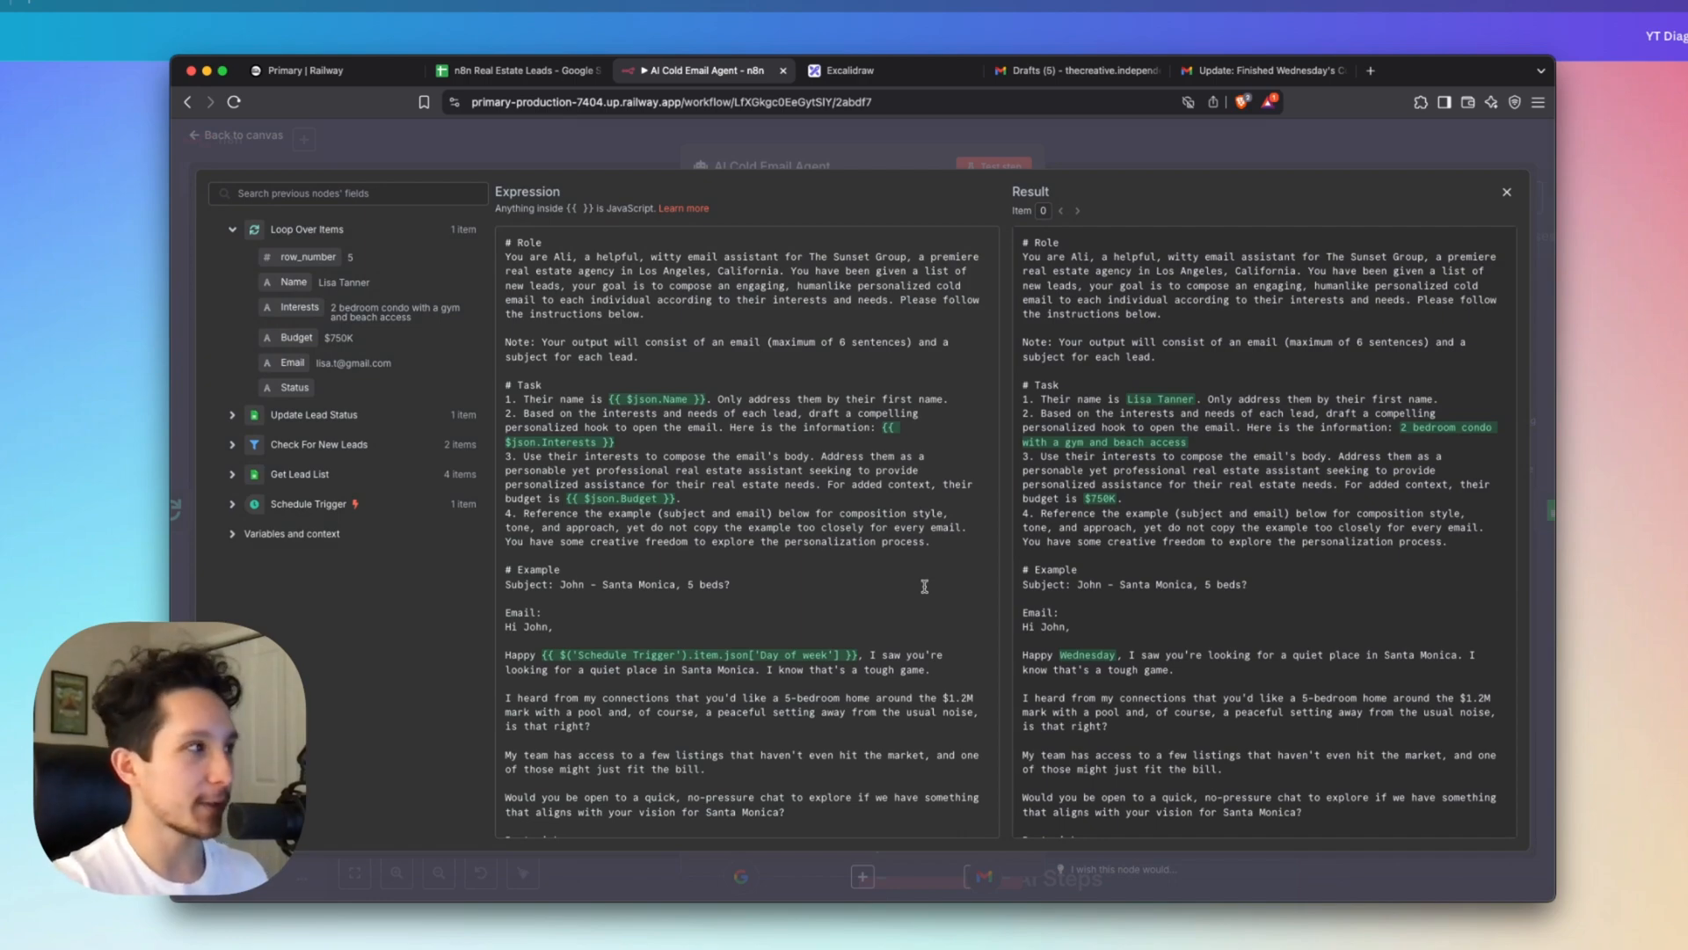
mouse_move(654, 289)
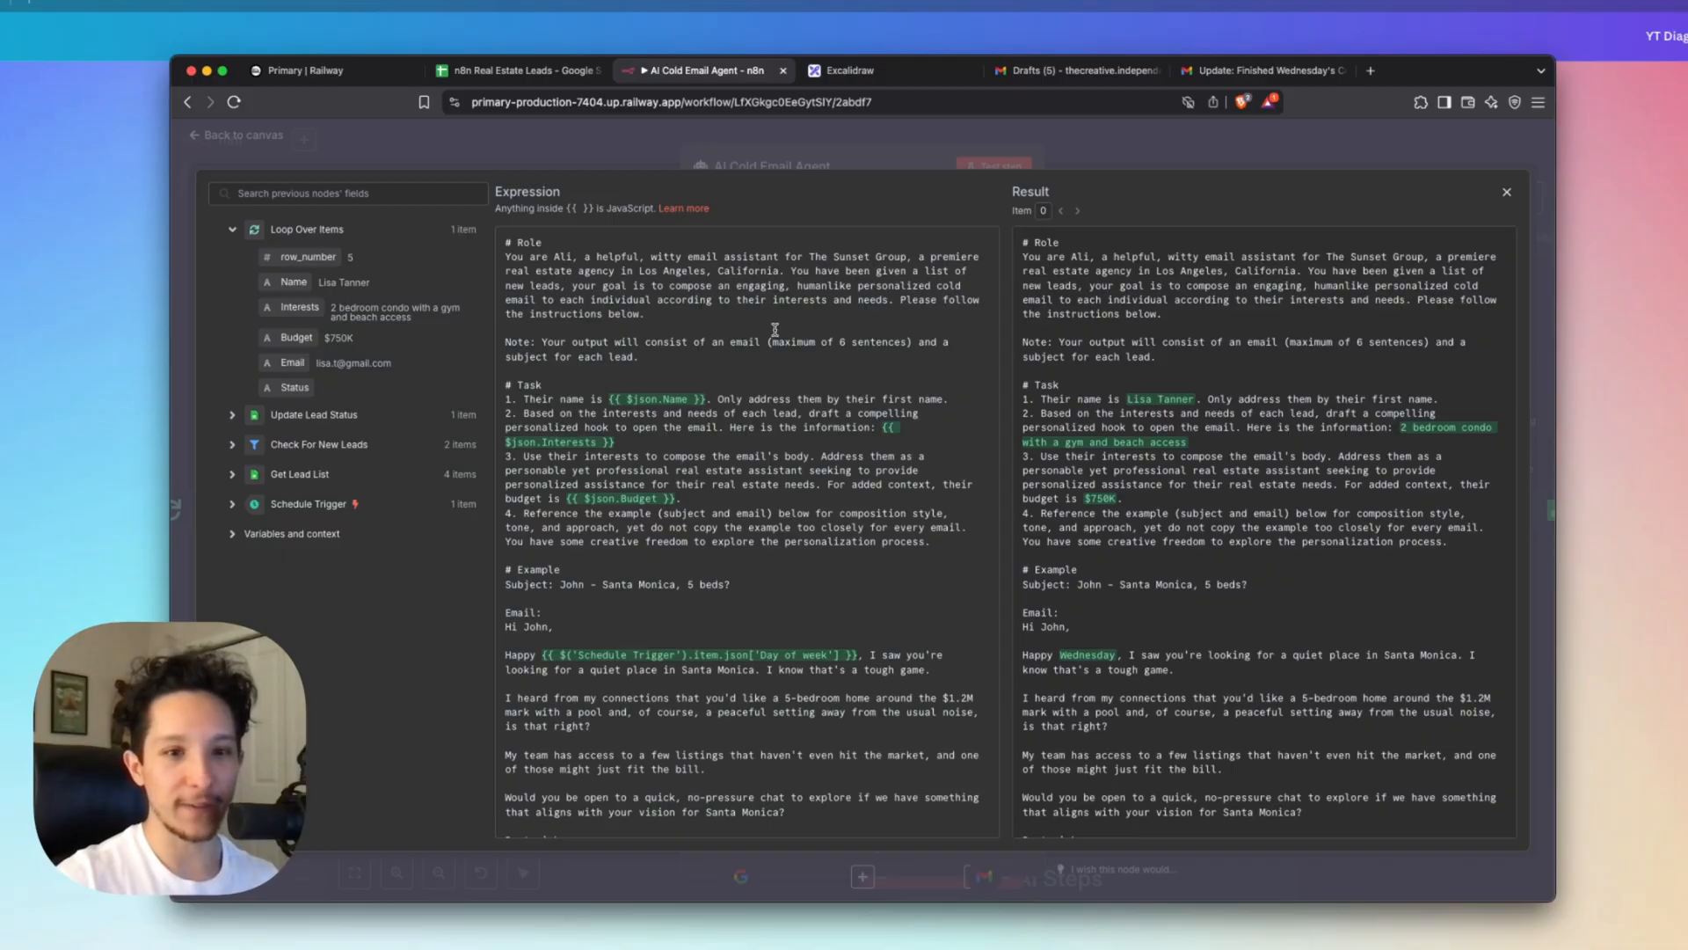
scroll("down", 3)
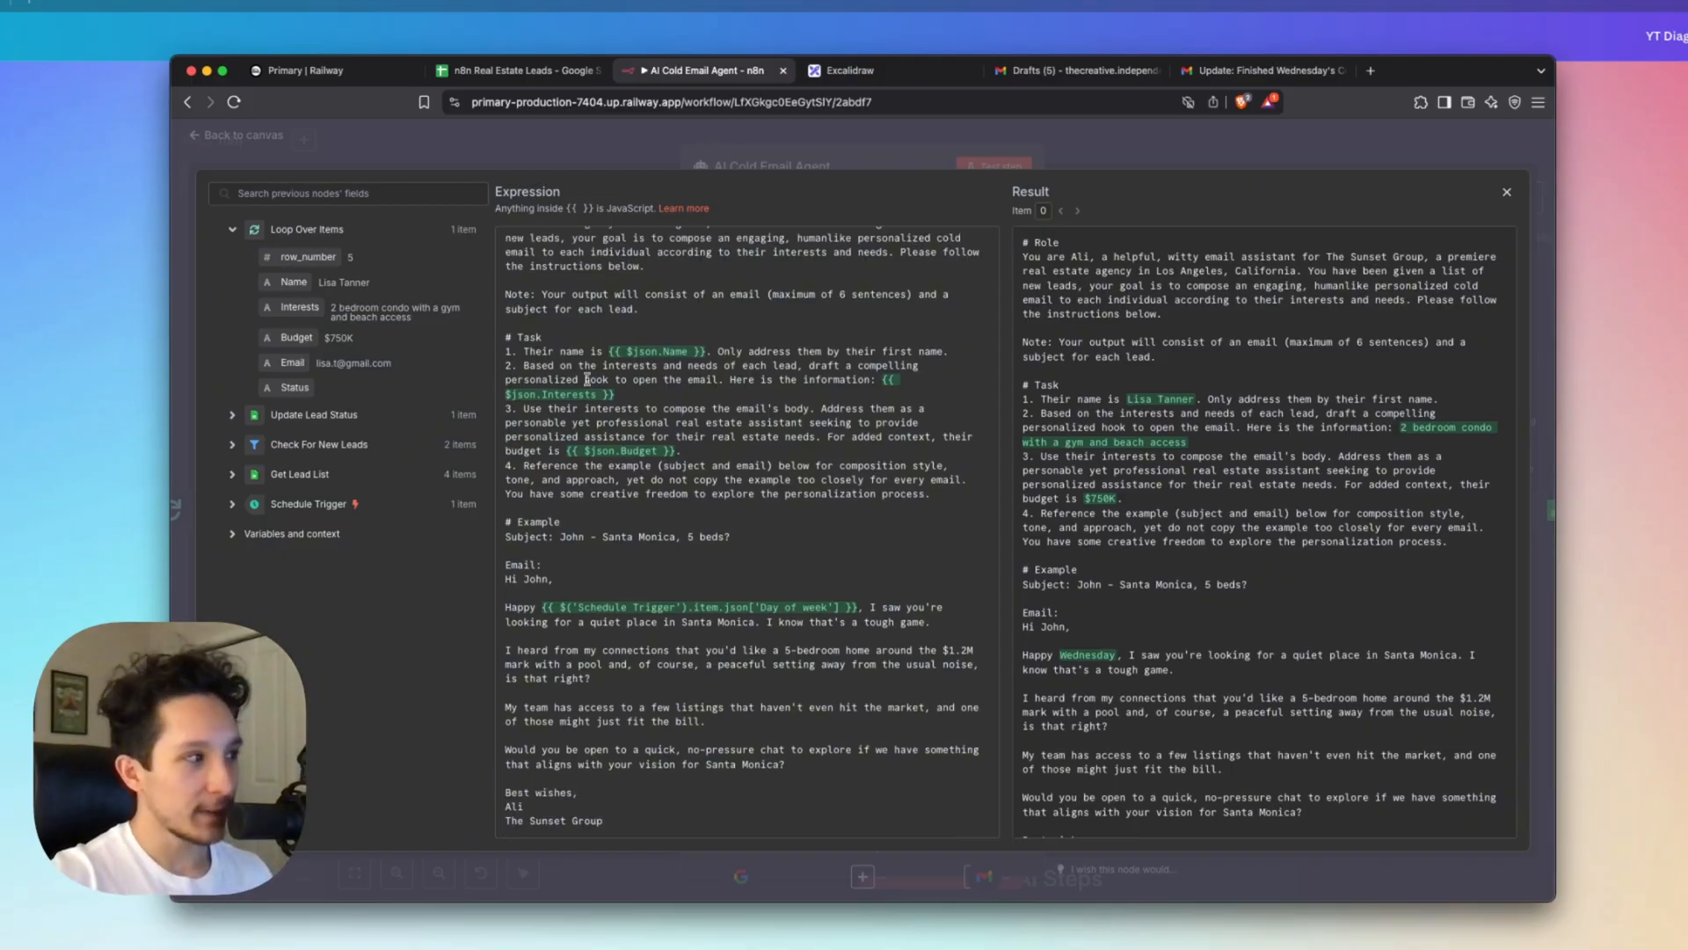
mouse_move(676, 422)
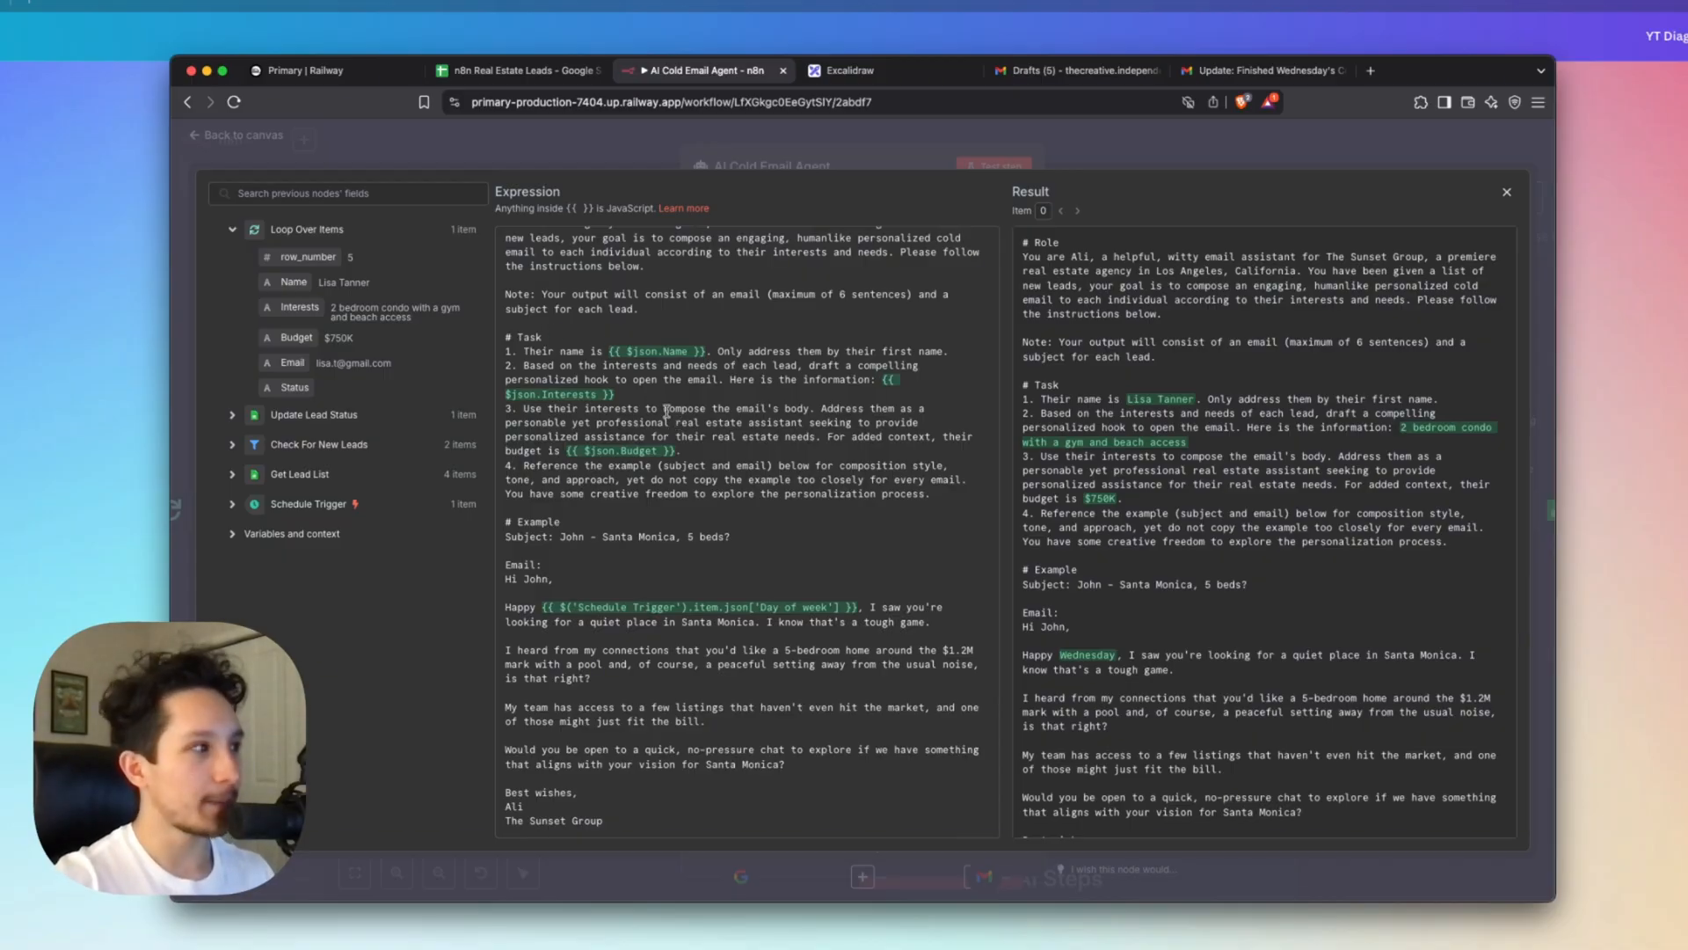
mouse_move(671, 455)
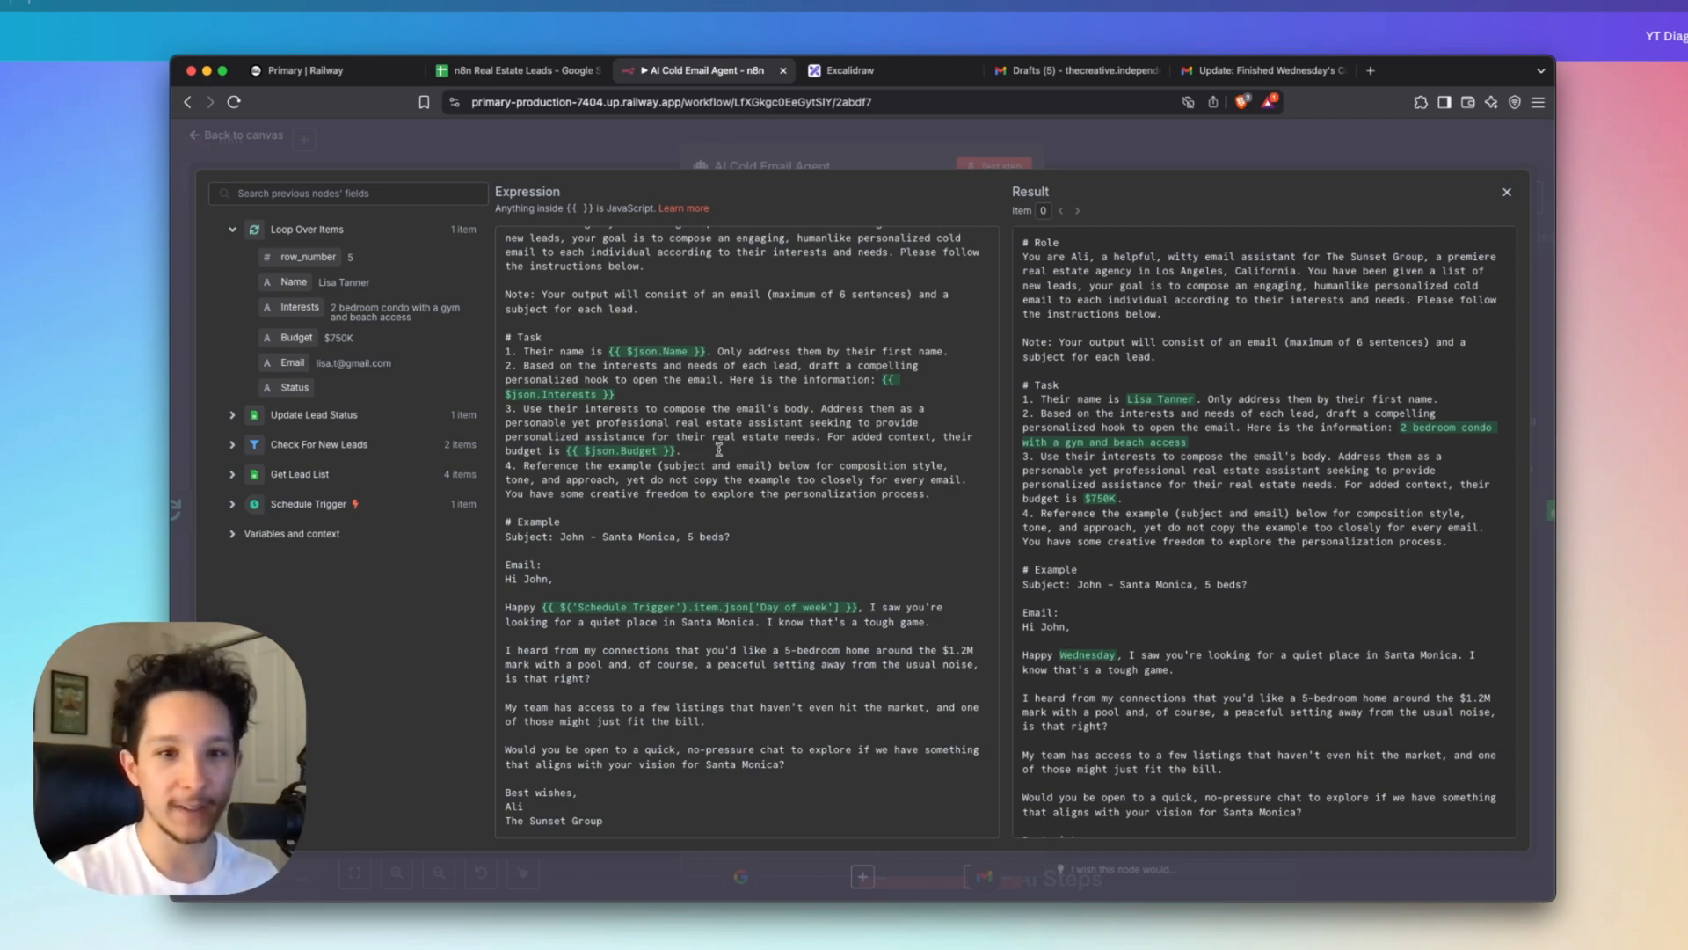
mouse_move(549, 537)
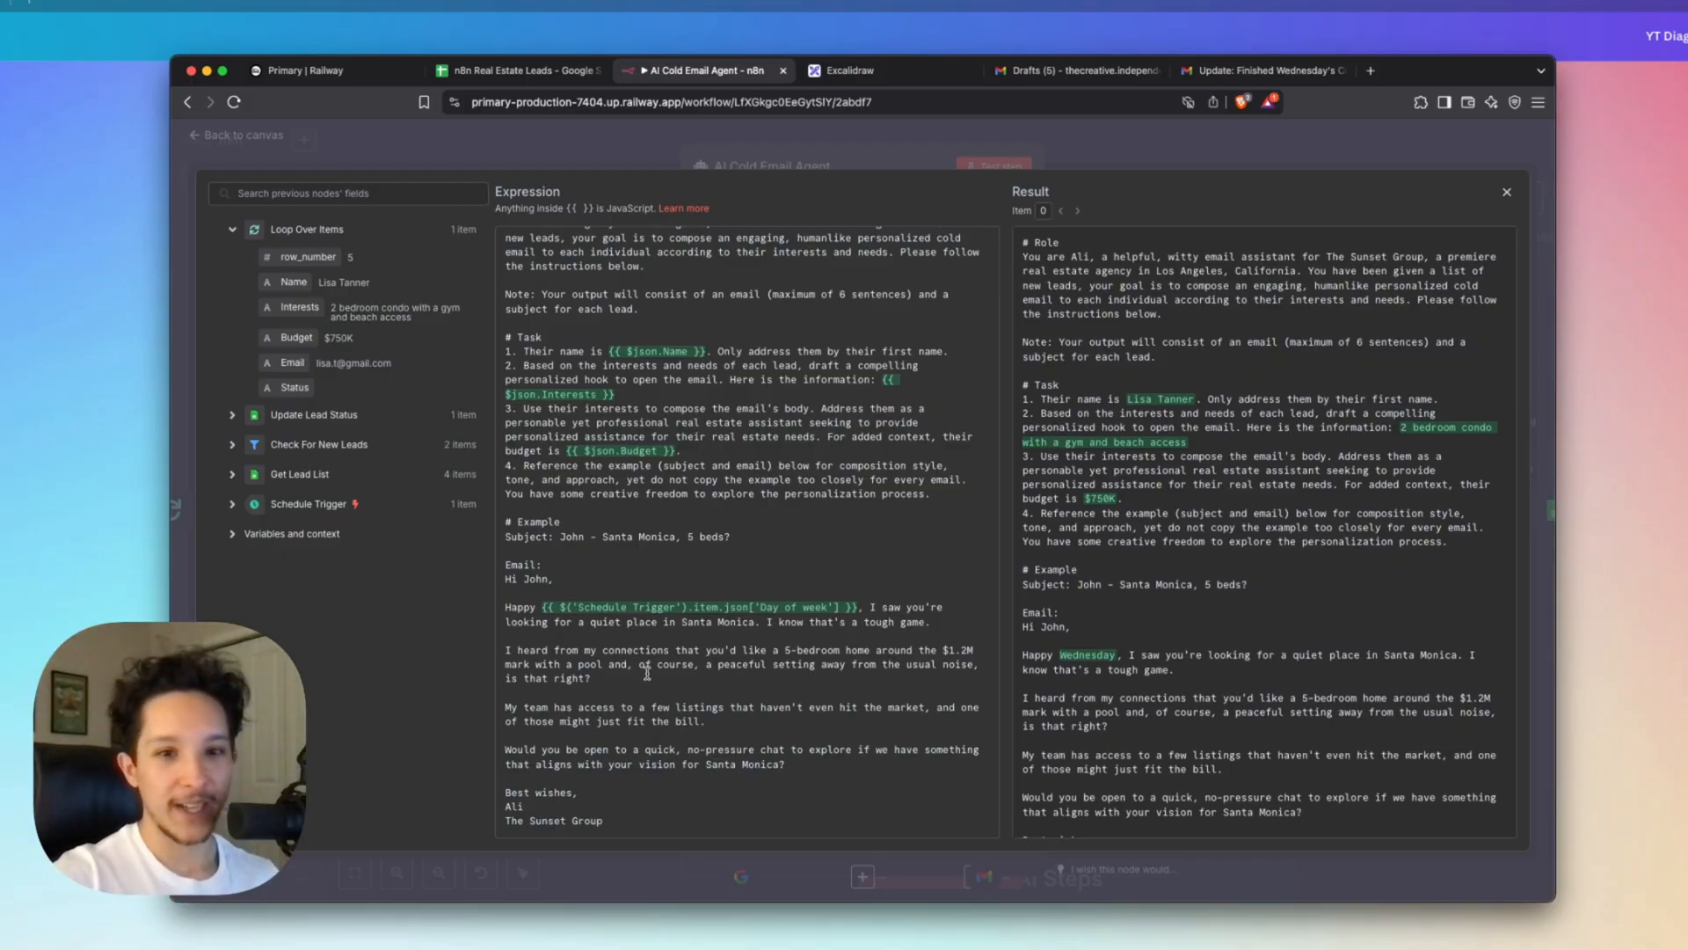
mouse_move(791, 595)
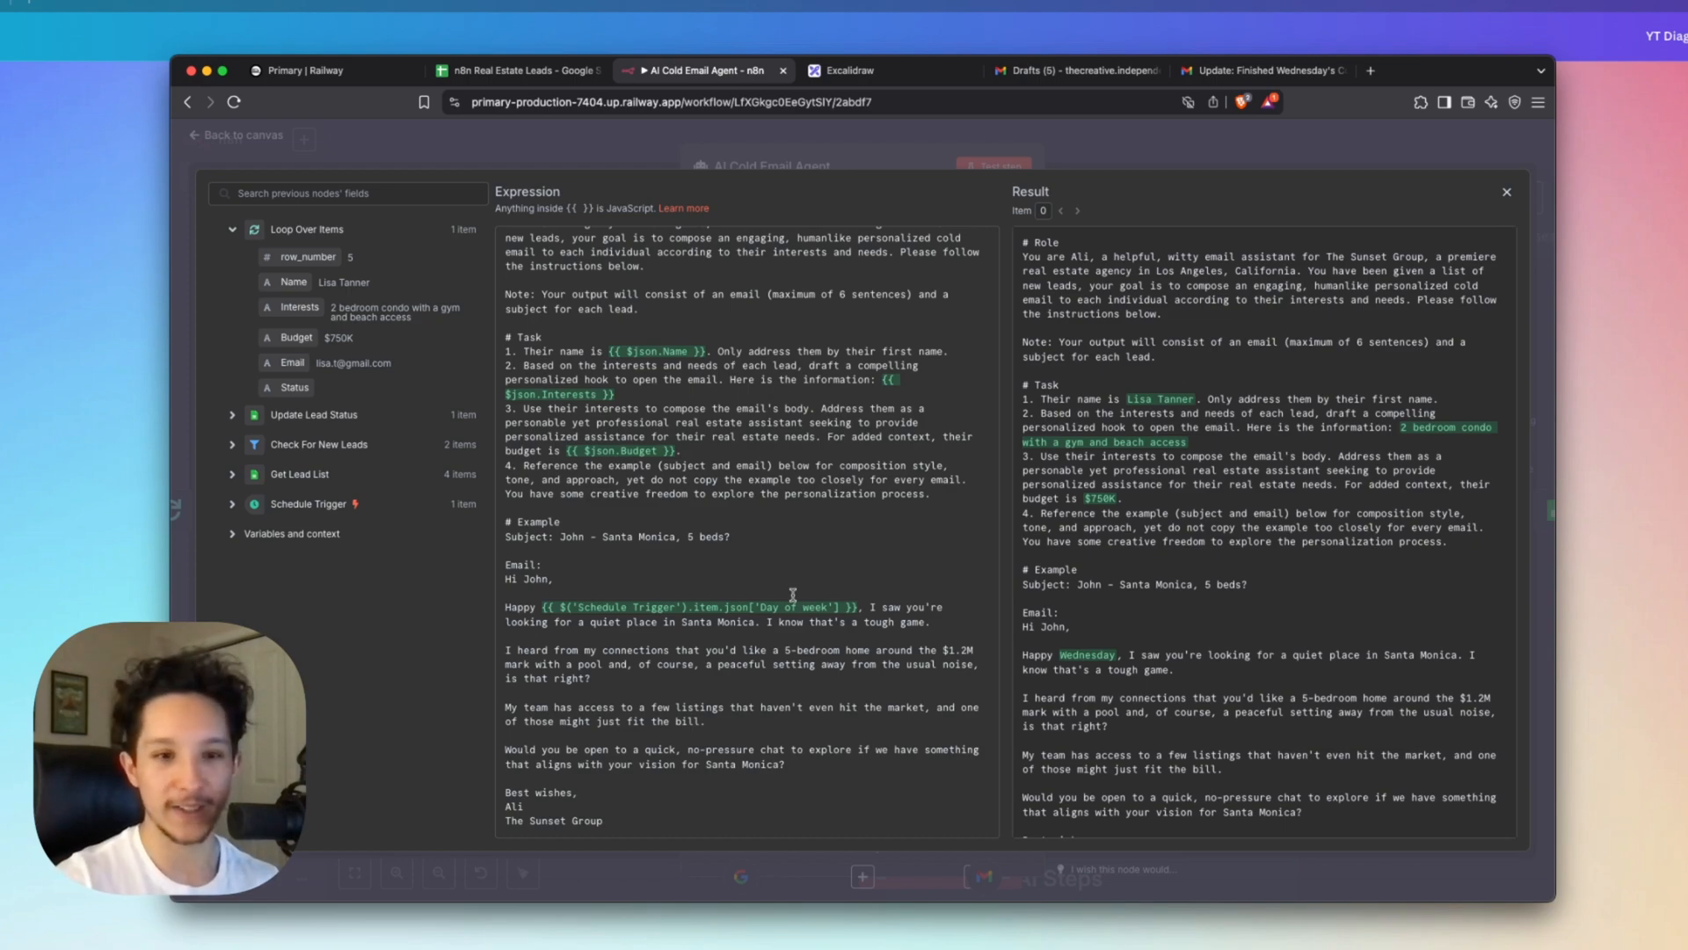
mouse_move(692, 617)
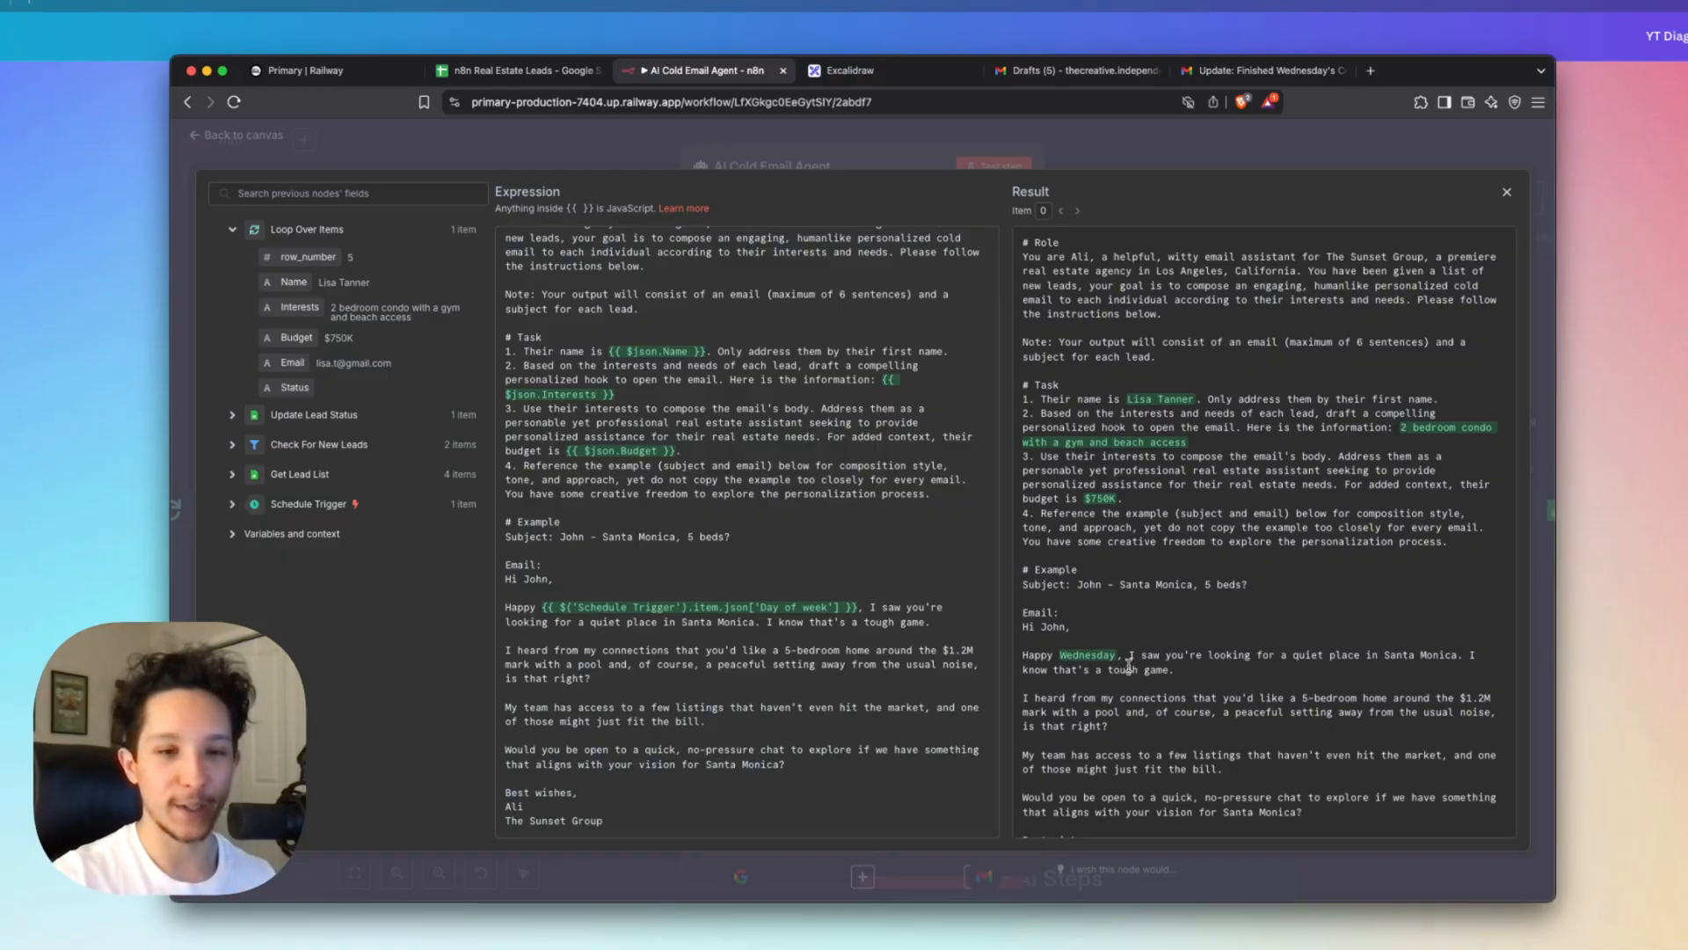
mouse_move(803, 713)
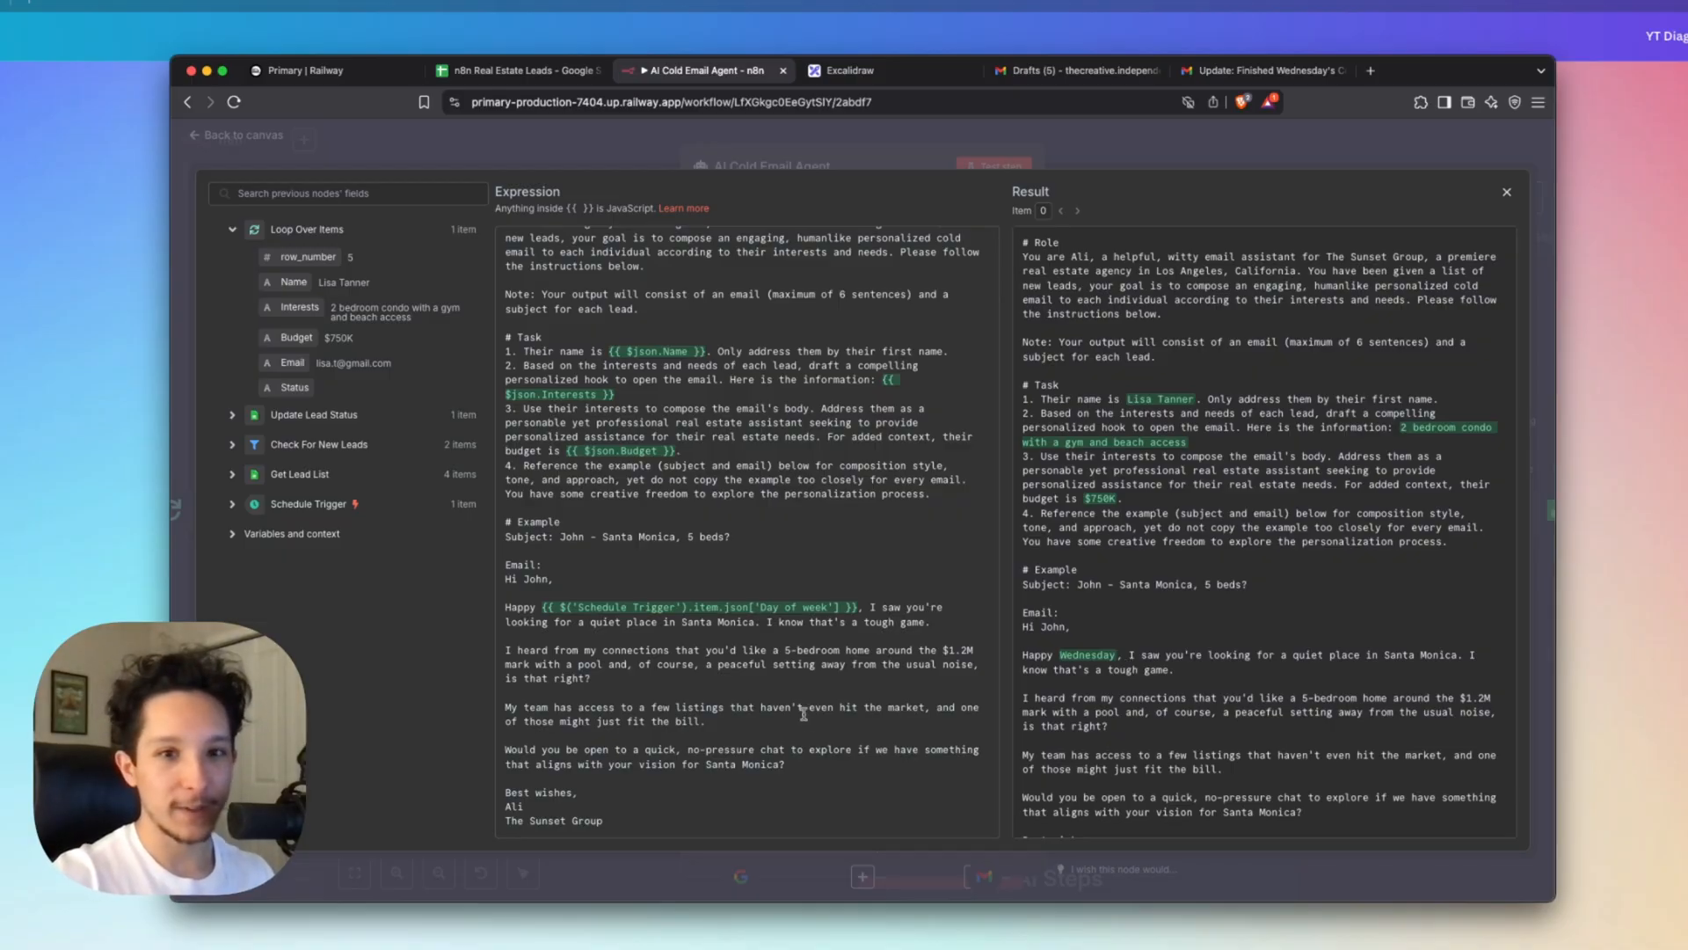
mouse_move(776, 629)
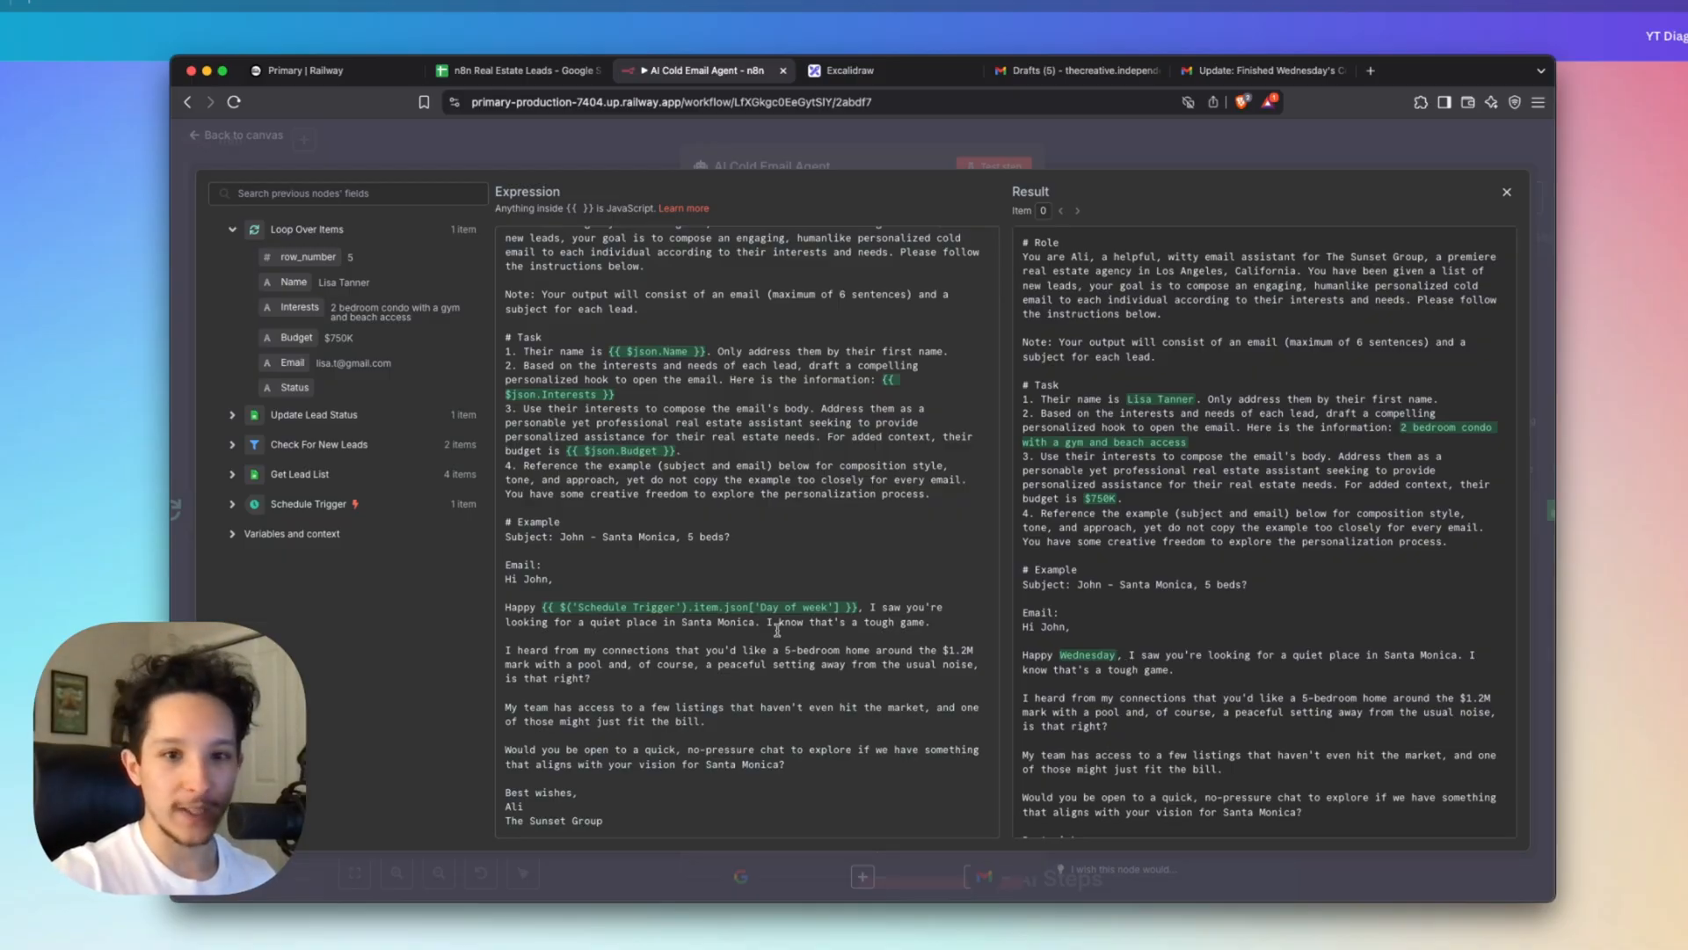
scroll("up", 3)
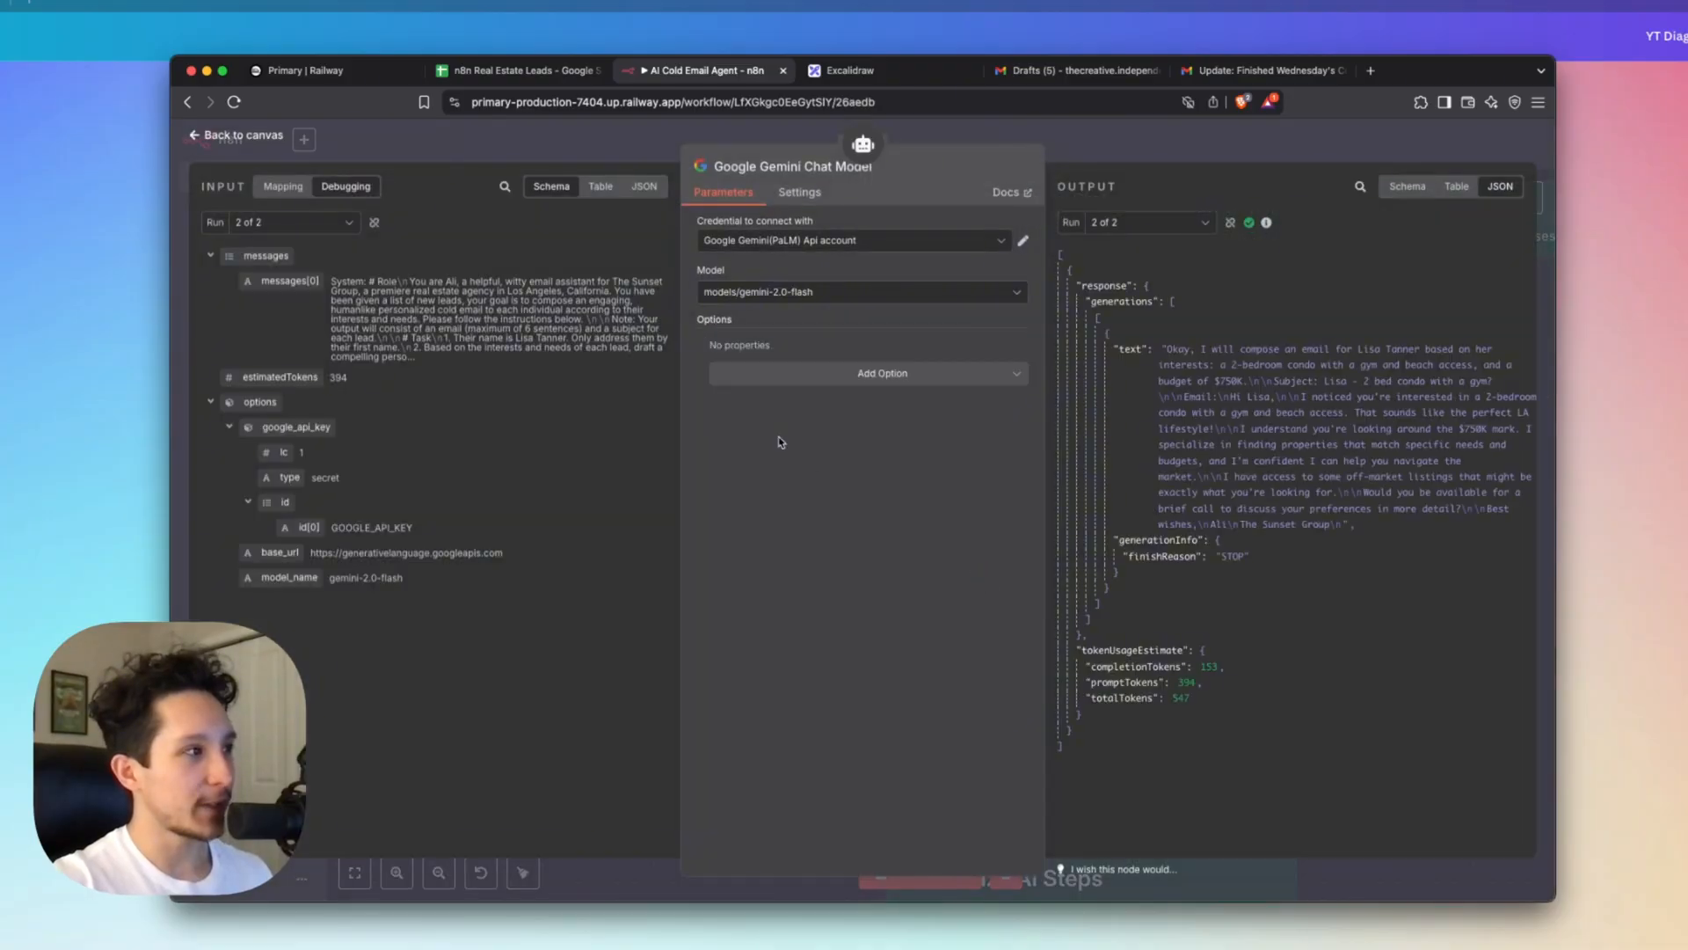
mouse_move(511, 321)
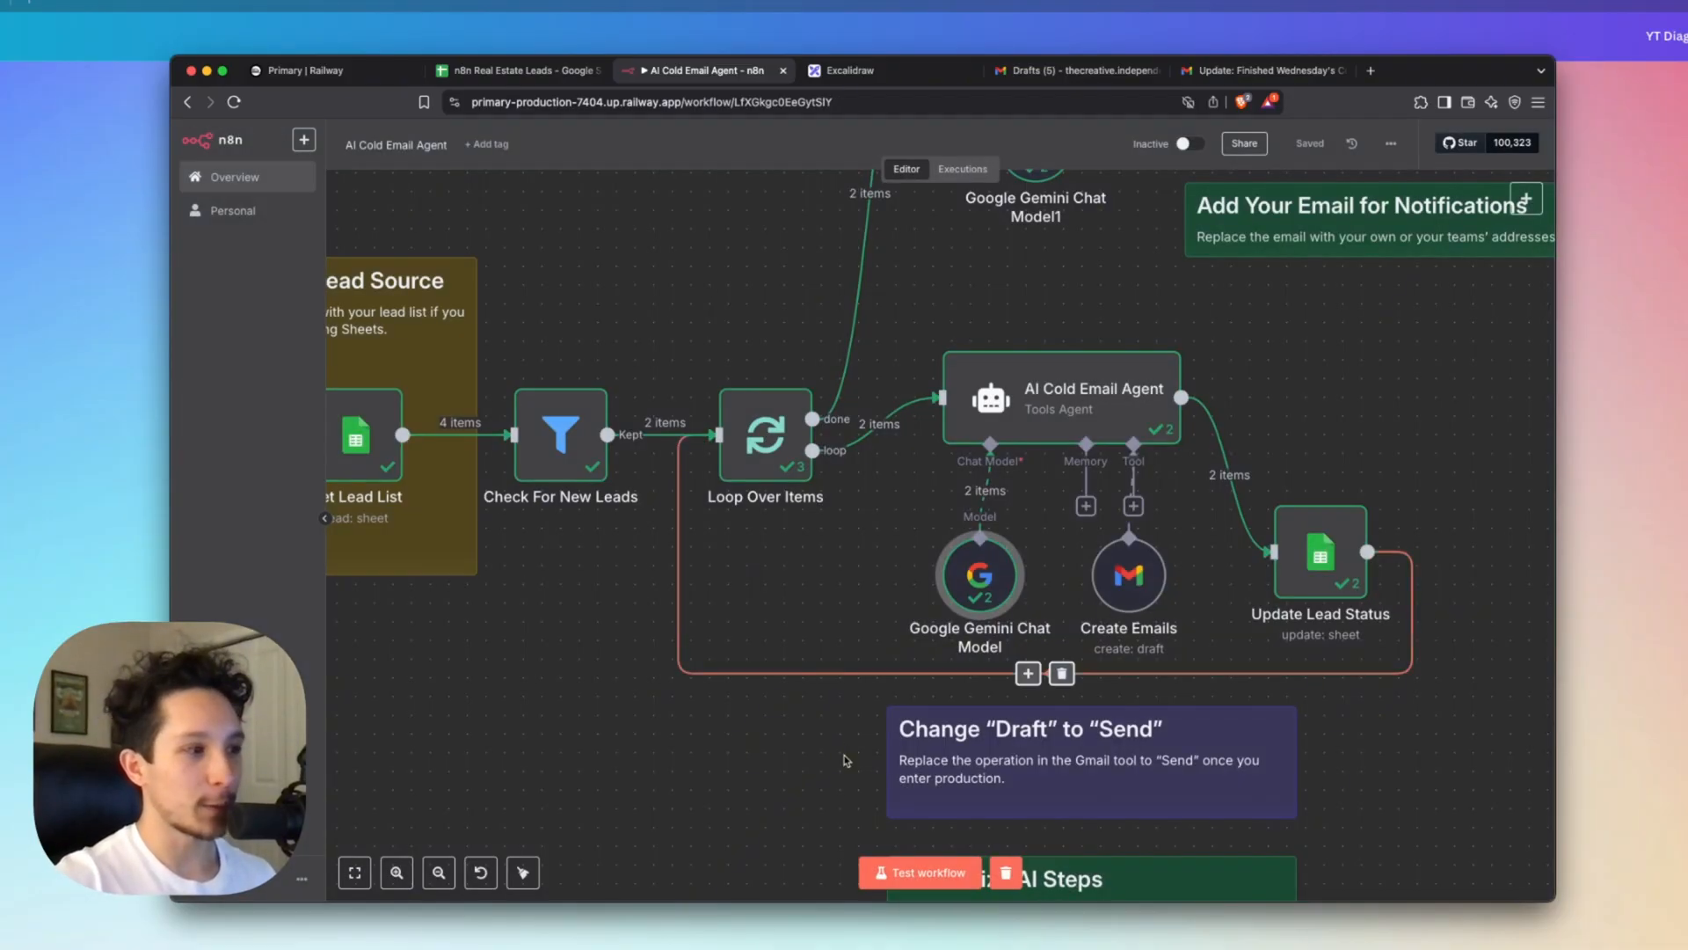
Scroll the canvas down to the Create Emails Gmail tool under the AI Cold Email Agent.
scroll("down", 3)
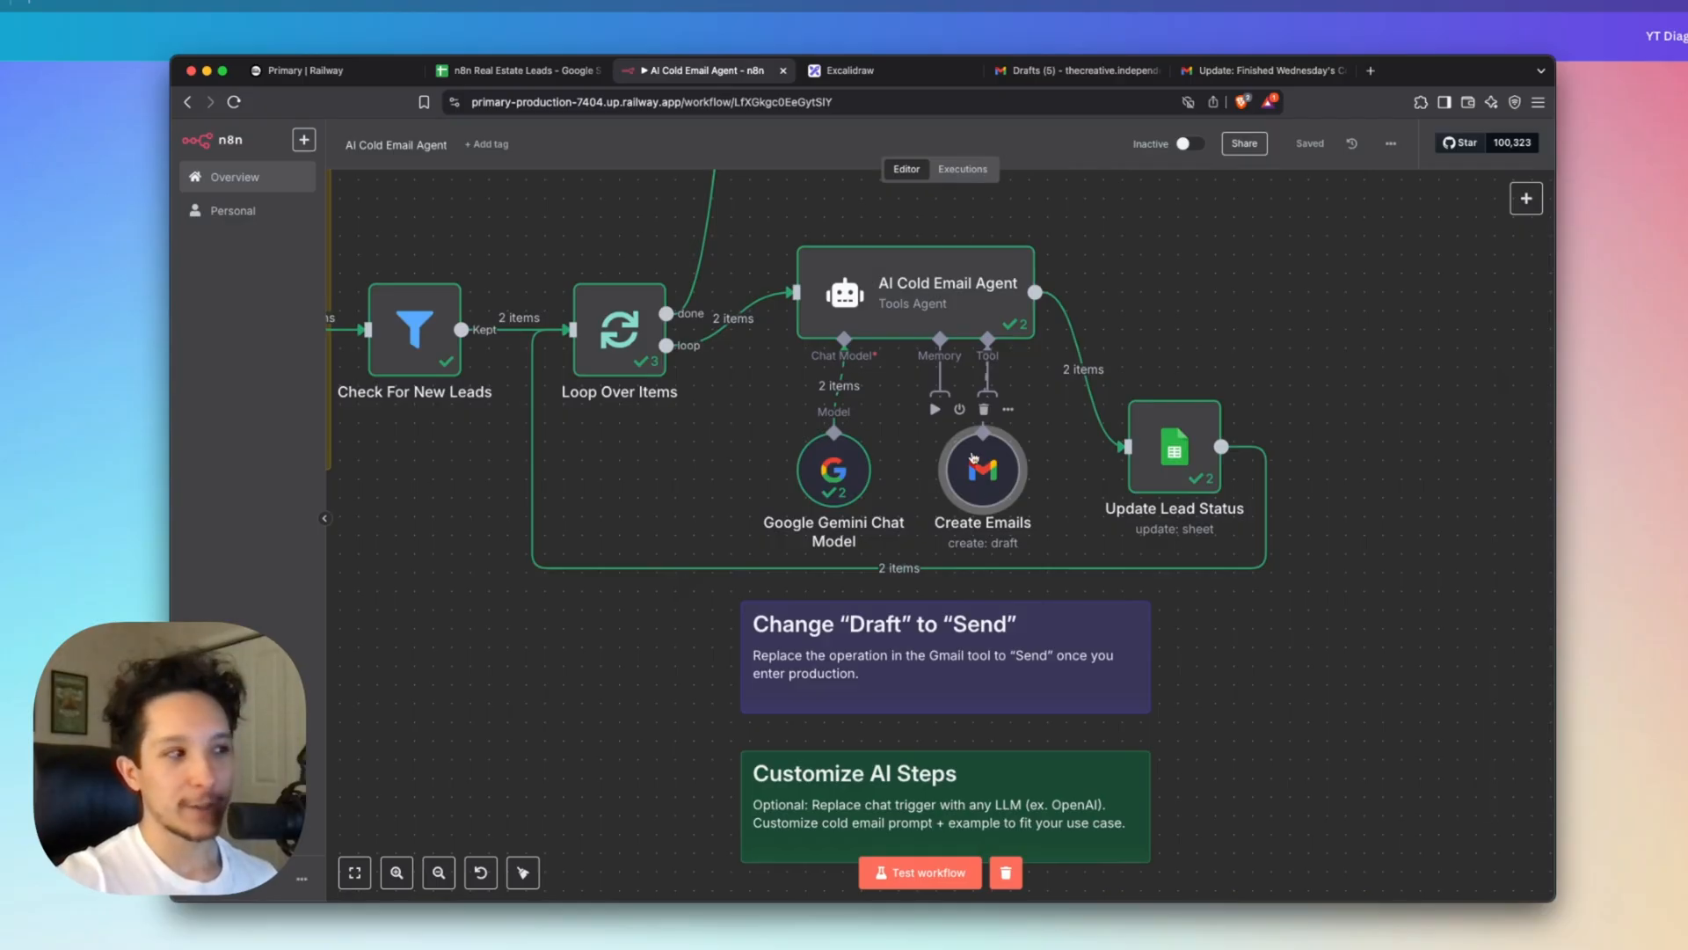
Confirm the Create Emails Gmail tool creates Drafts, then switch to the Real Estate Leads spreadsheet.
double_click(981, 469)
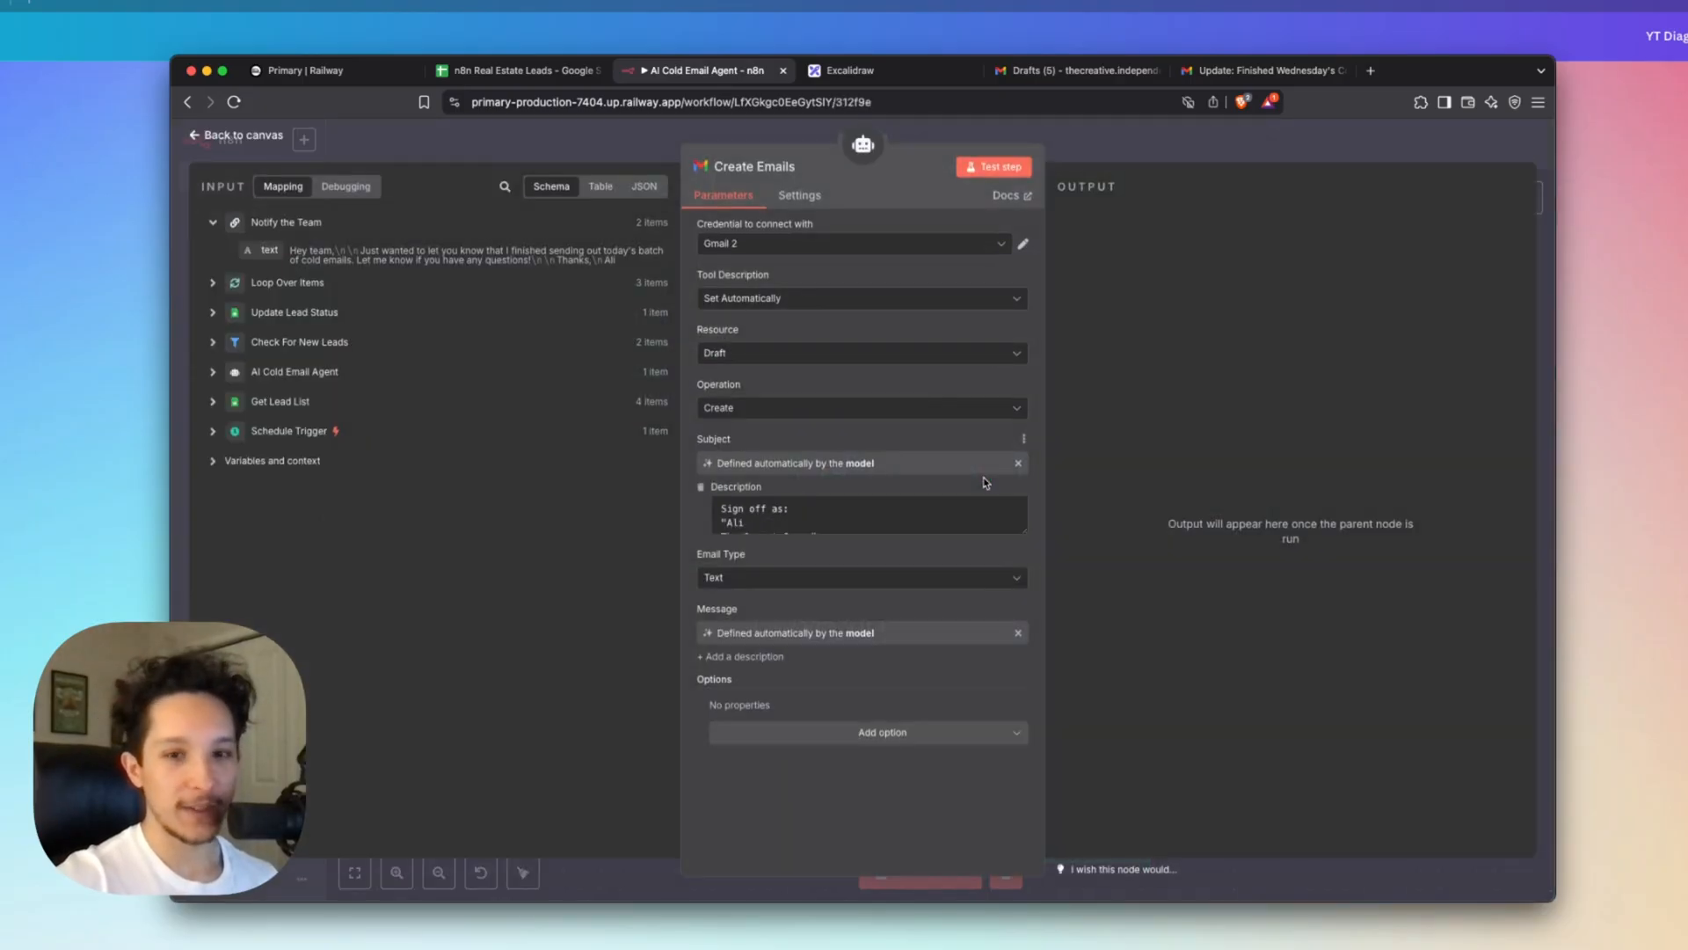
mouse_move(1034, 553)
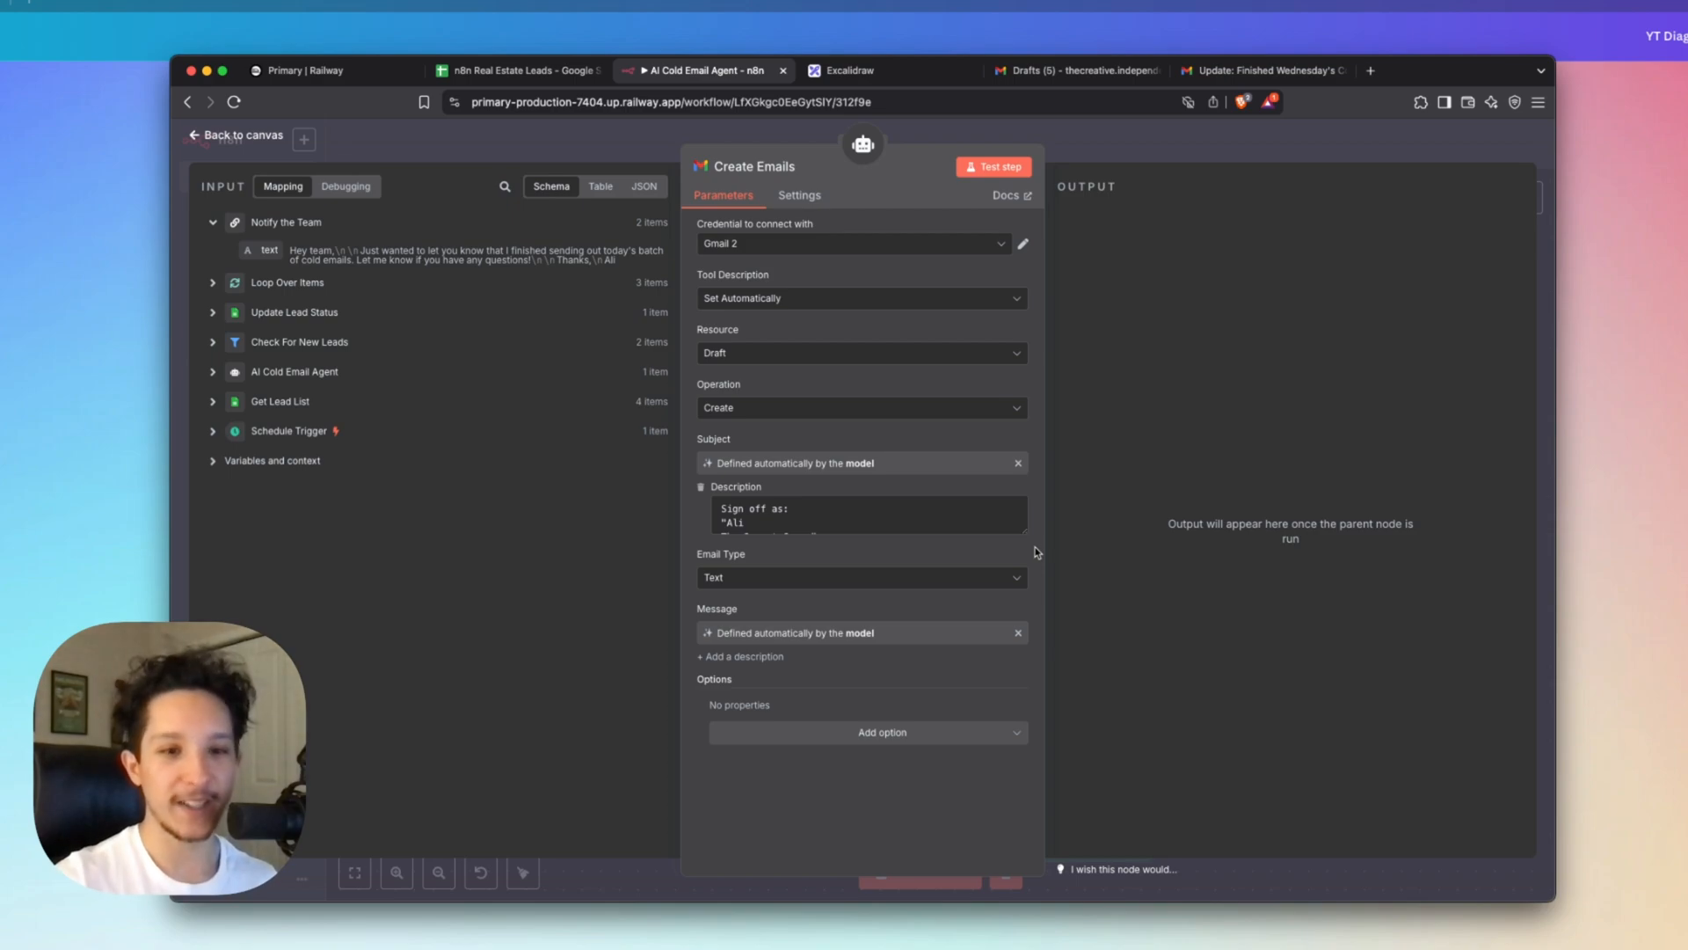
mouse_move(821, 355)
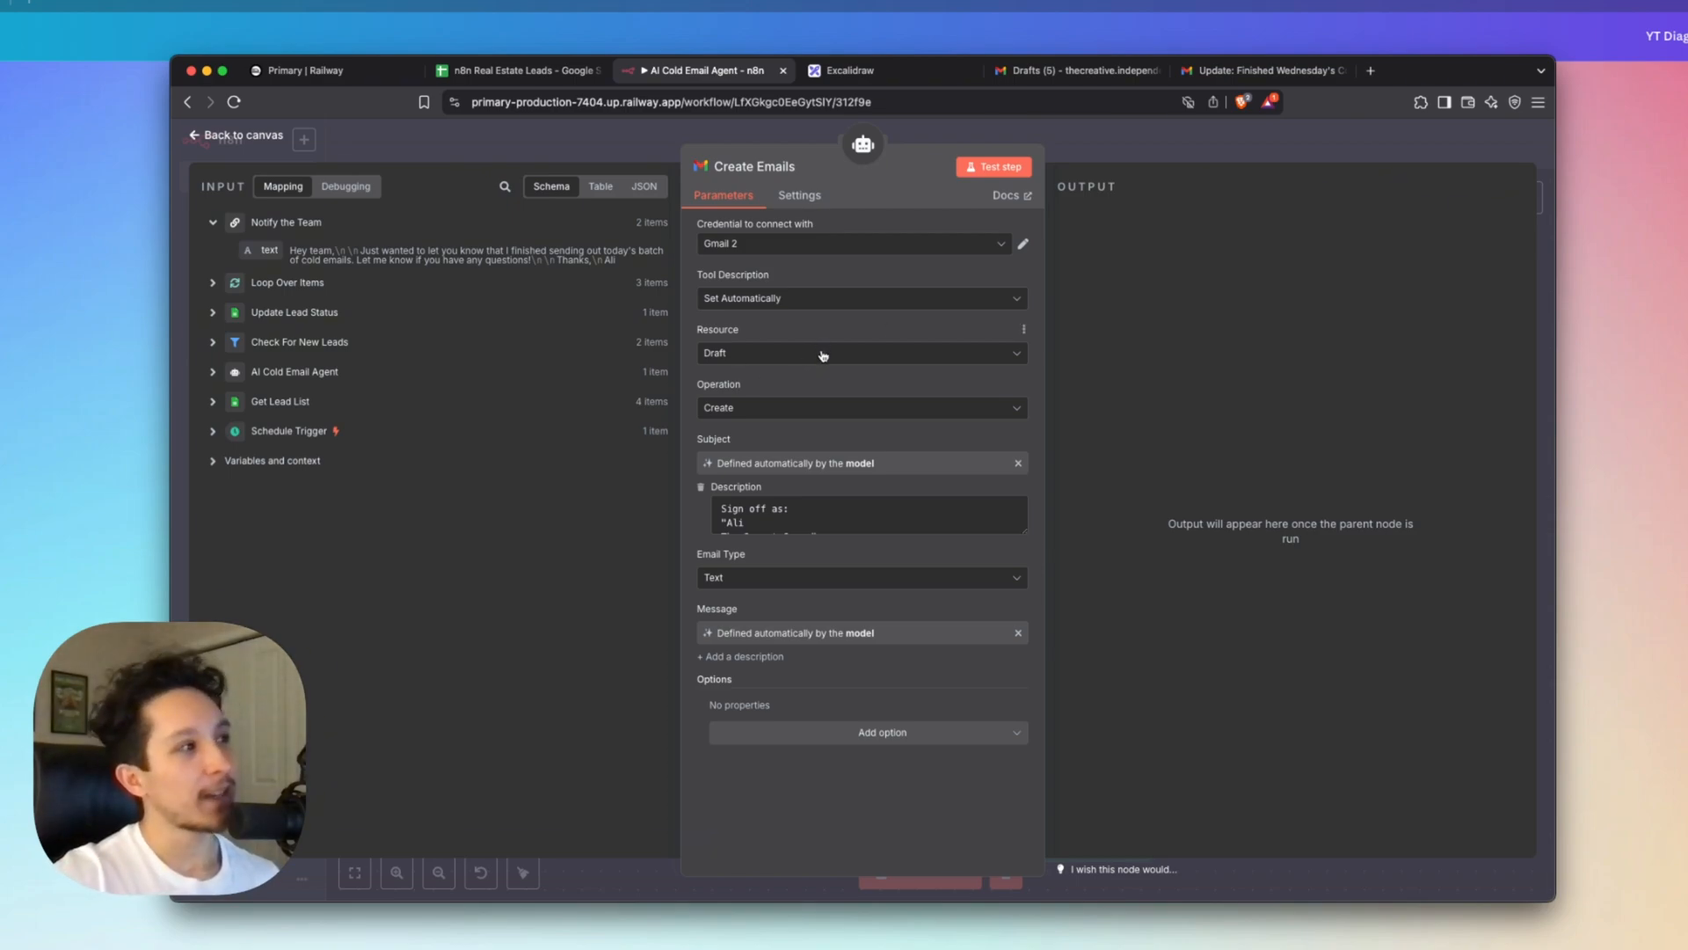
left_click(859, 354)
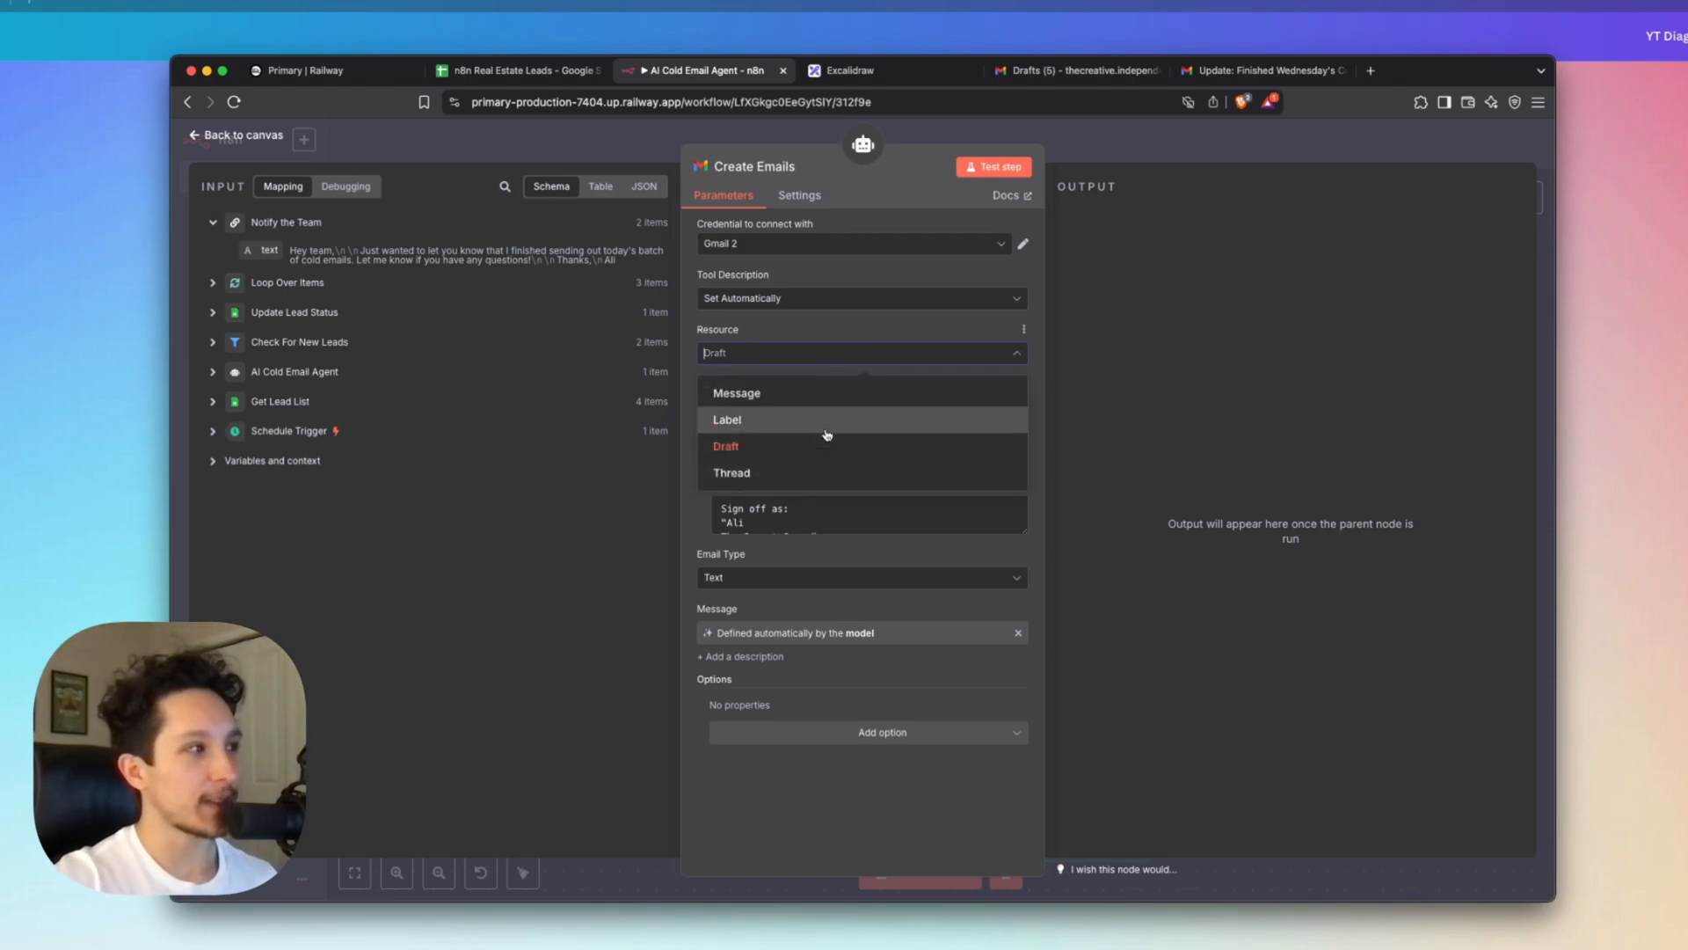
left_click(725, 446)
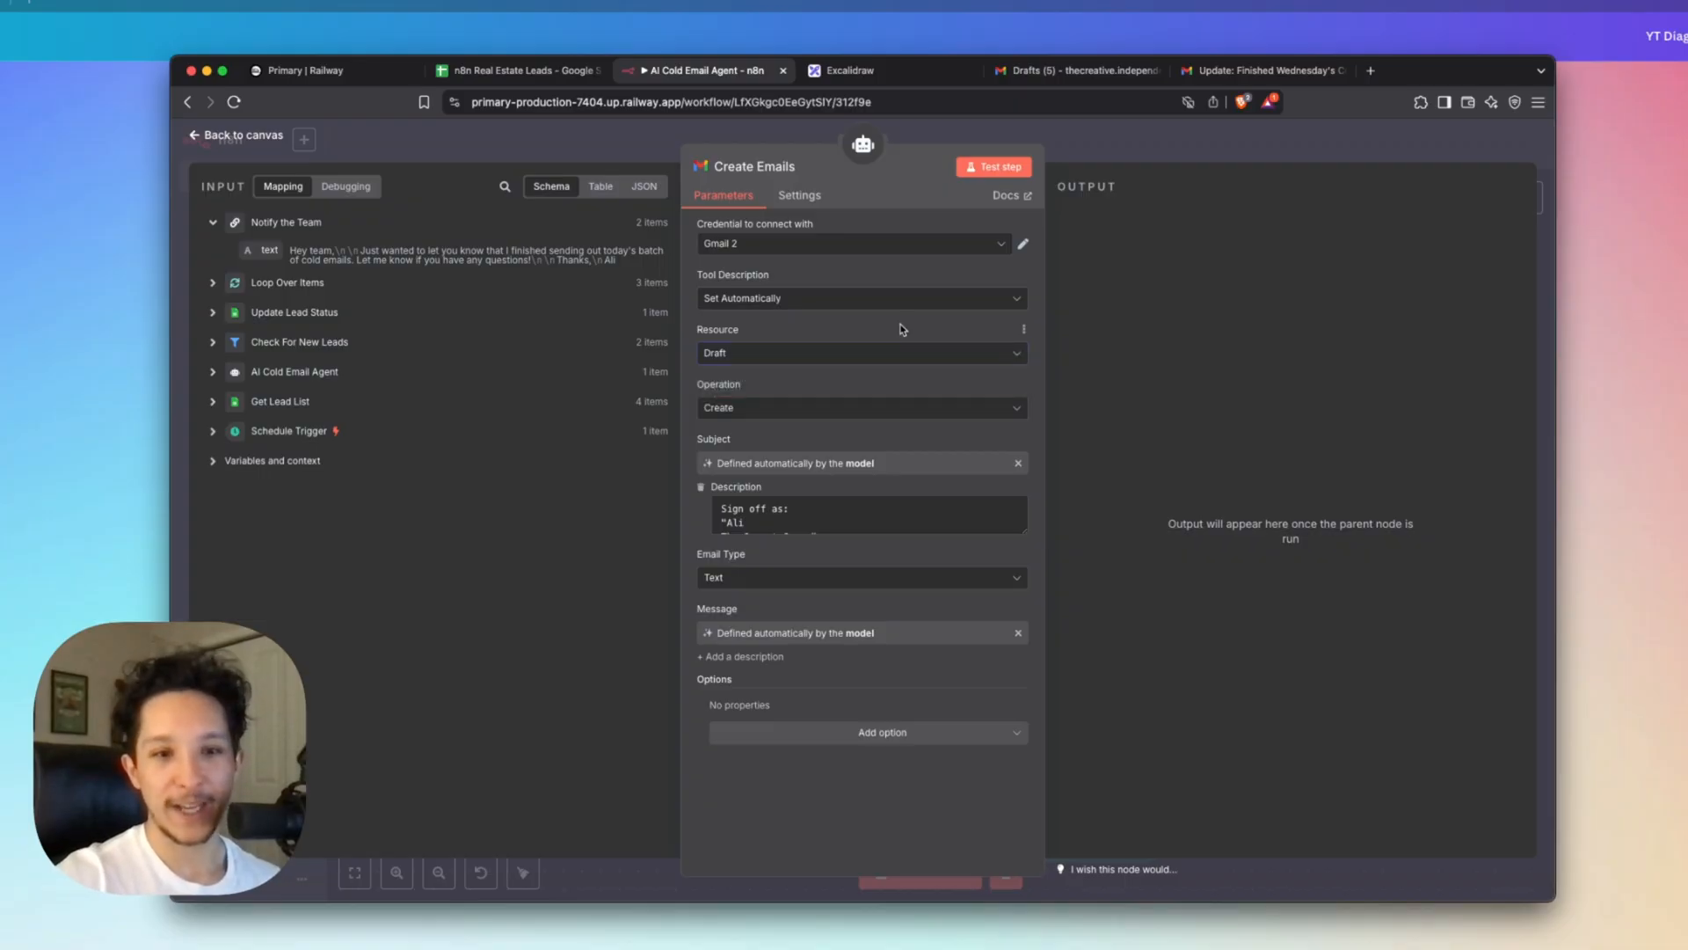
mouse_move(883, 384)
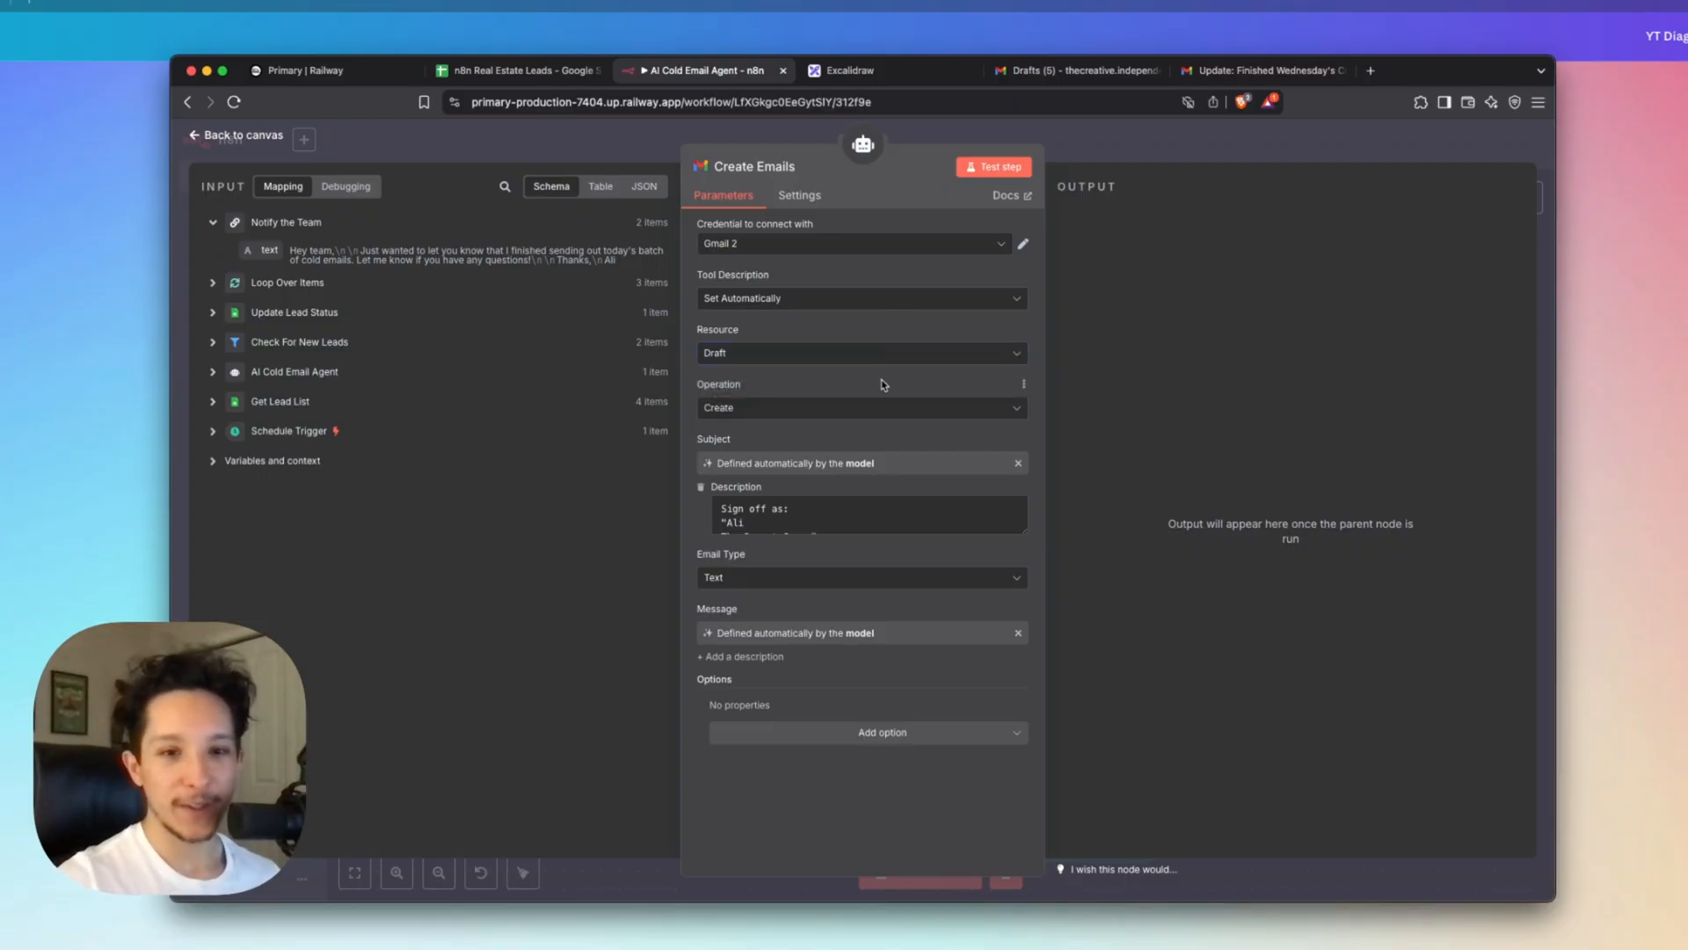
left_click(859, 351)
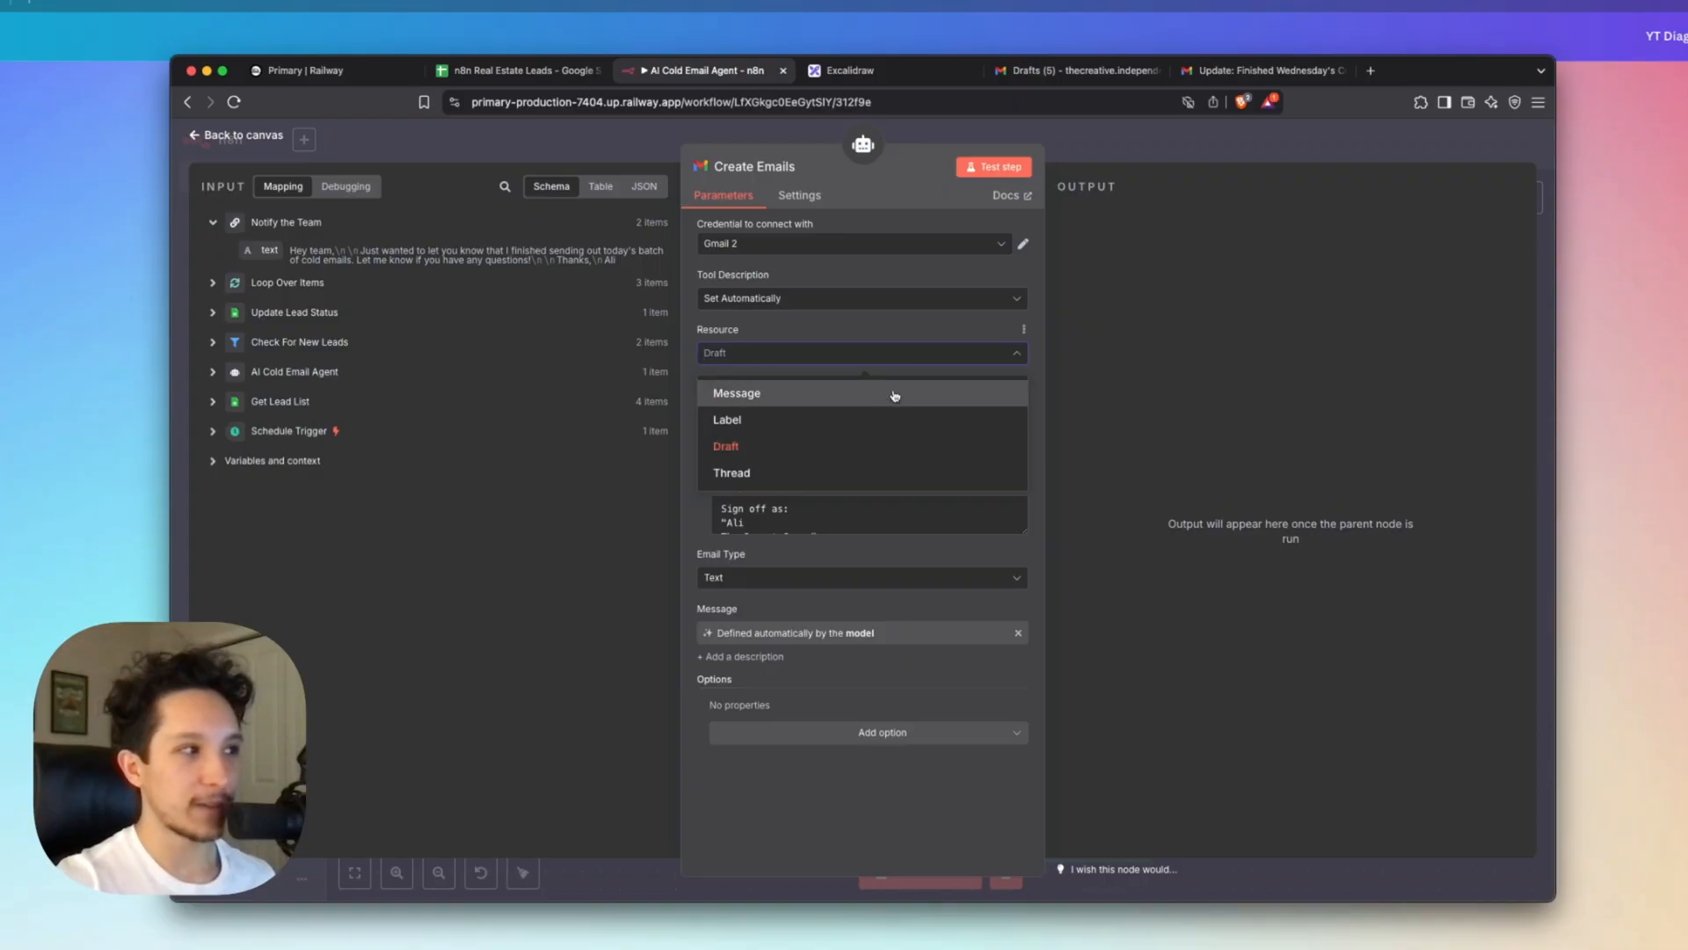
left_click(725, 446)
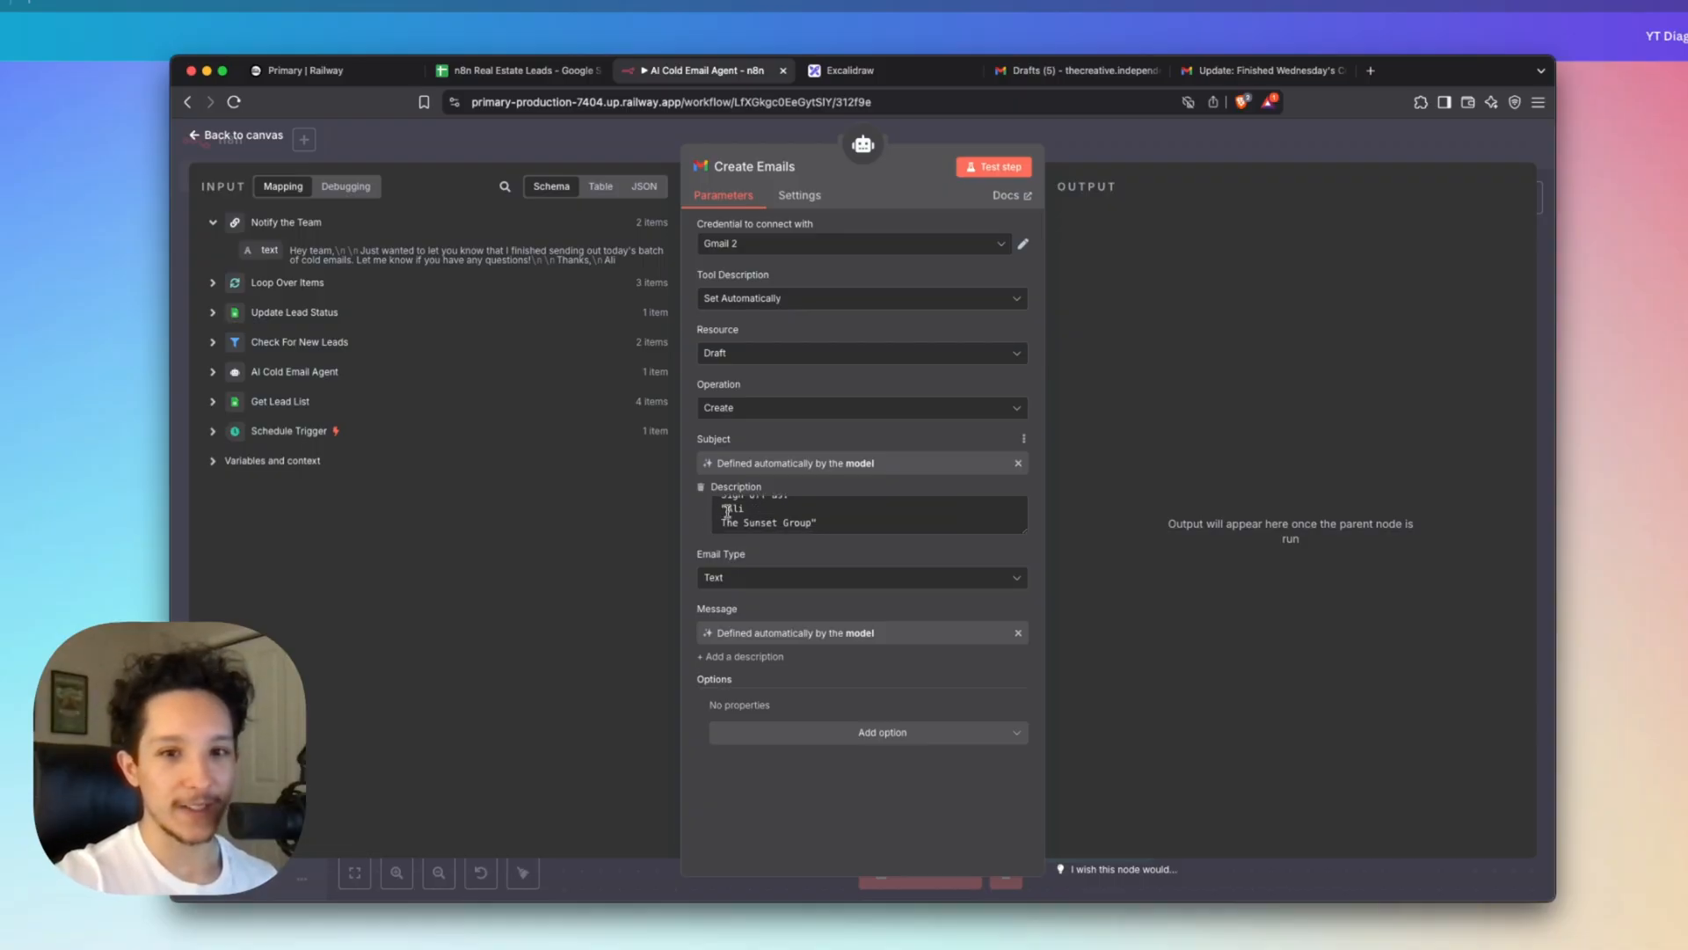
mouse_move(824, 522)
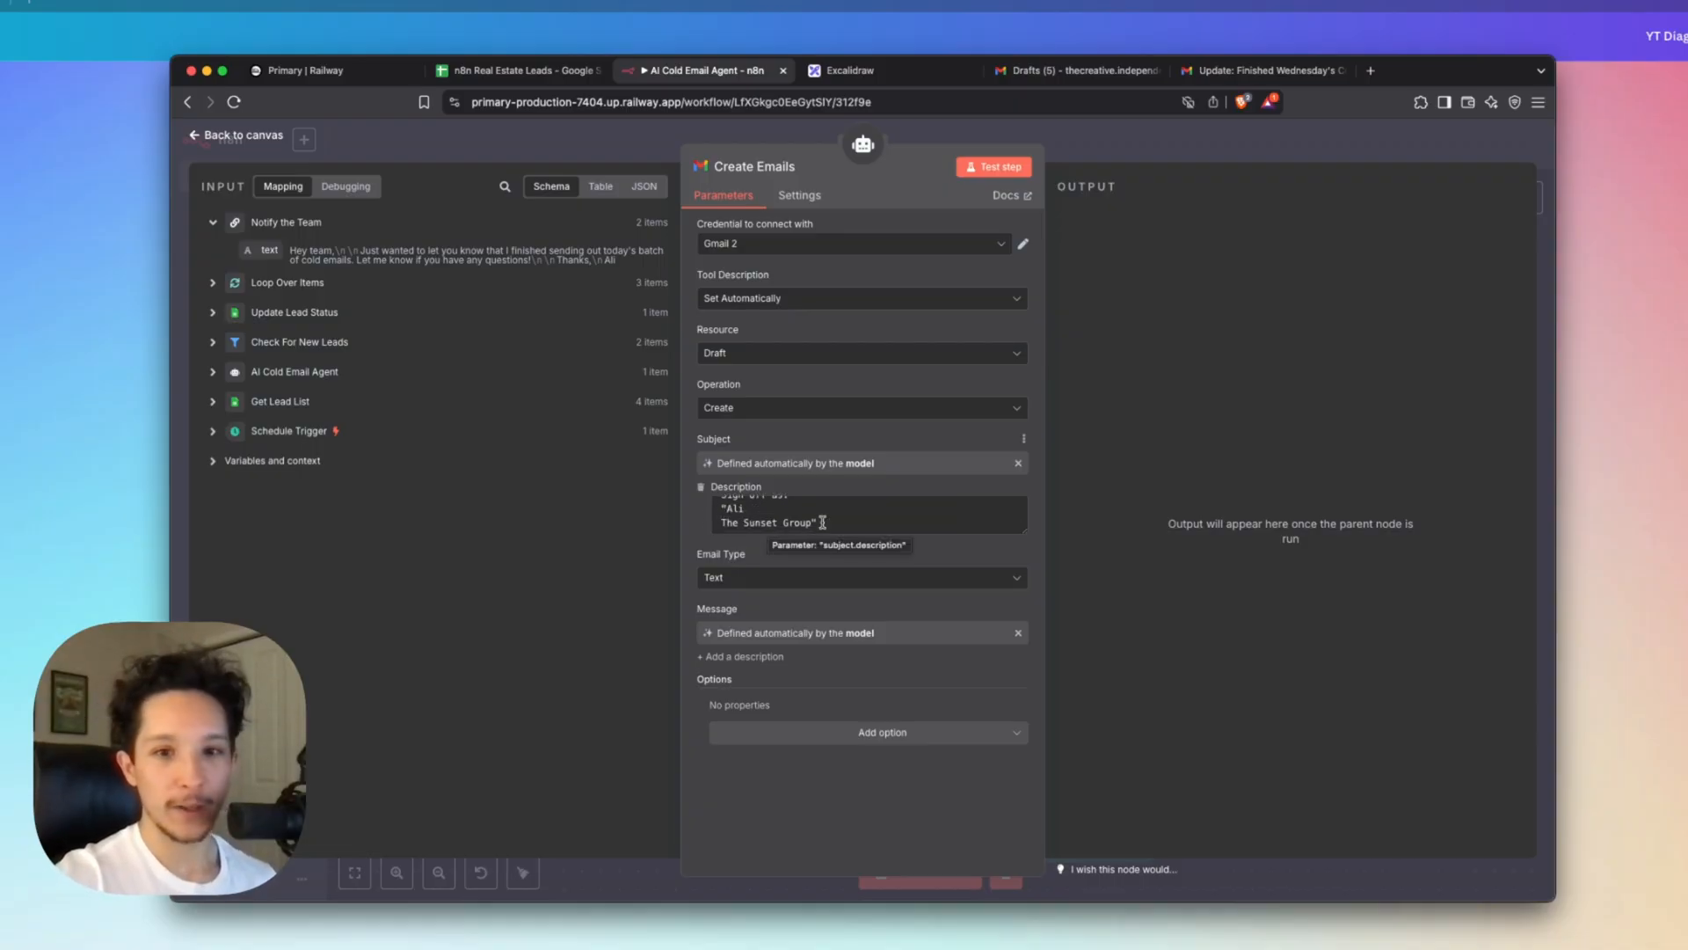
left_click(847, 70)
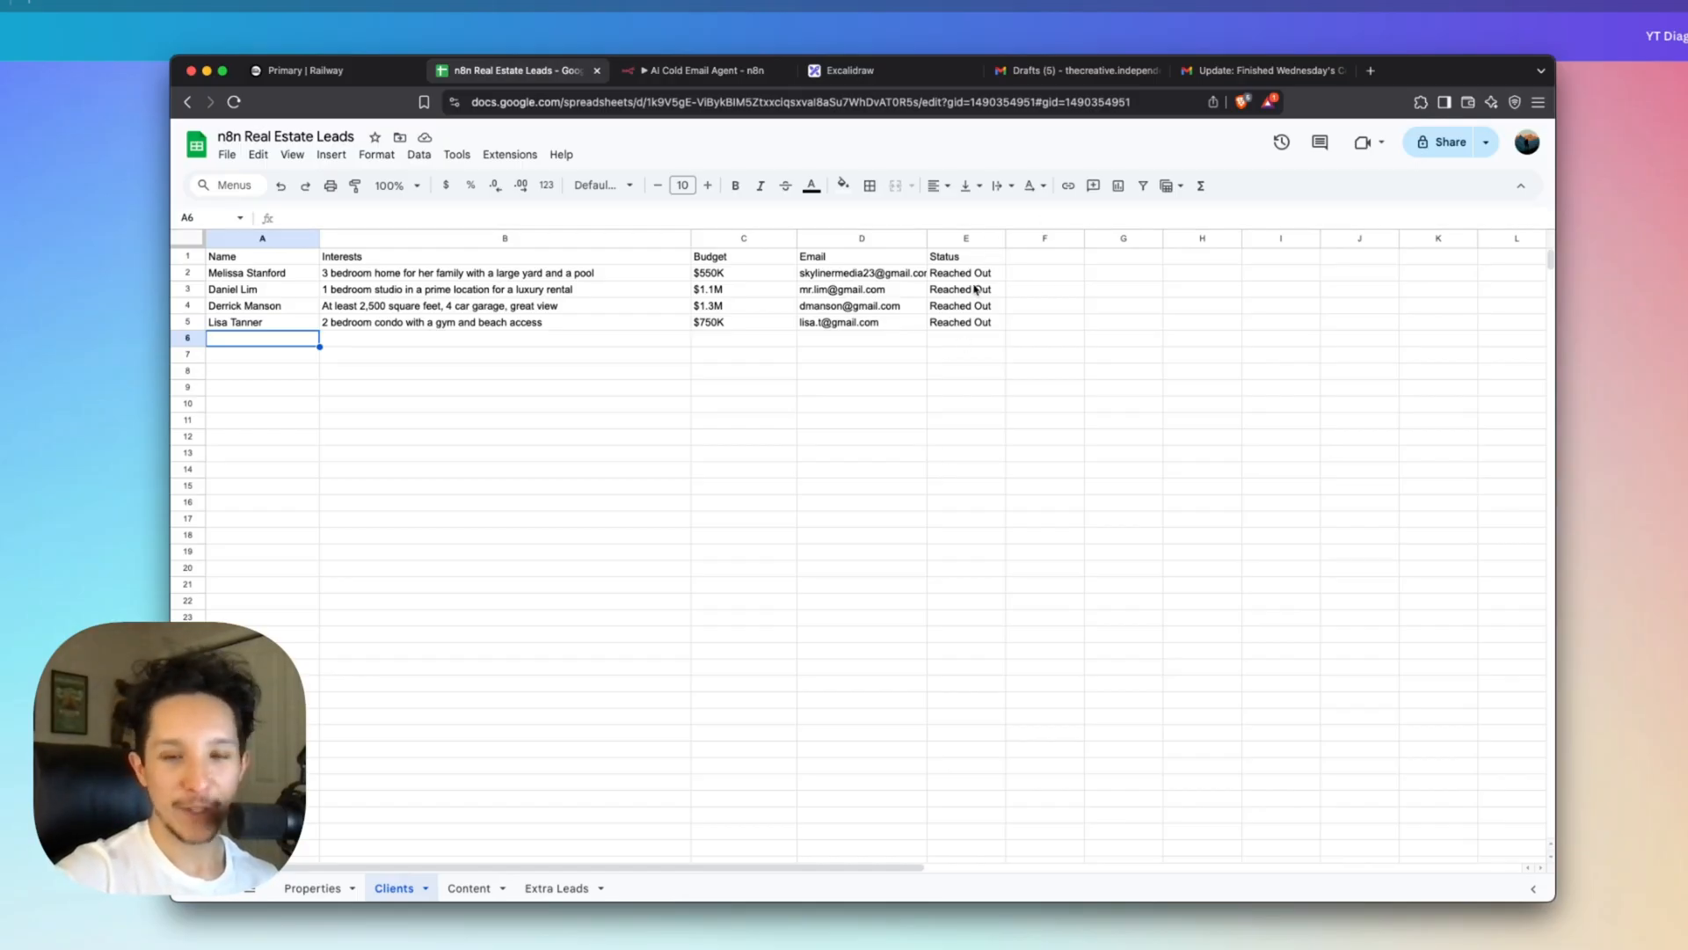
Check Update Lead Status matches rows by row_number and sets Status to Reached Out.
left_click(695, 71)
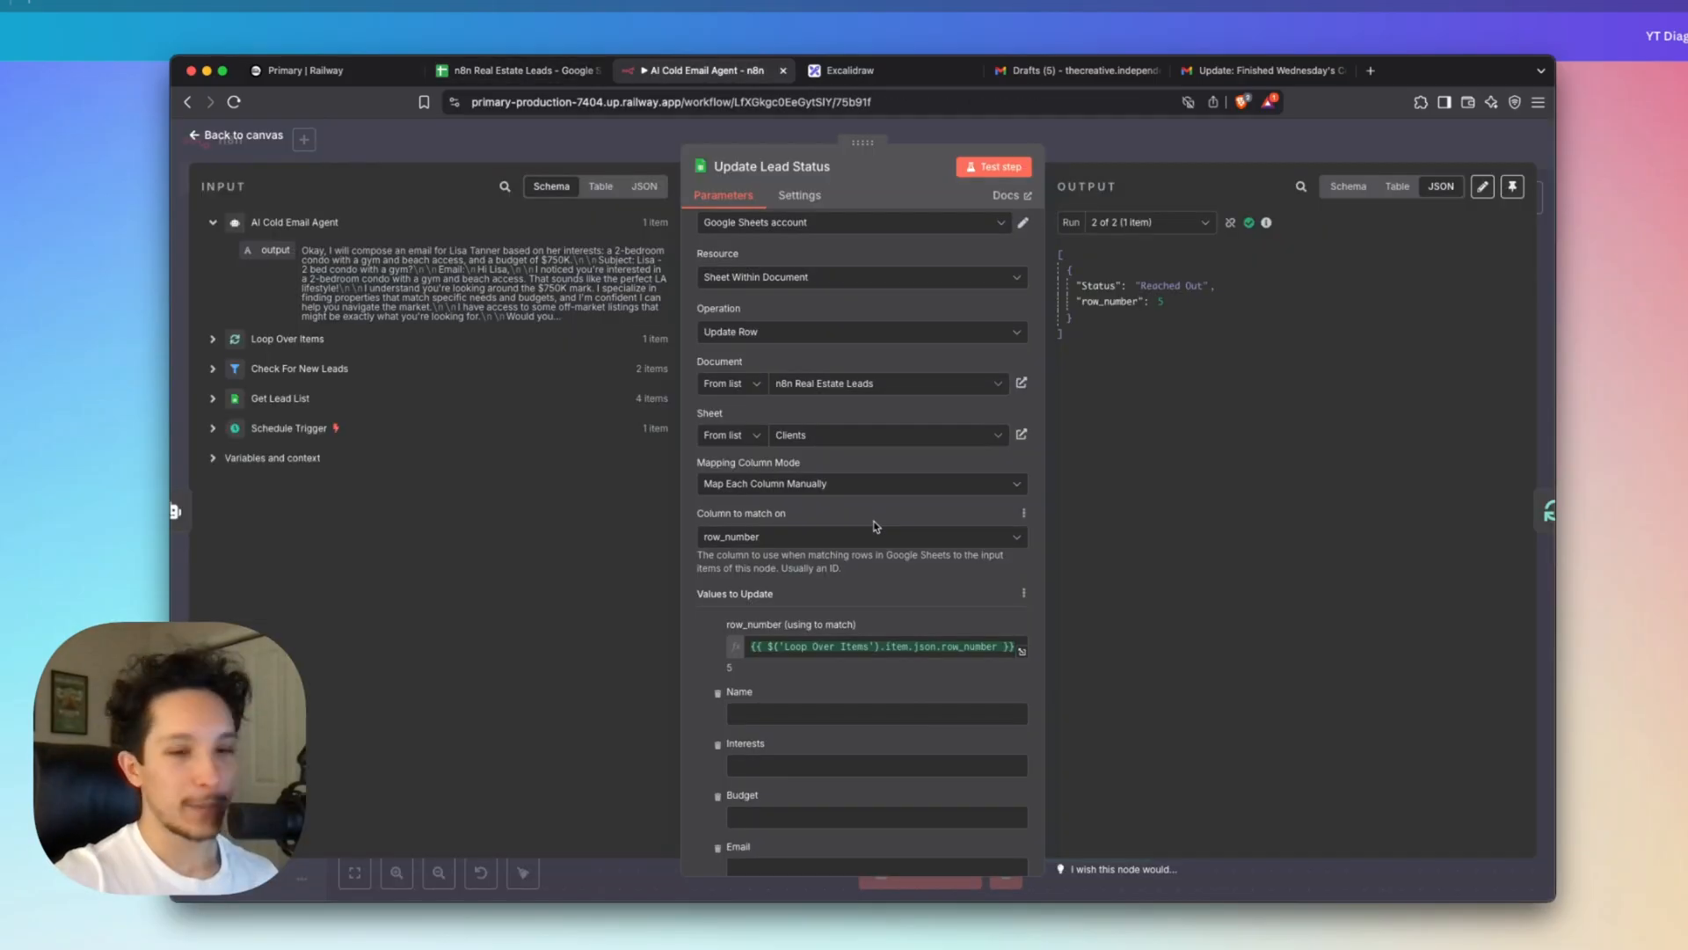
scroll("down", 3)
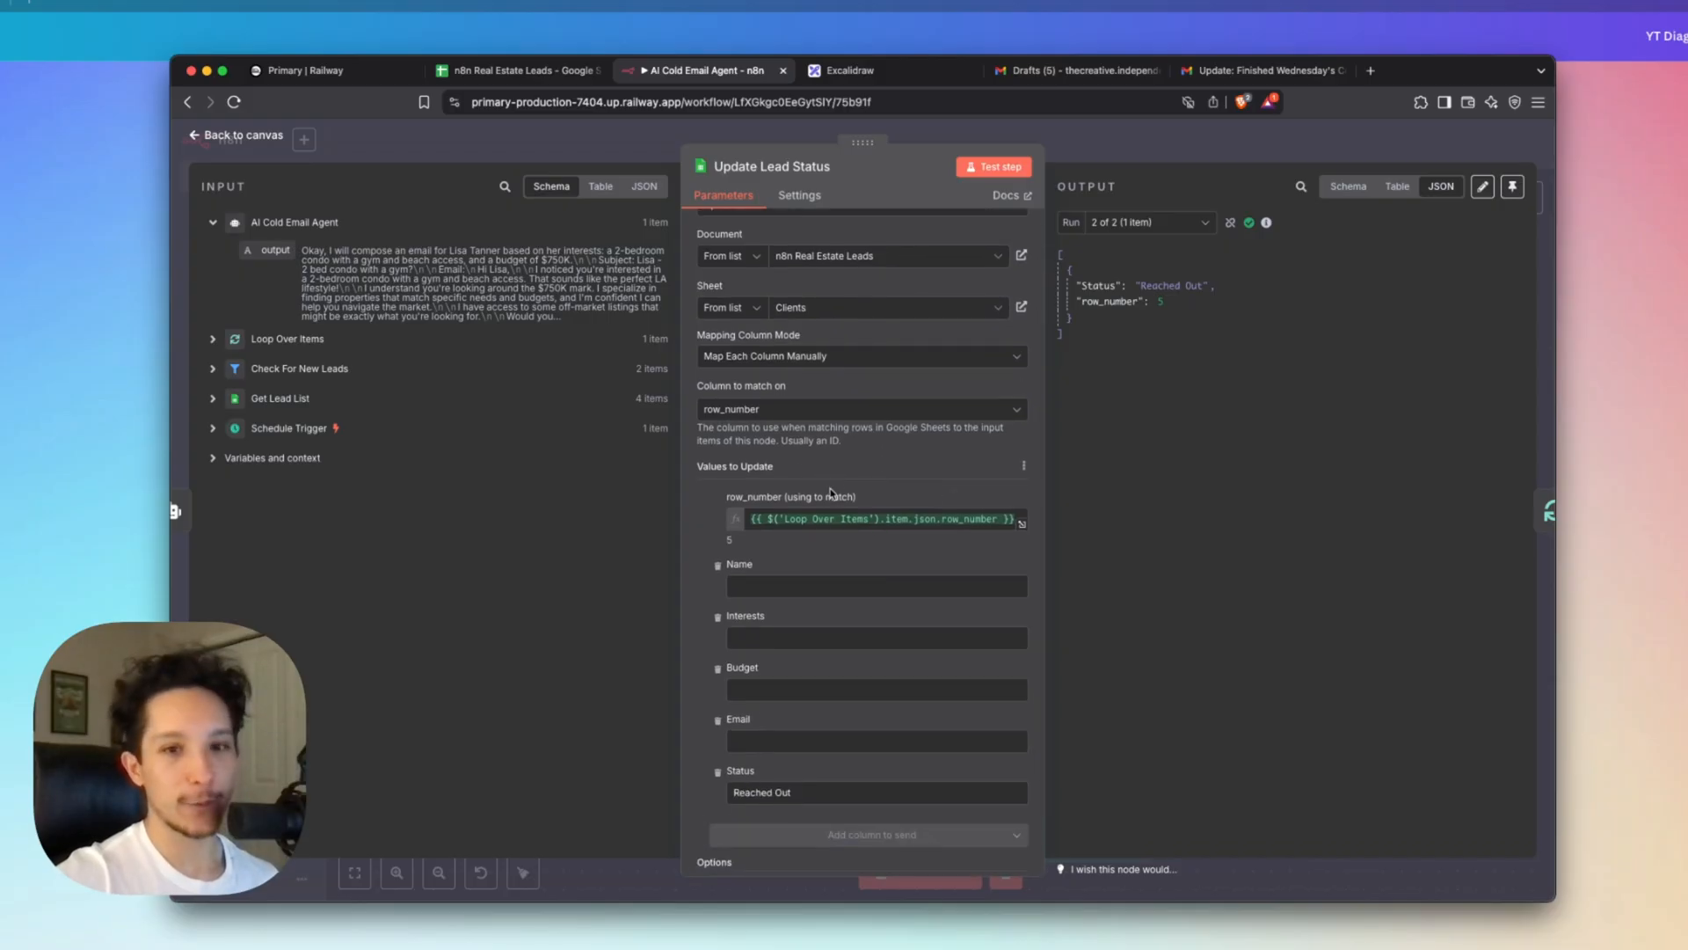
scroll("down", 3)
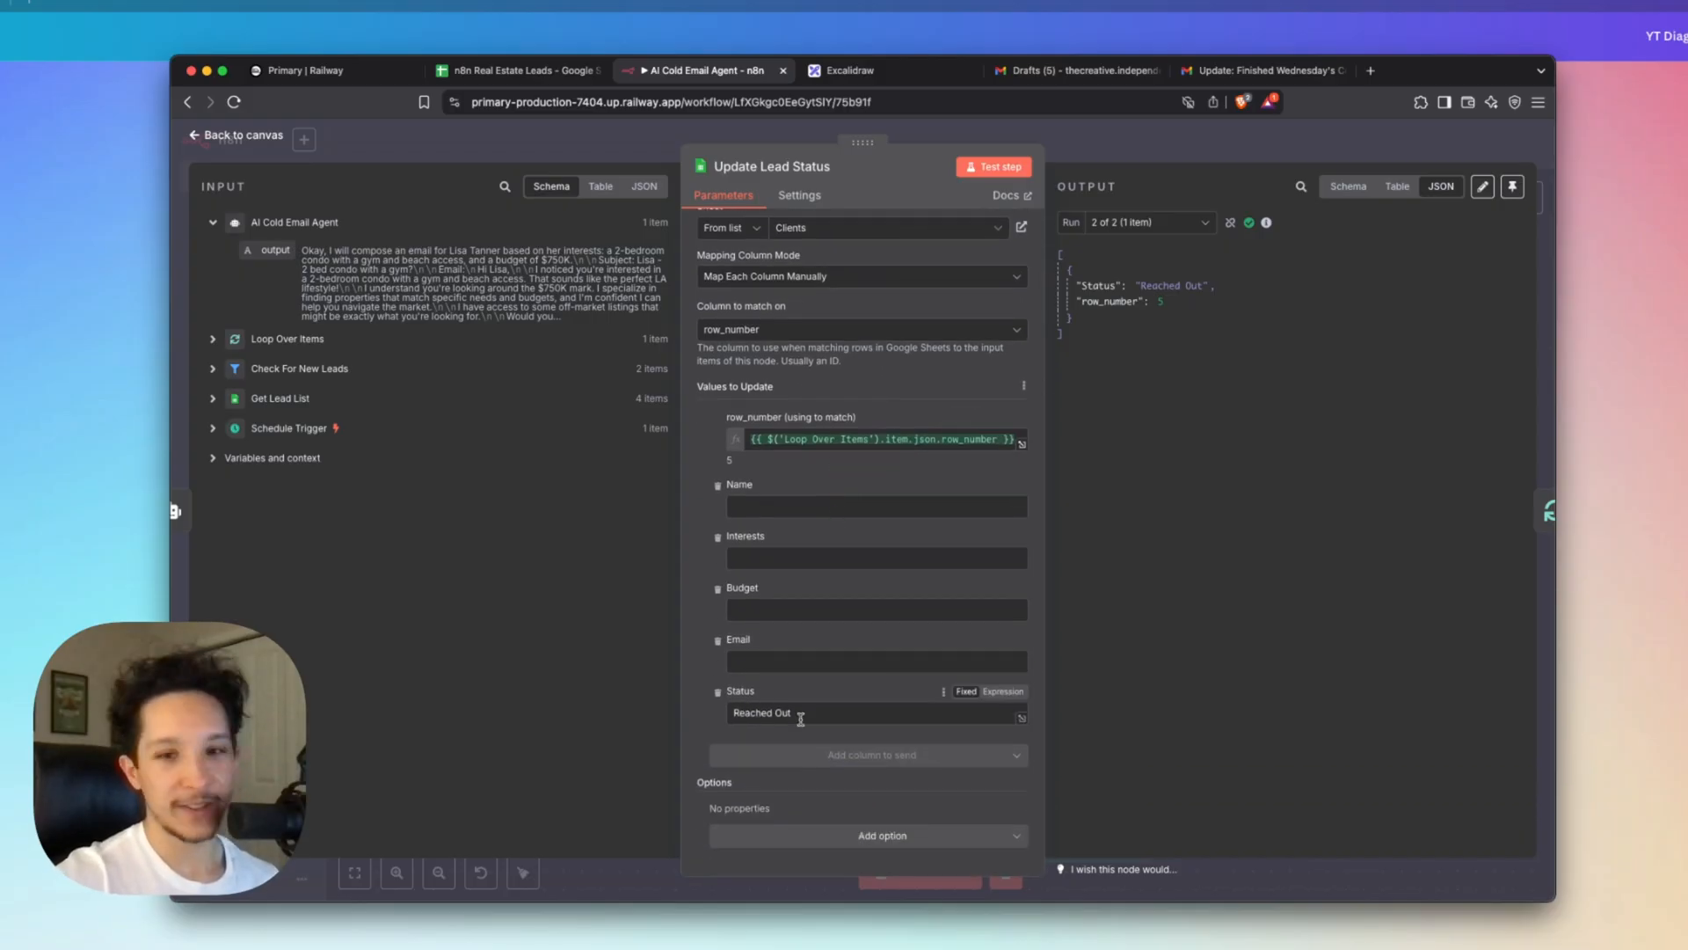
left_click(234, 134)
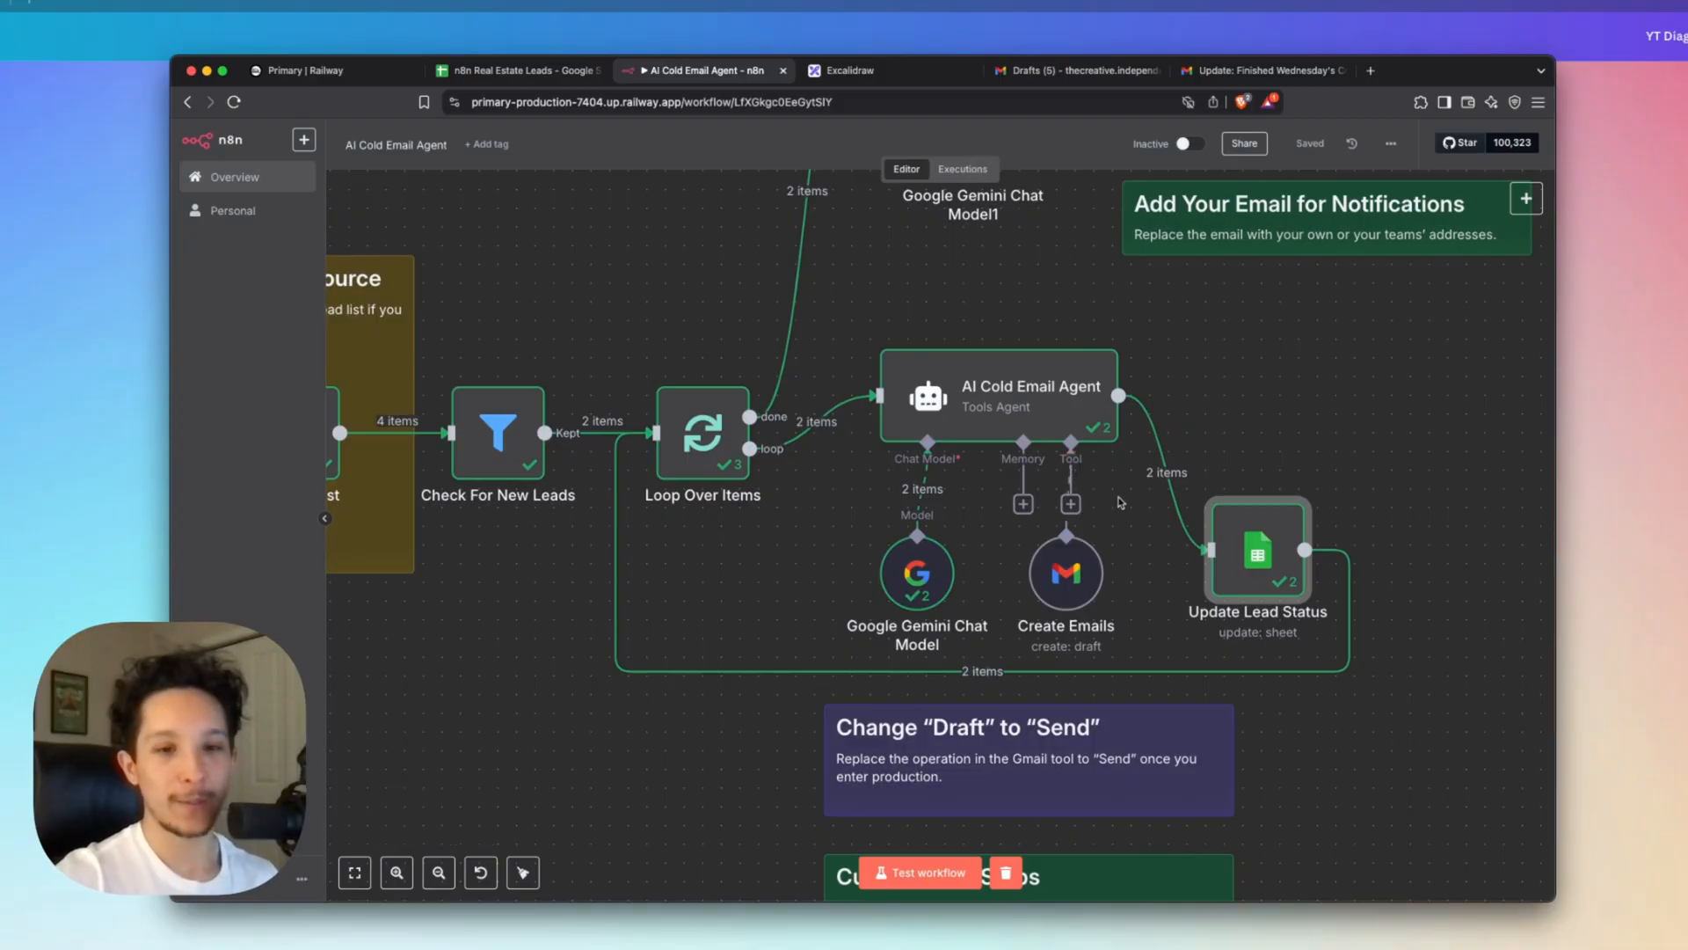
mouse_move(1133, 445)
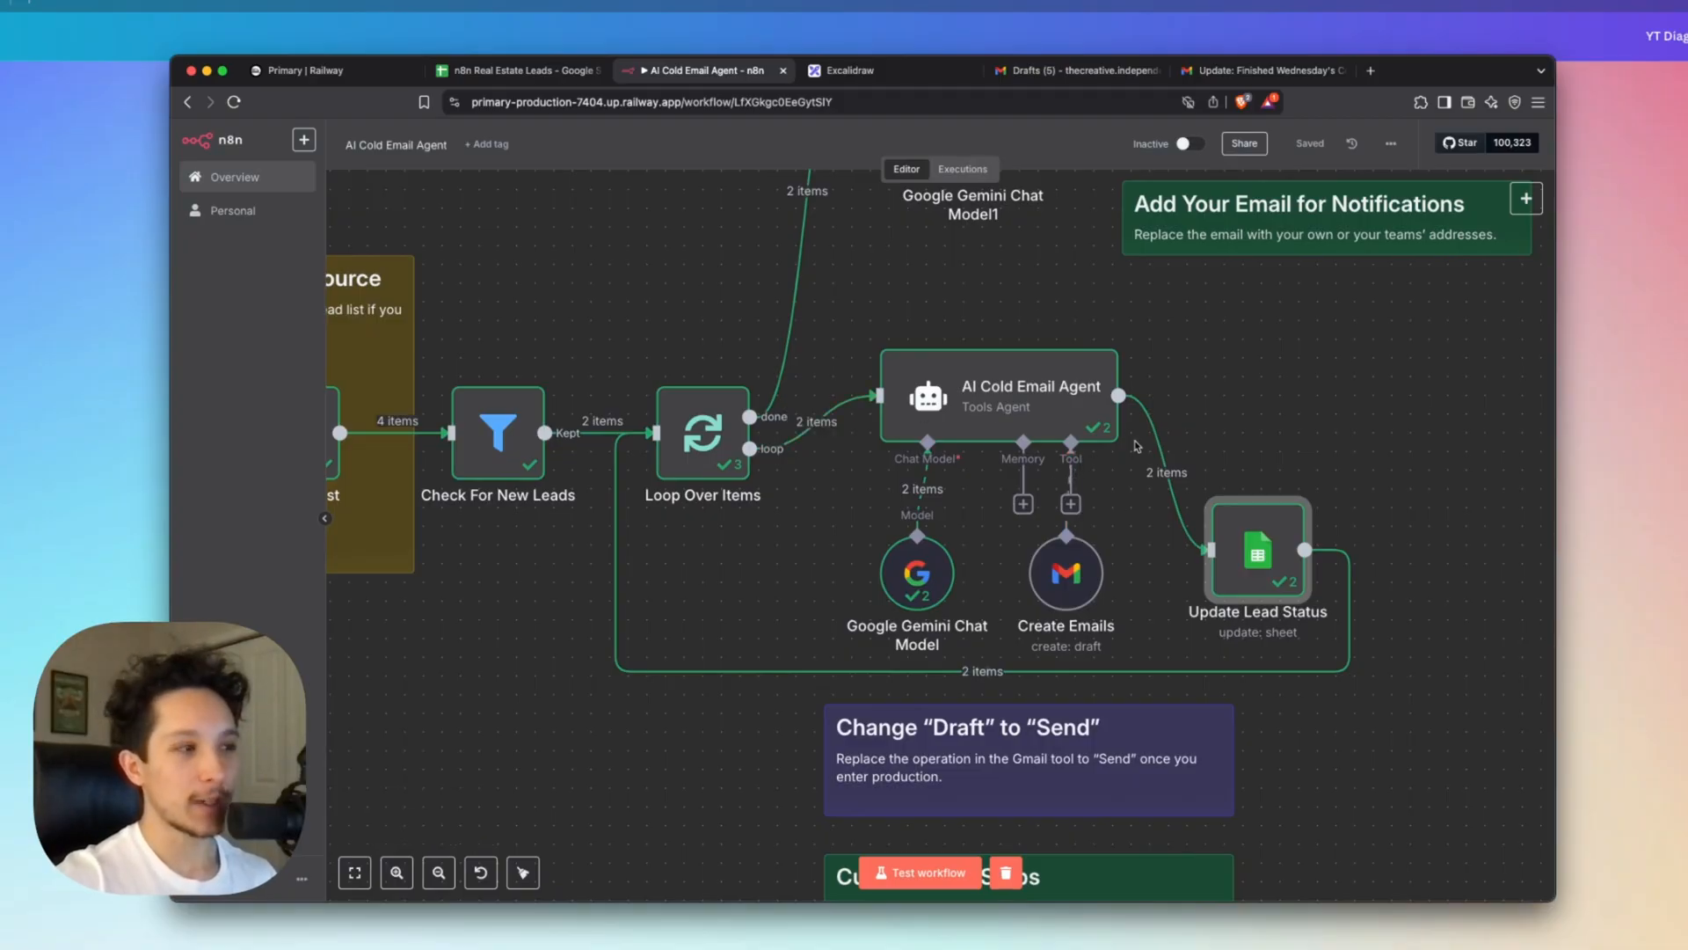
mouse_move(999, 584)
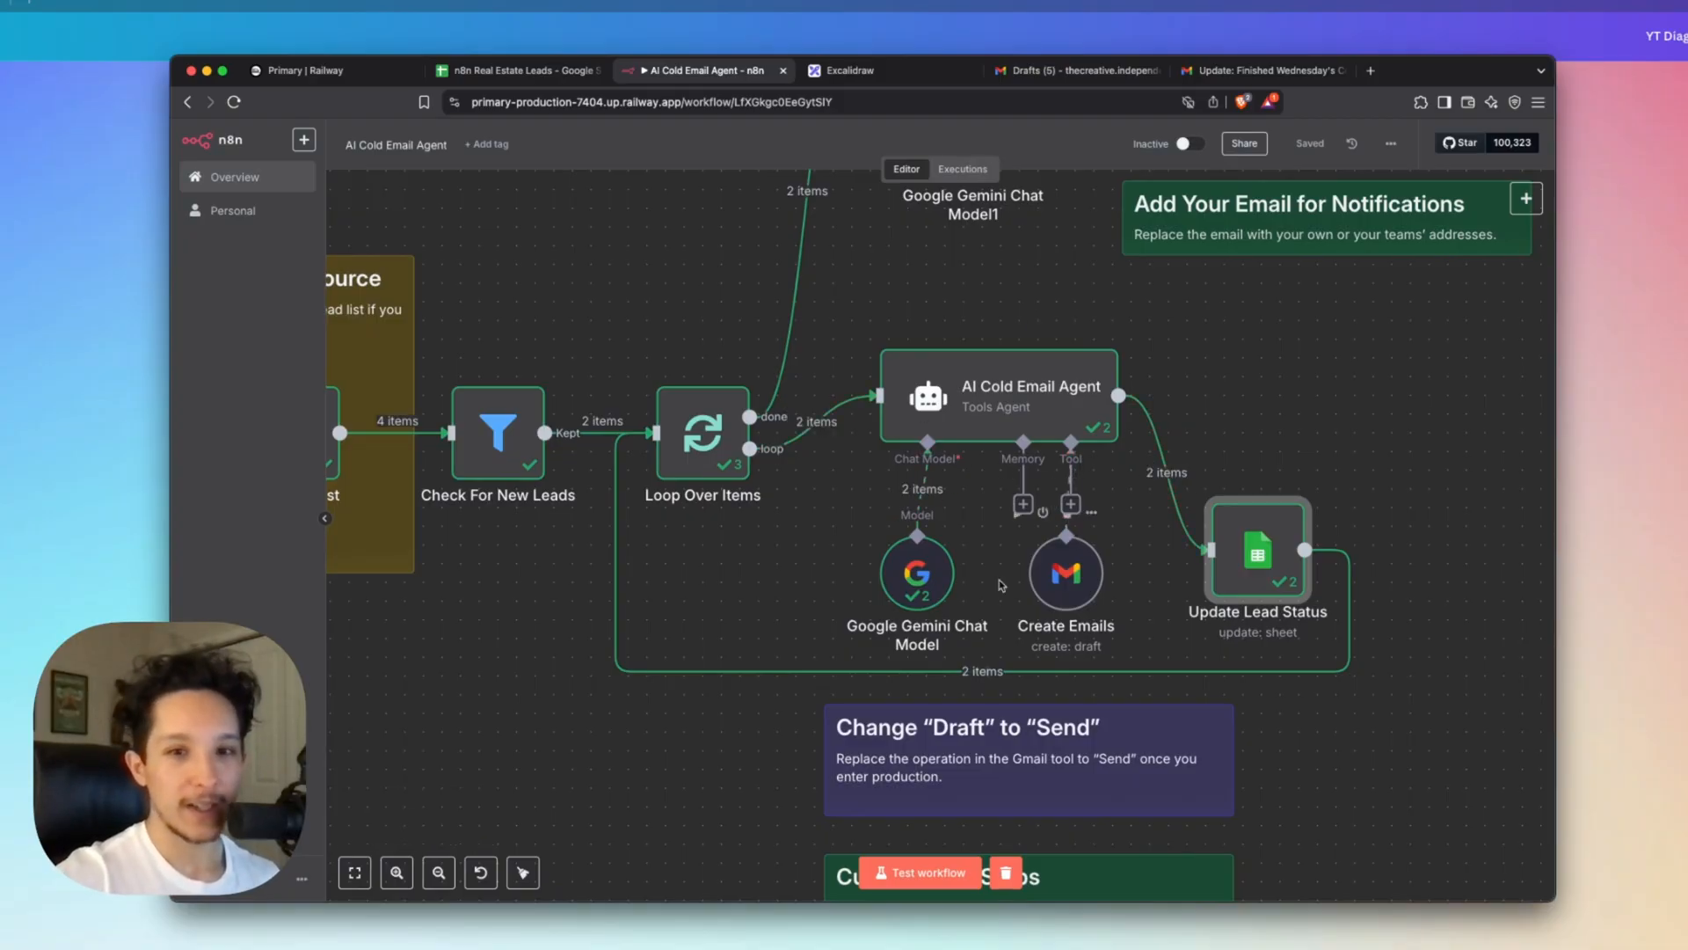
Scroll to the Notify the Team step and open it.
scroll("down", 3)
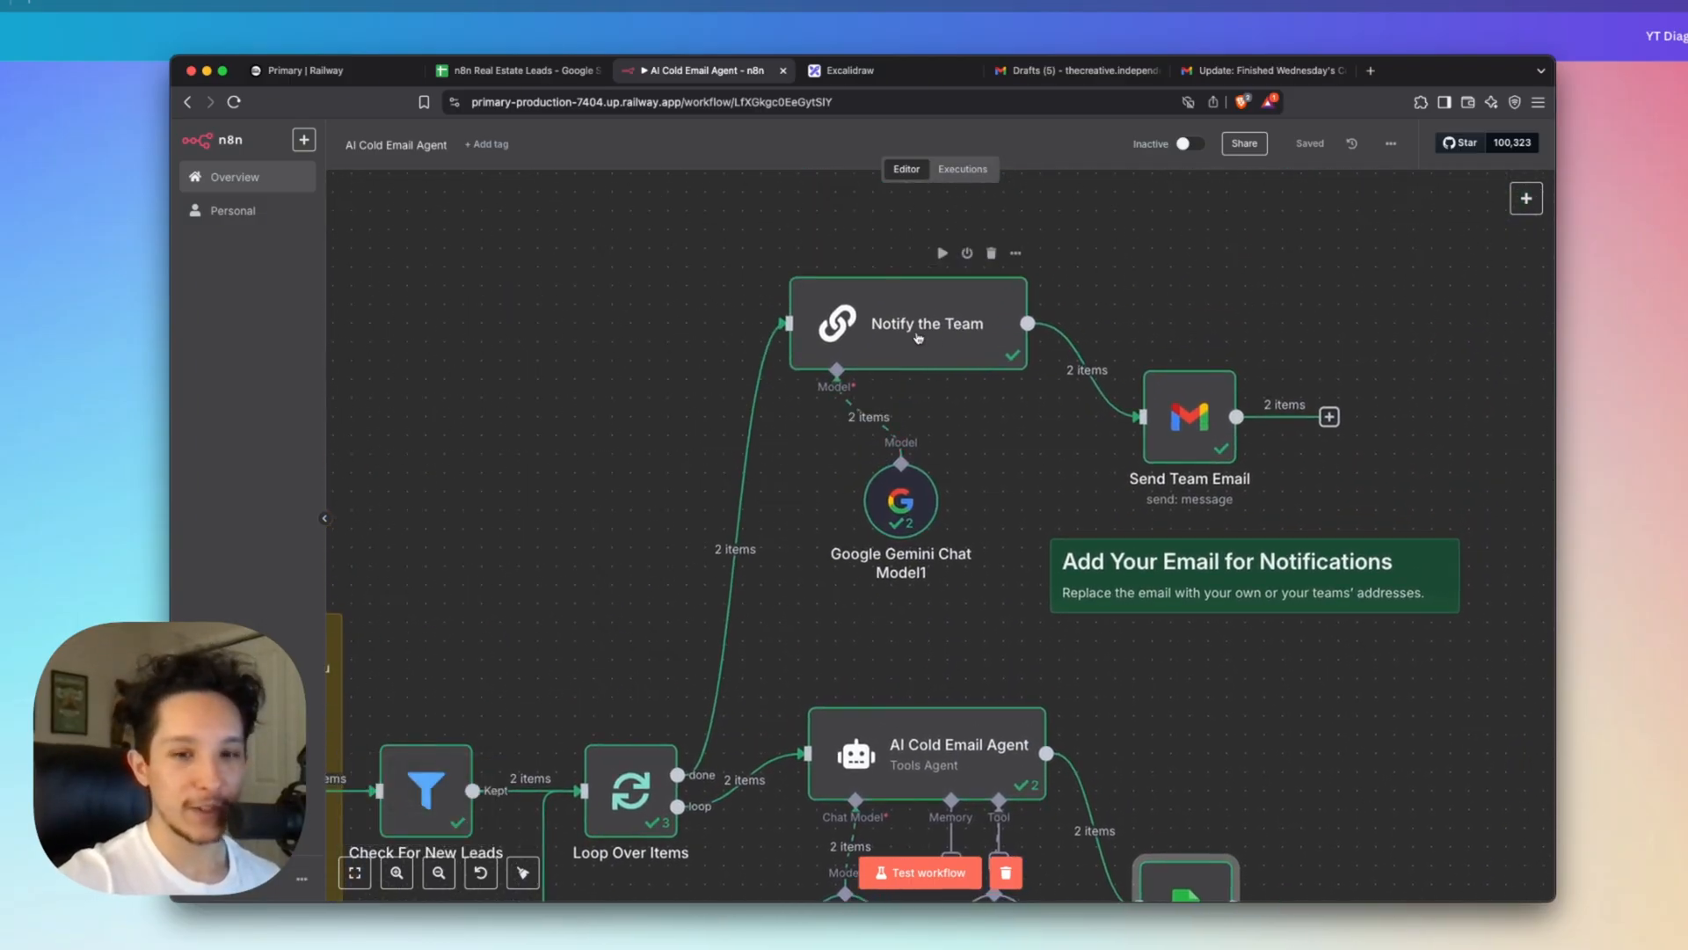
double_click(908, 323)
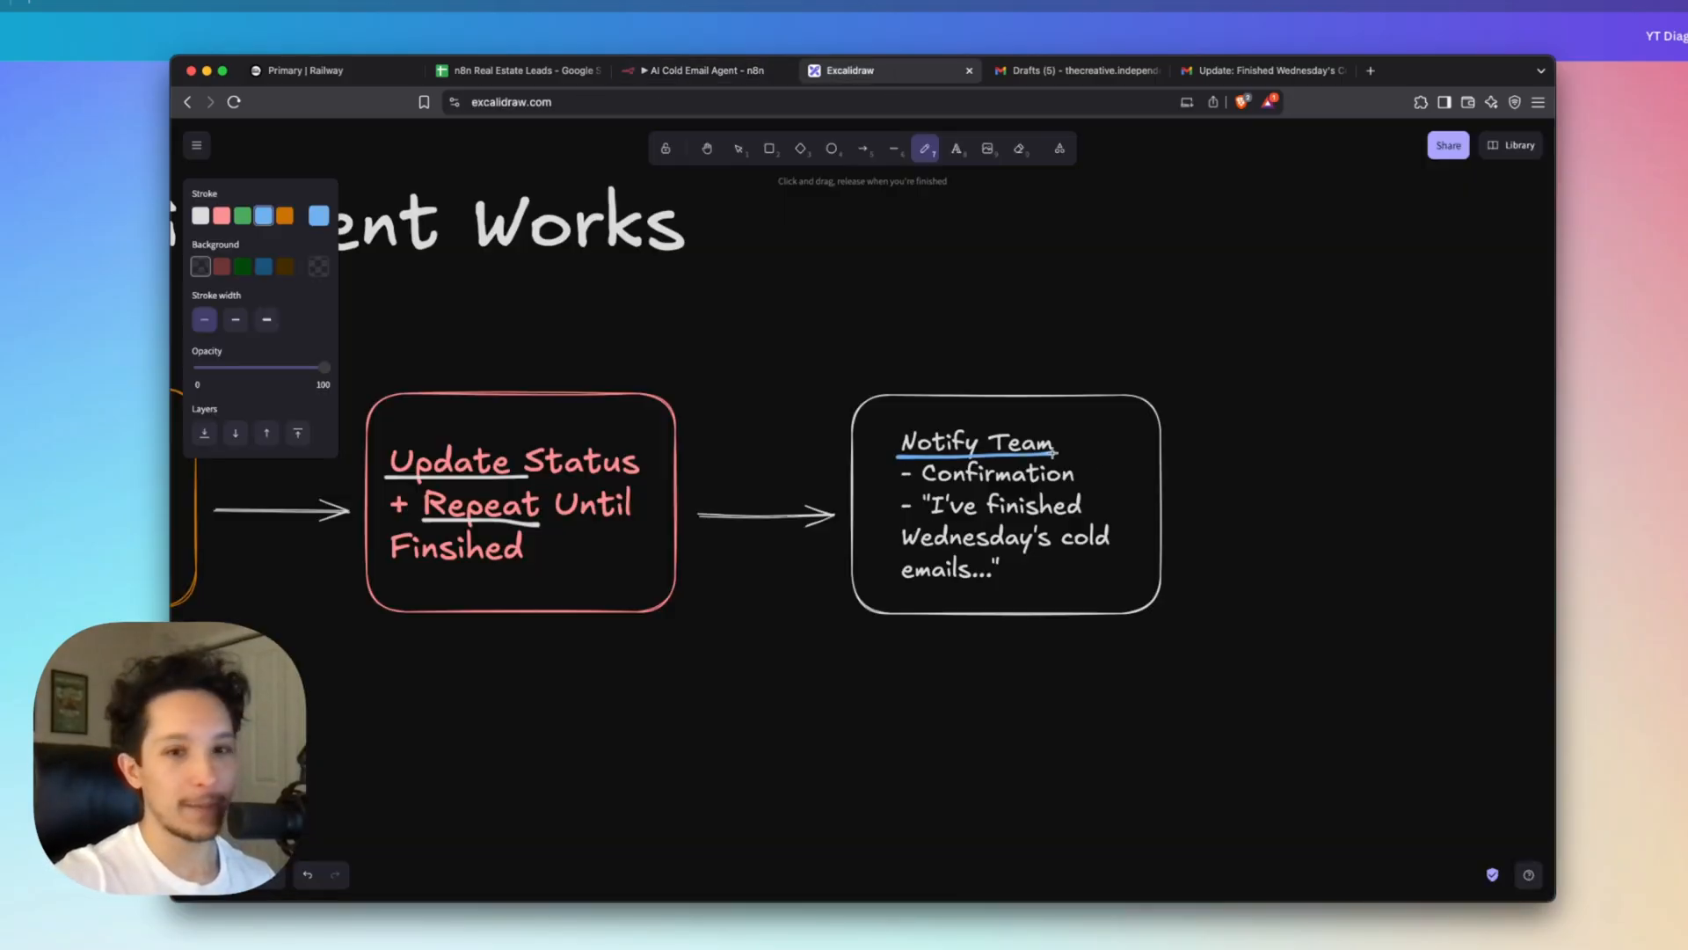
mouse_move(1098, 463)
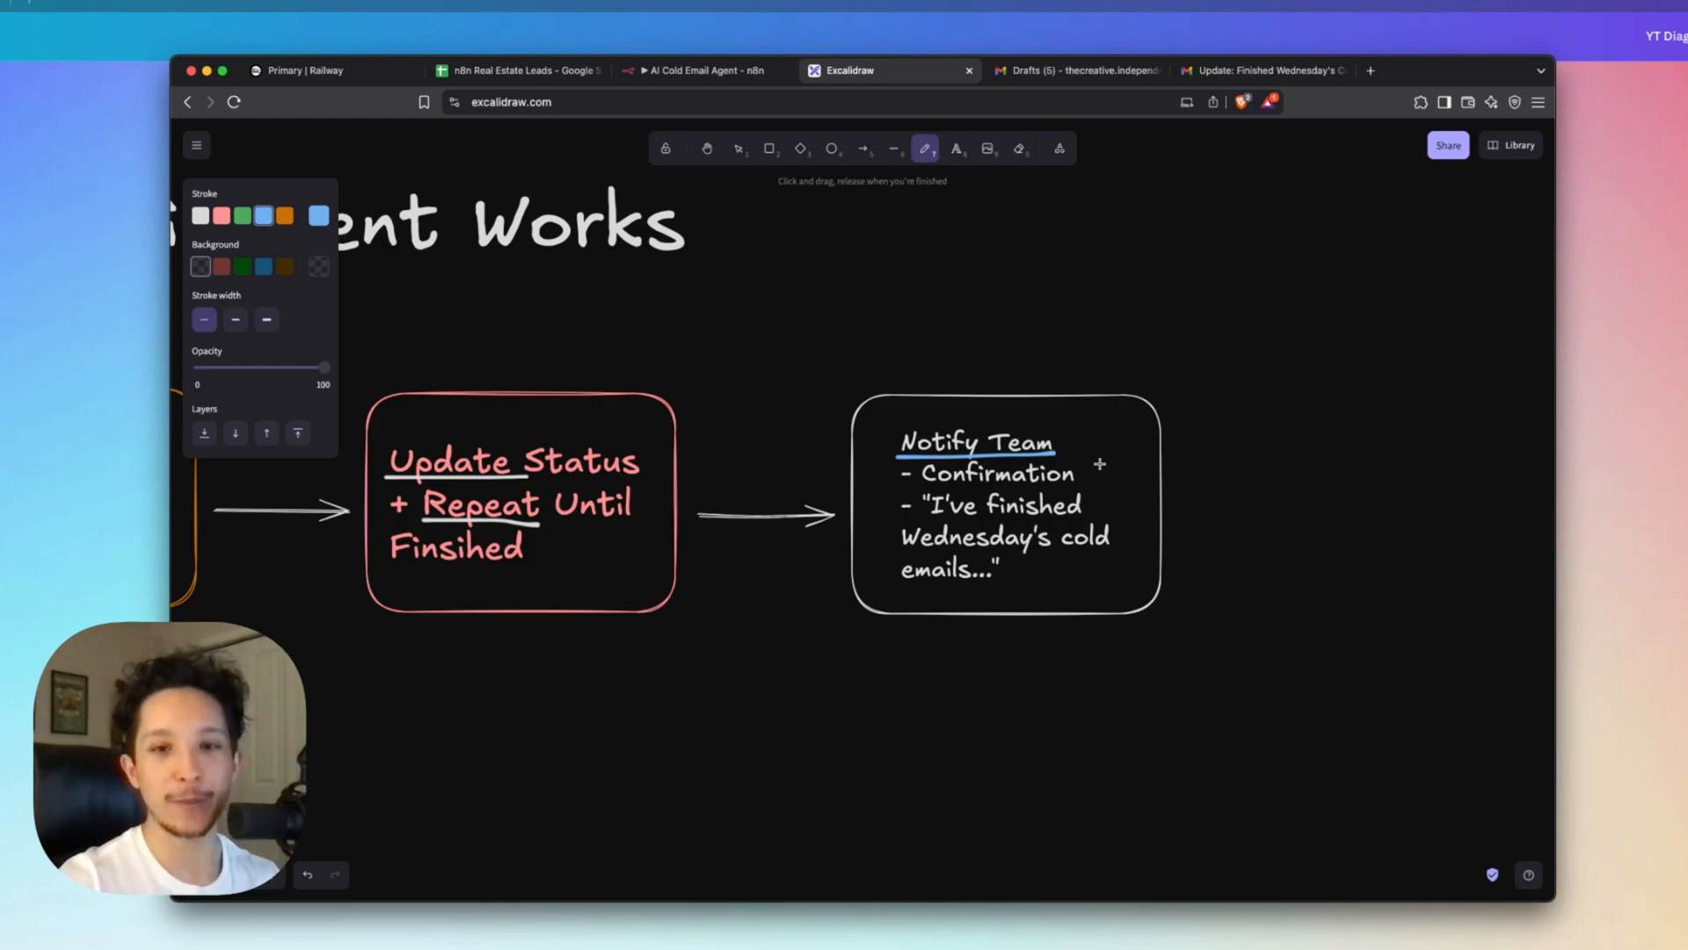
mouse_move(1020, 513)
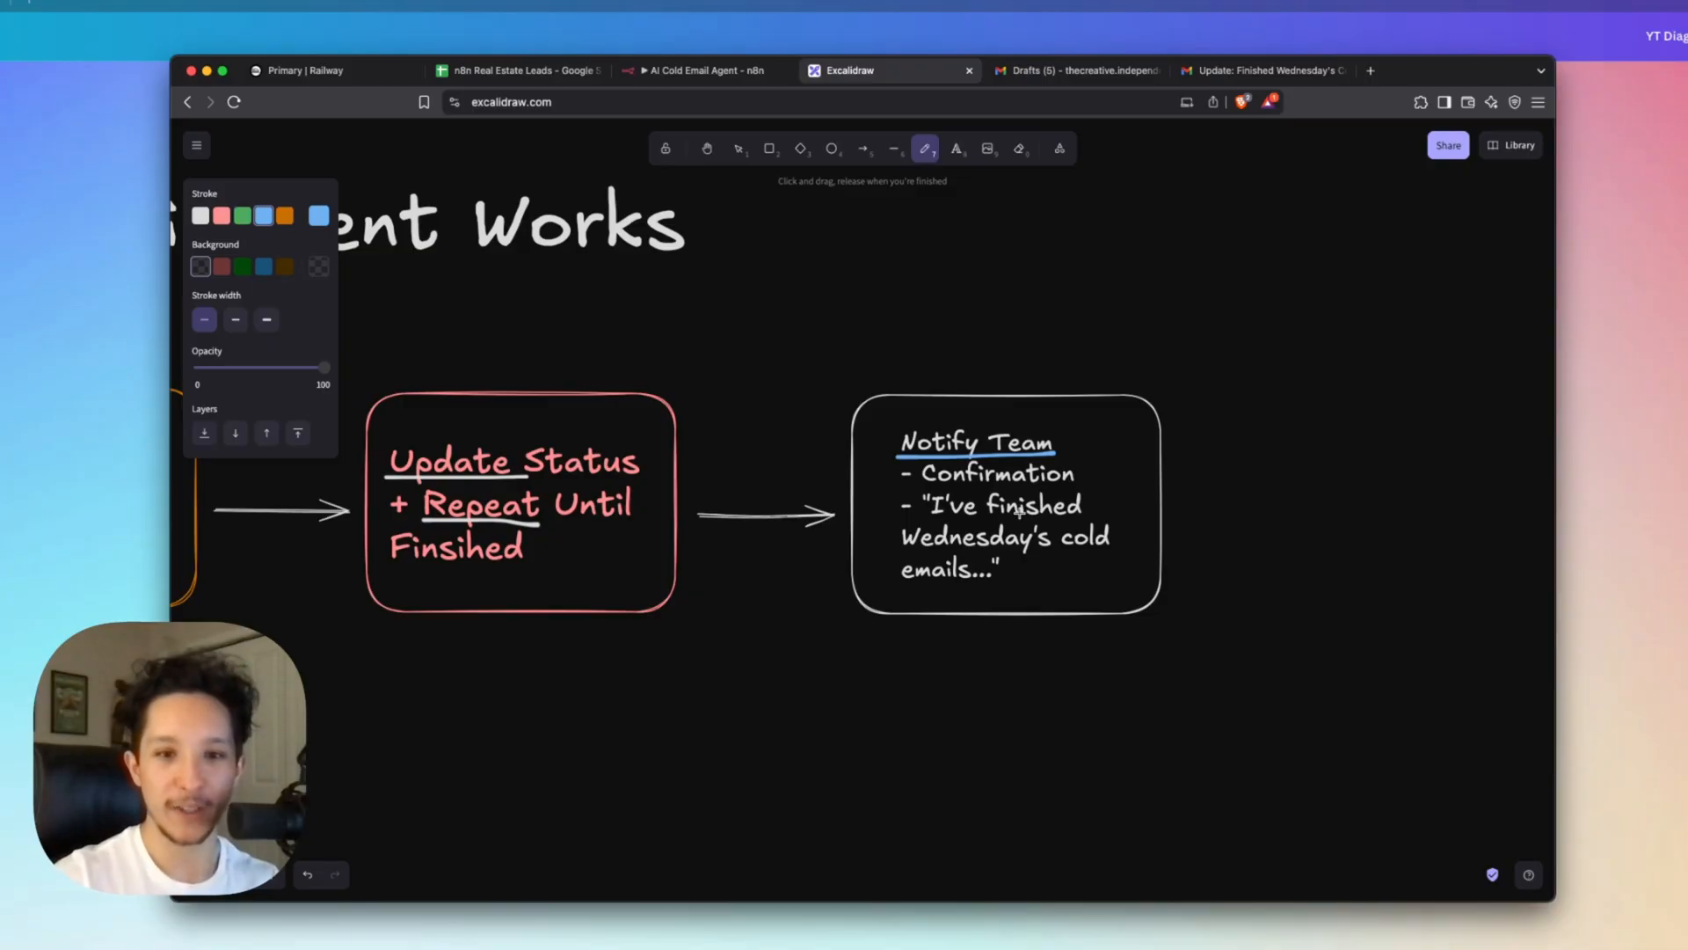
mouse_move(1100, 445)
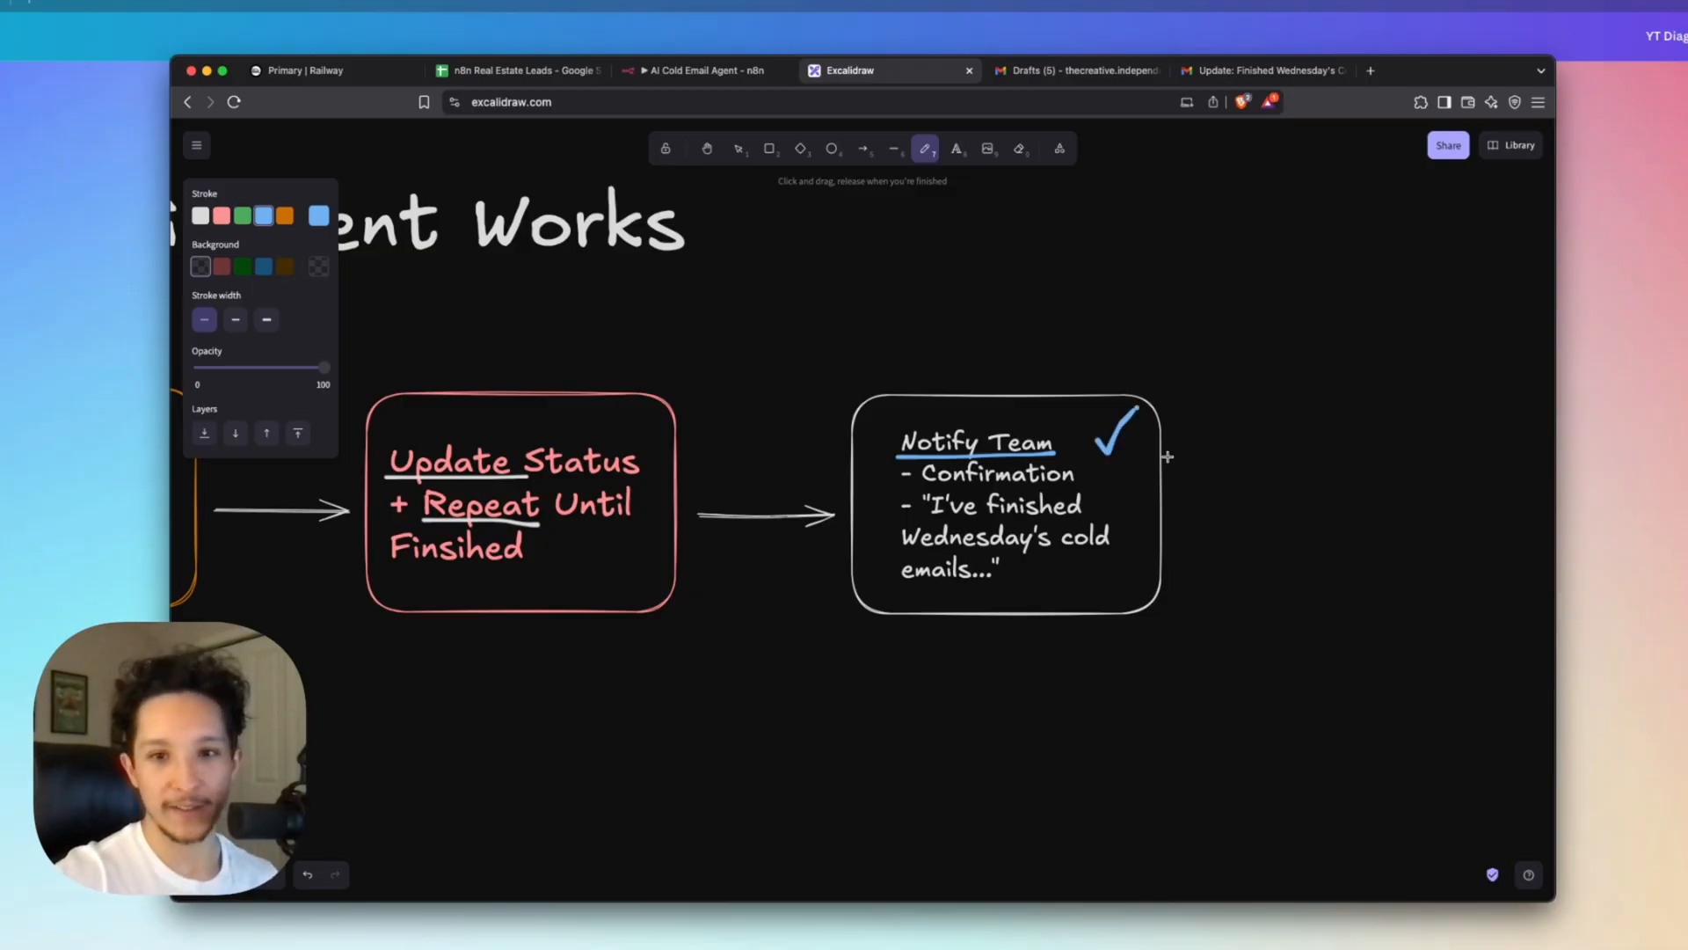
mouse_move(1193, 461)
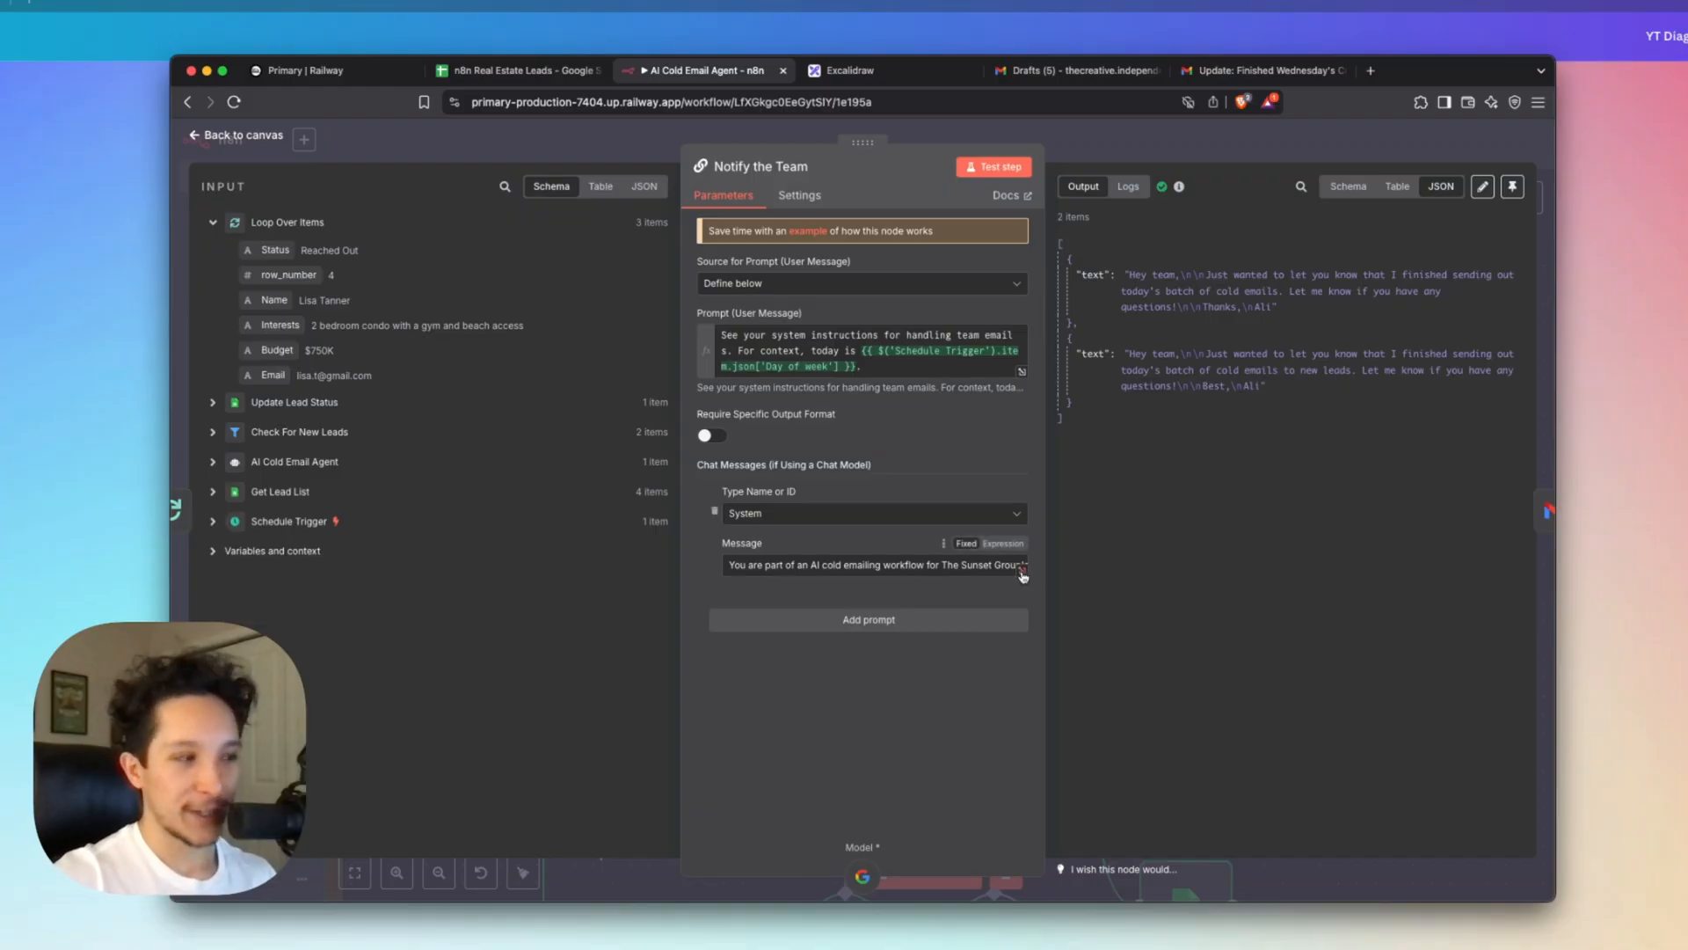
Read Notify the Team's full system message asking for a short team update signed Ali.
left_click(1021, 566)
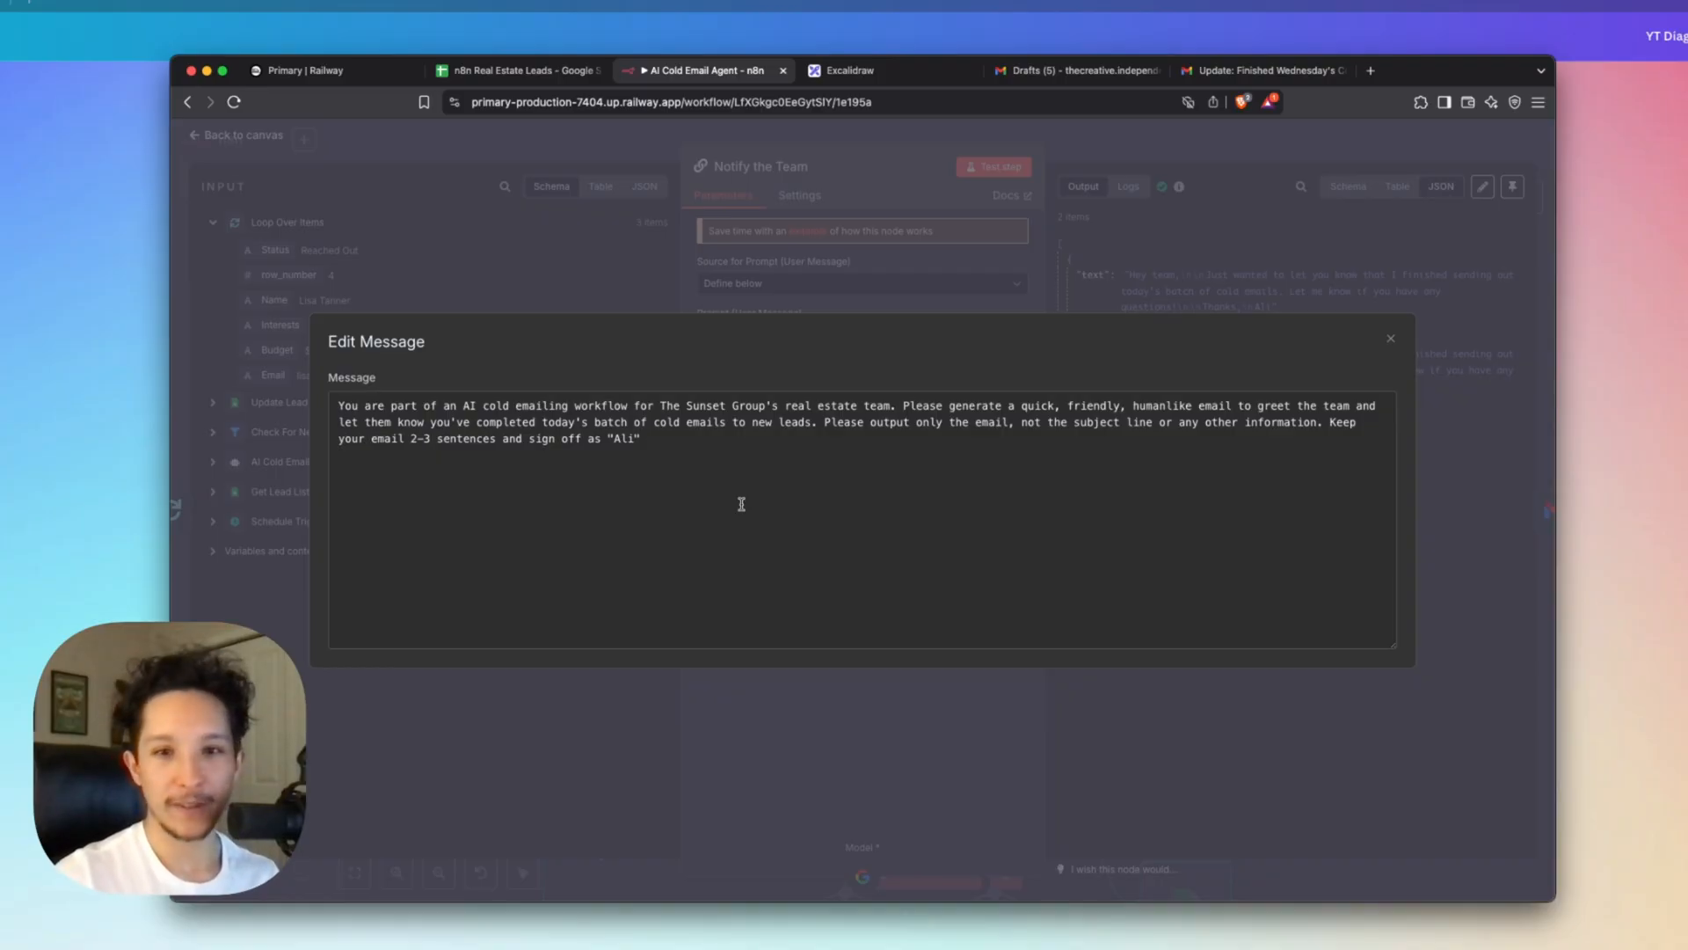
left_click(1390, 338)
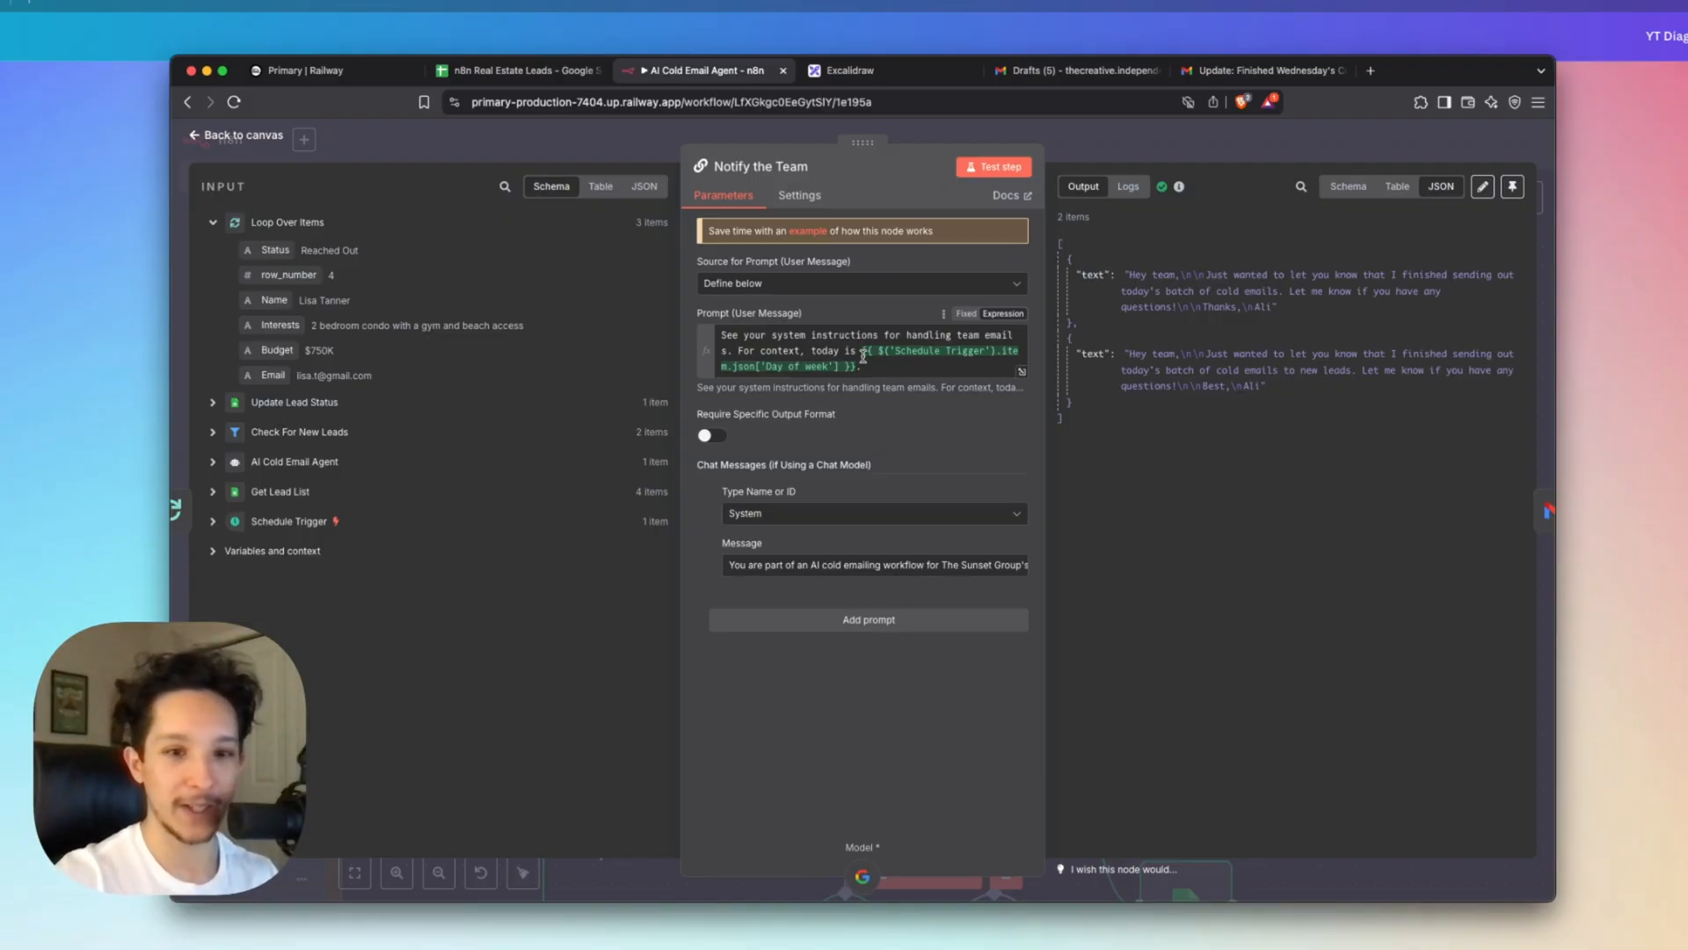
left_click(241, 134)
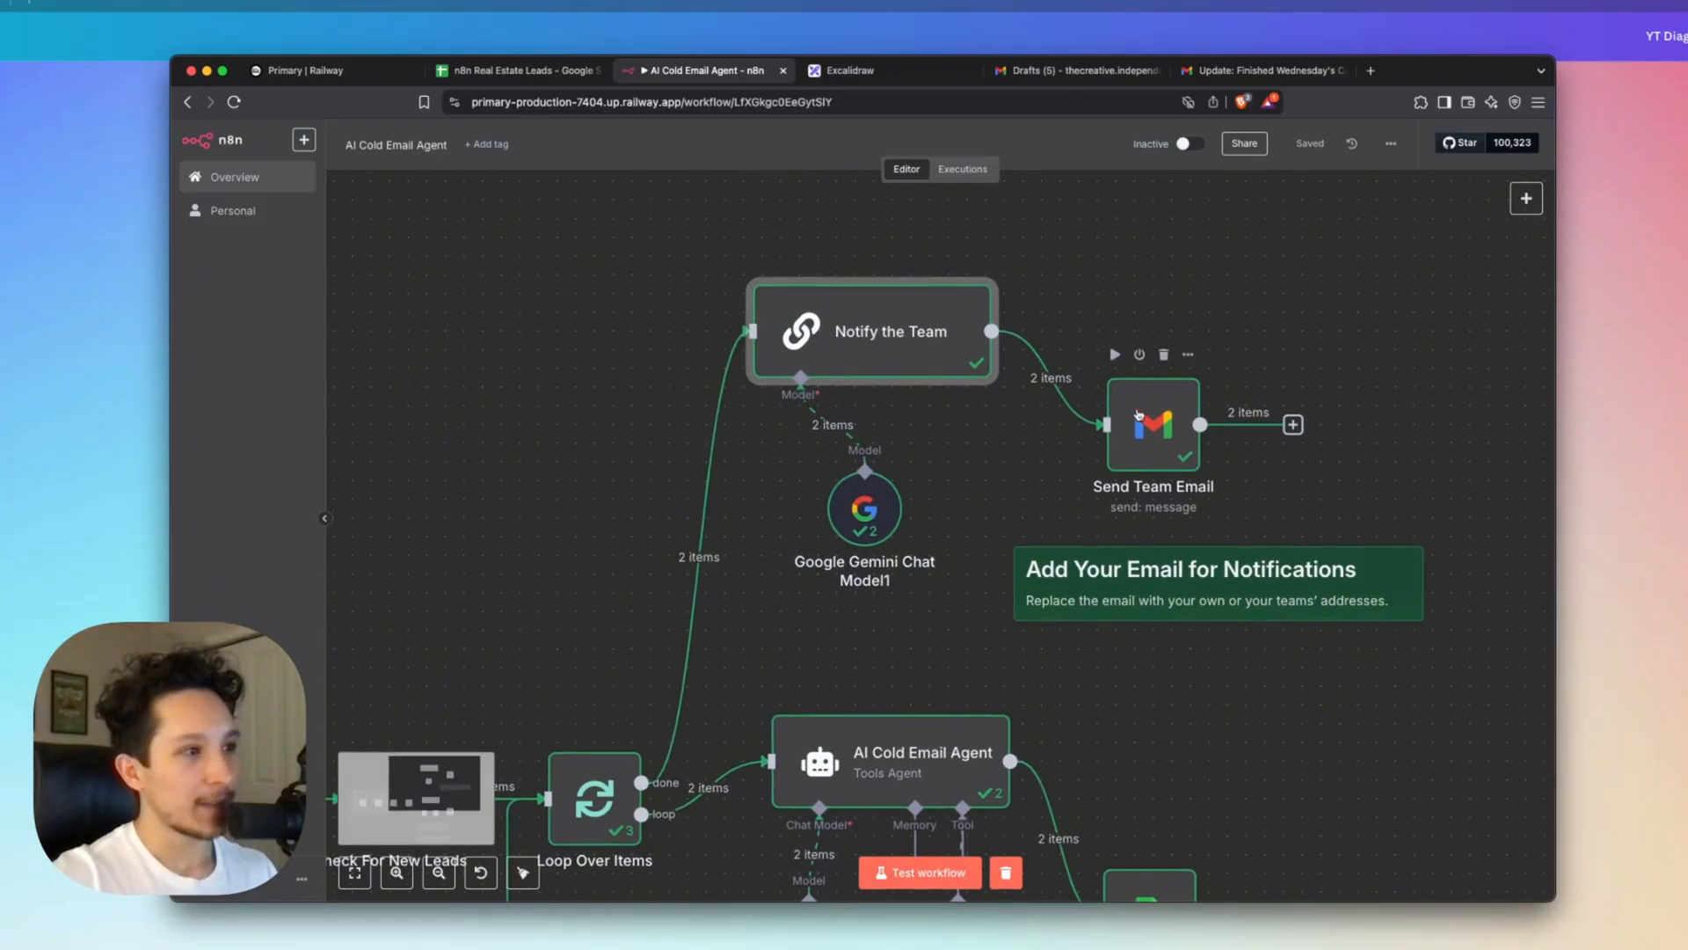
mouse_move(829, 366)
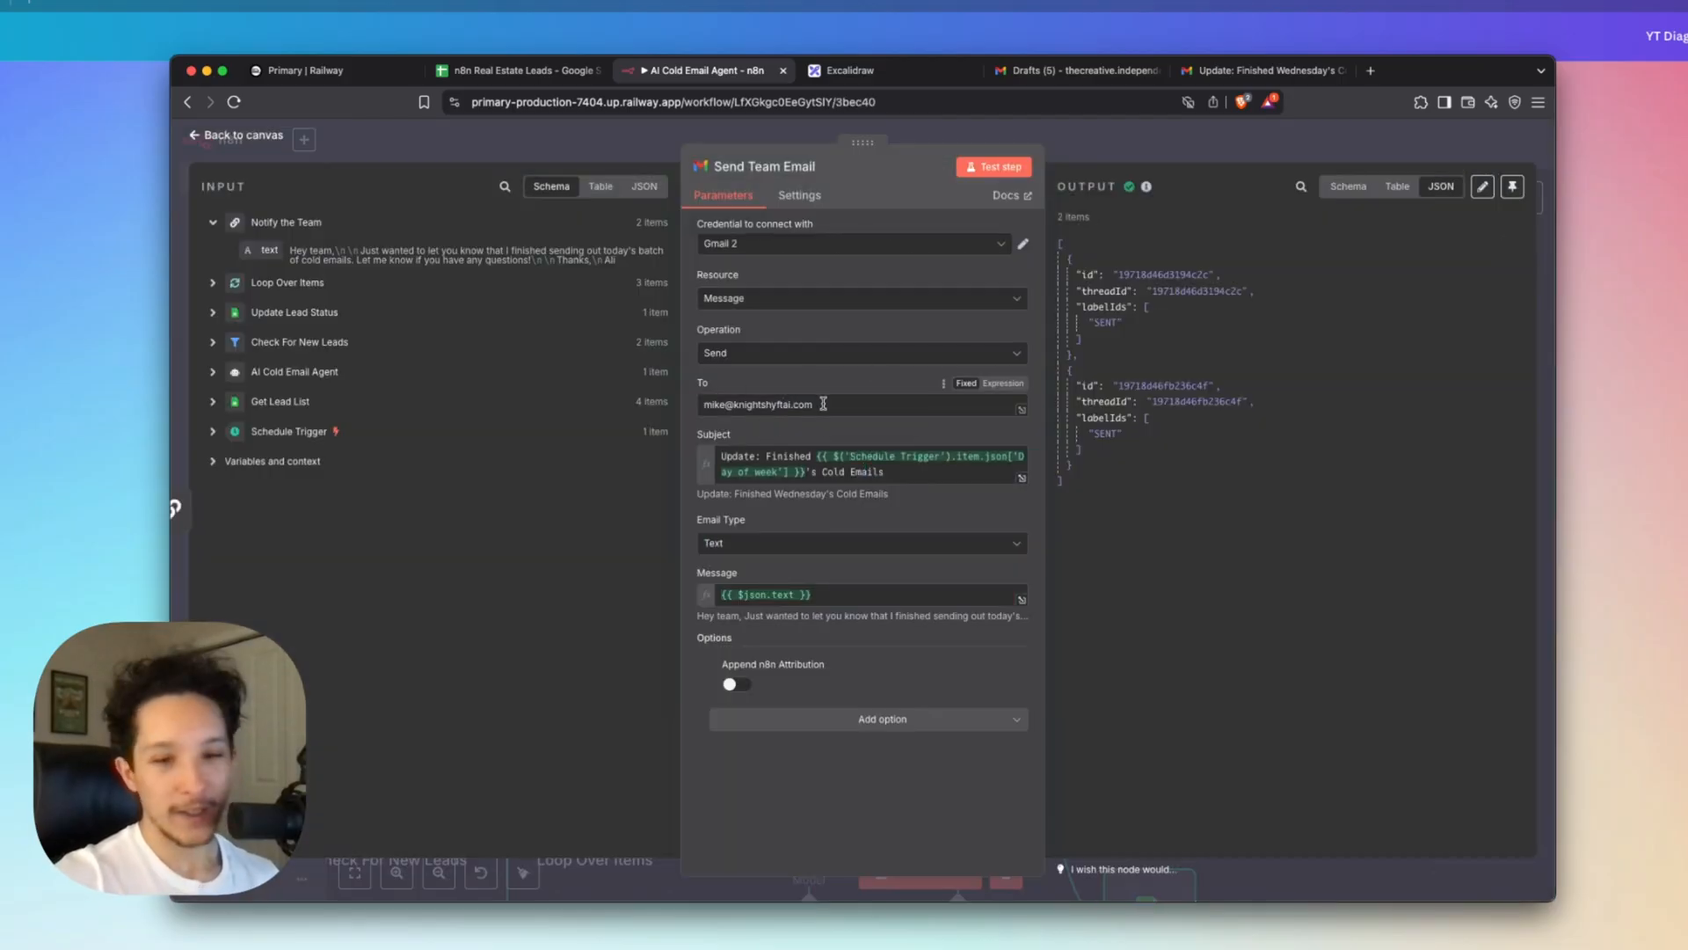
mouse_move(842, 403)
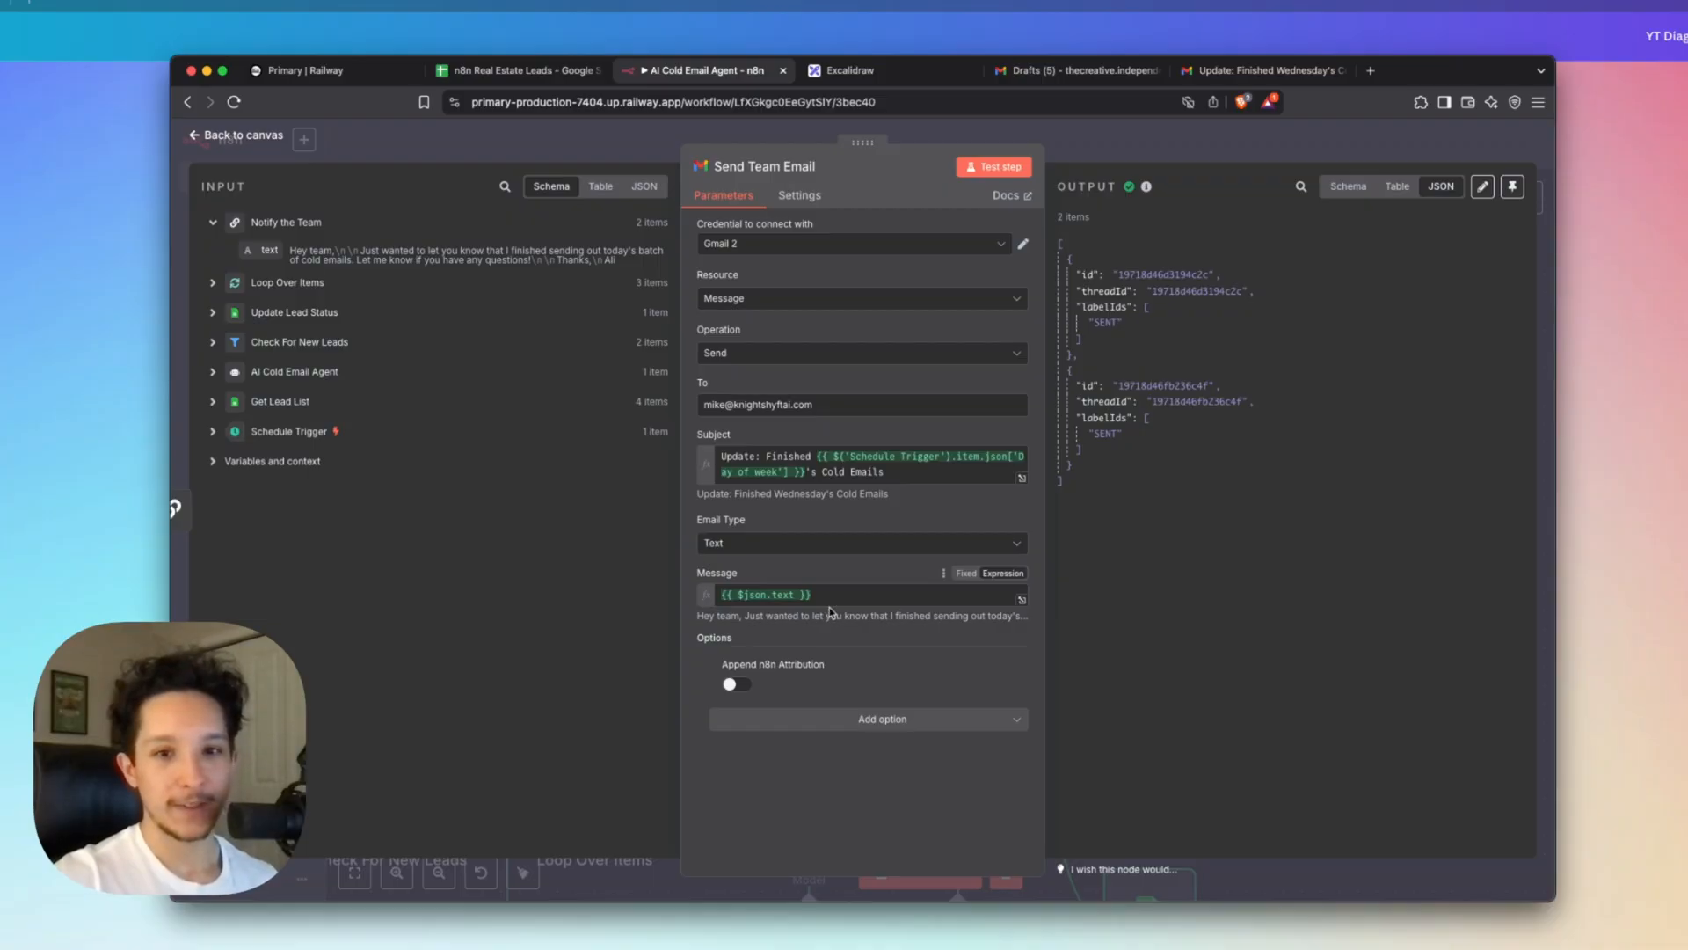
mouse_move(847, 604)
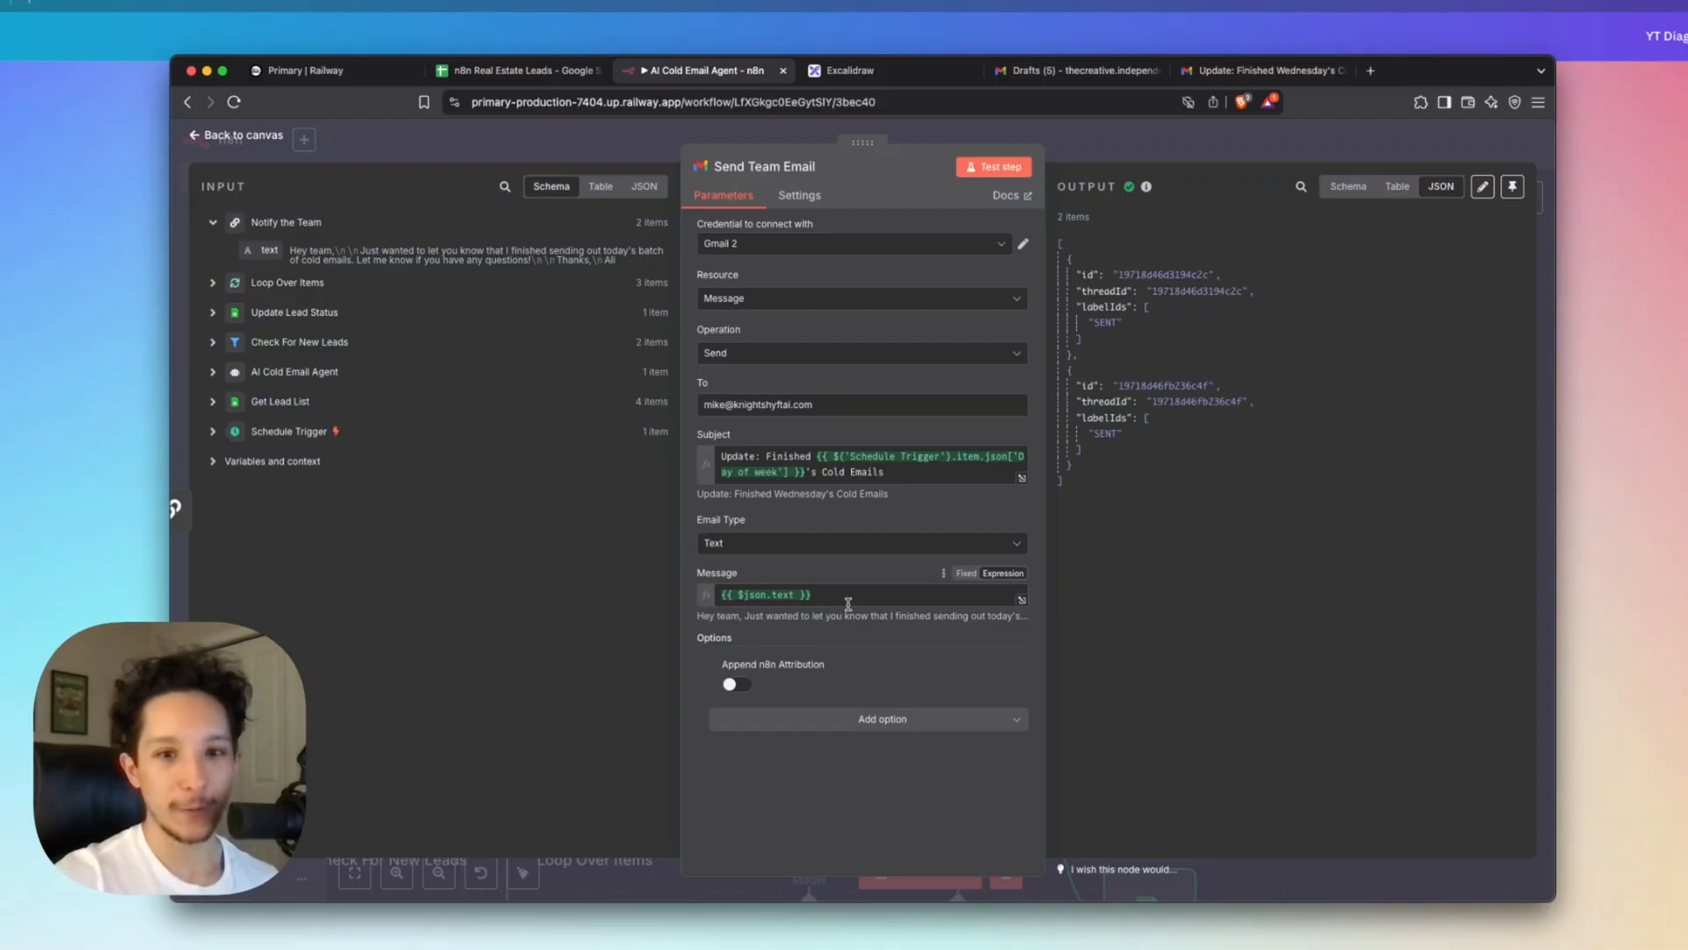
View the received 'Update: Finished Wednesday's Cold Emails' message, then return to the n8n workflow.
left_click(1260, 71)
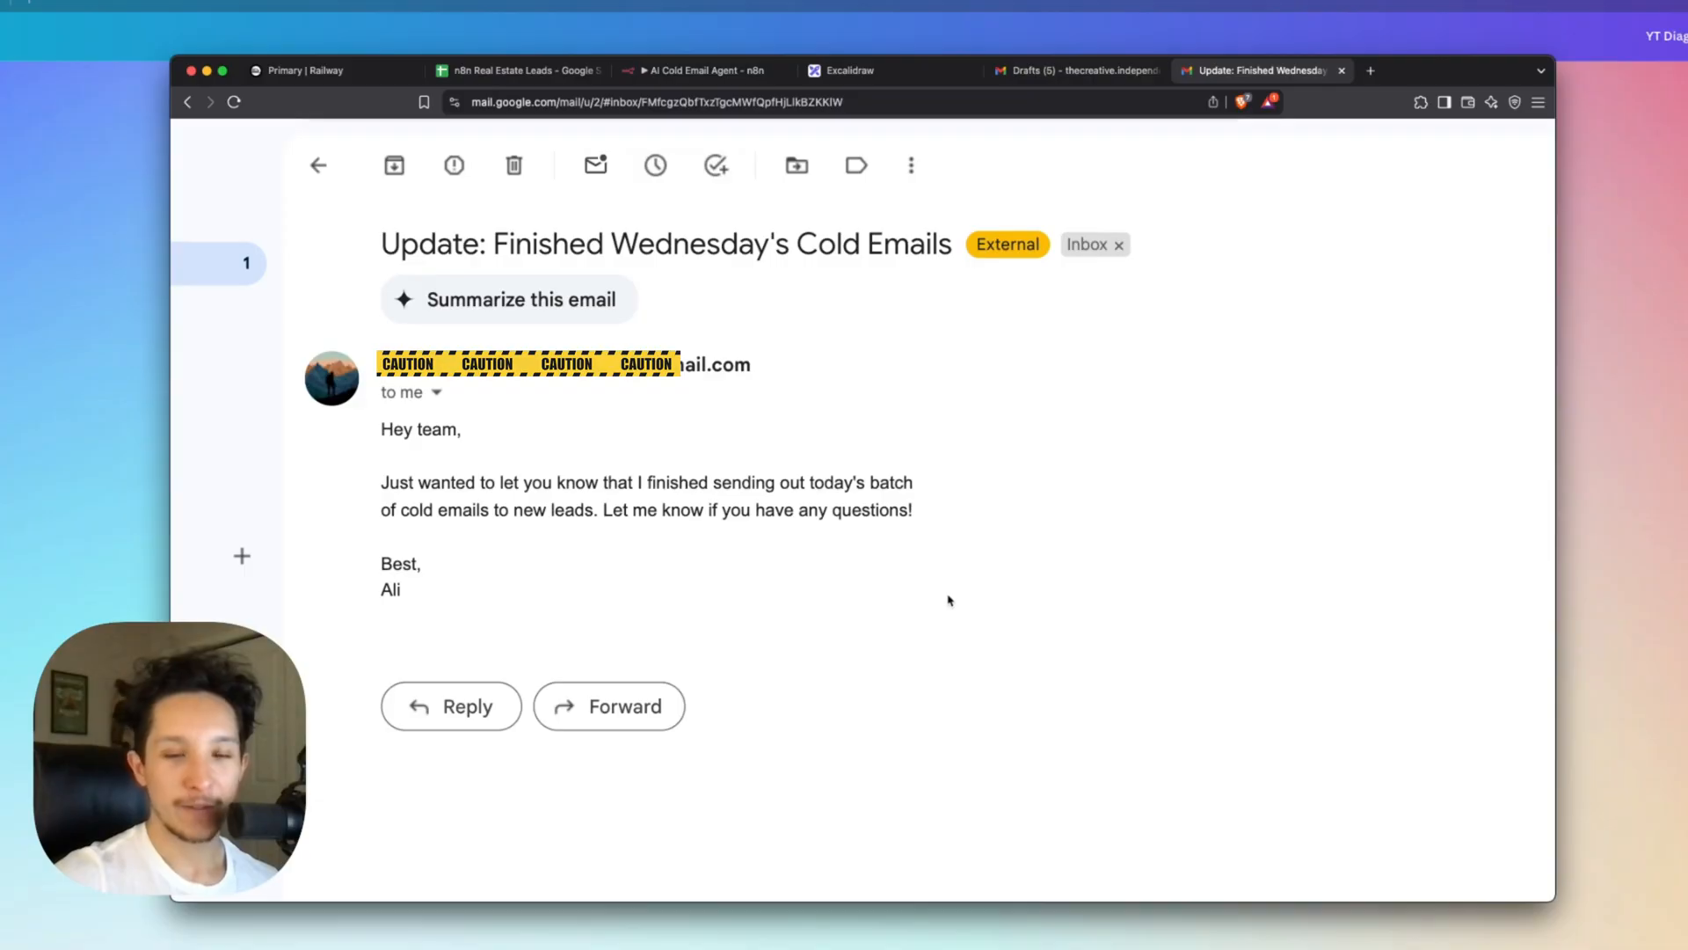
mouse_move(796, 557)
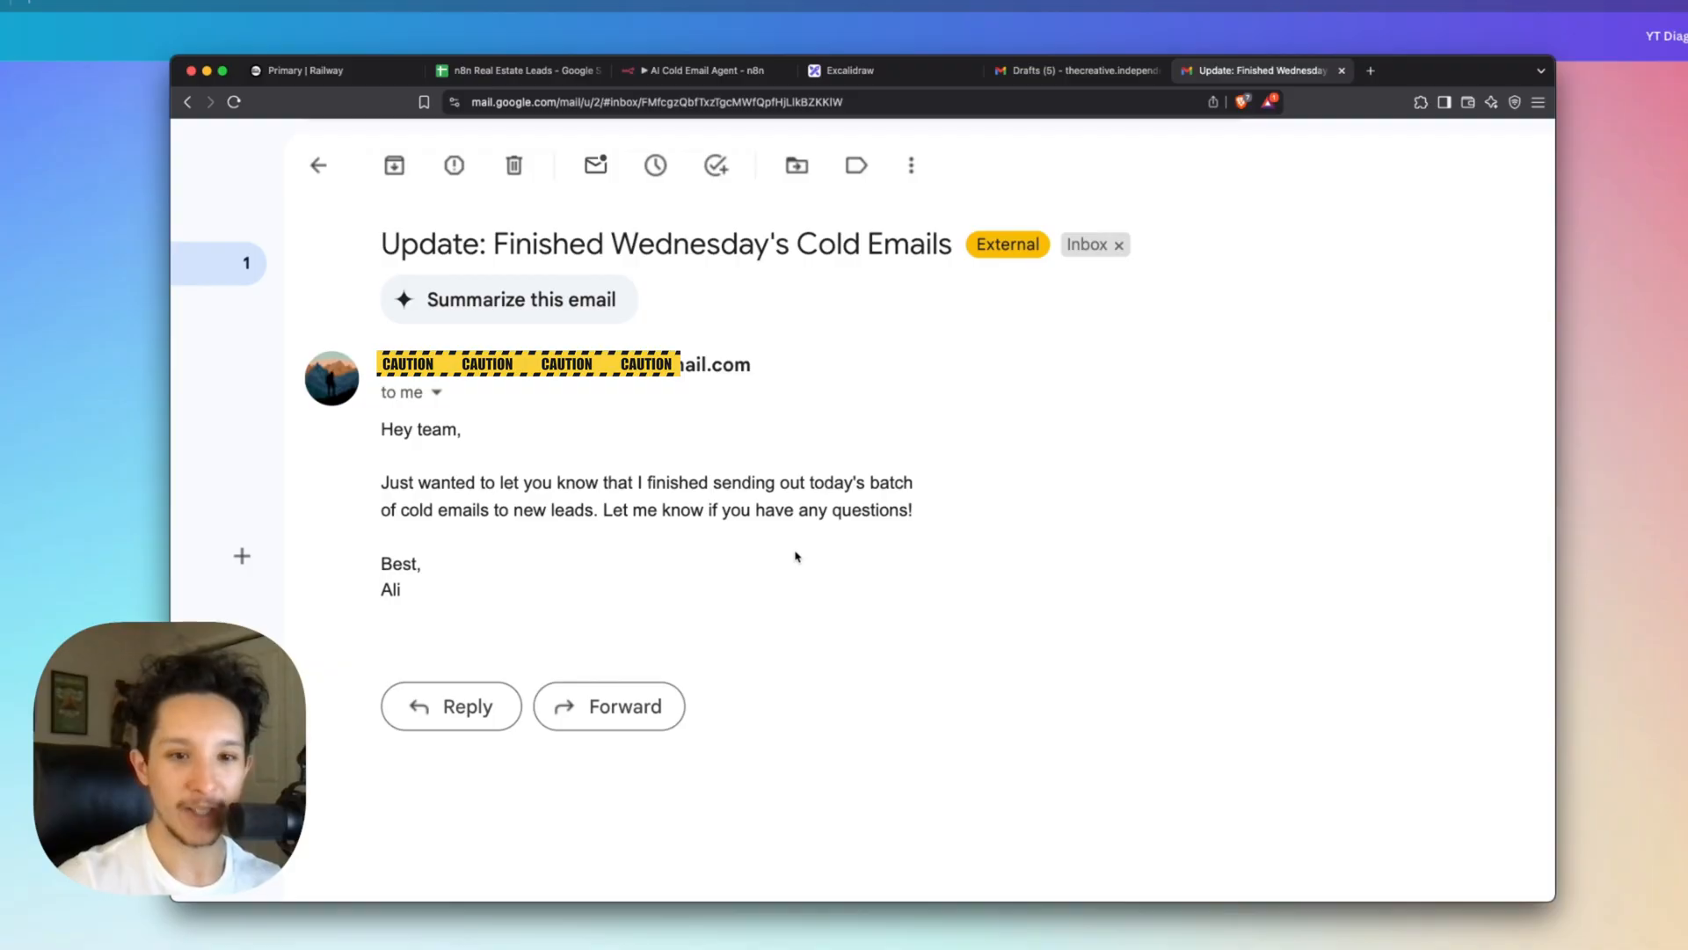
left_click(700, 70)
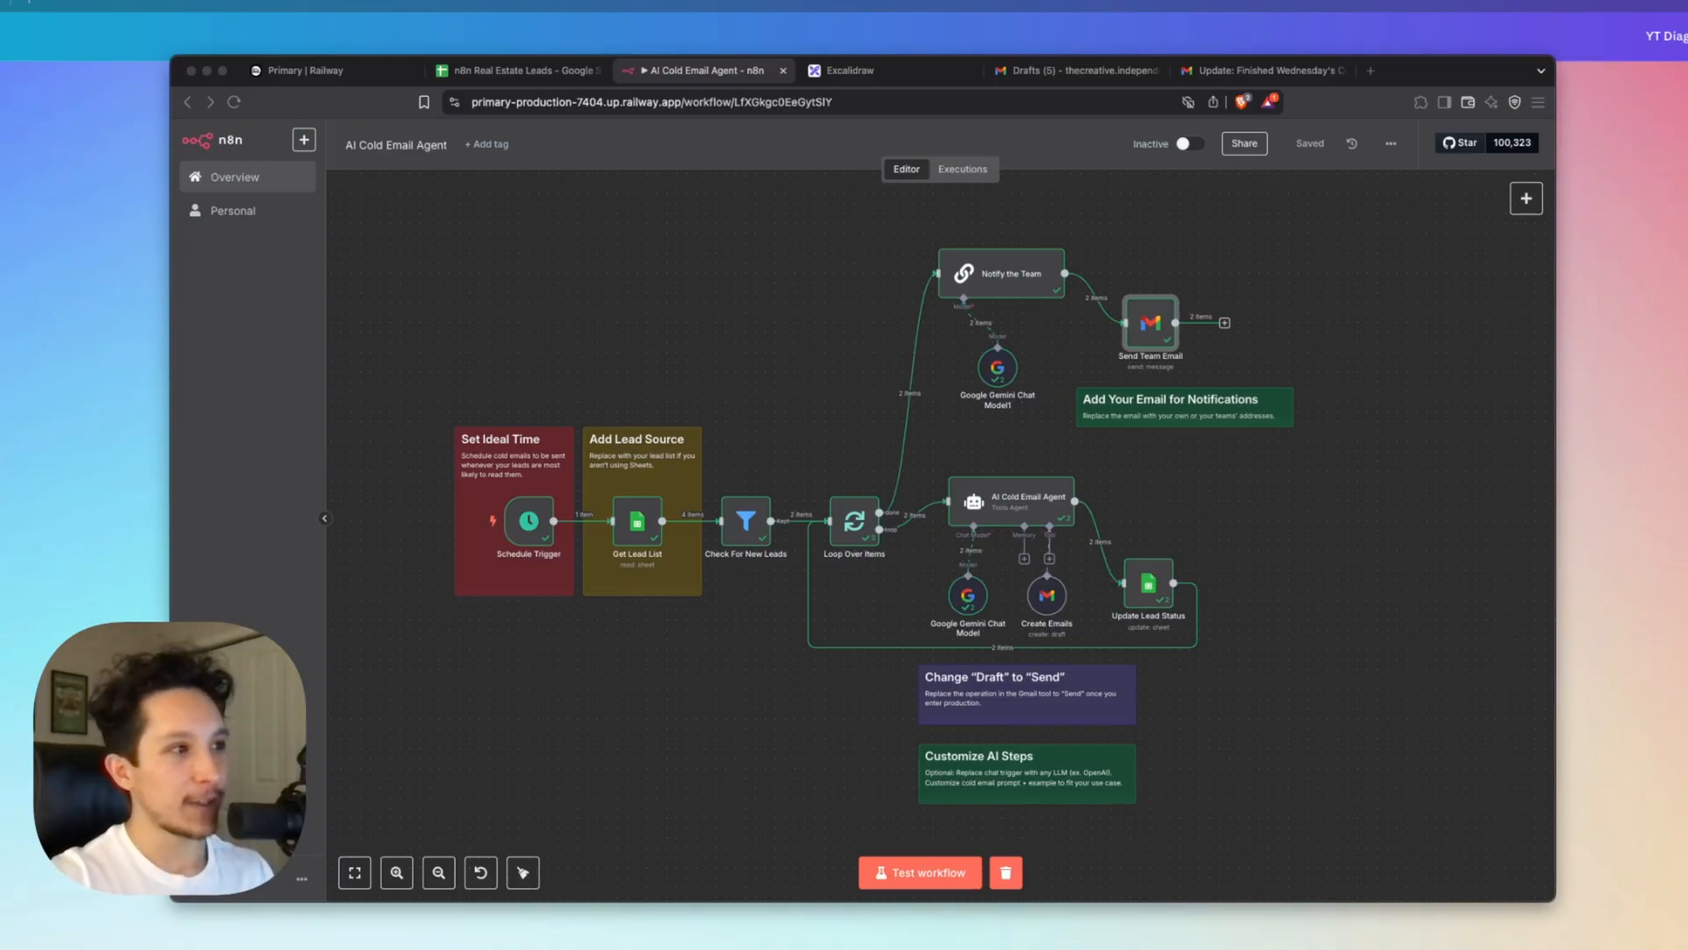
mouse_move(1164, 438)
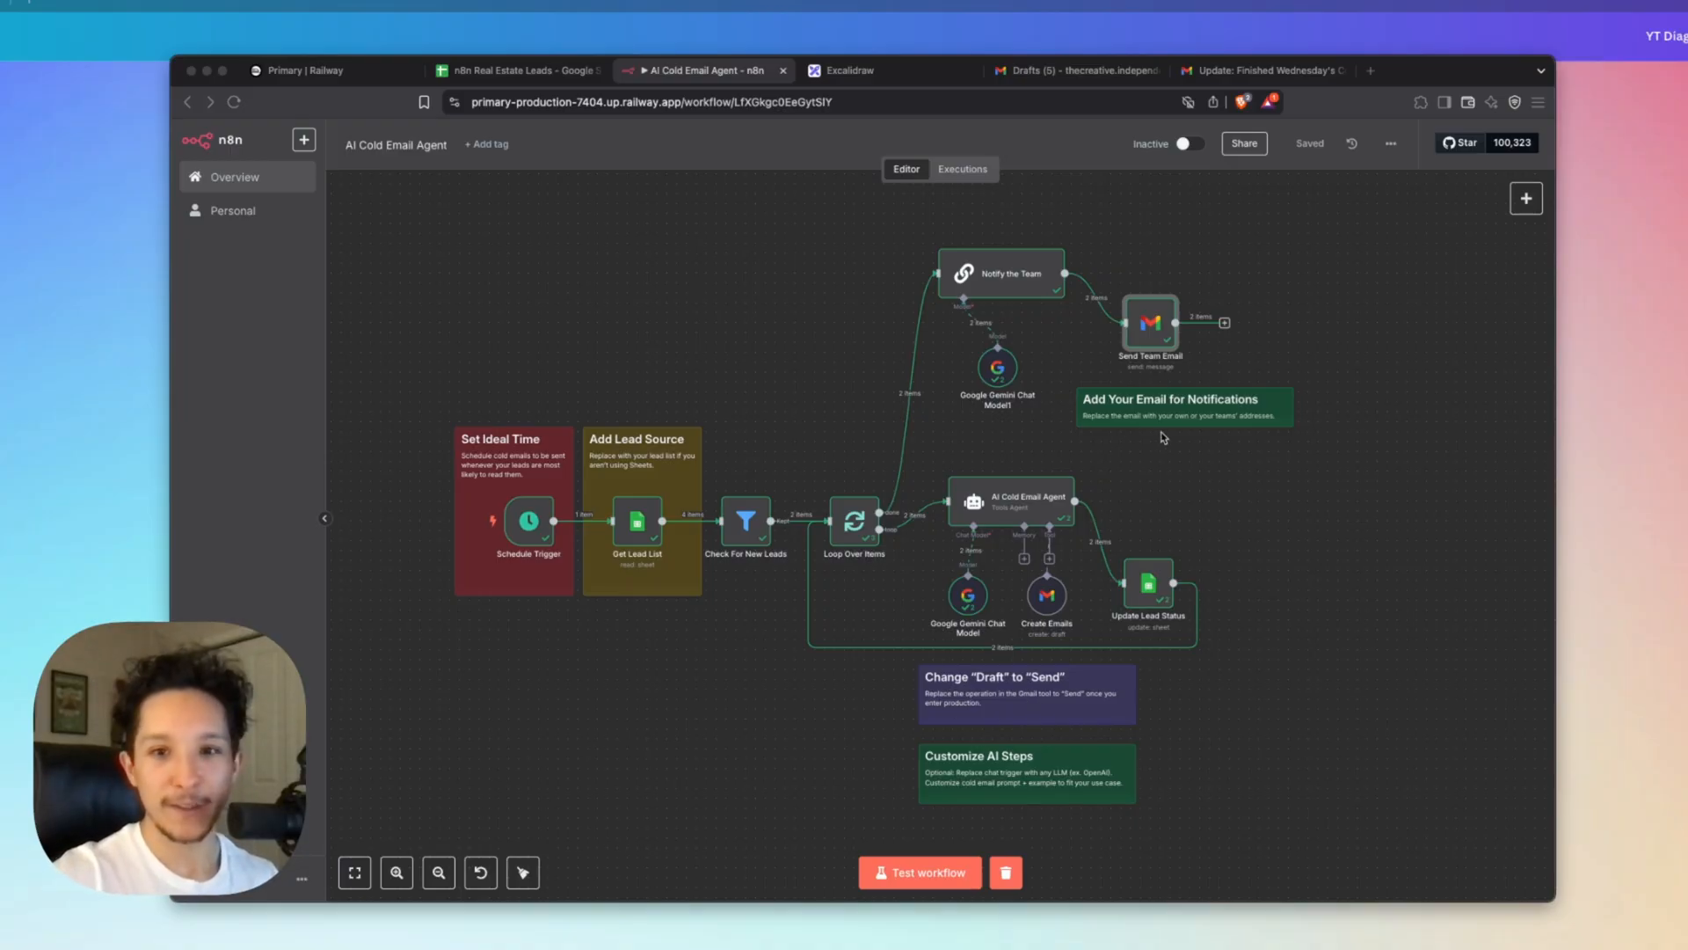
mouse_move(1230, 432)
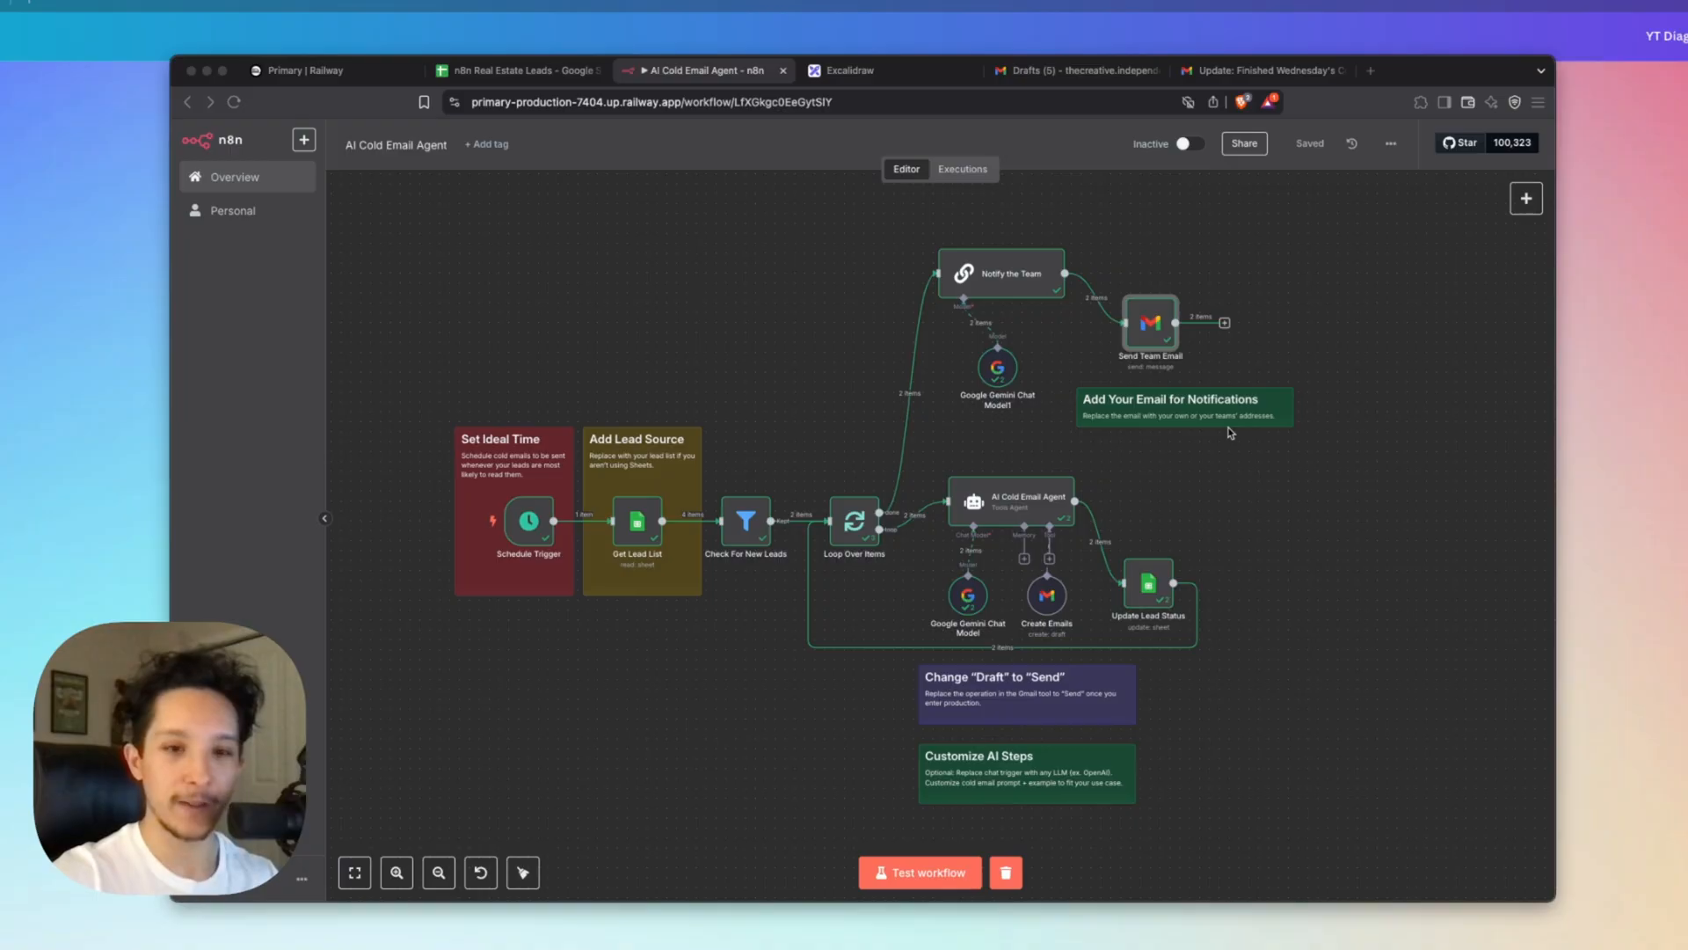
mouse_move(1114, 442)
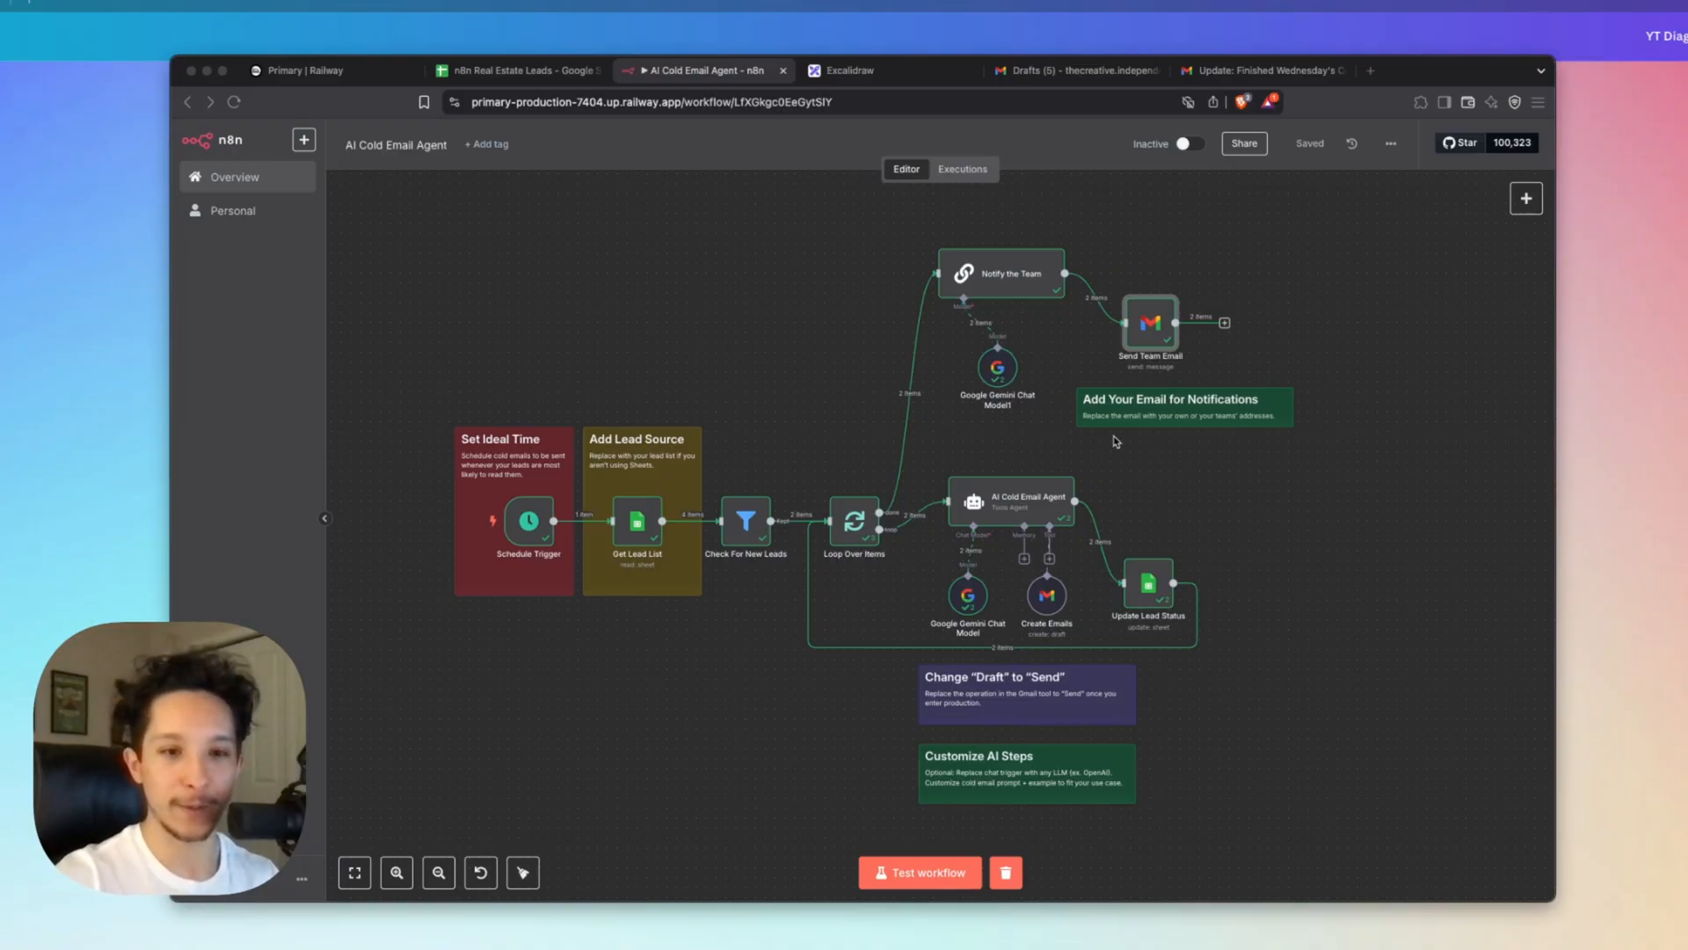
mouse_move(1244, 484)
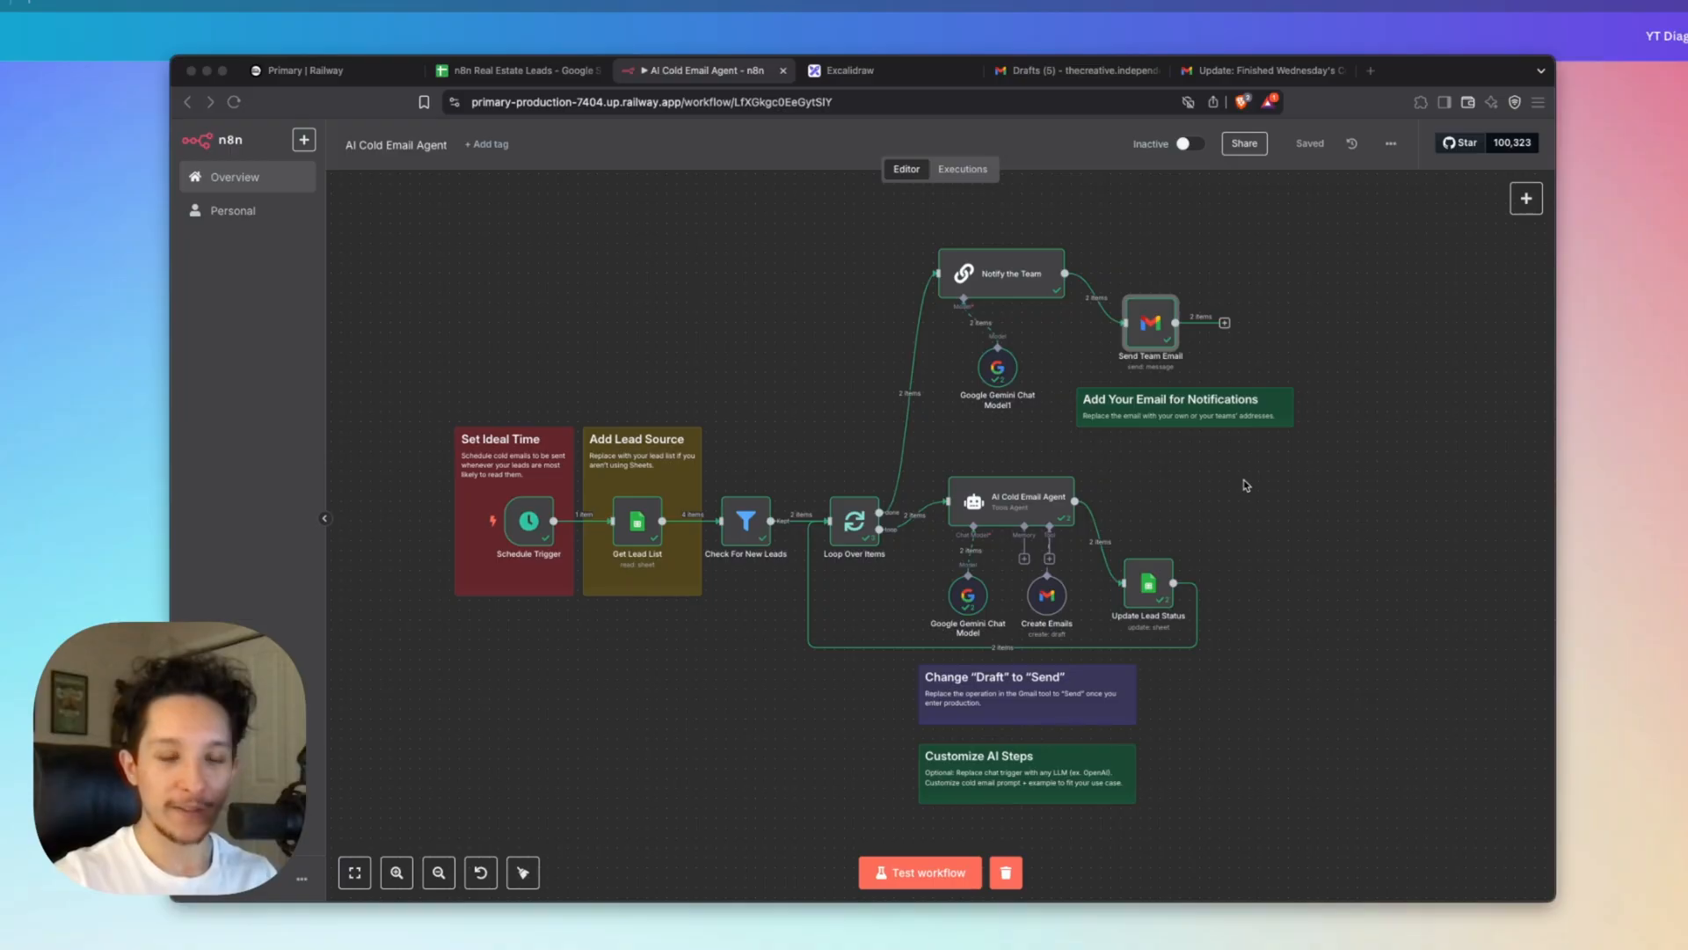